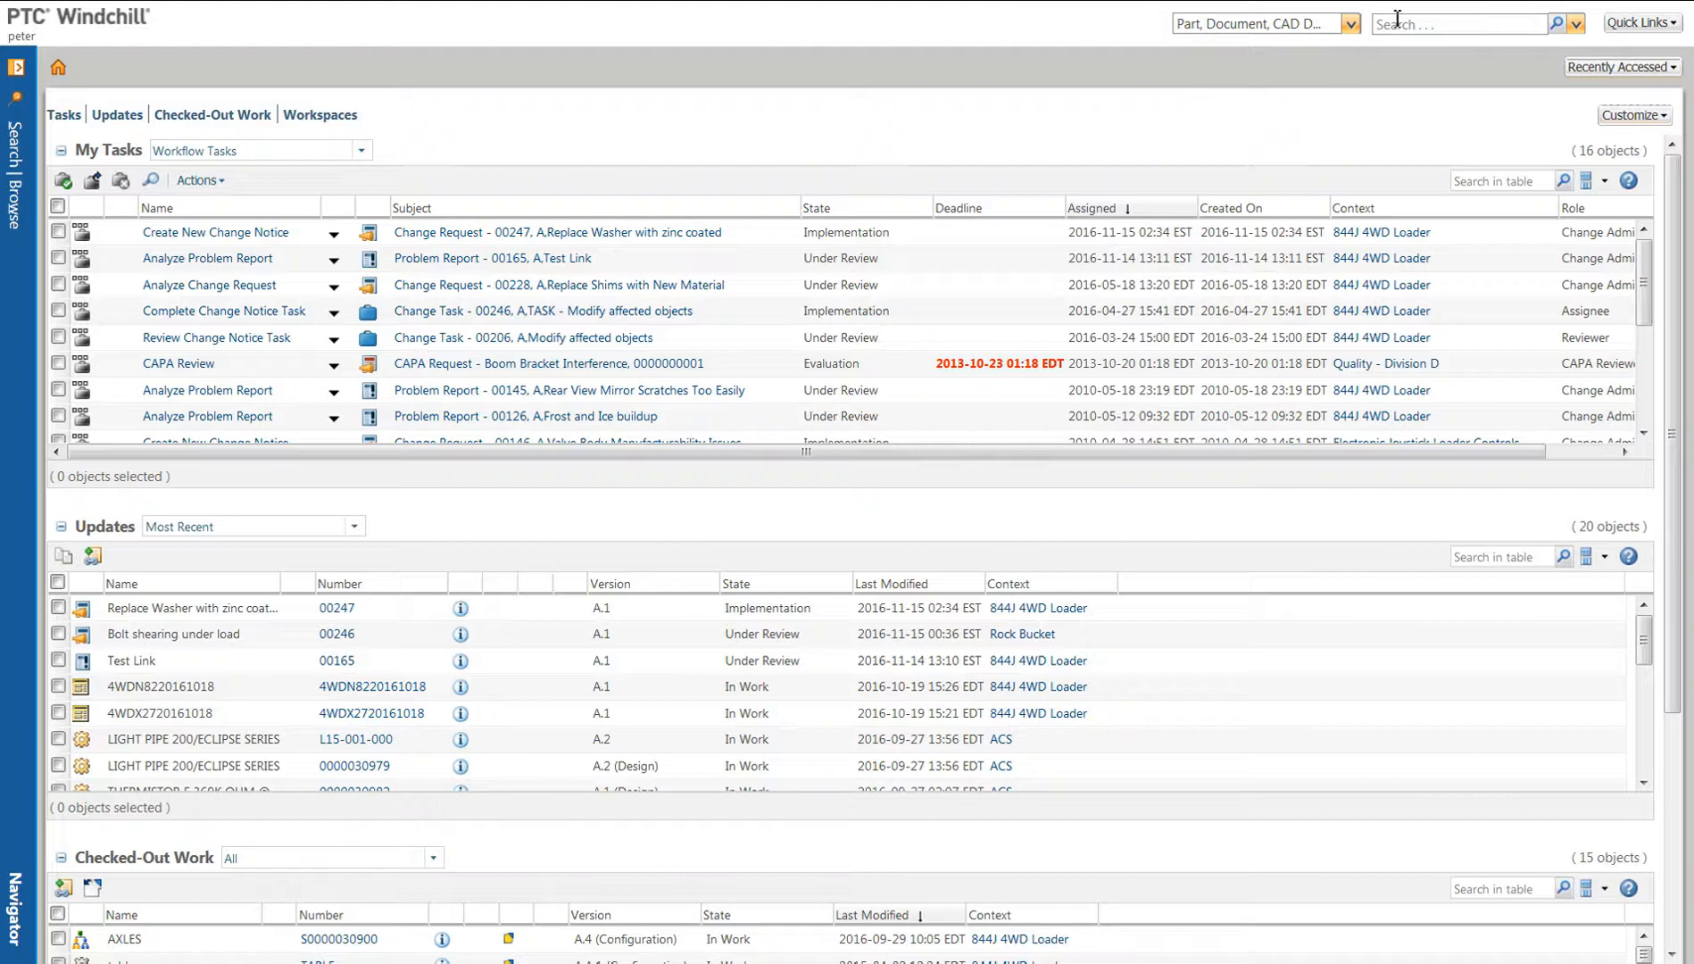
Step: Run a keyword search for 'Monitor', listing 20 matching parts, documents and CAD documents
text(Monitor*)
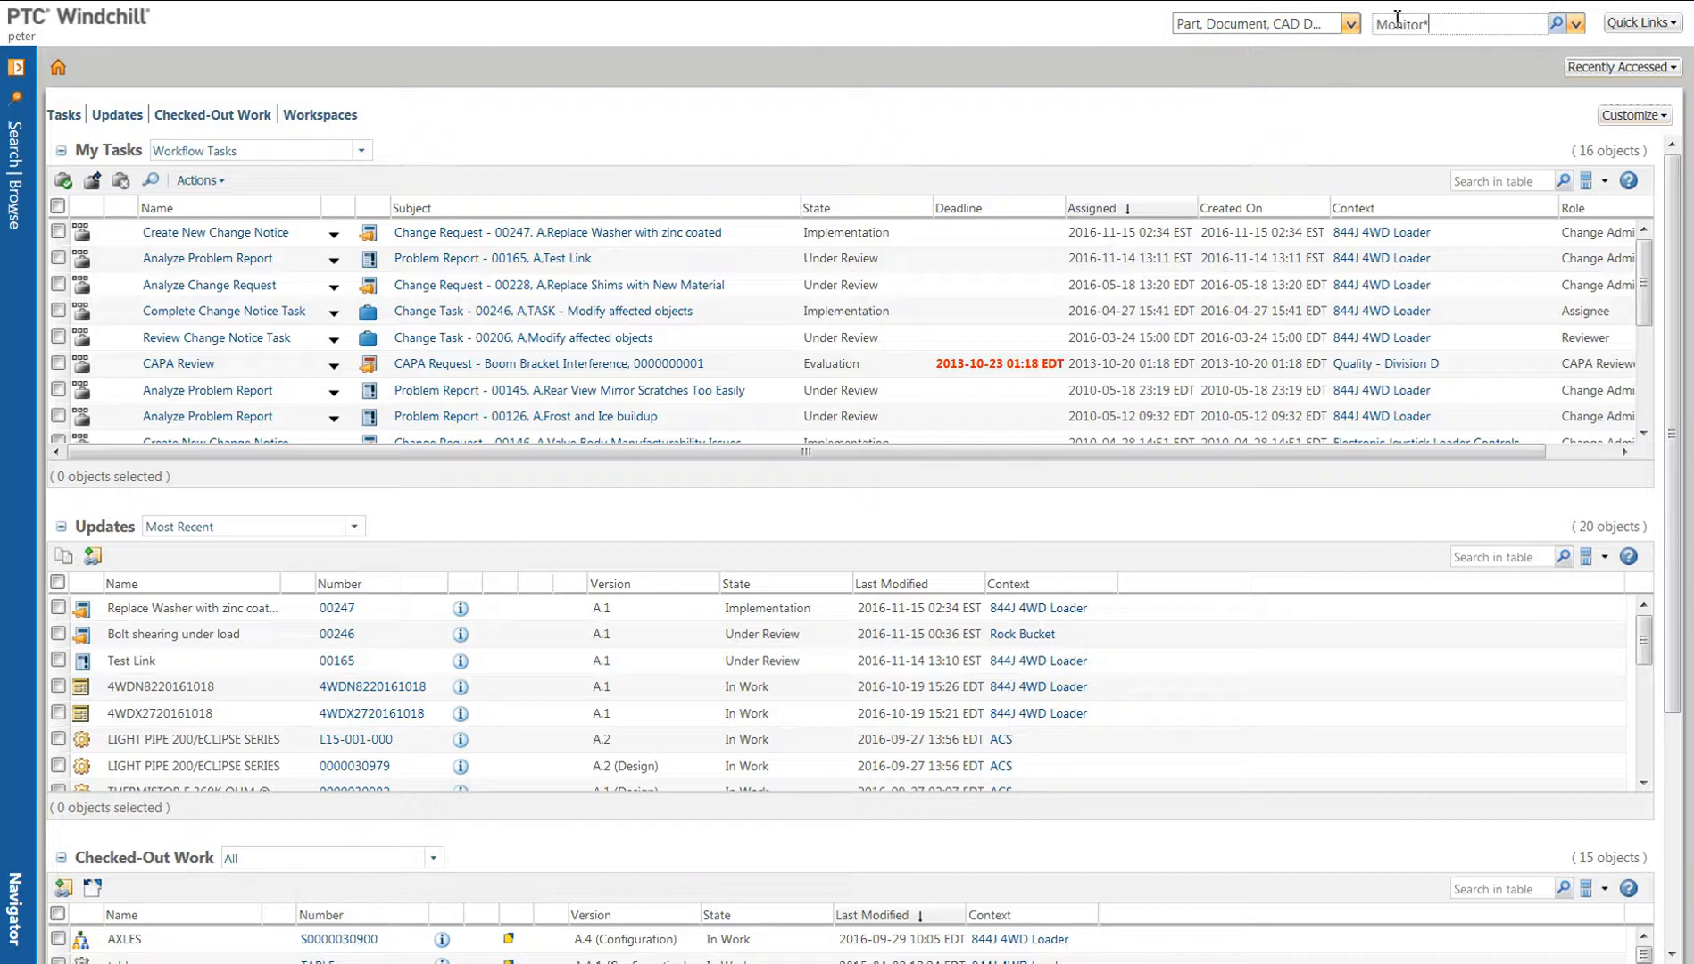
click(1459, 23)
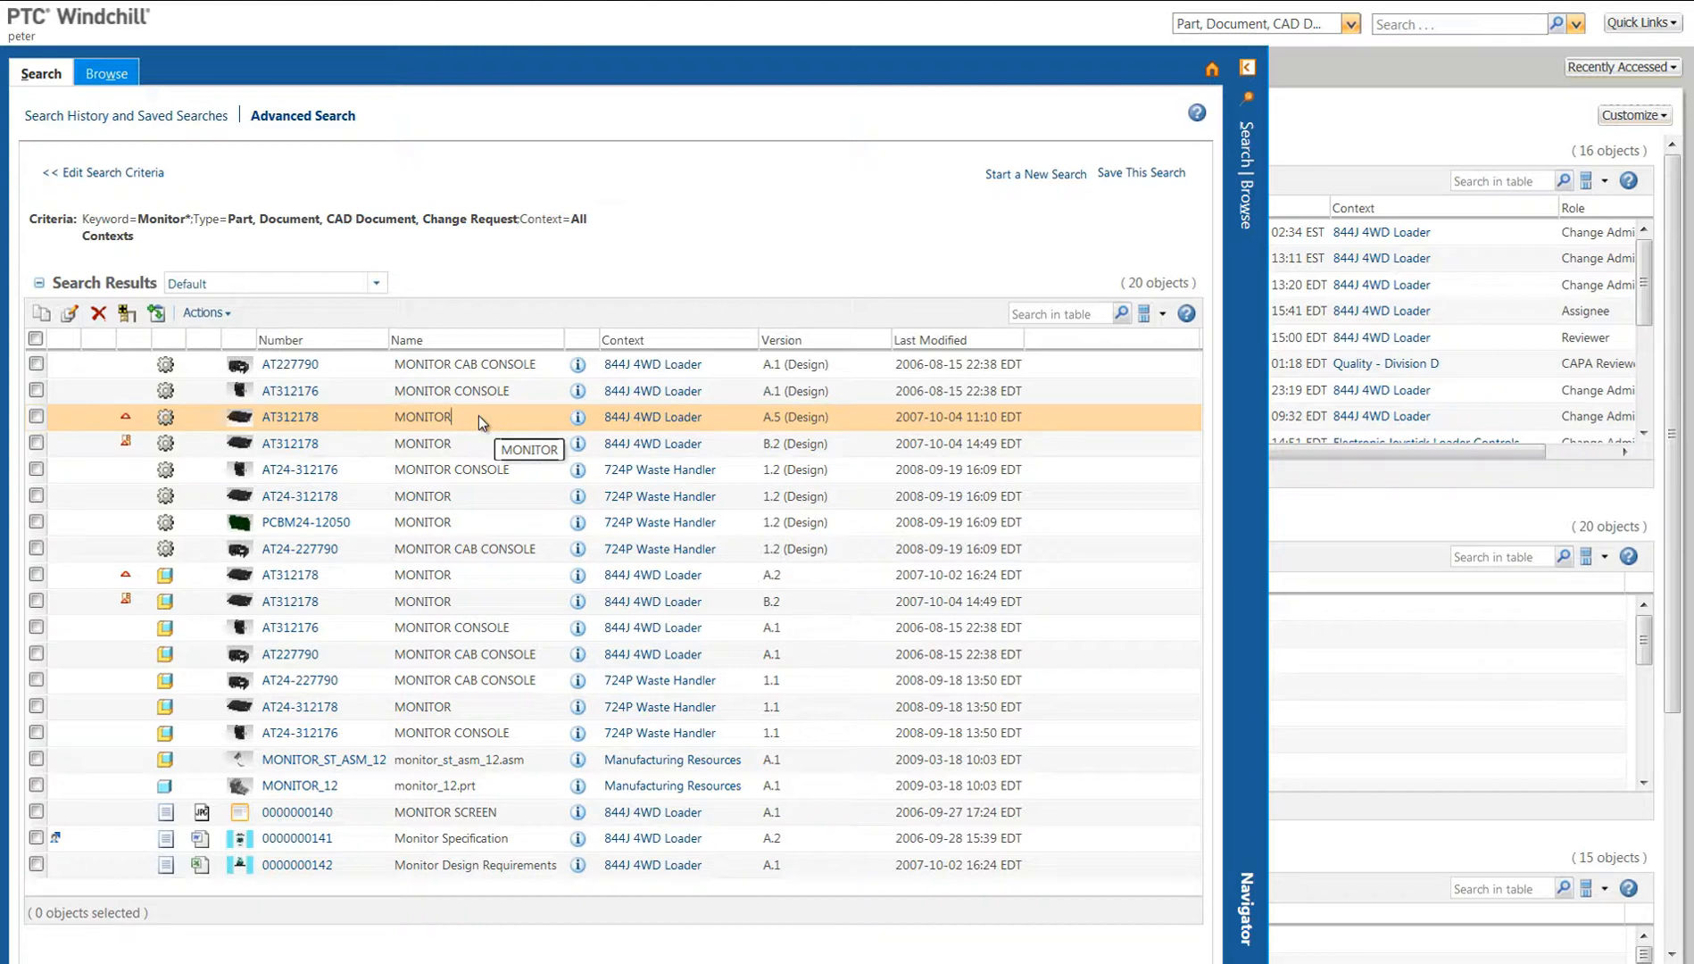
mouse_move(479, 422)
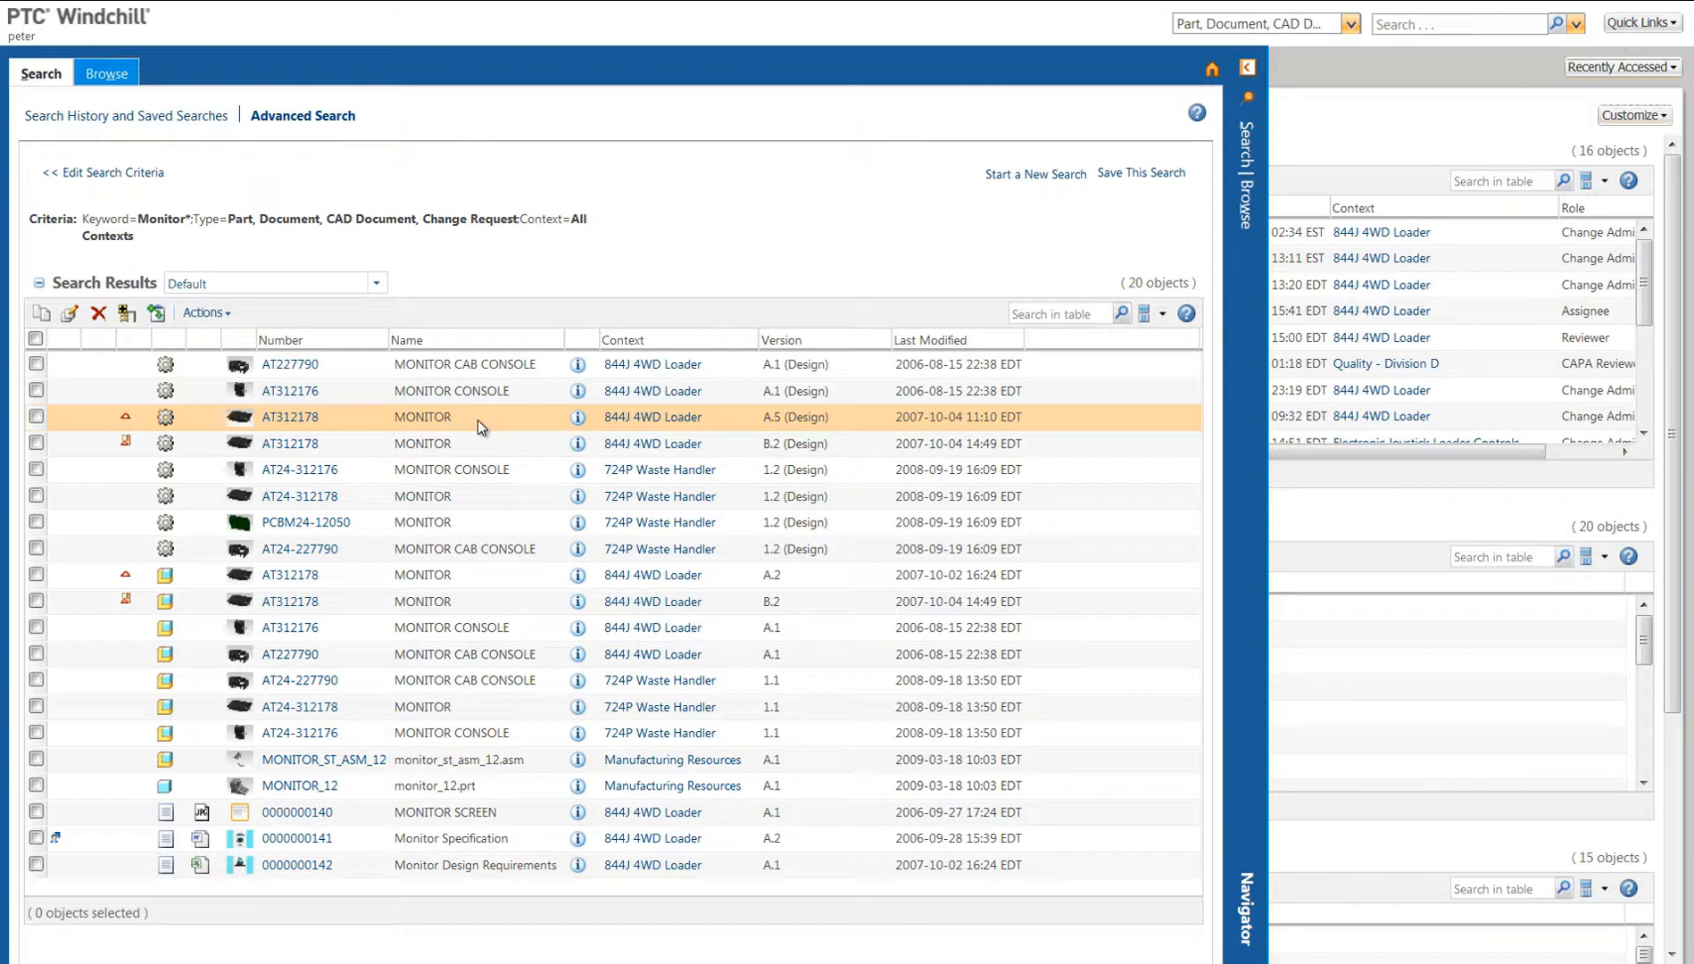
mouse_move(256, 421)
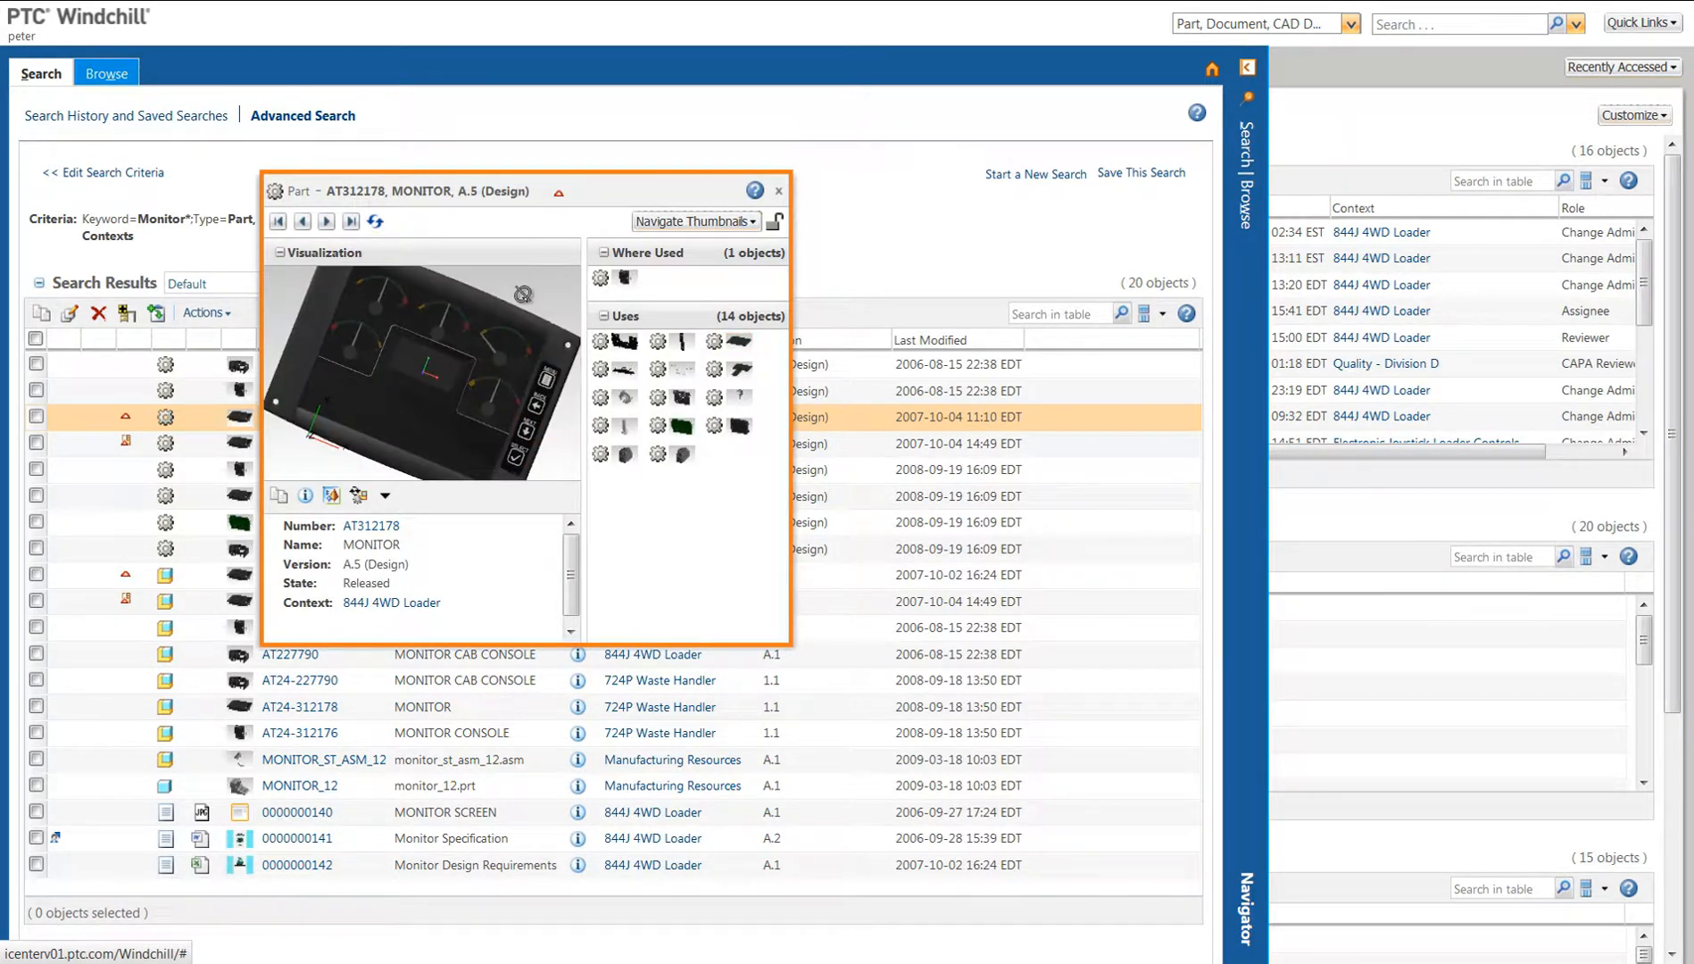
Step: Rotate the AT312178 MONITOR A.5 preview to face front and open the Navigate Thumbnails dropdown
drag(432, 389, 470, 303)
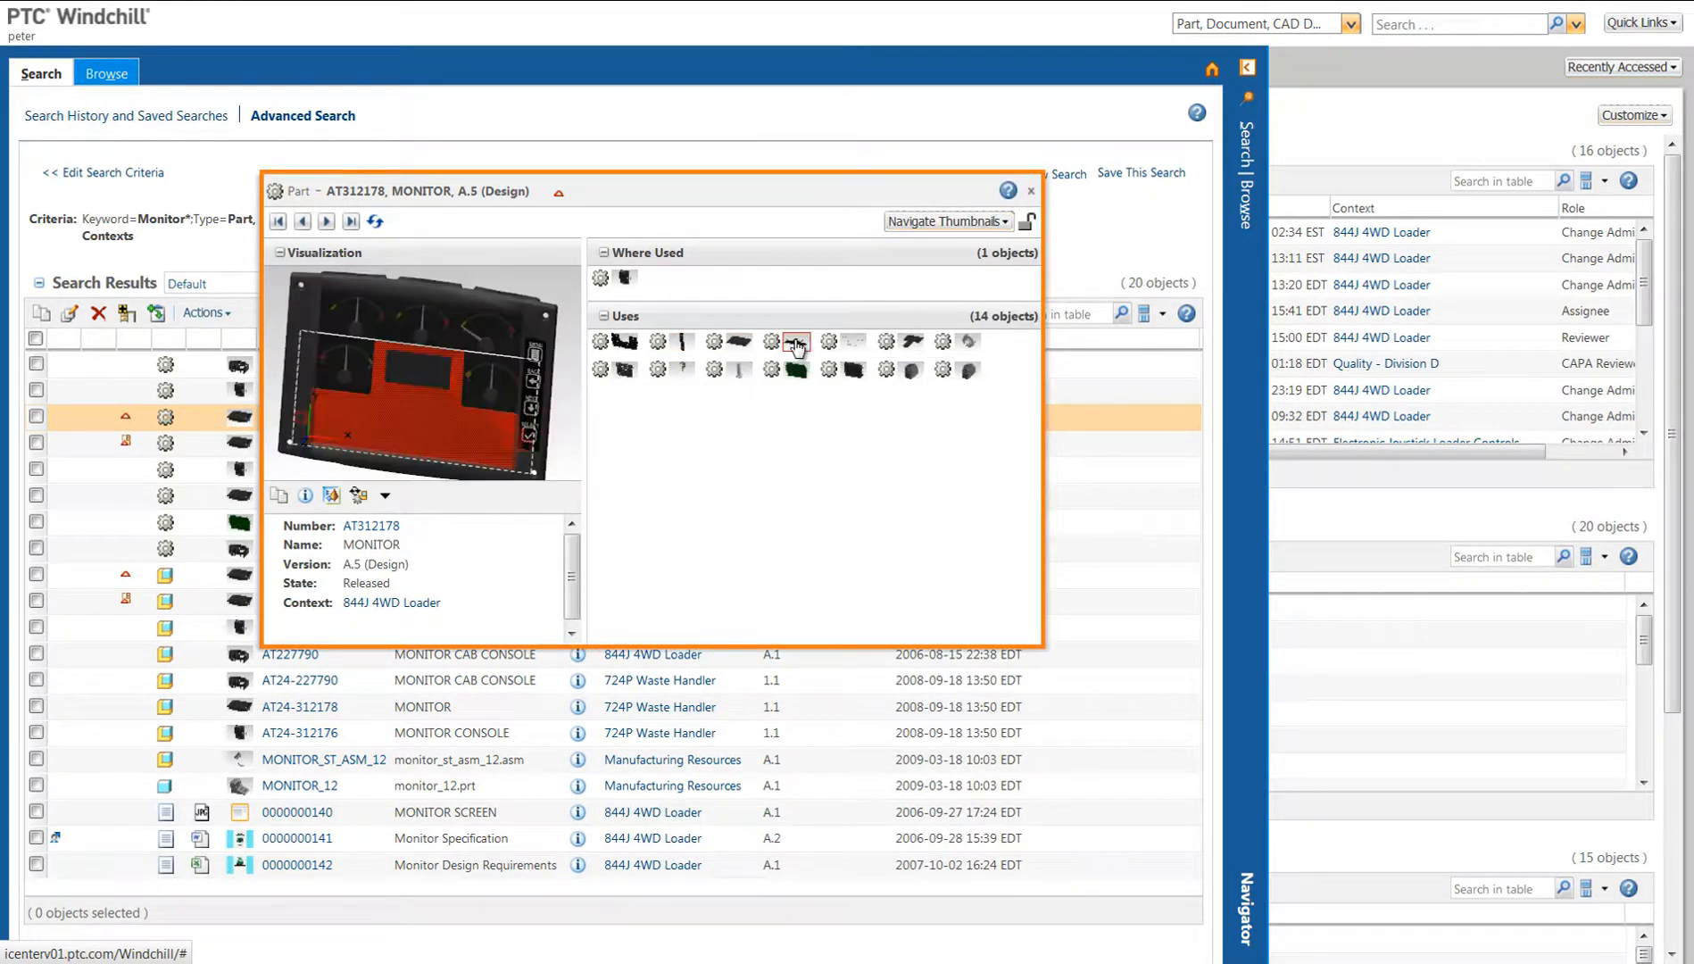
mouse_move(852, 348)
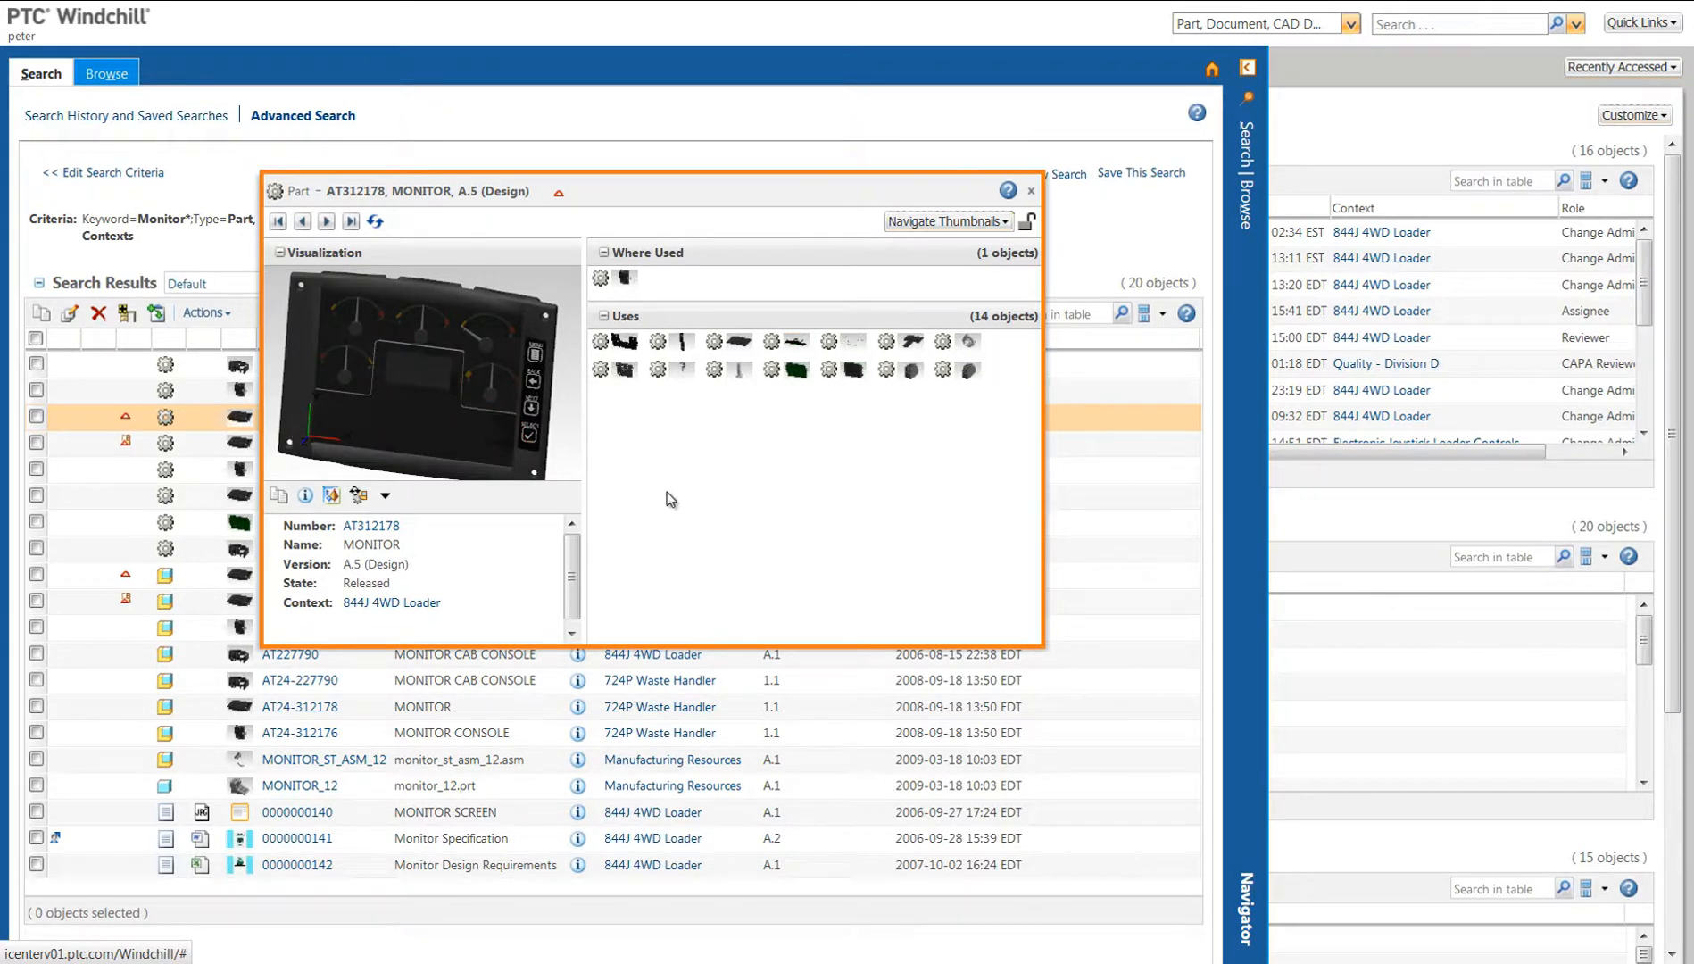
mouse_move(486, 540)
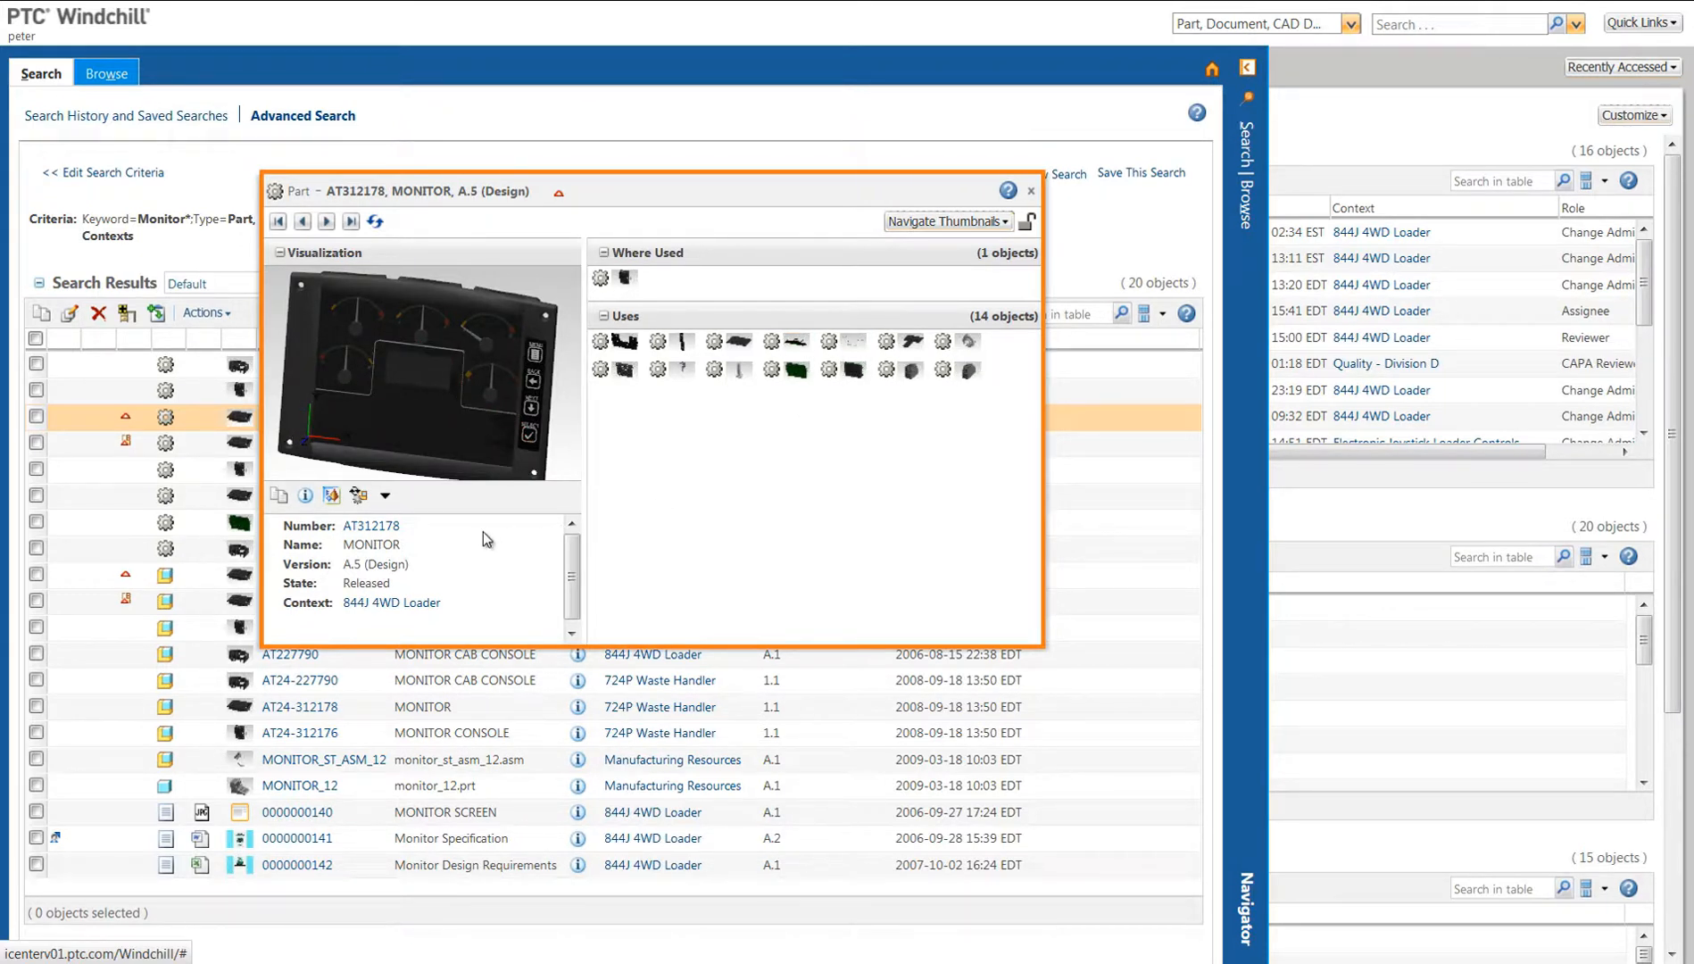
click(385, 496)
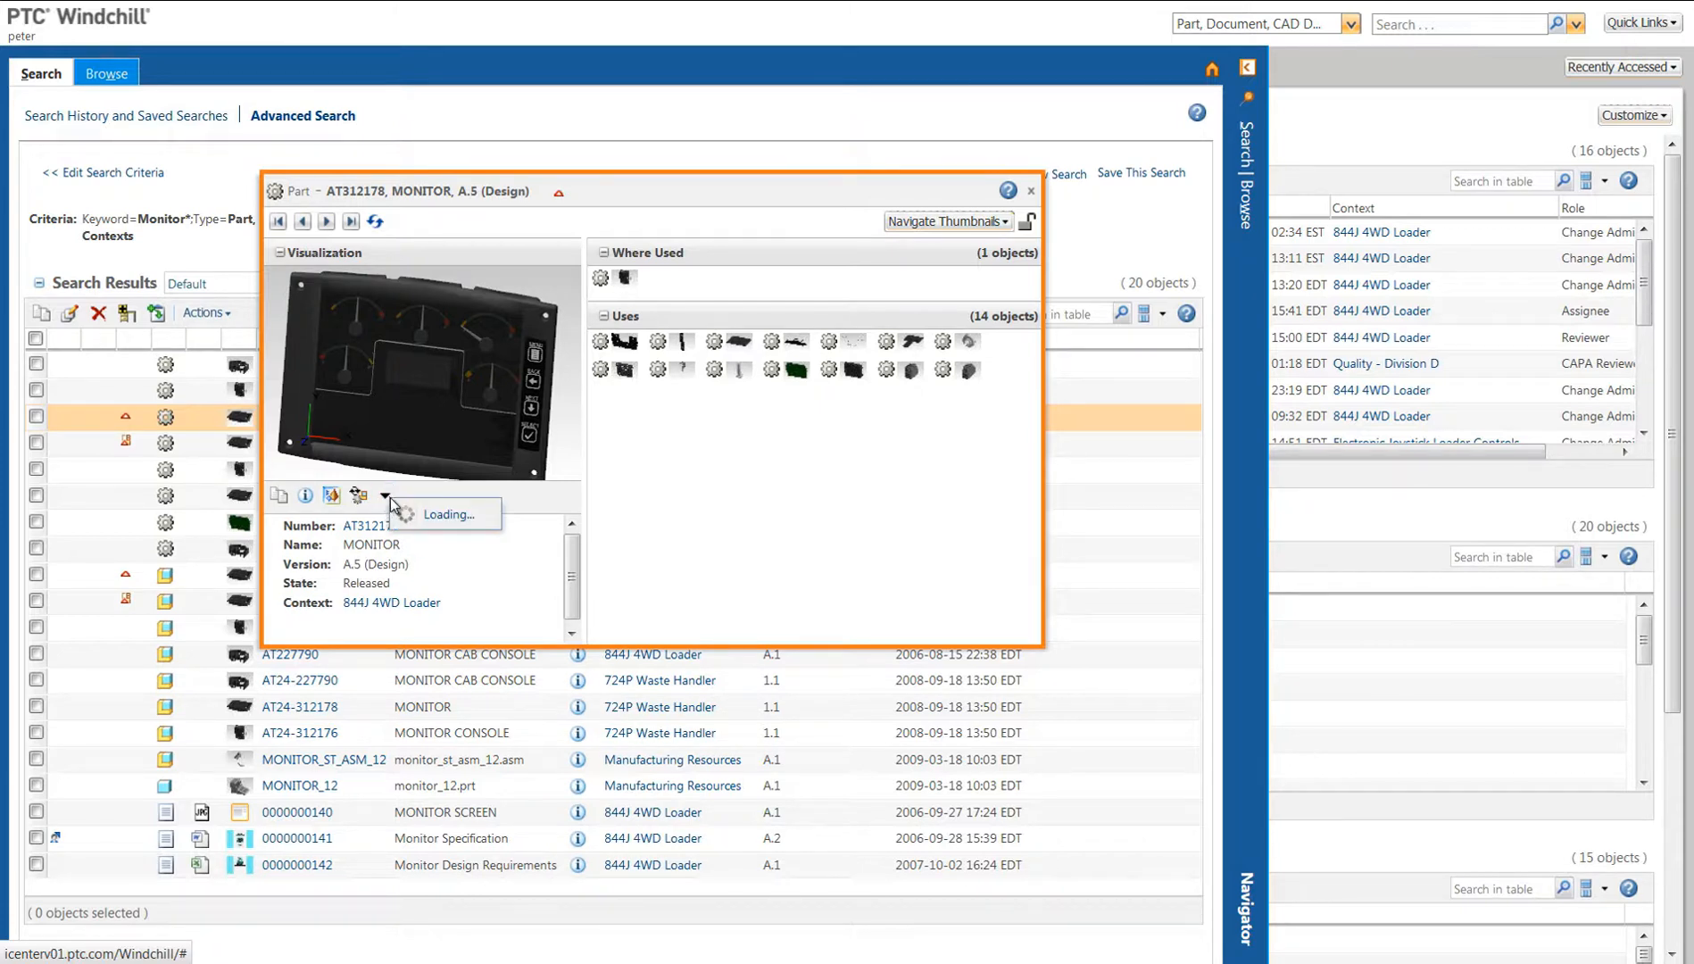
click(383, 496)
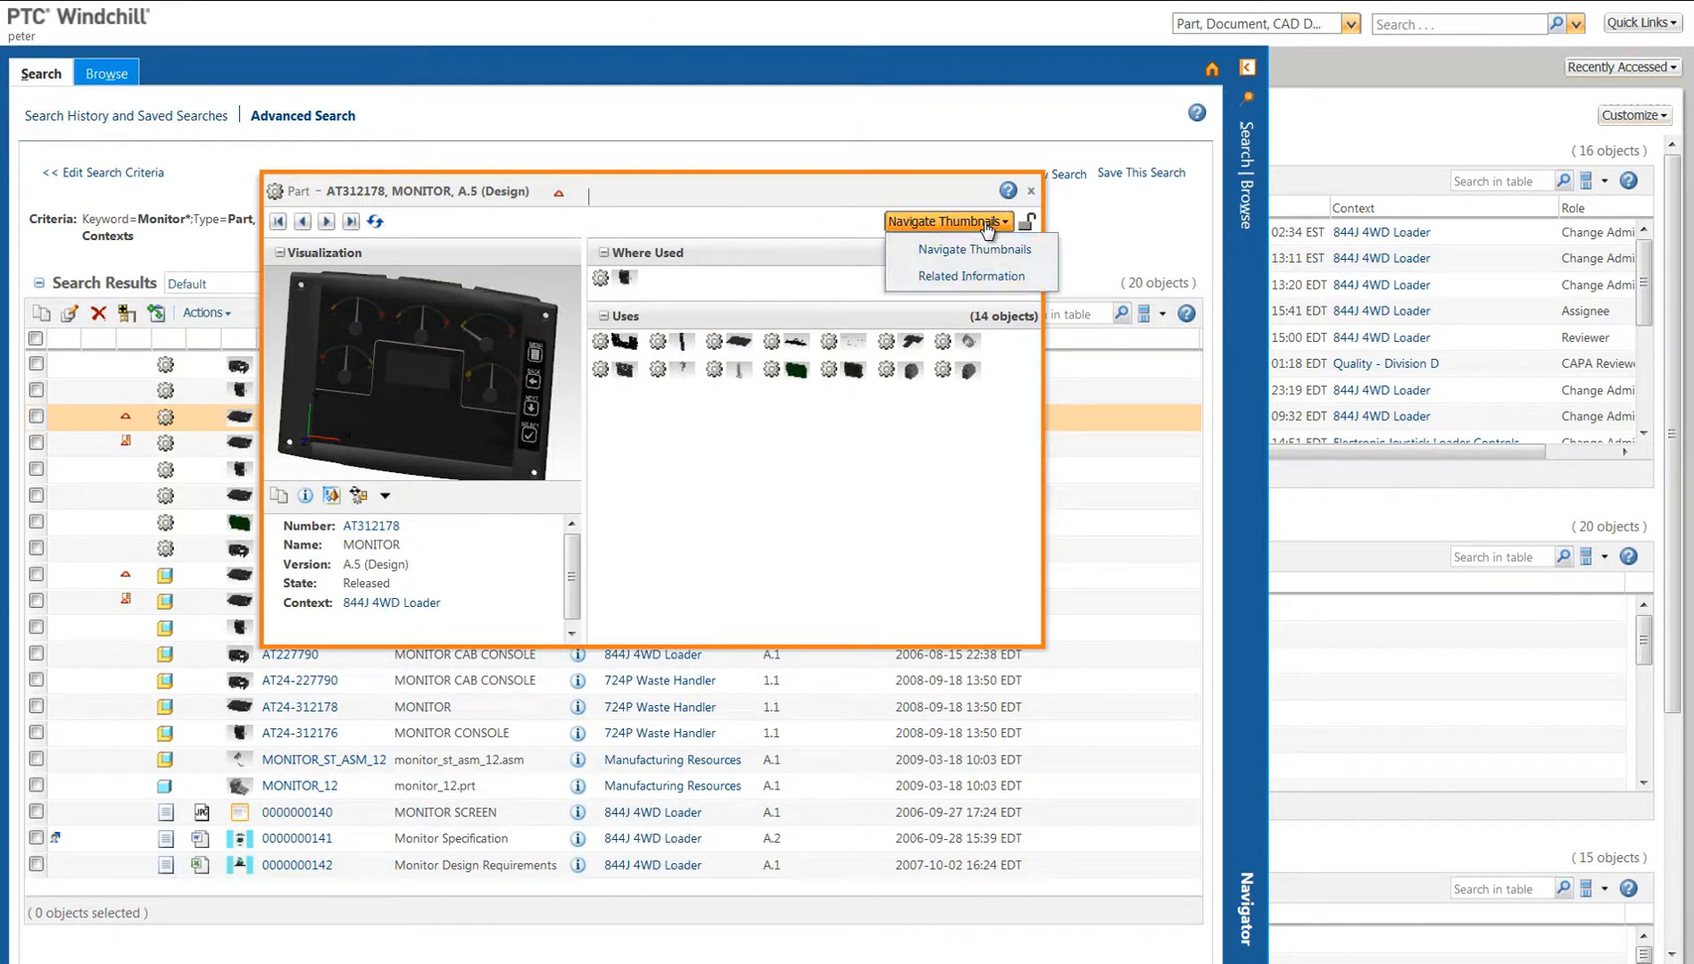
Step: Show the MONITOR part's Related Information: 4 documents, 1 CAD document and 4 changes
click(970, 275)
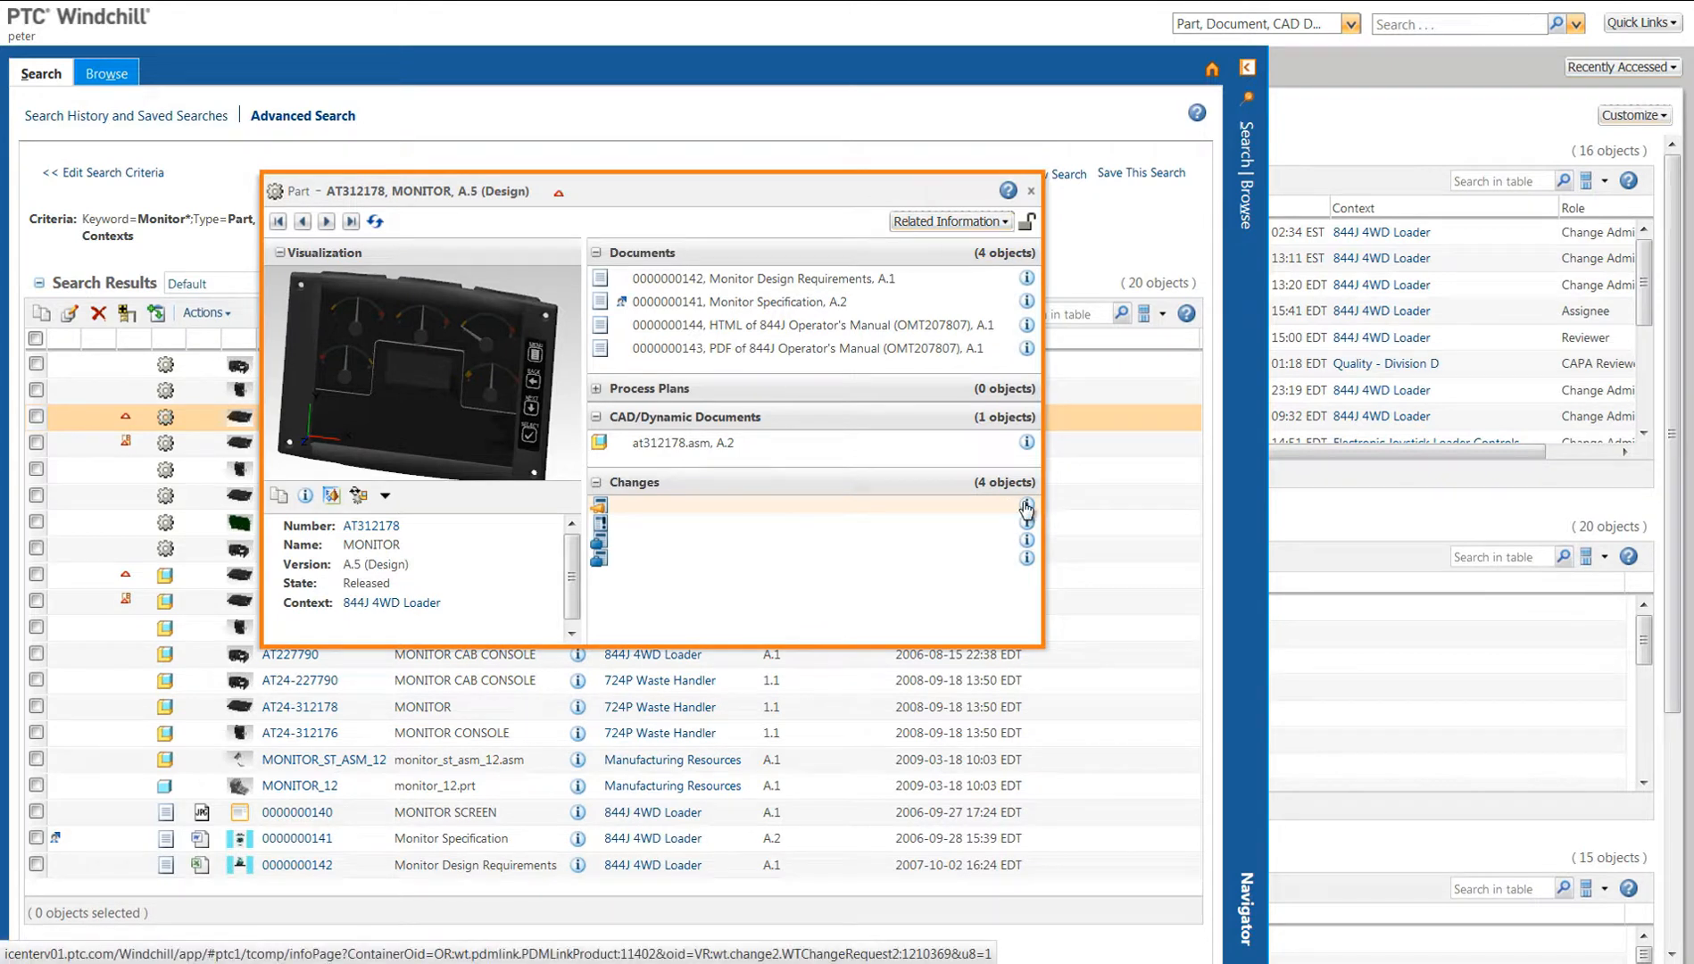
mouse_move(1026, 508)
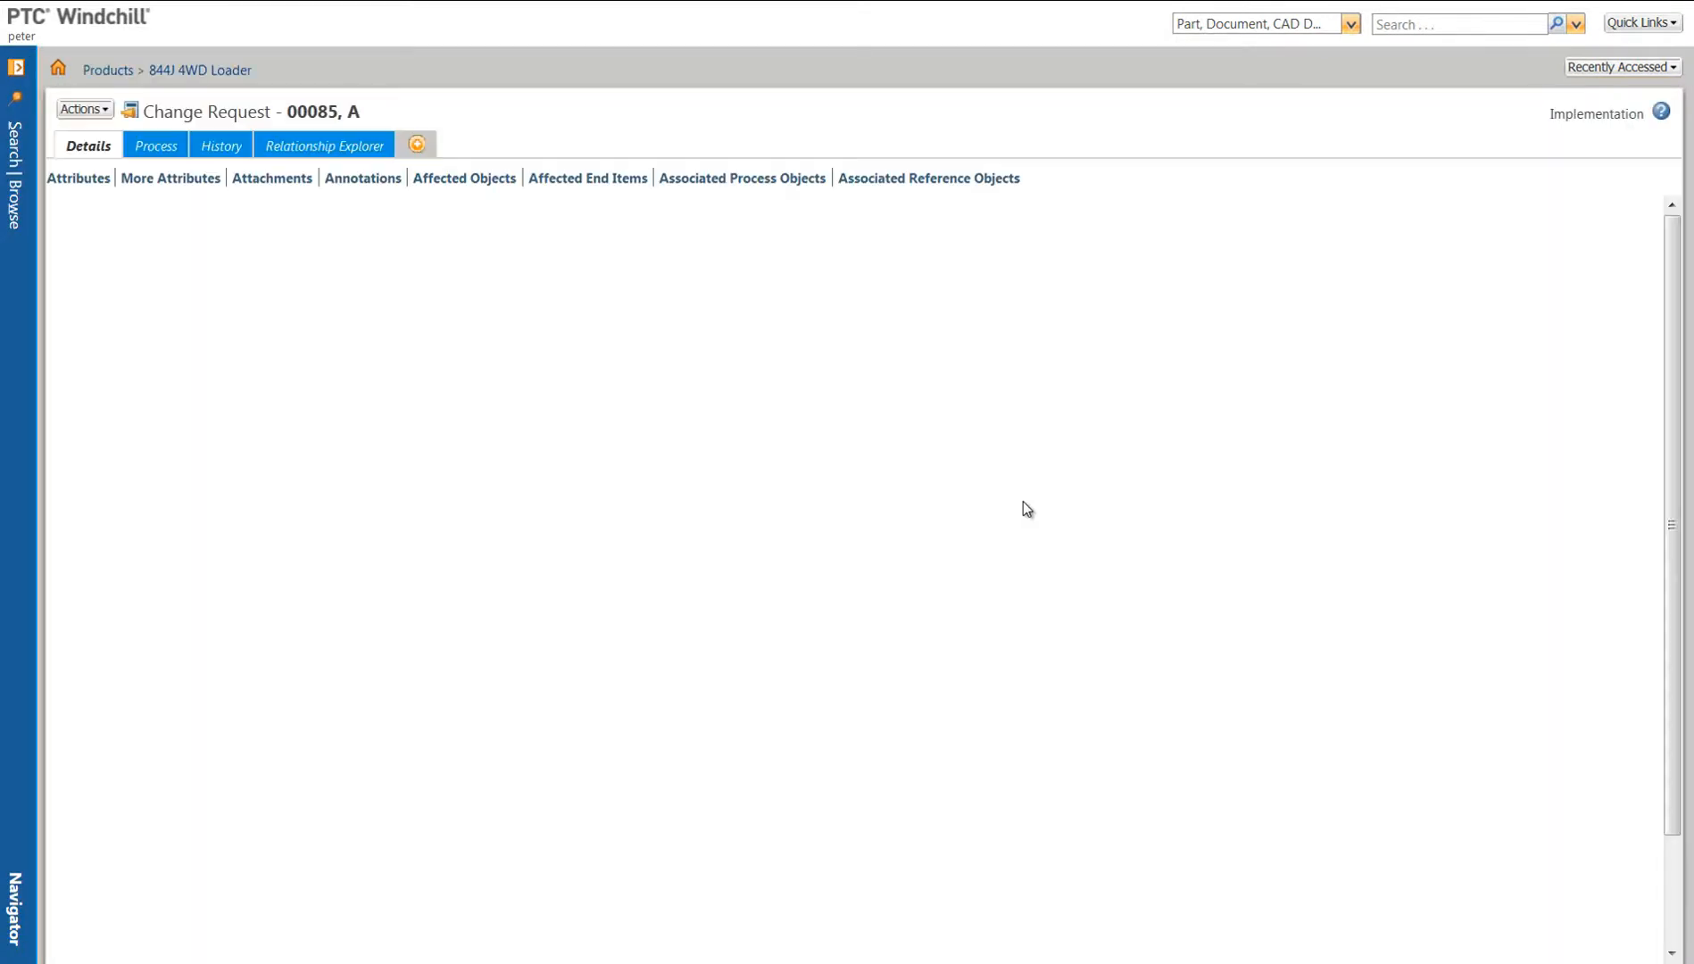
Step: Collapse change request 00085's Attributes and scroll through attachments, annotations and affected objects
click(77, 178)
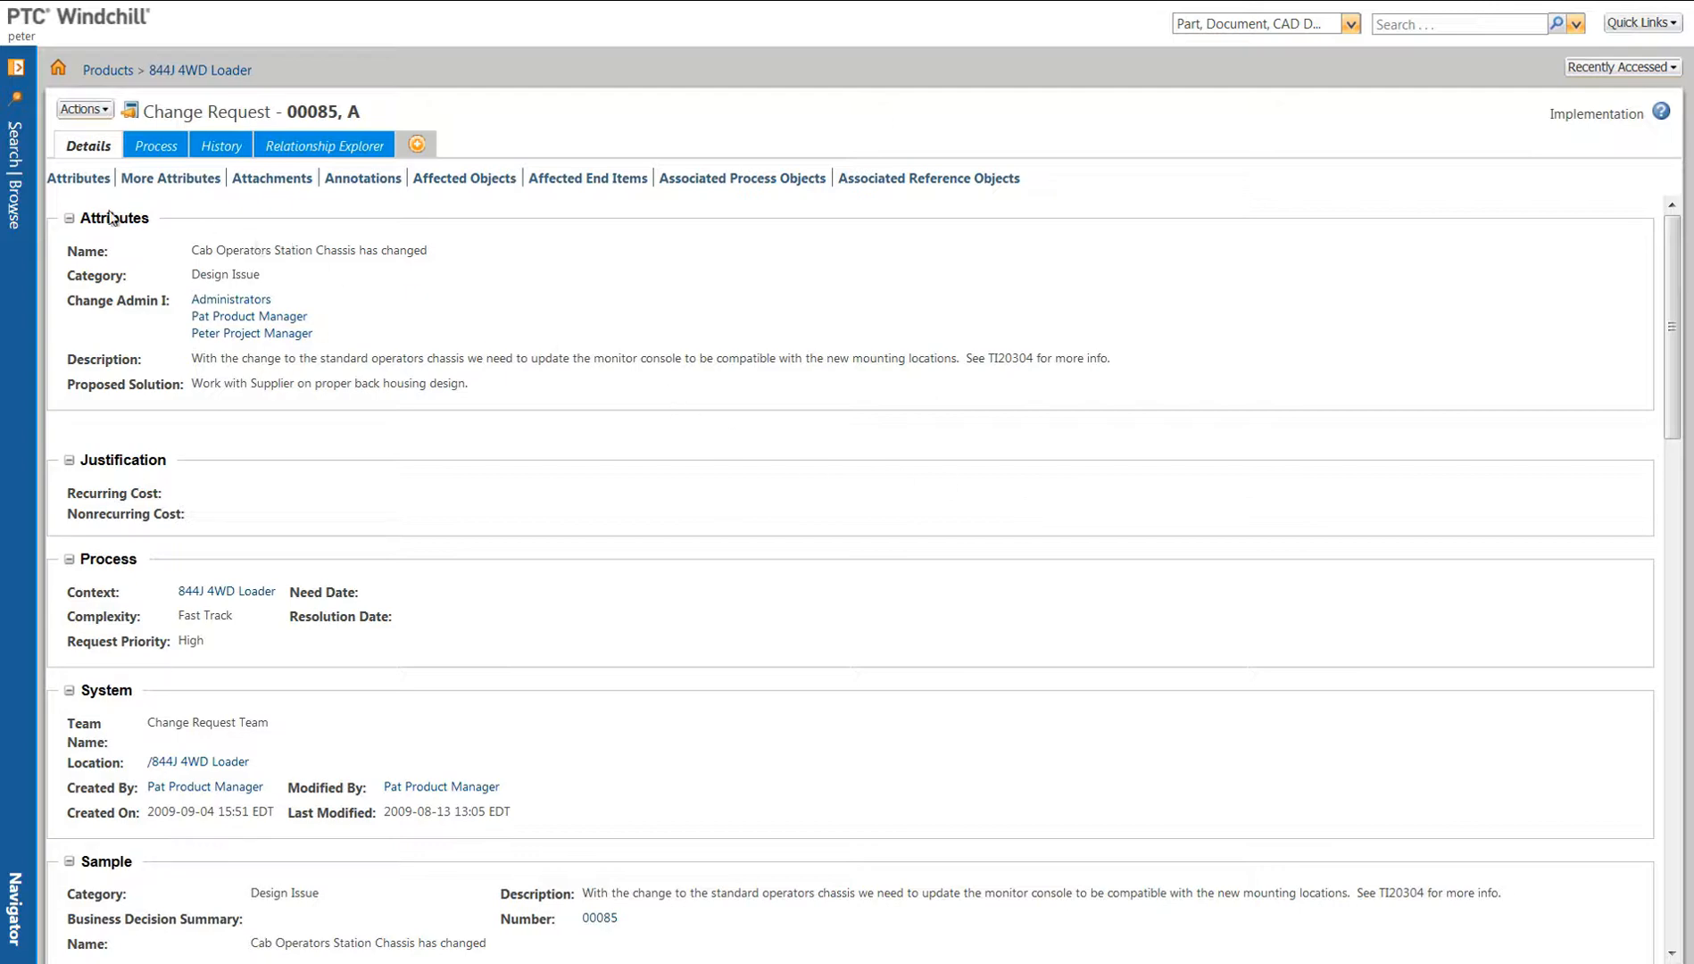
click(67, 217)
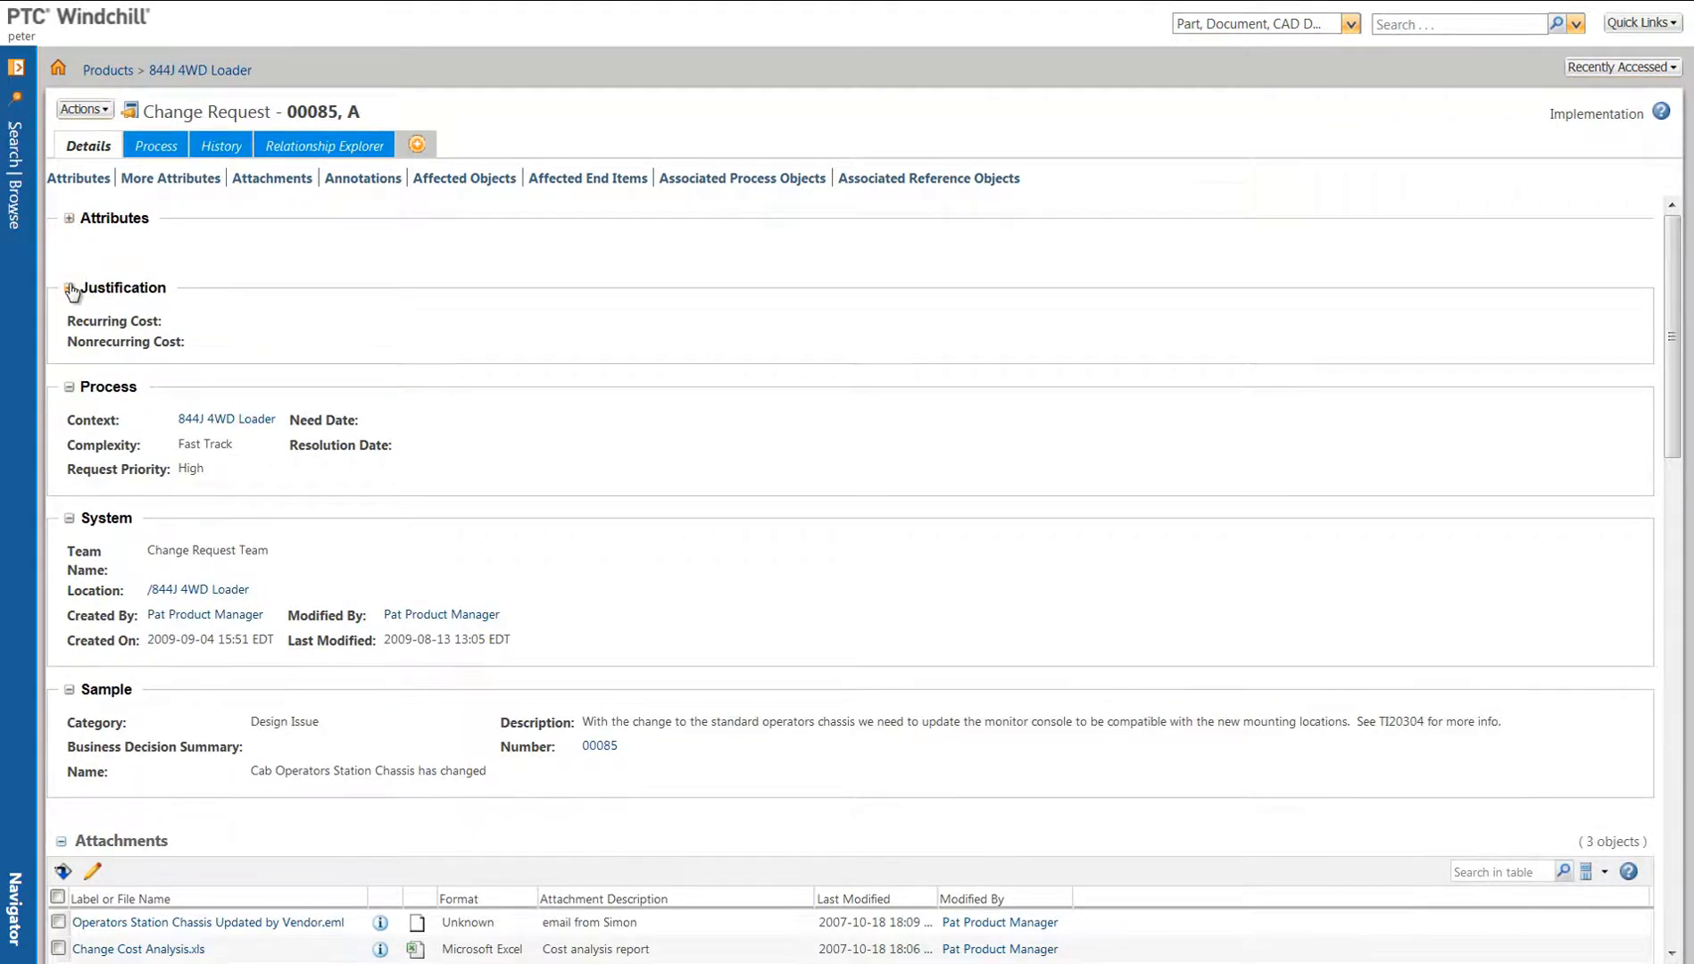
scroll(down, 3)
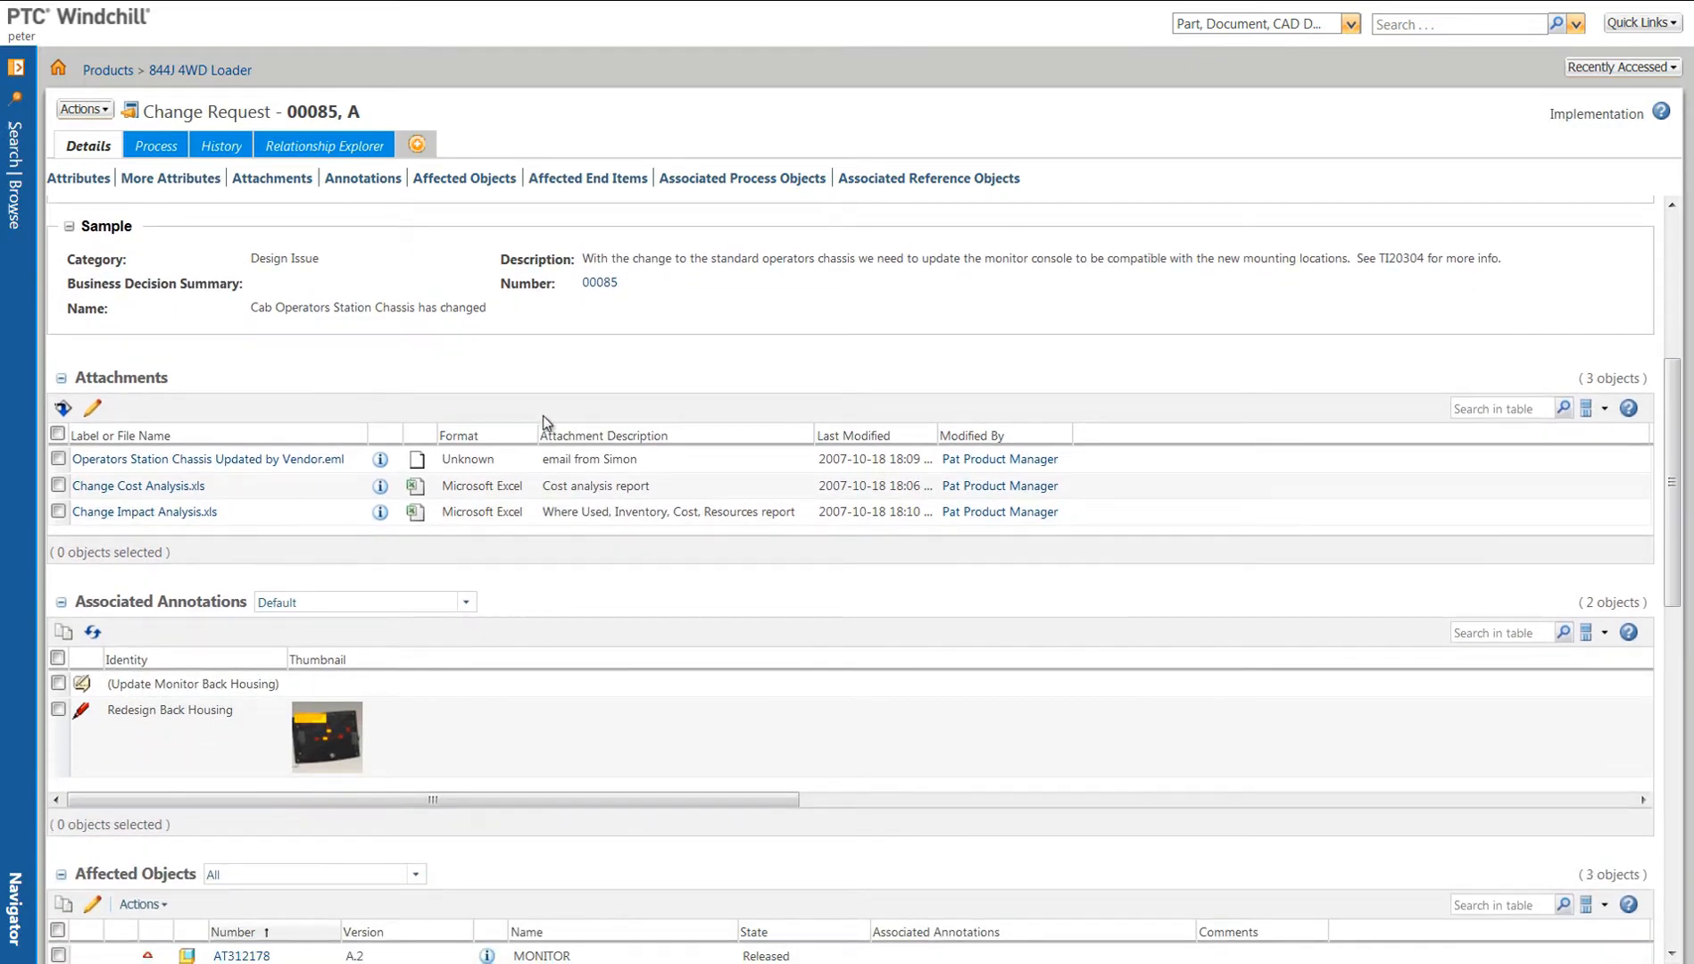
mouse_move(576, 523)
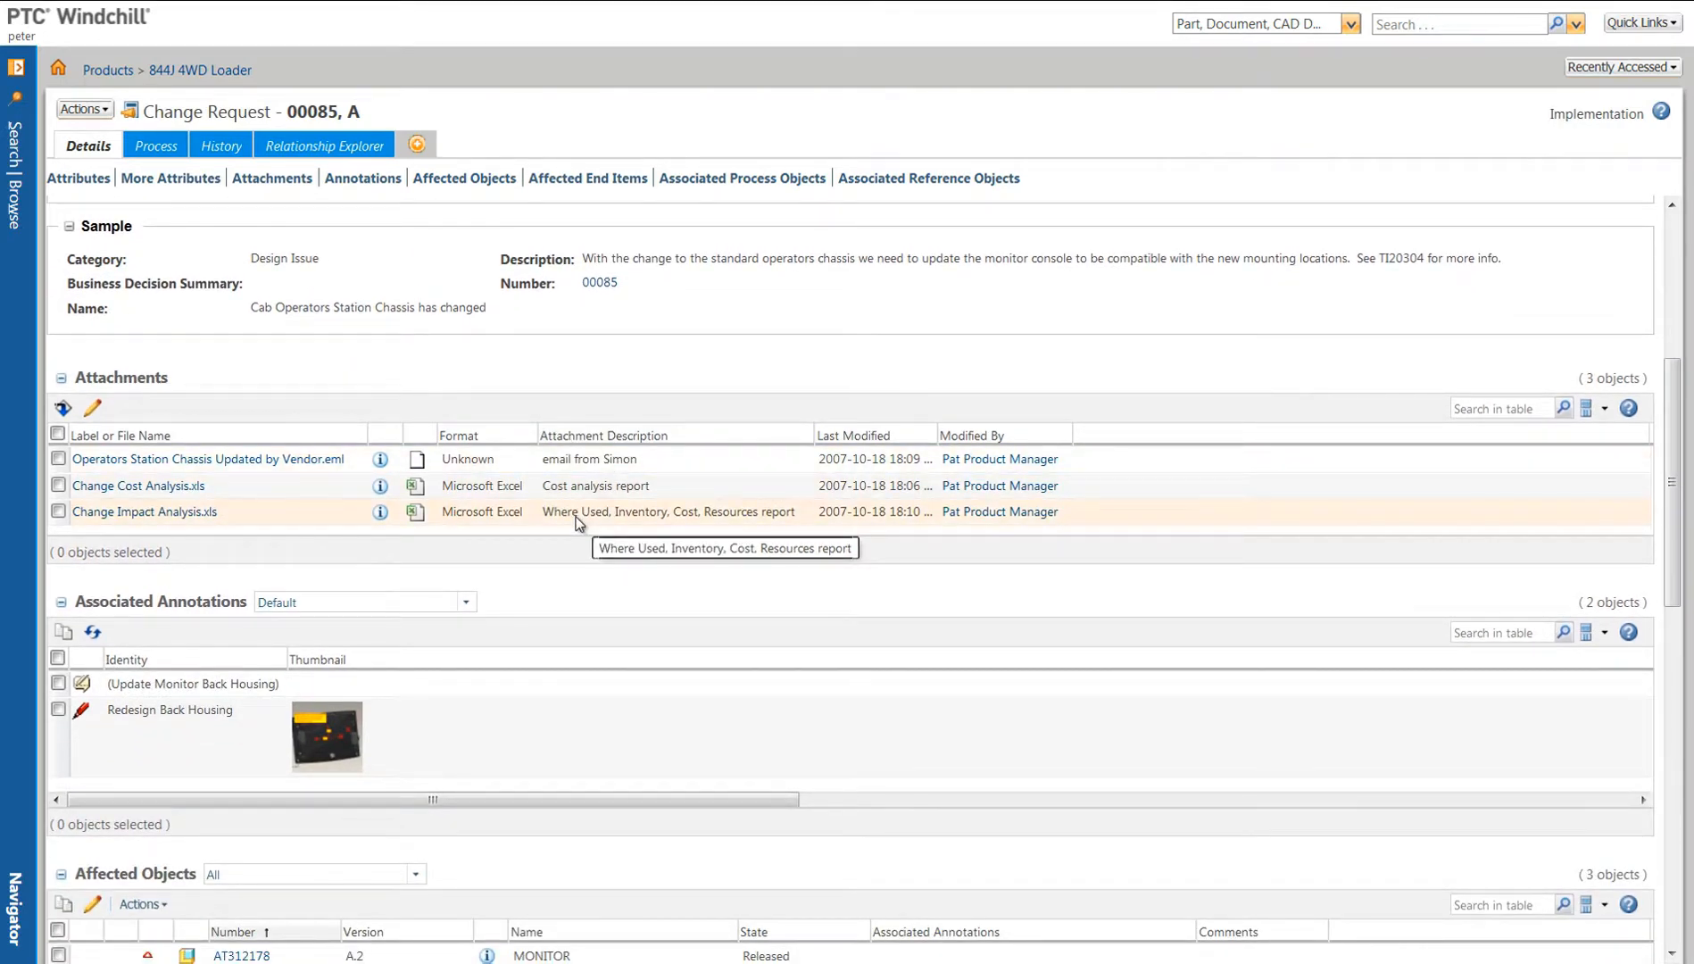
mouse_move(643, 540)
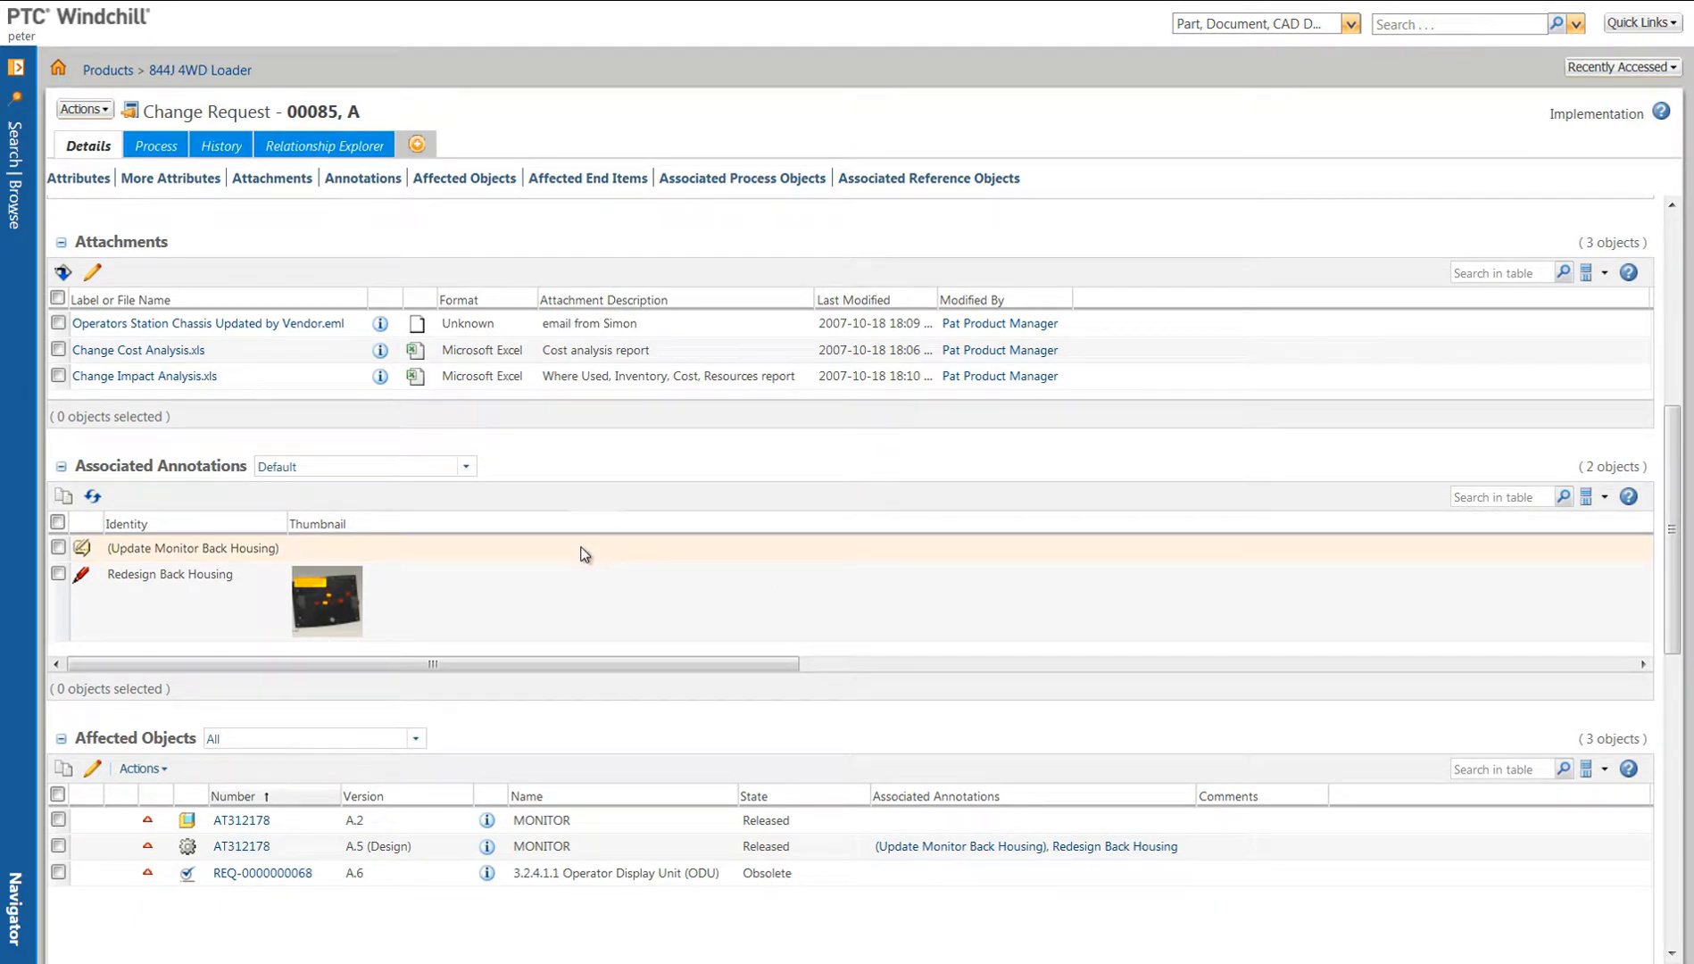
scroll(down, 3)
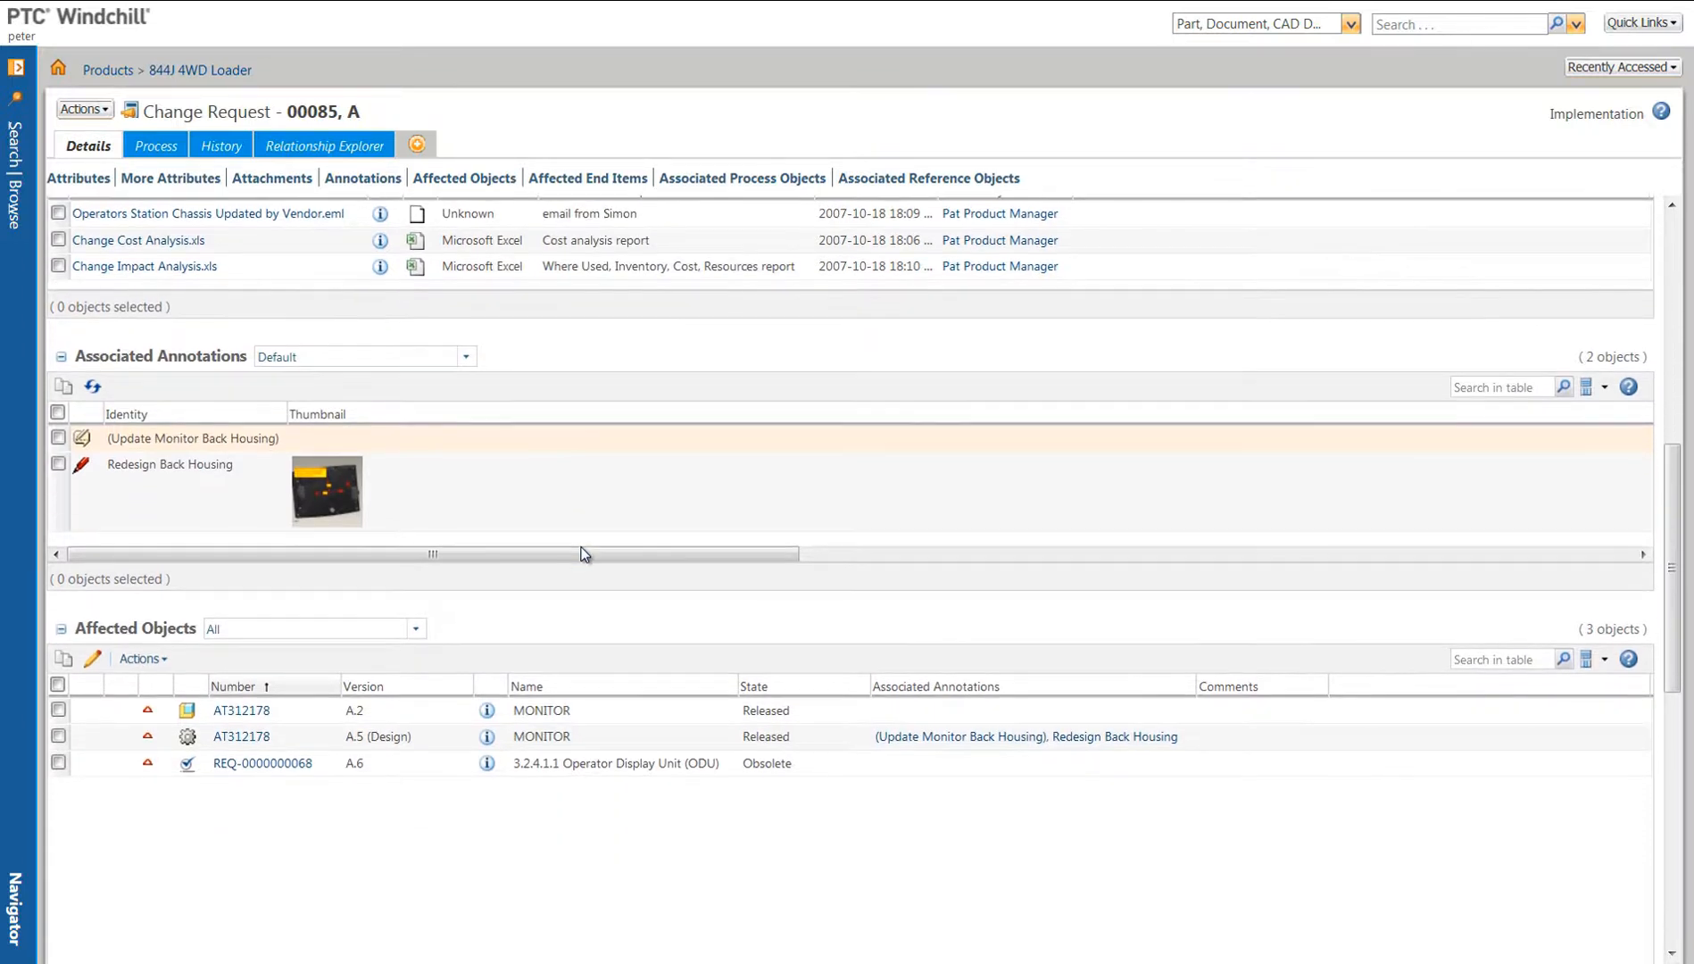
scroll(down, 3)
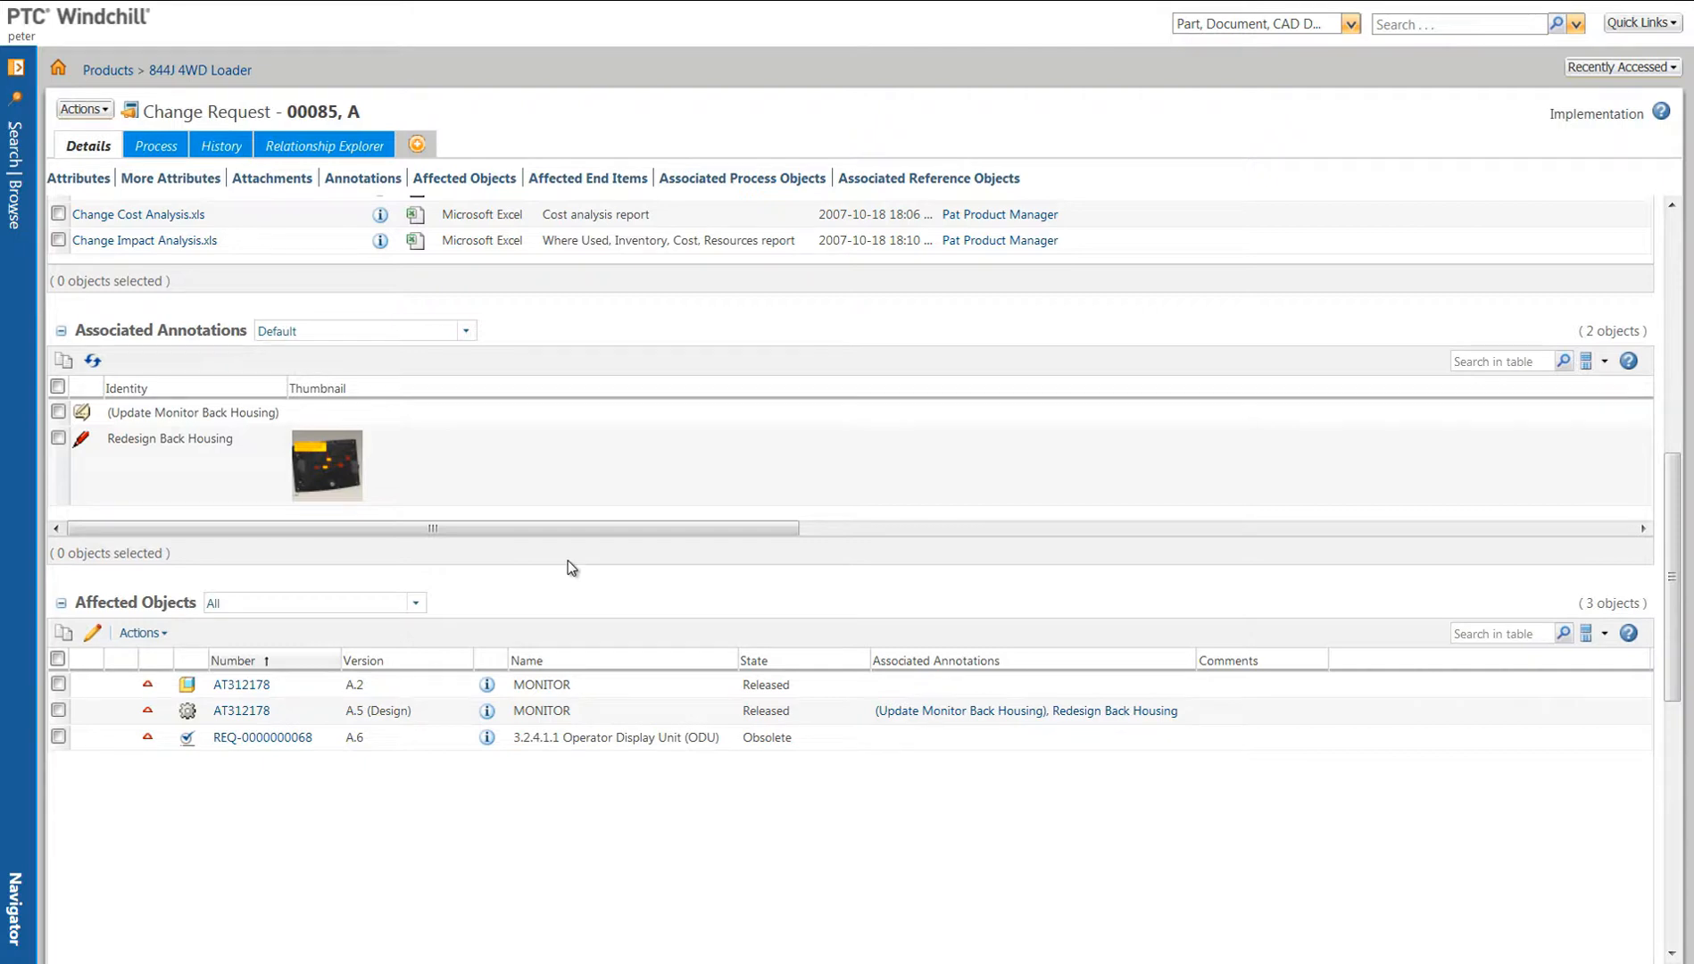
mouse_move(488, 710)
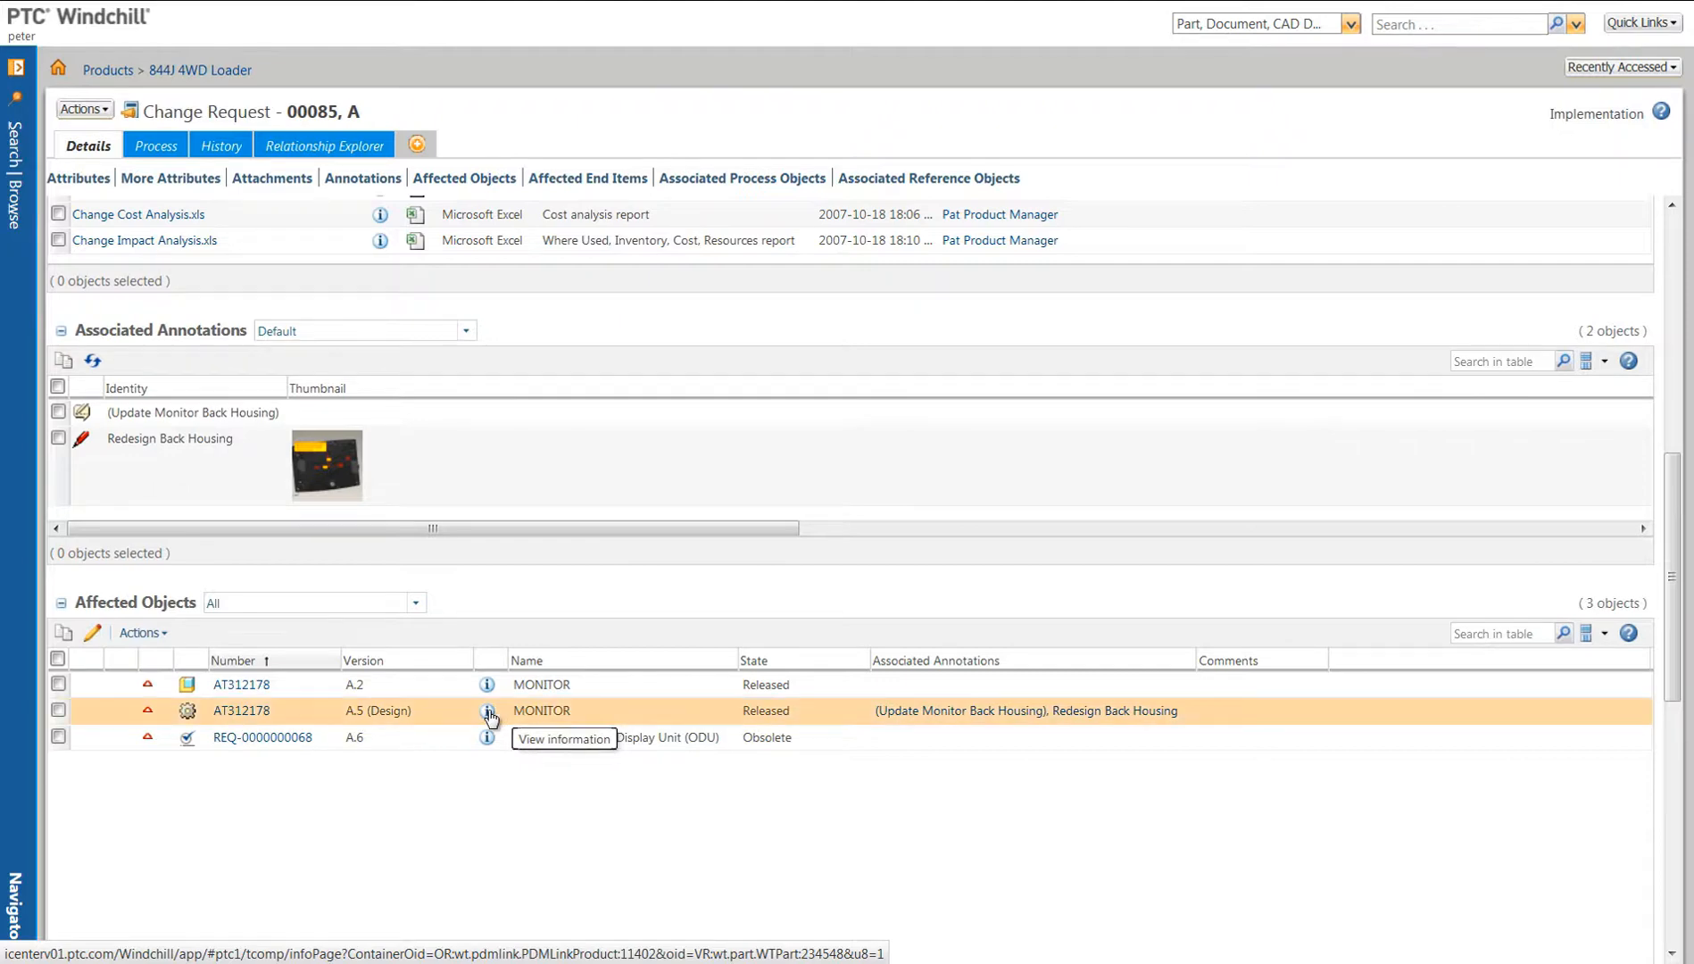
Step: Open the MONITOR A.5 information page and load the whole assembly head-on in the viewer
click(487, 716)
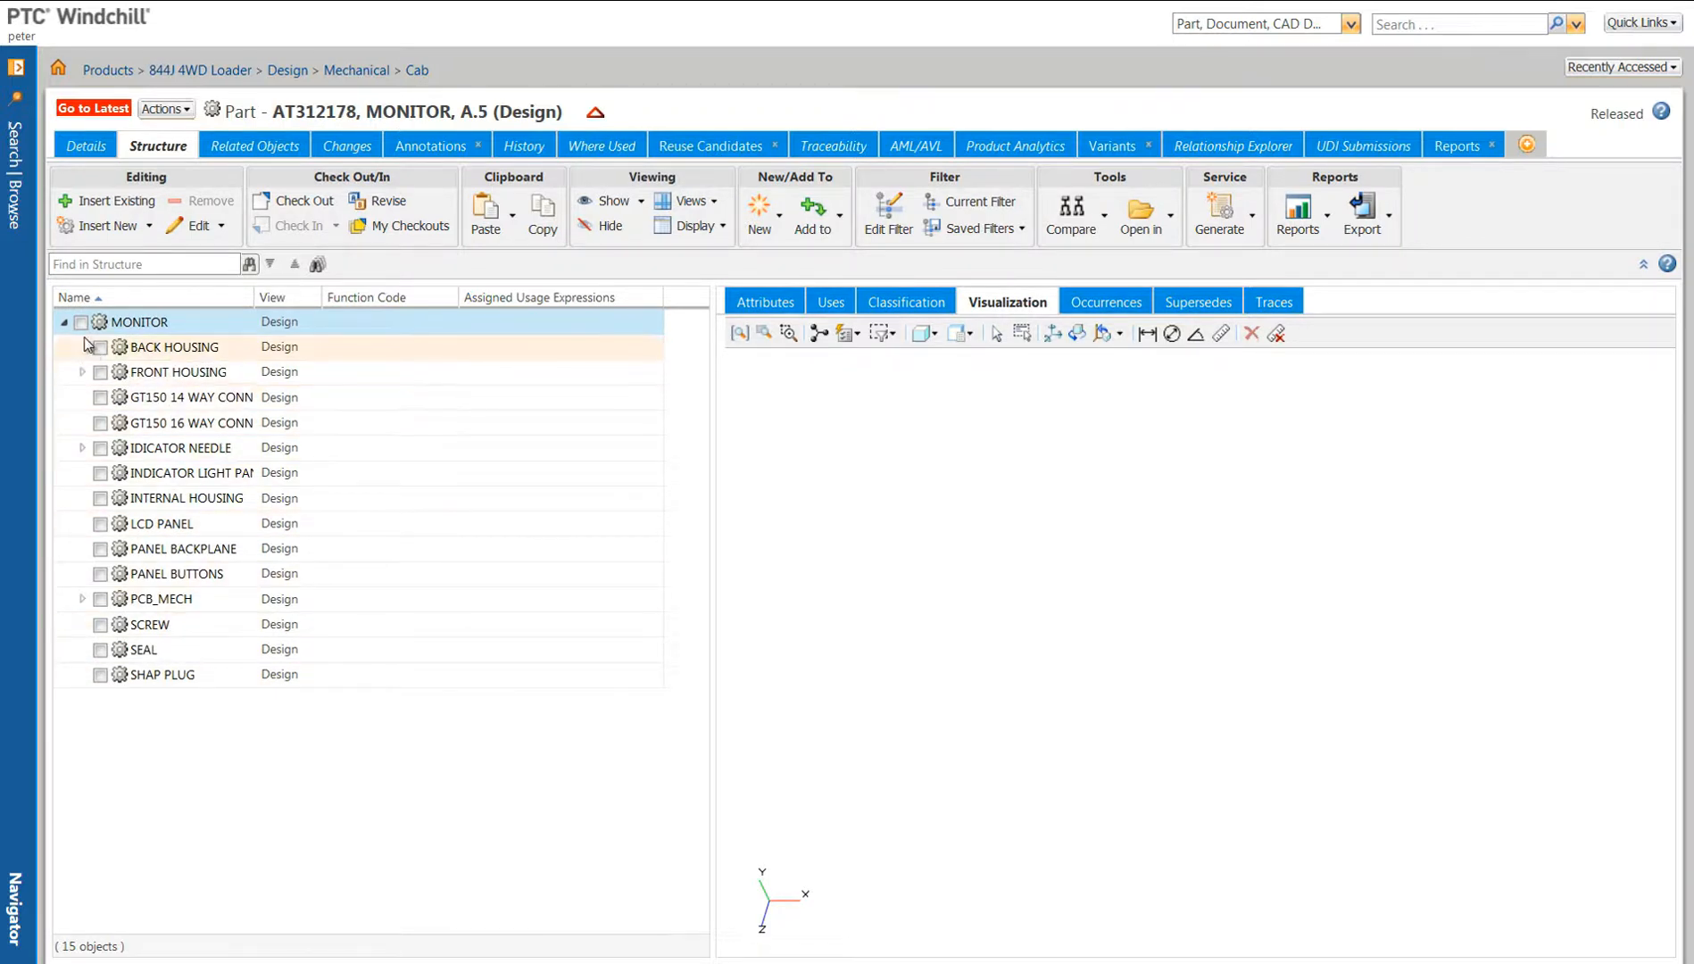
click(138, 321)
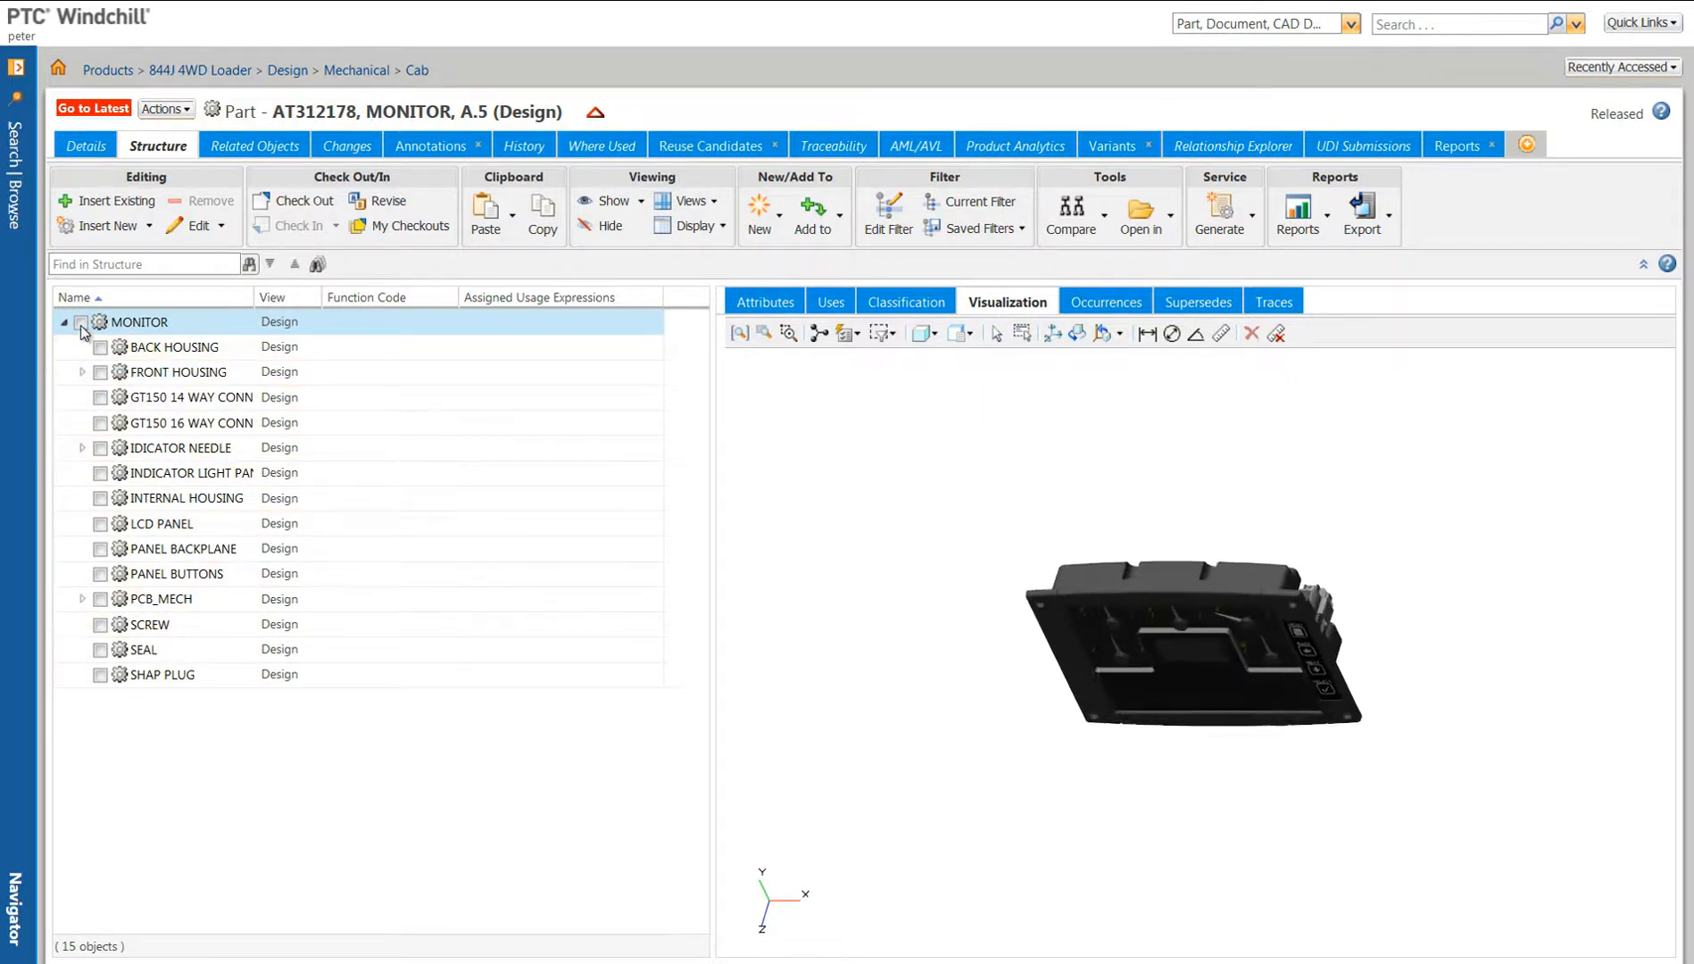
click(80, 322)
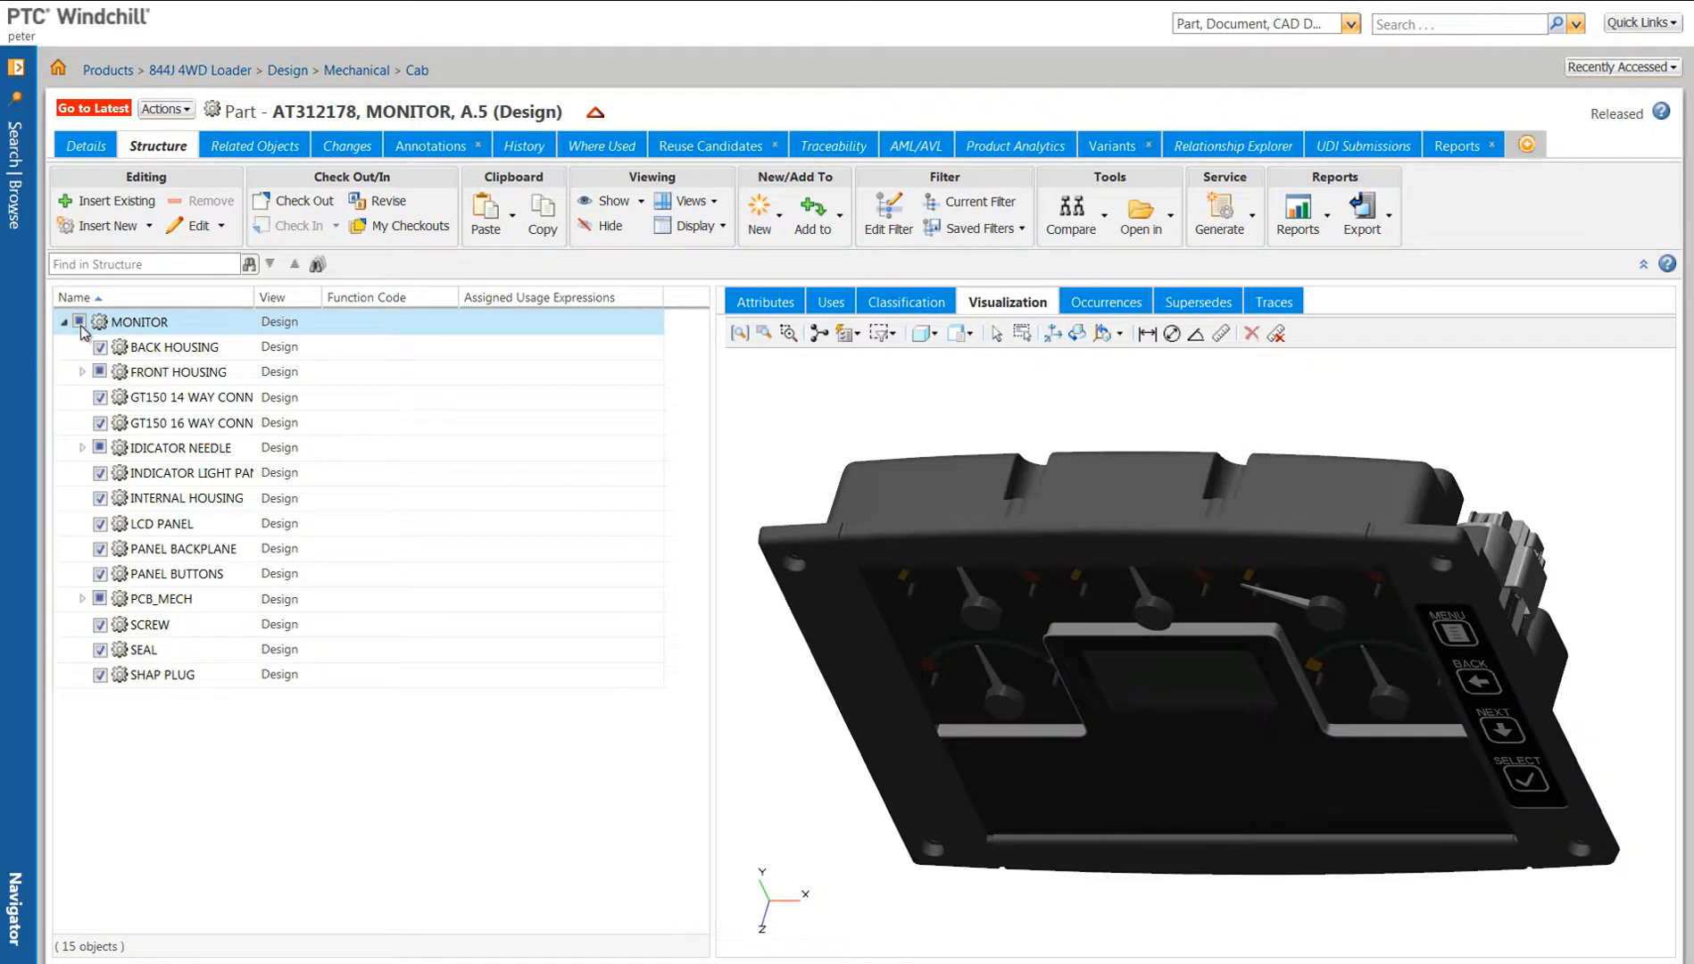
click(1073, 333)
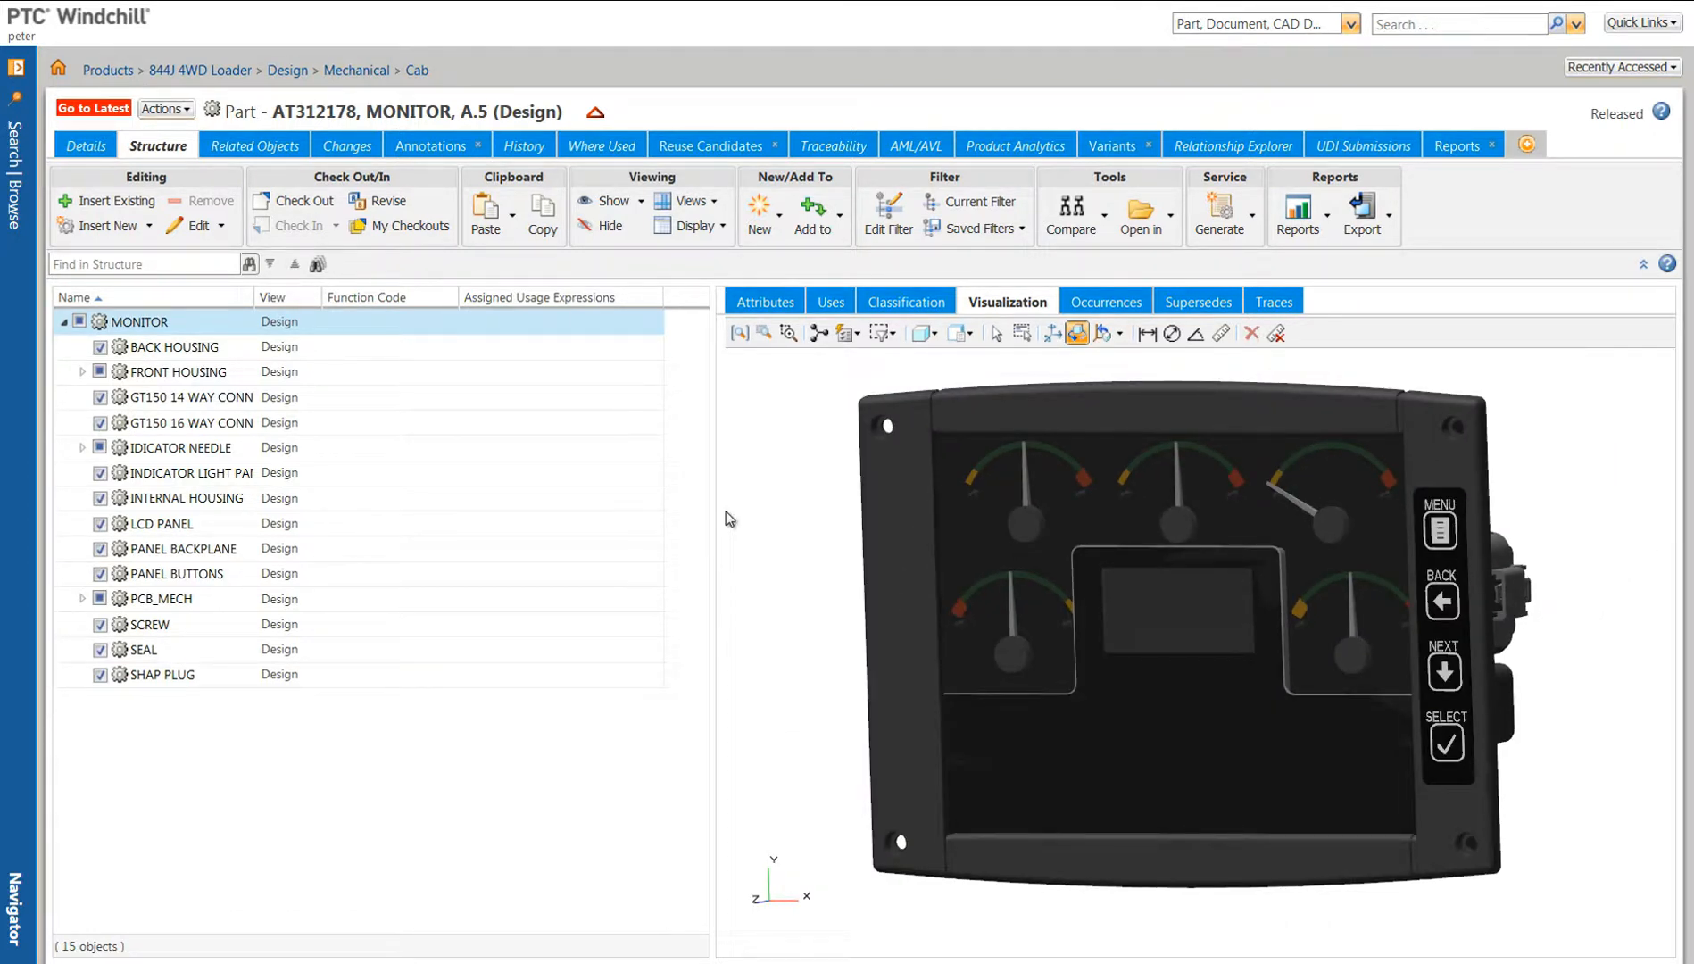
Step: Zoom onto the GT150 16-way connector, fit the whole monitor, and change the render mode
click(189, 421)
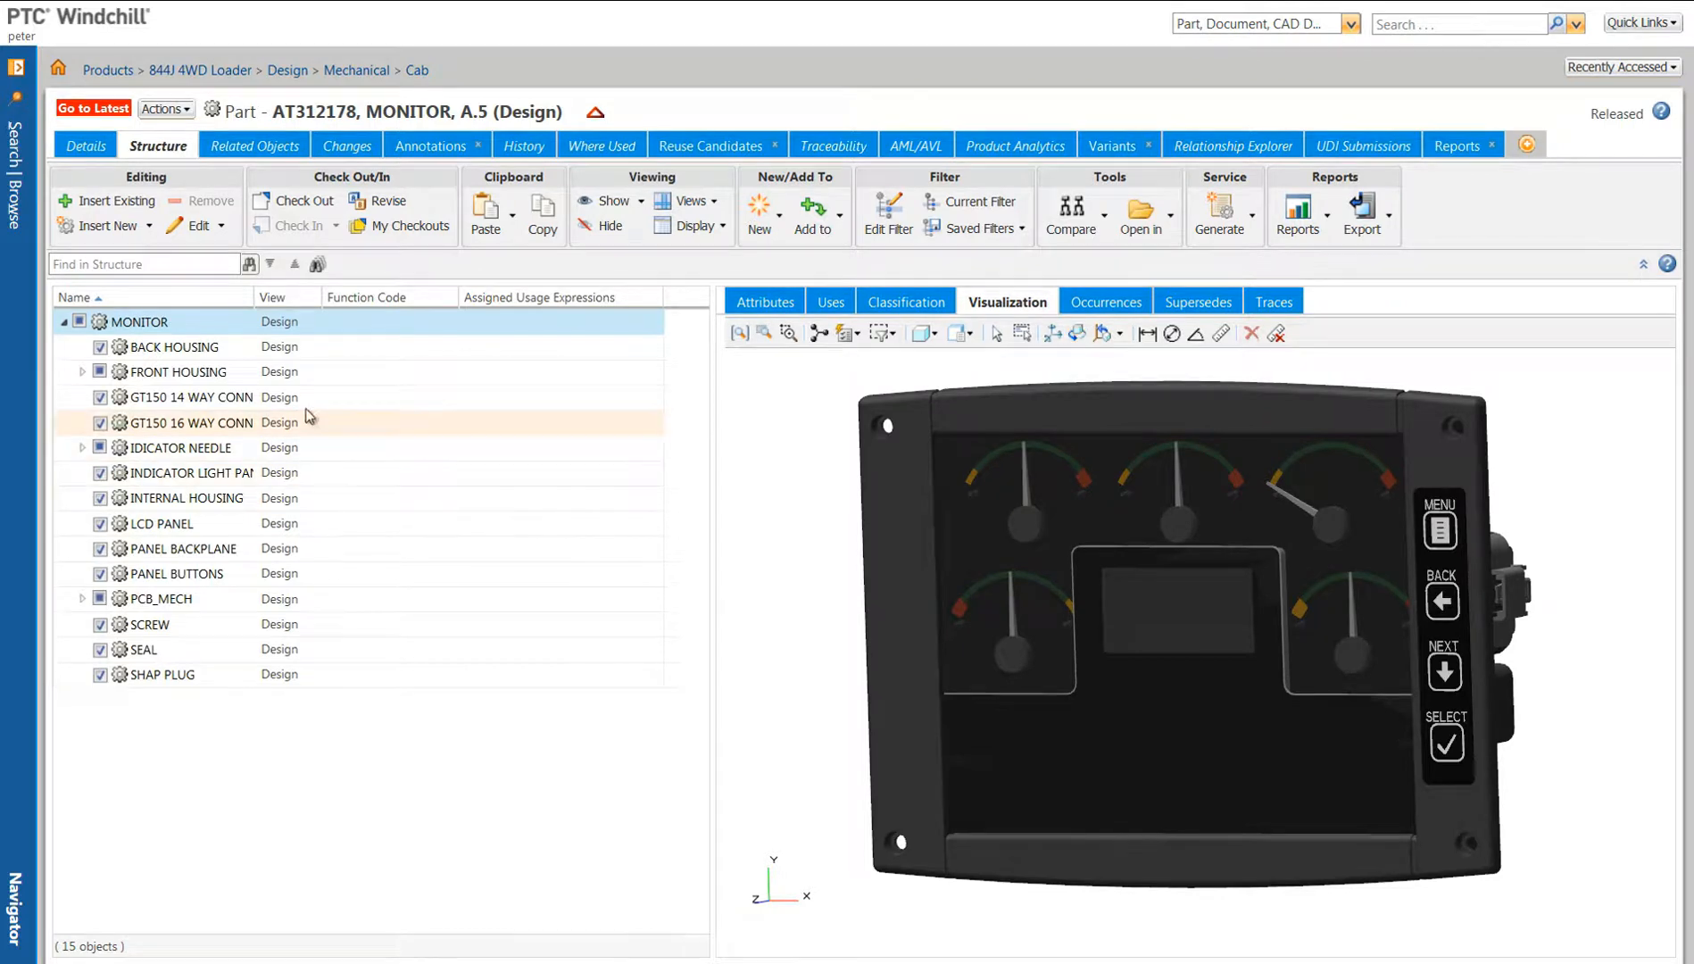
click(168, 347)
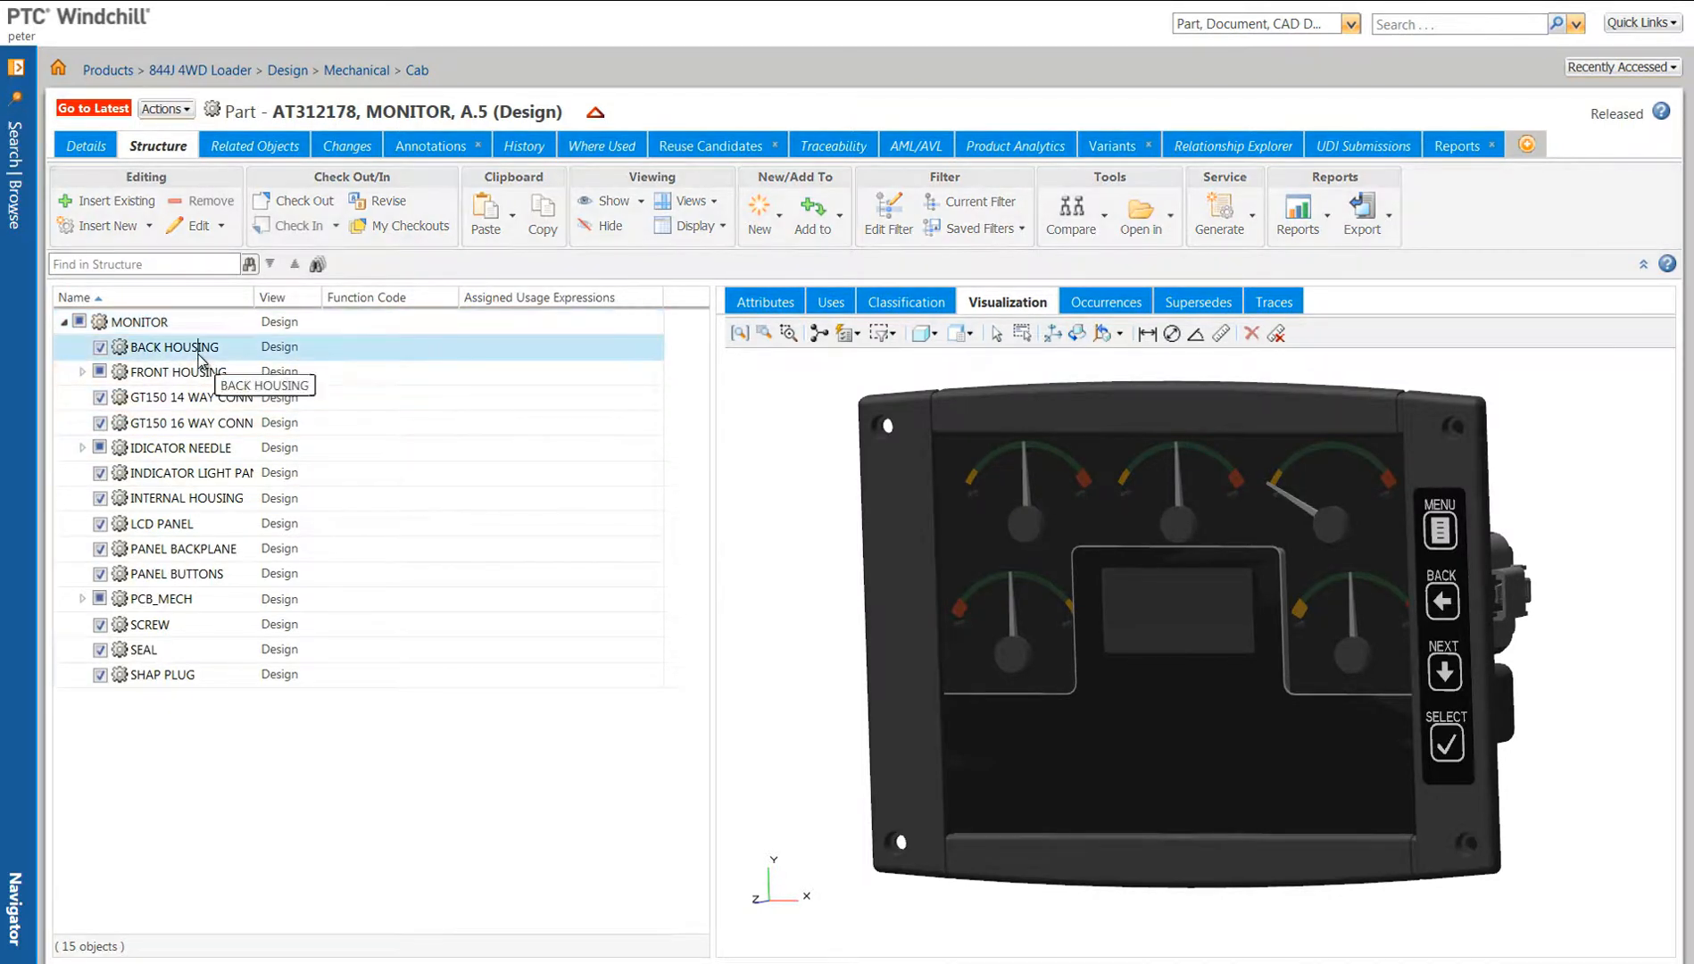
click(170, 347)
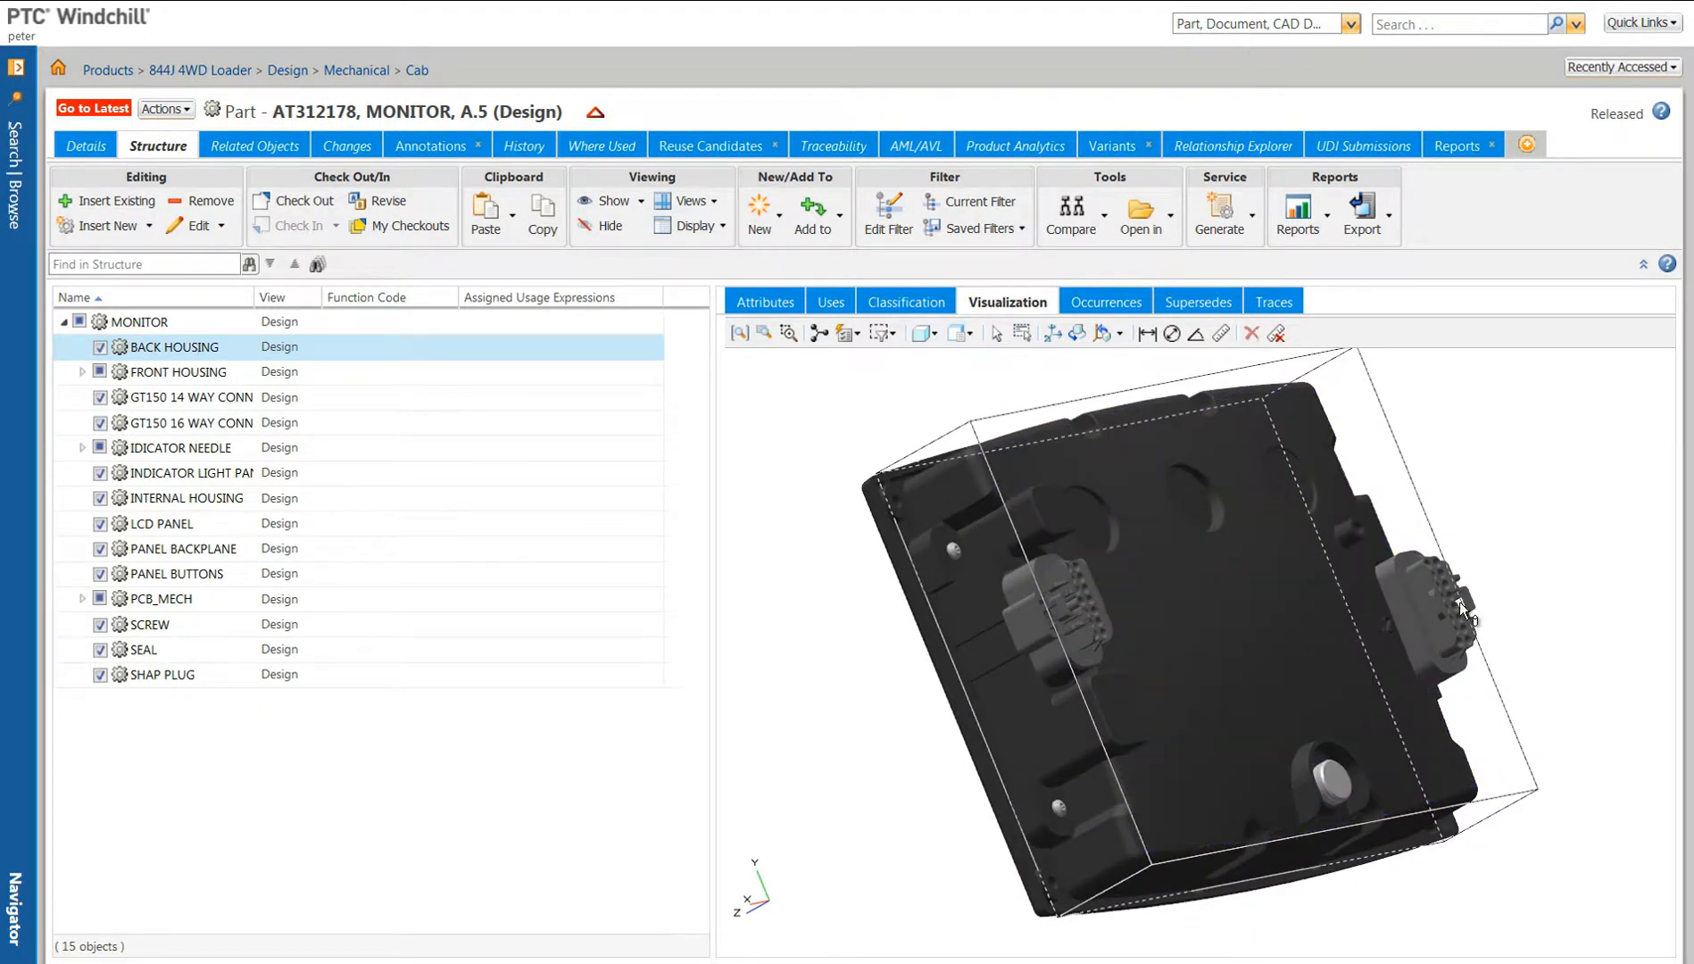
click(189, 422)
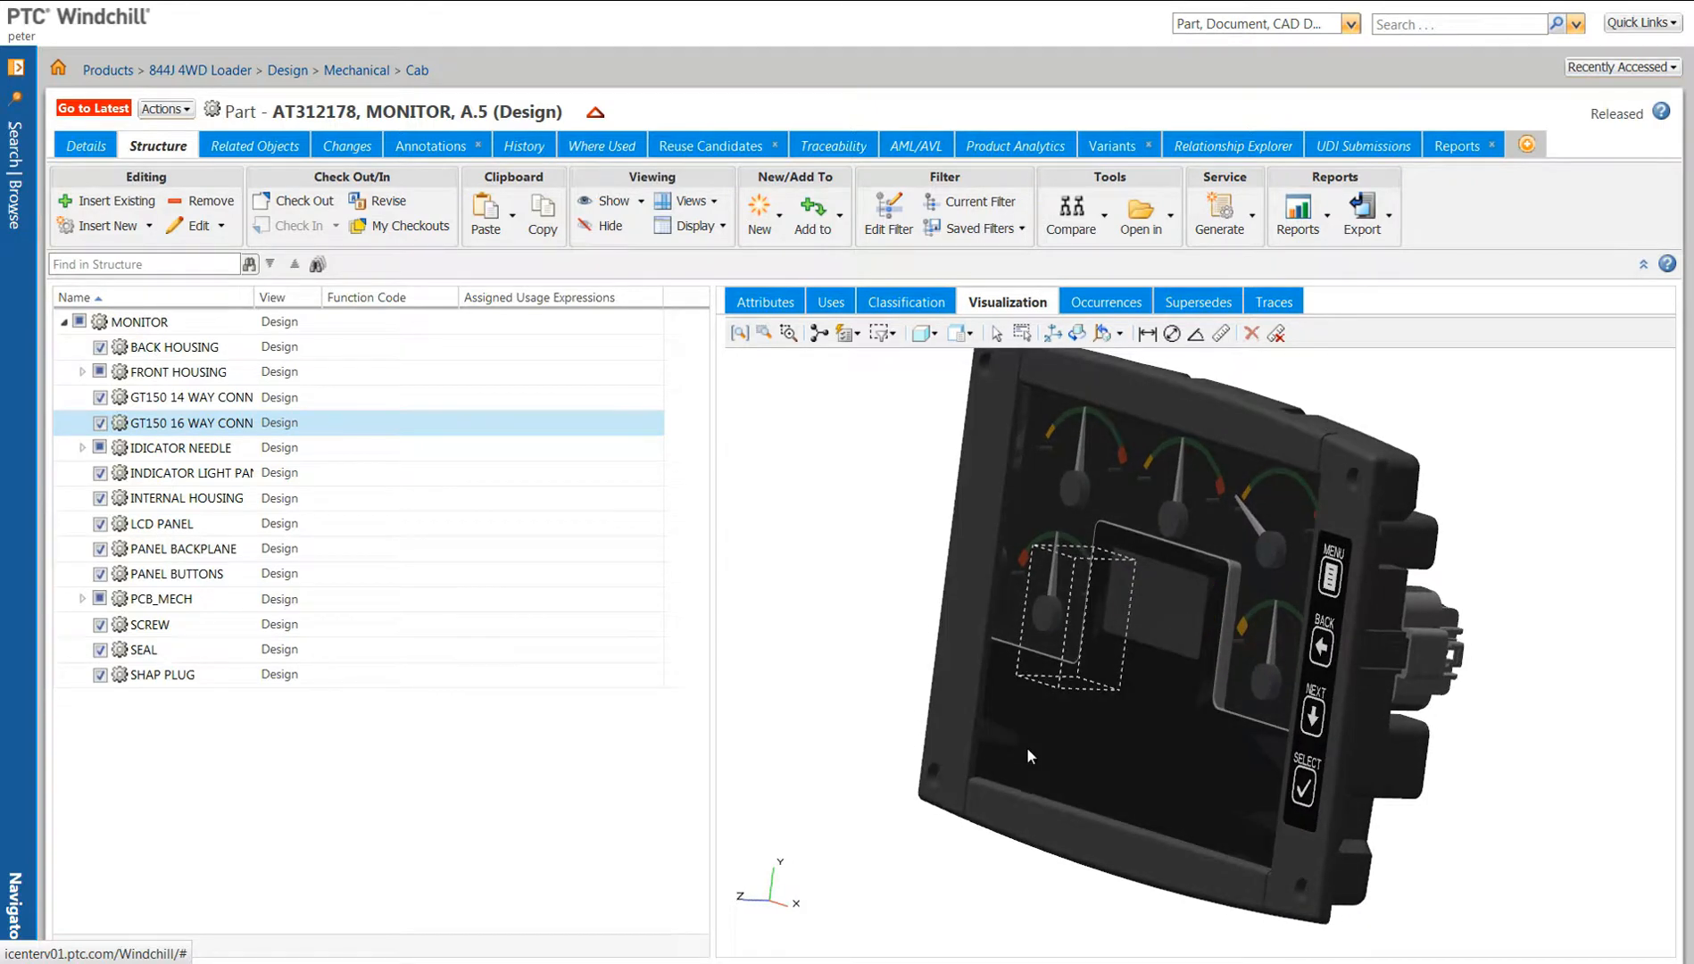
mouse_move(763, 332)
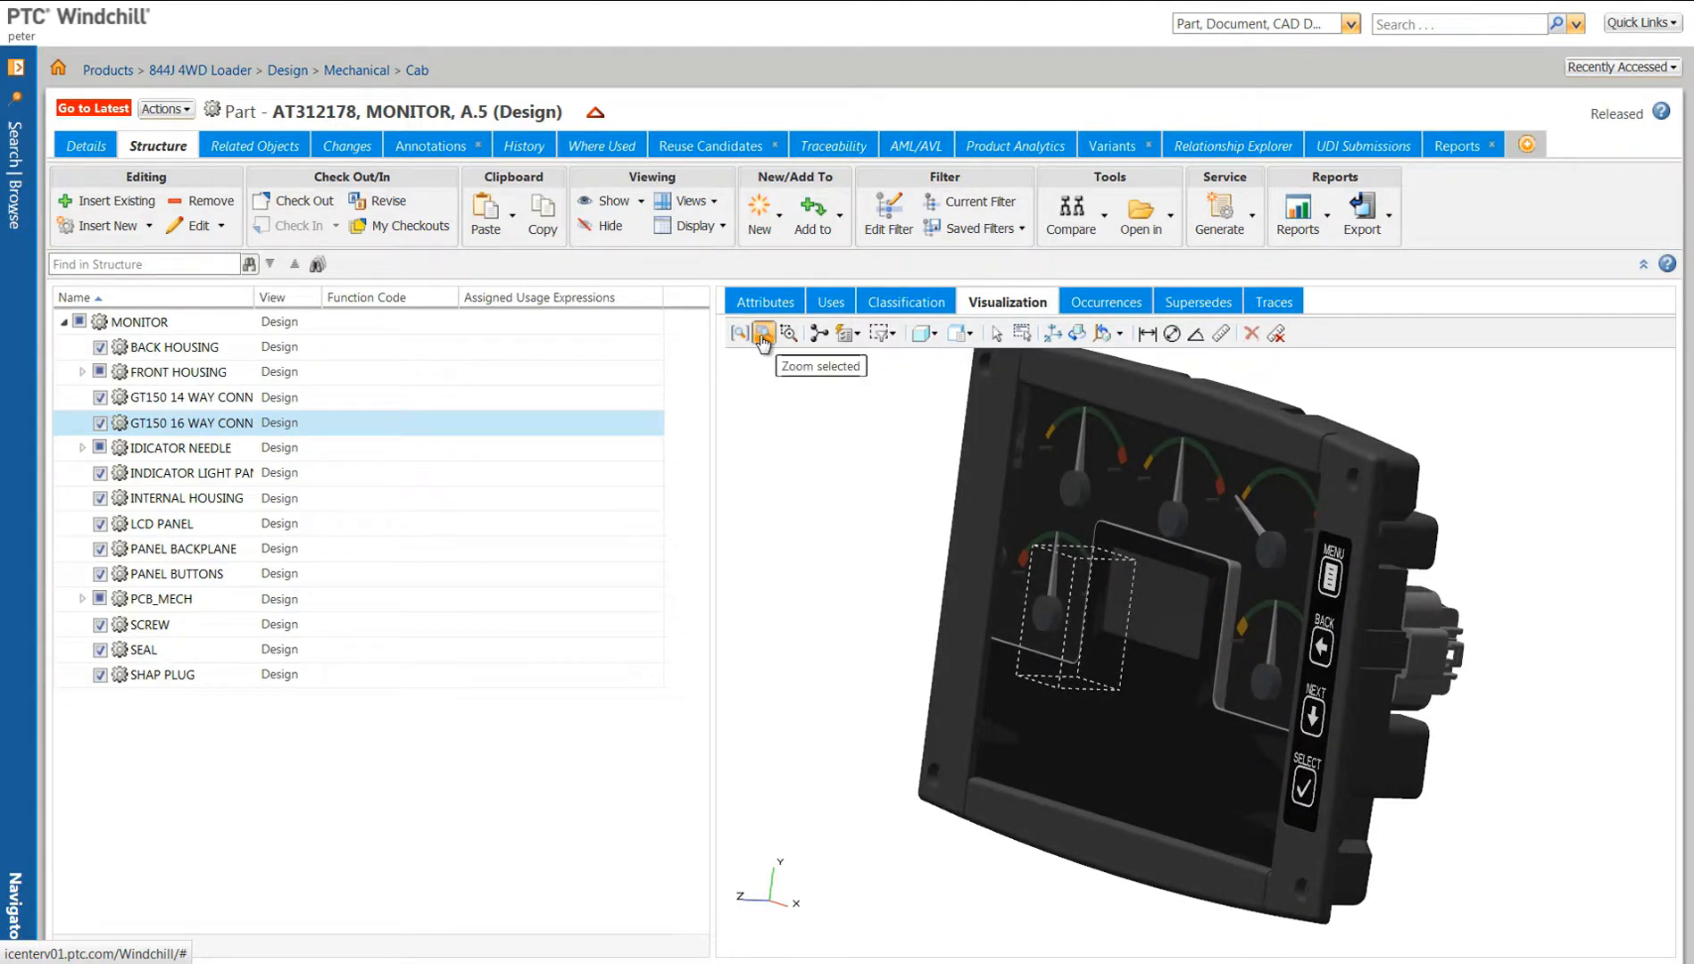
click(764, 333)
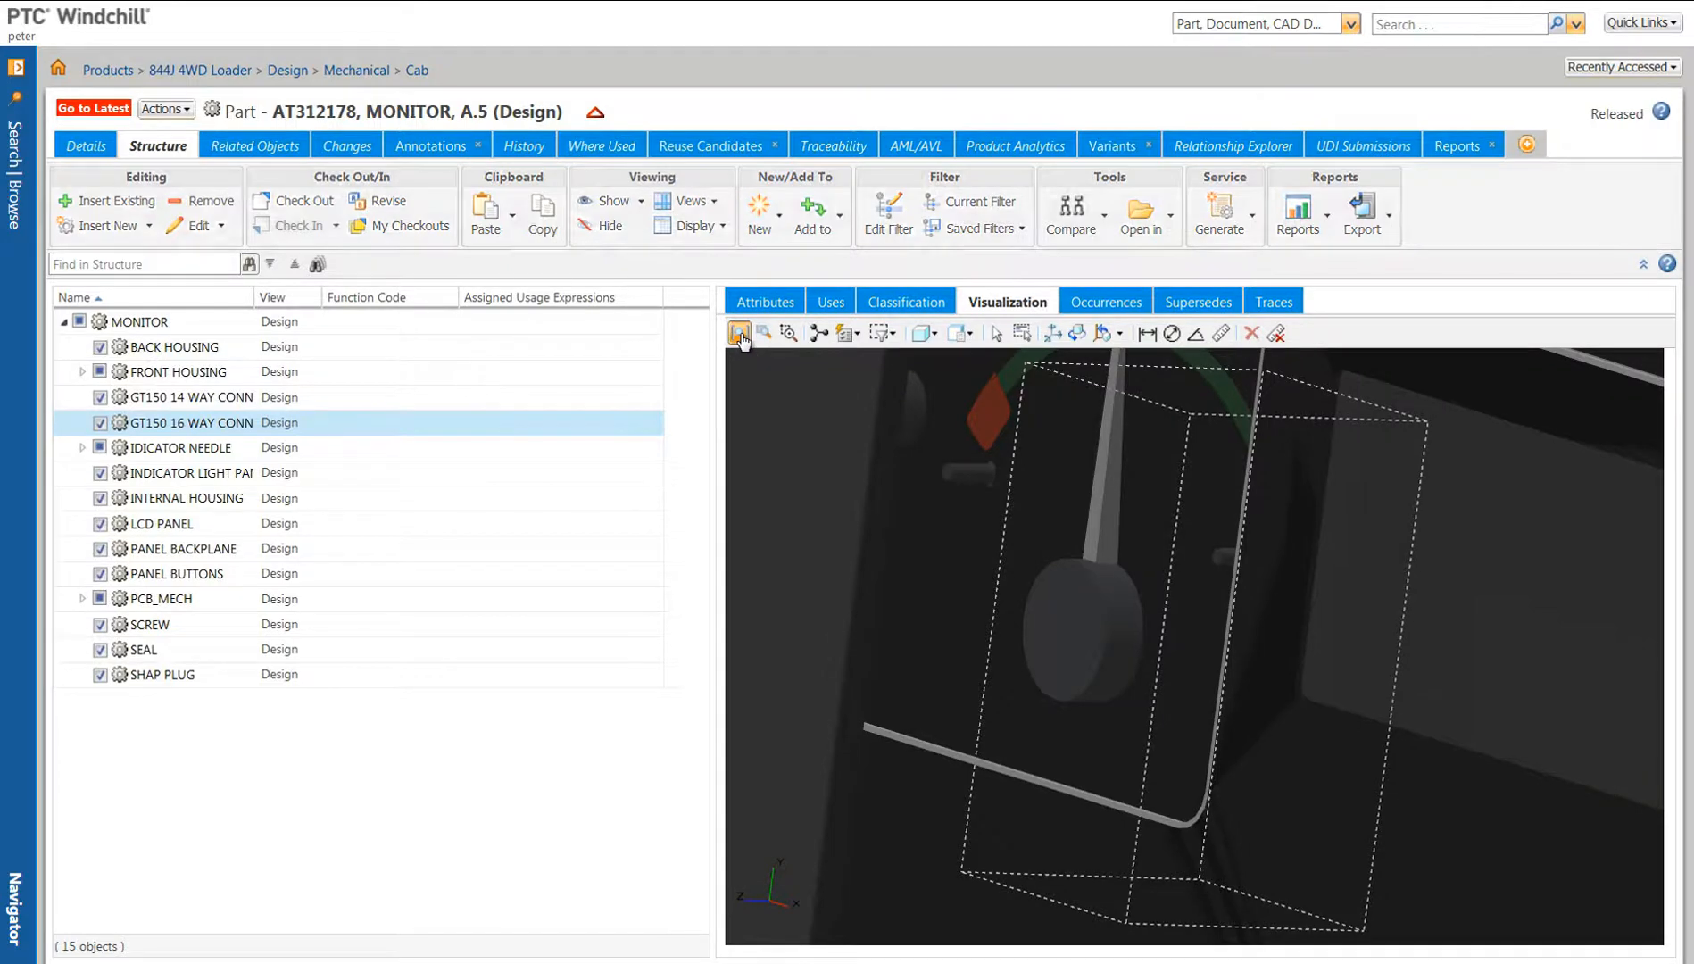
click(920, 332)
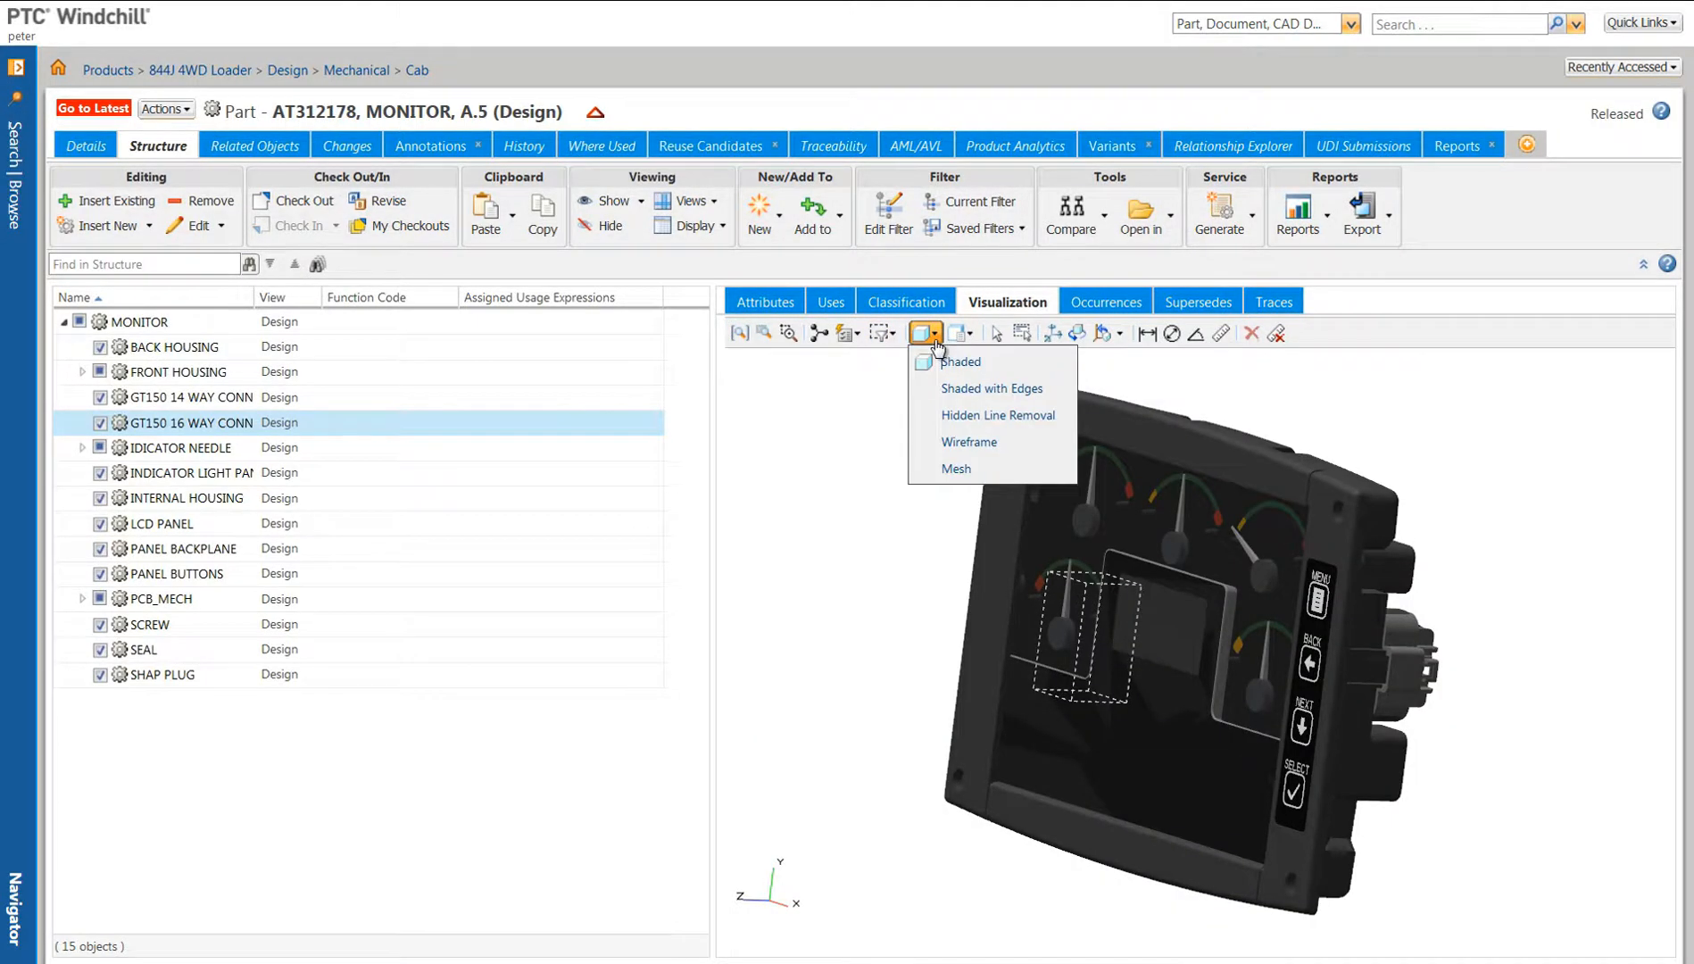
click(960, 360)
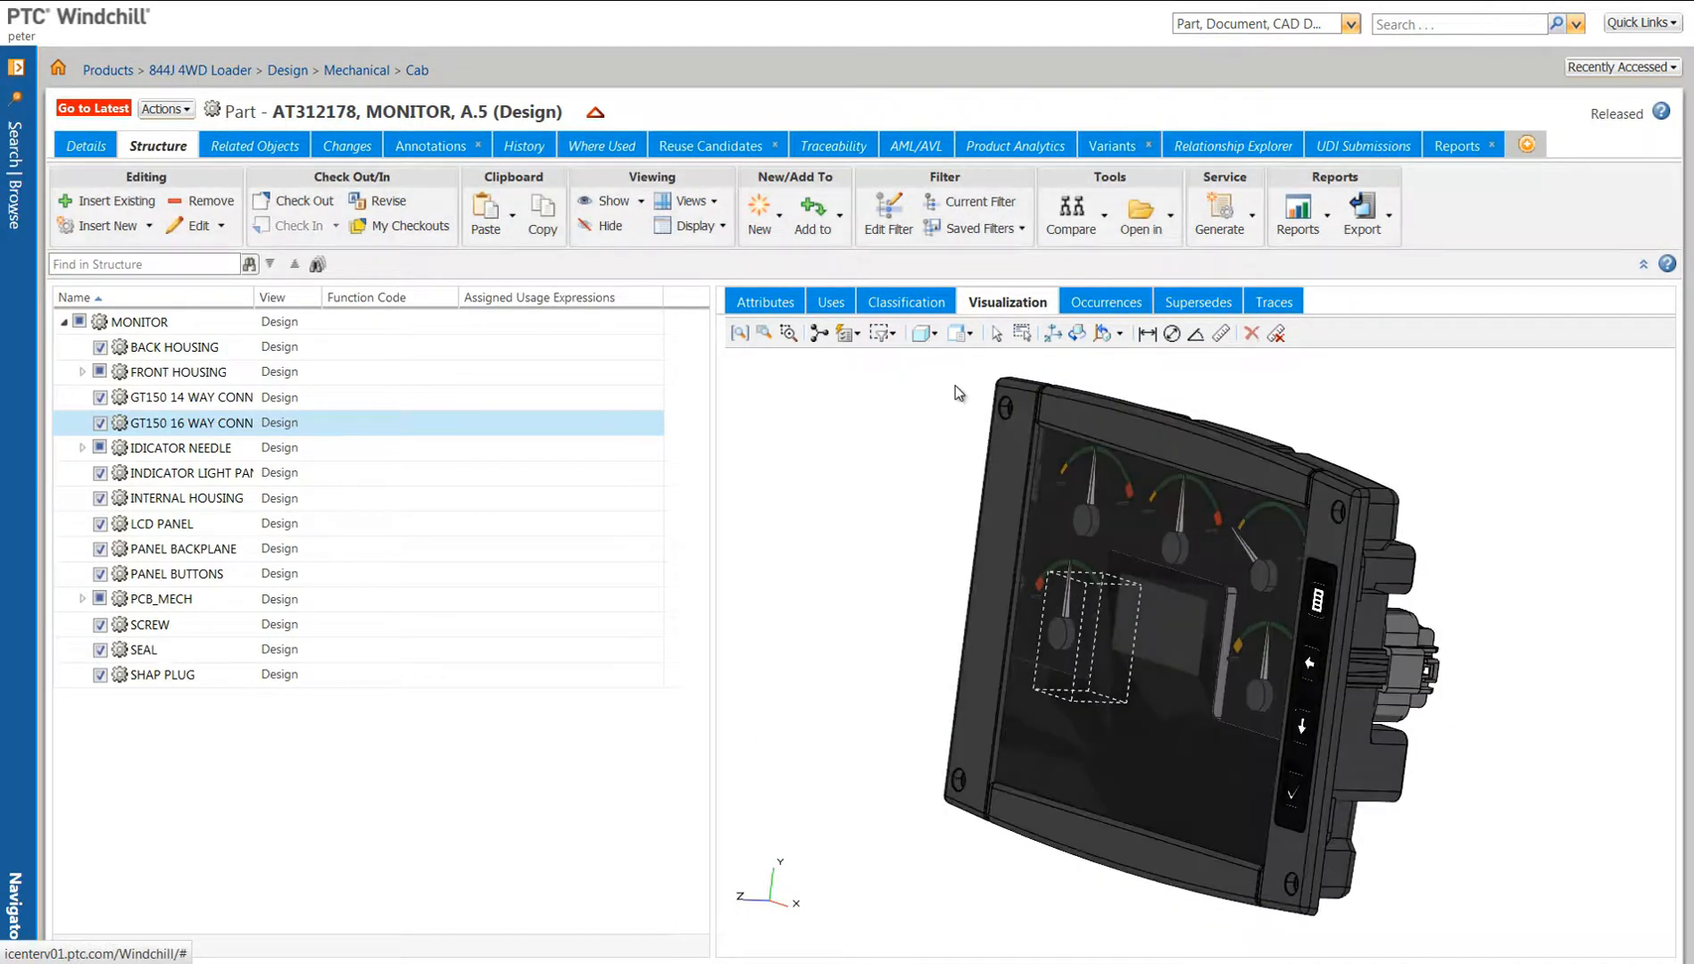
mouse_move(1072, 333)
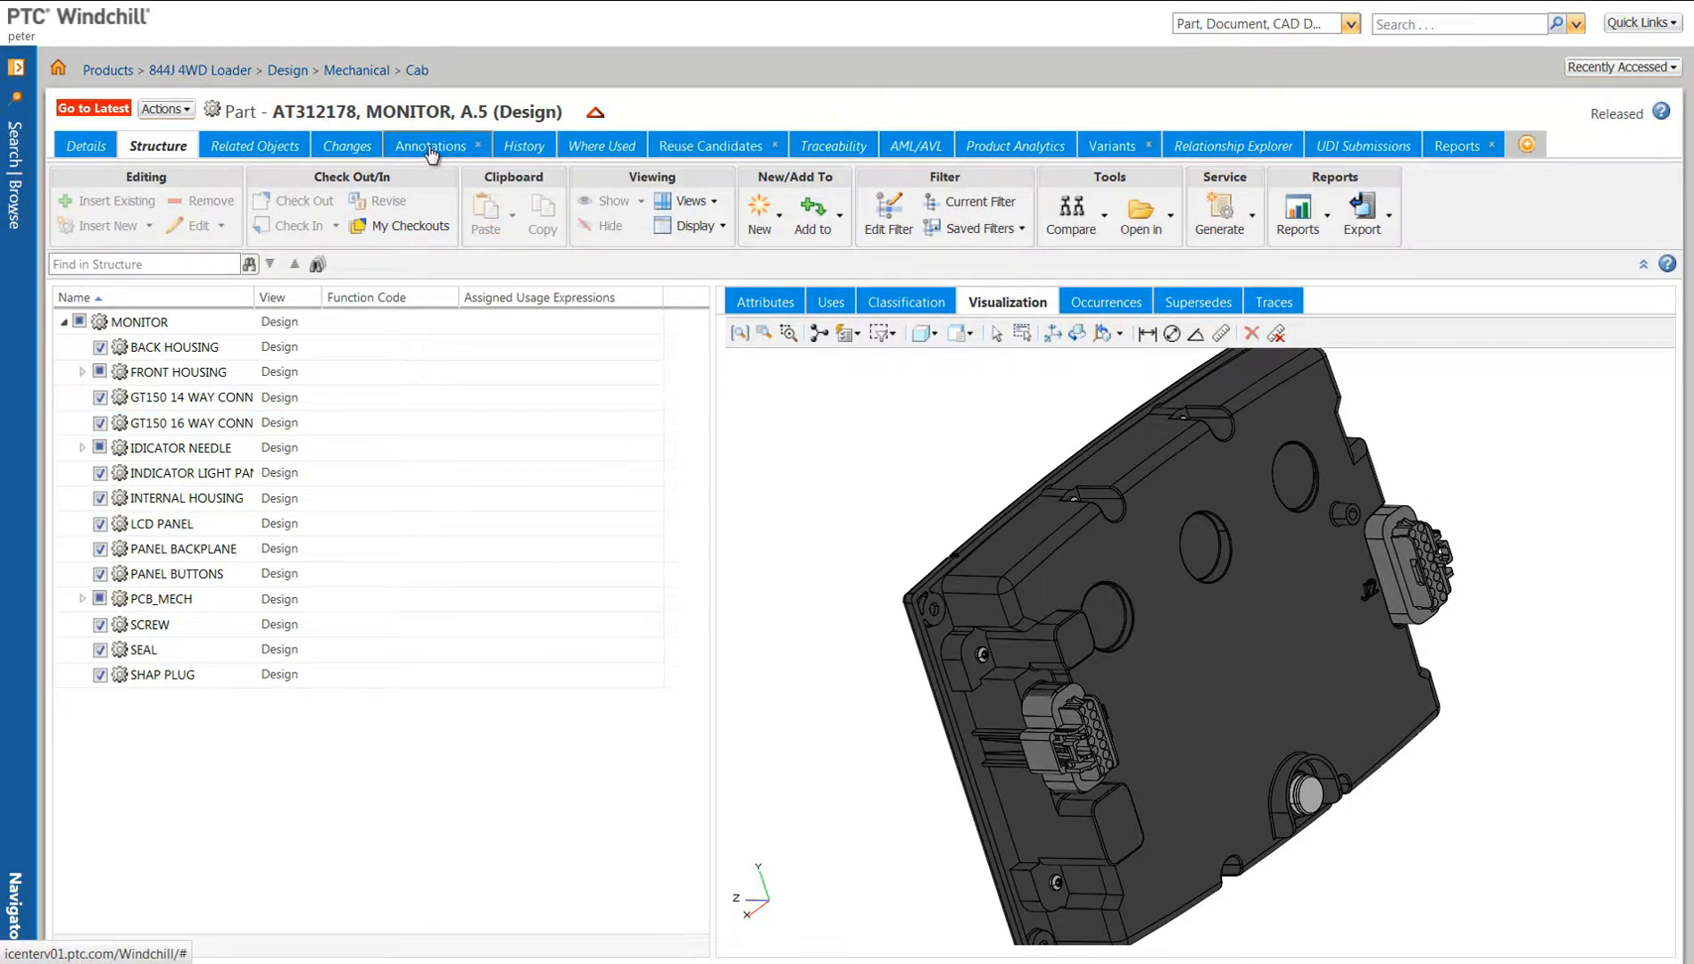
Step: Open the Redesign Back Housing annotation from the part's Representations/Annotations list
click(431, 146)
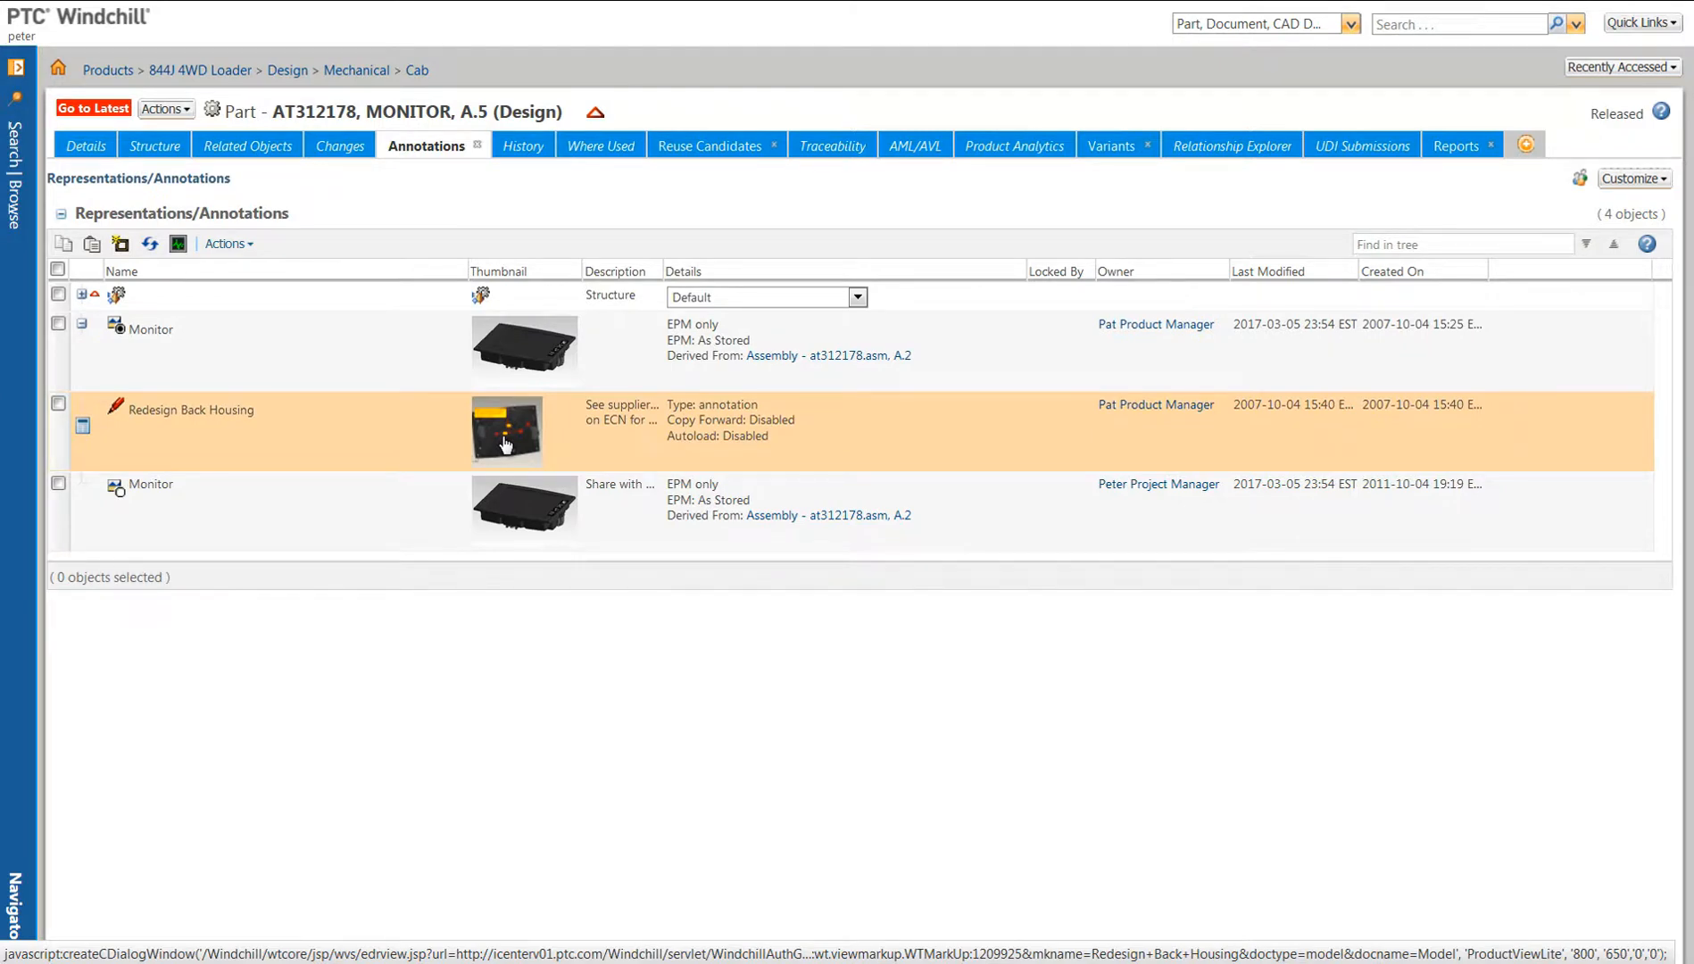
click(505, 431)
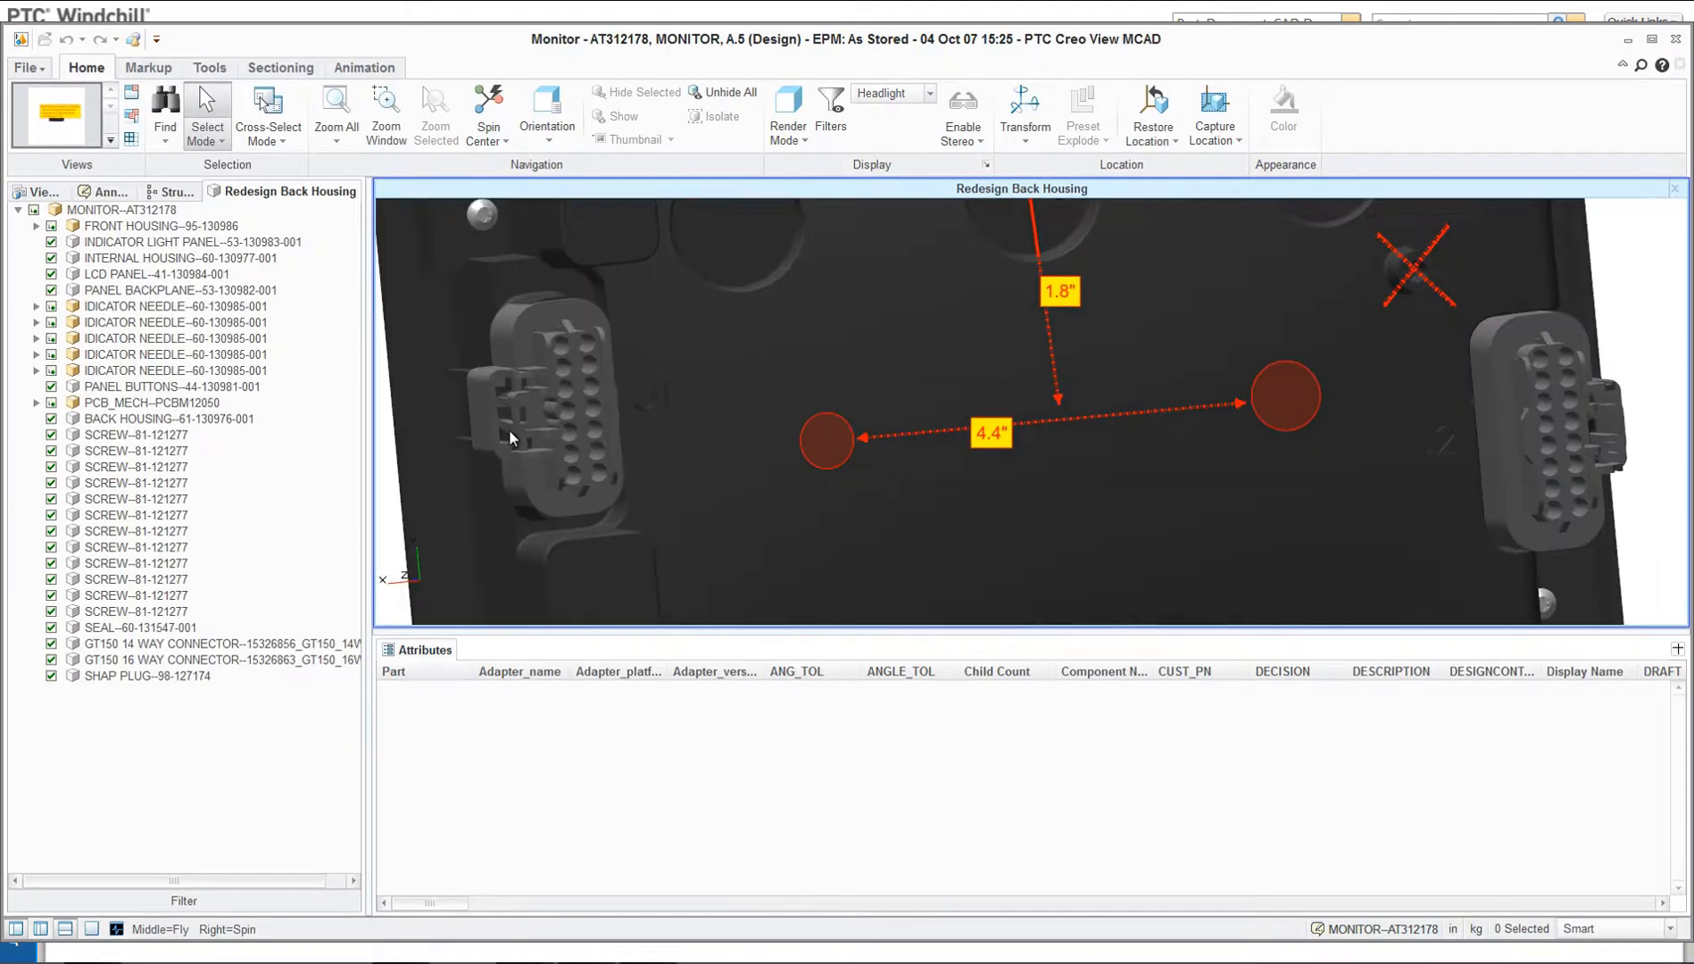
Step: Fit the markup in view, inspect BACK HOUSING, and open MONITOR in a new view
click(336, 114)
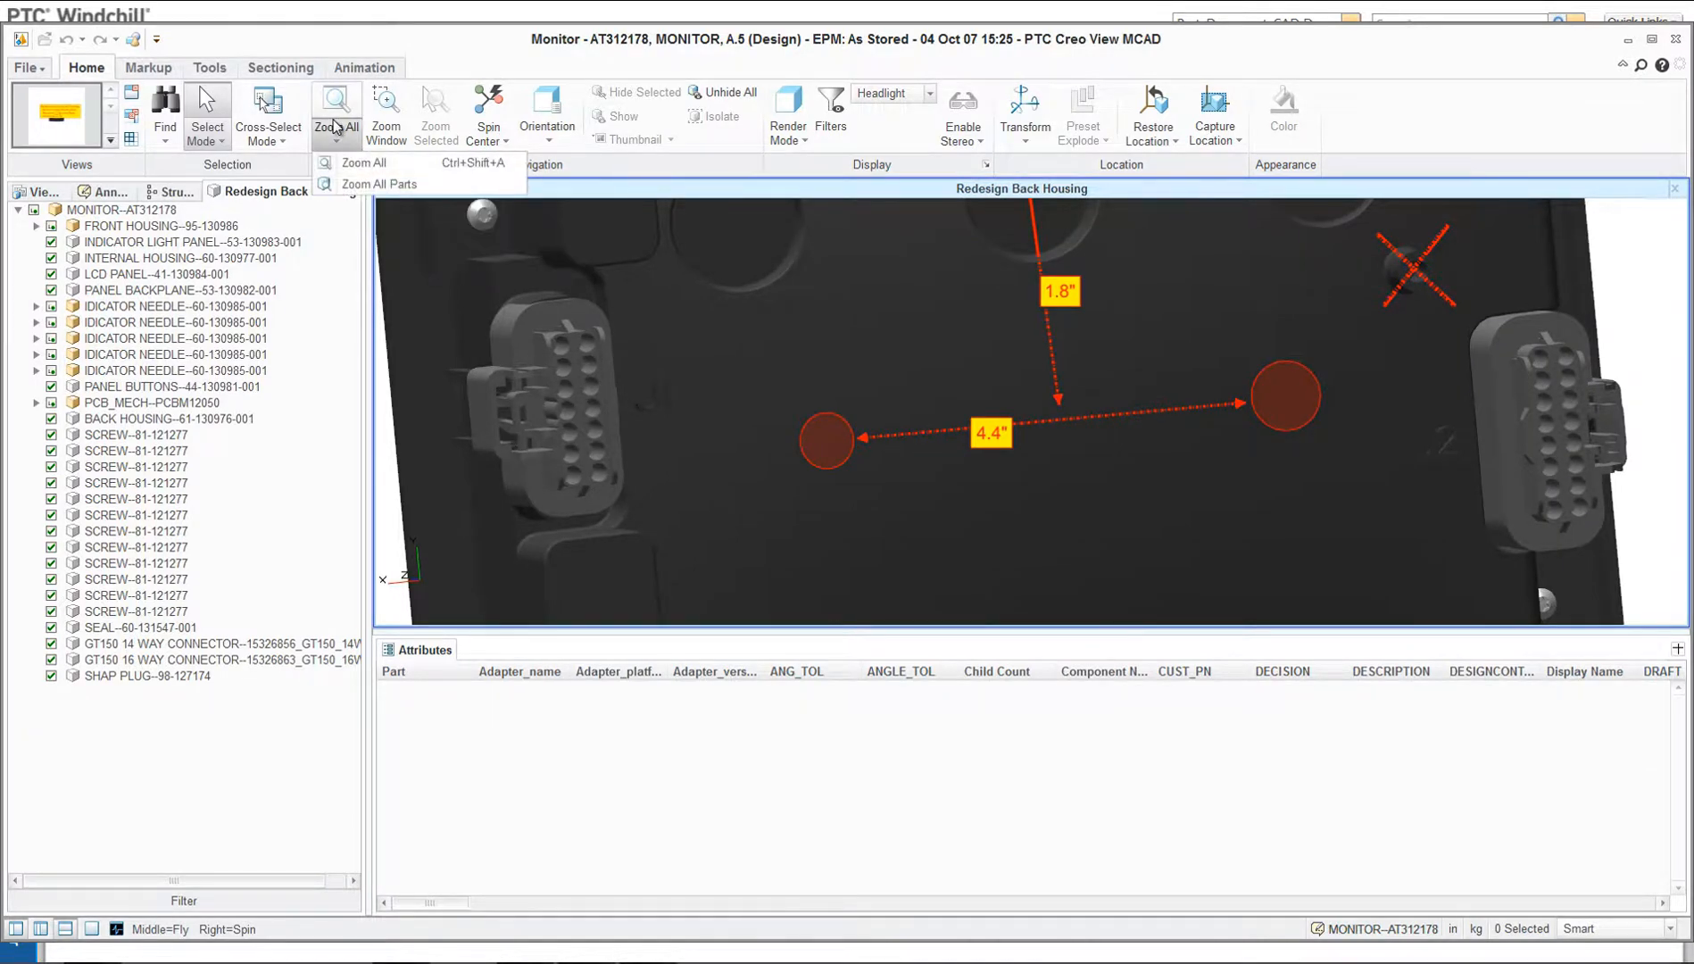
click(379, 184)
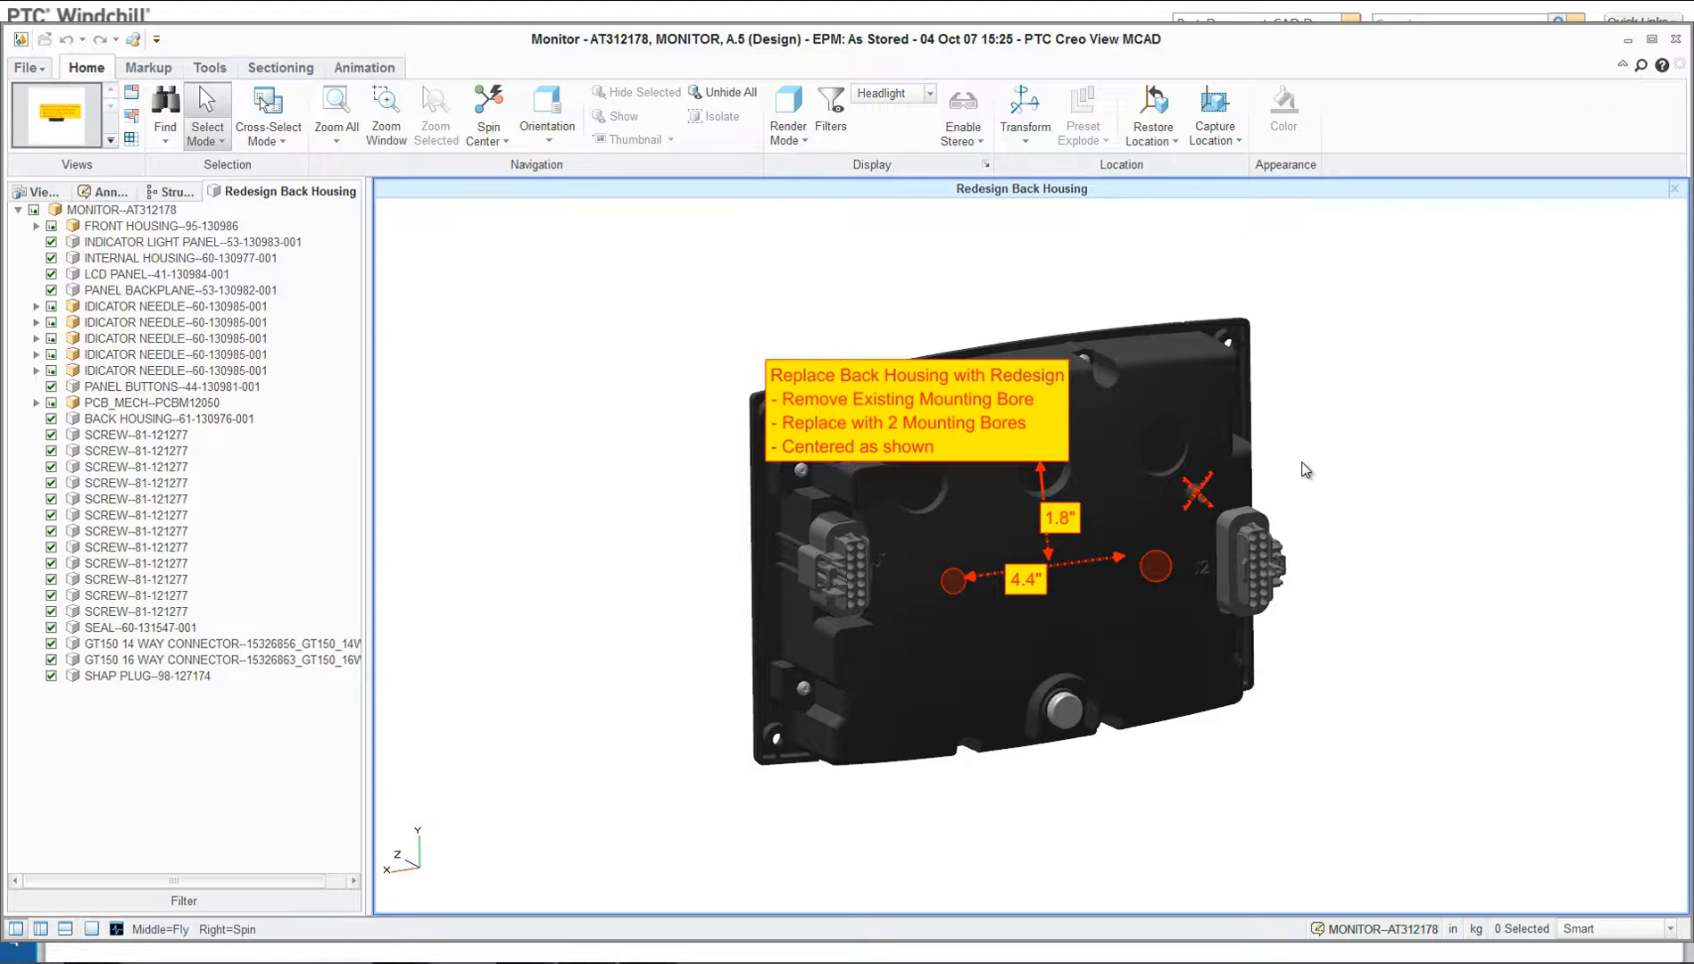
mouse_move(1264, 458)
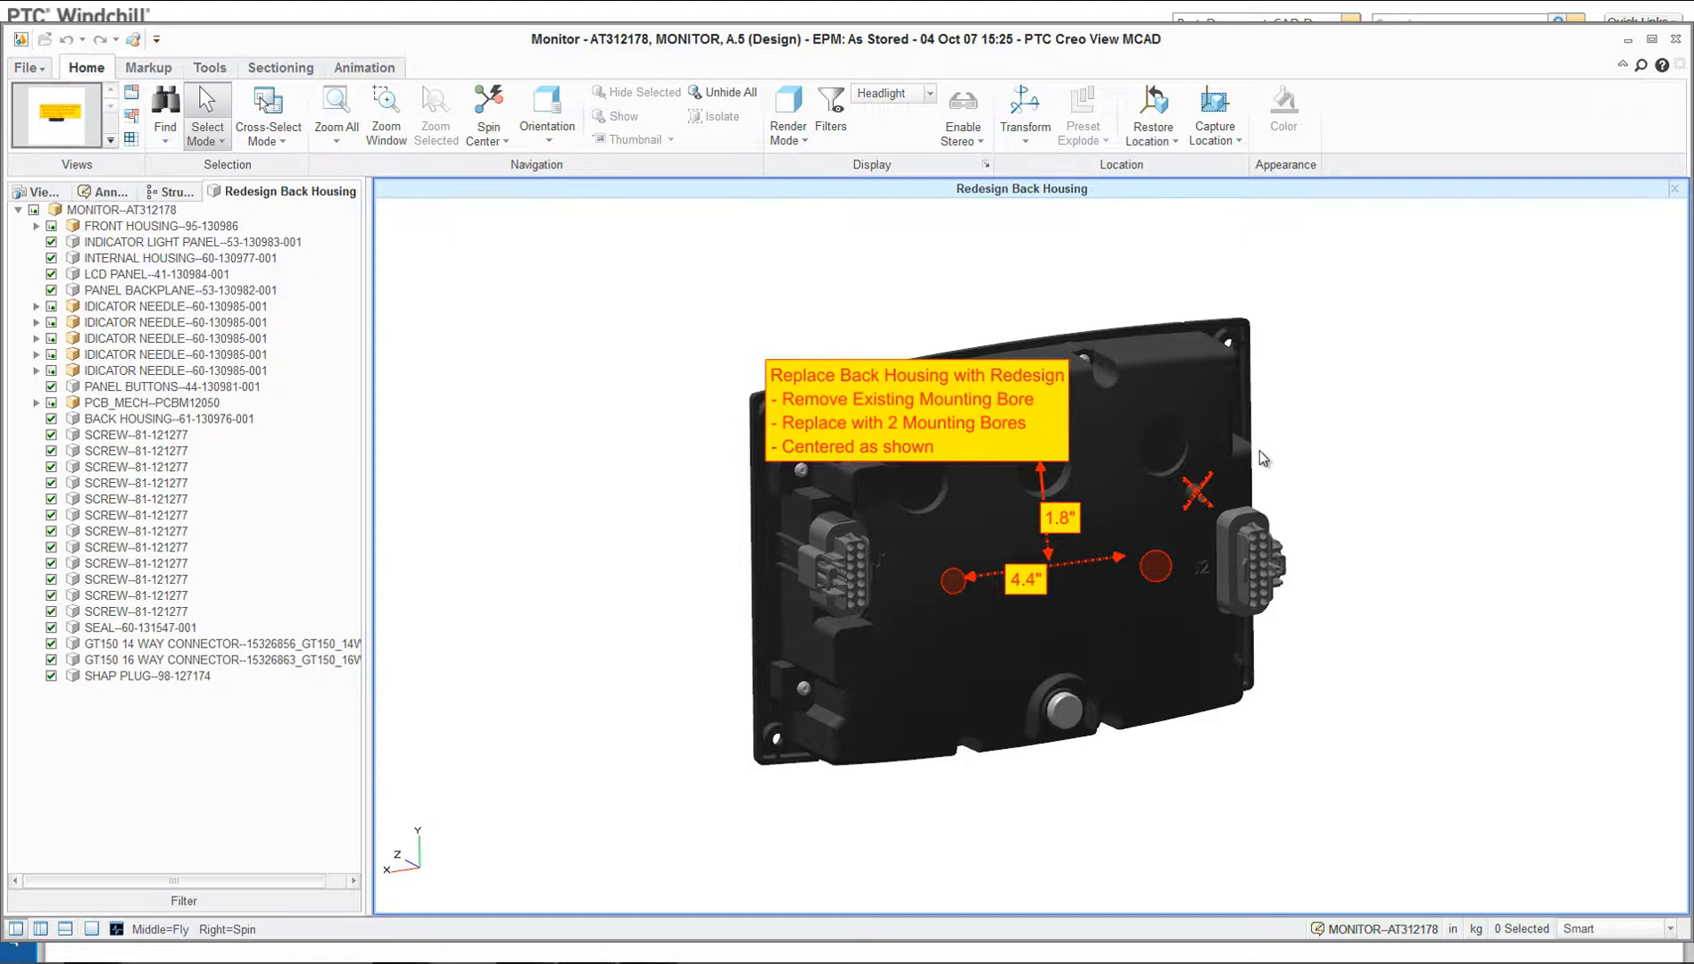
mouse_move(757, 322)
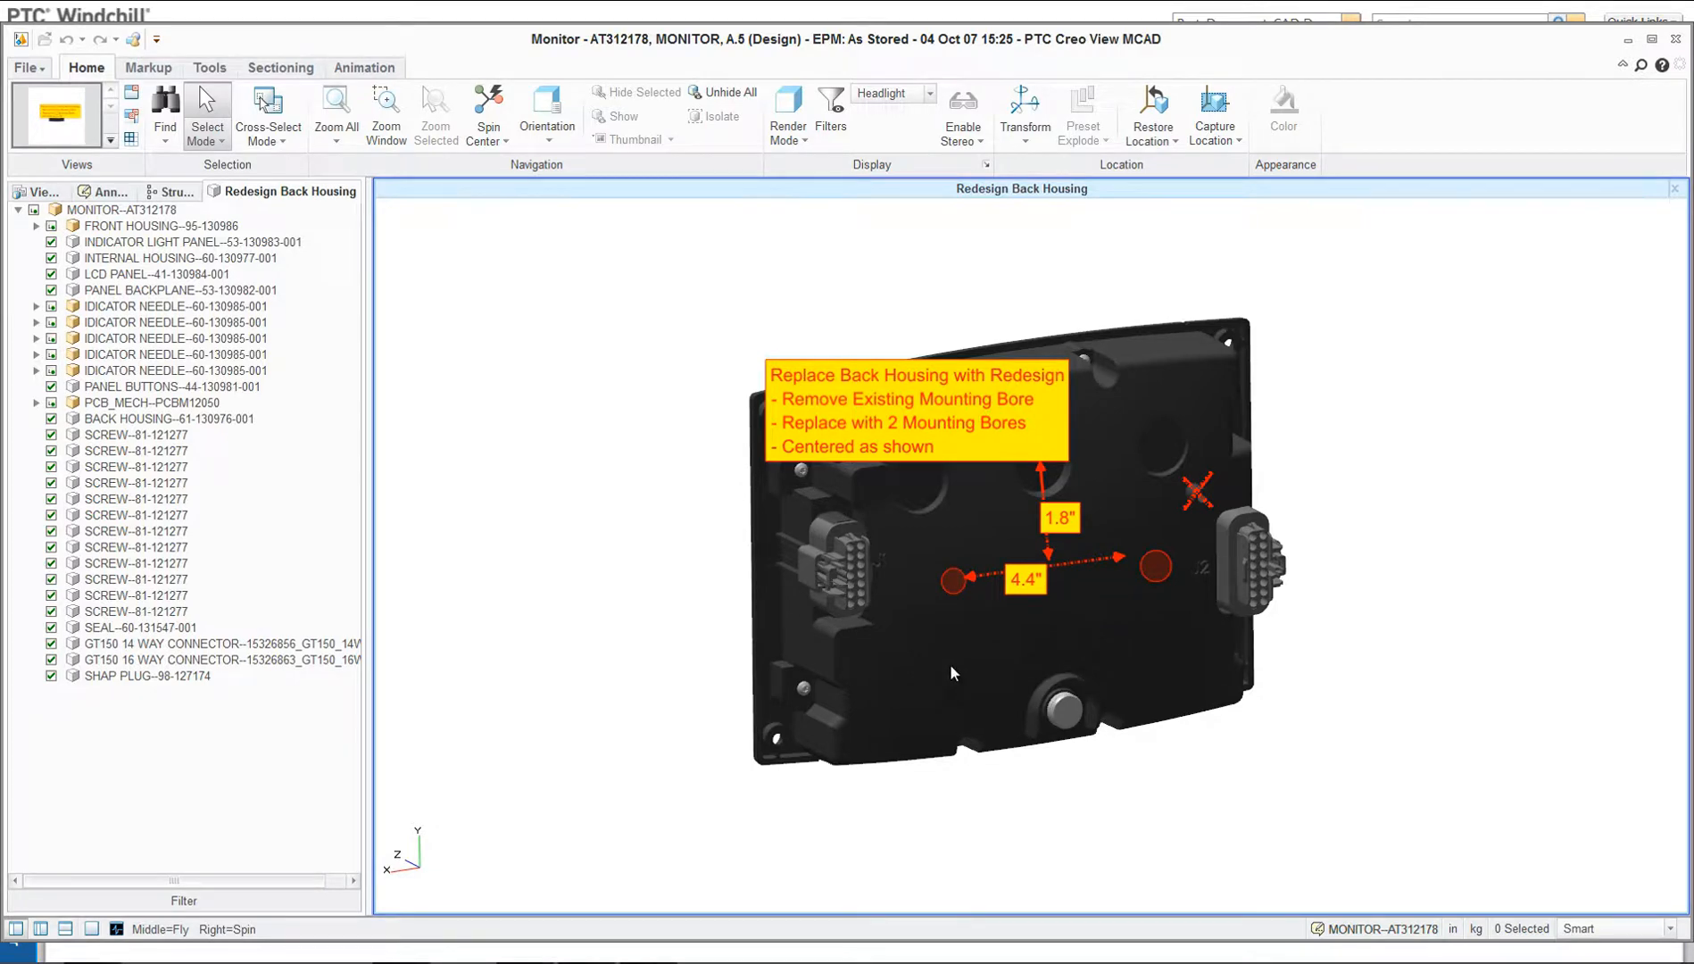
click(168, 419)
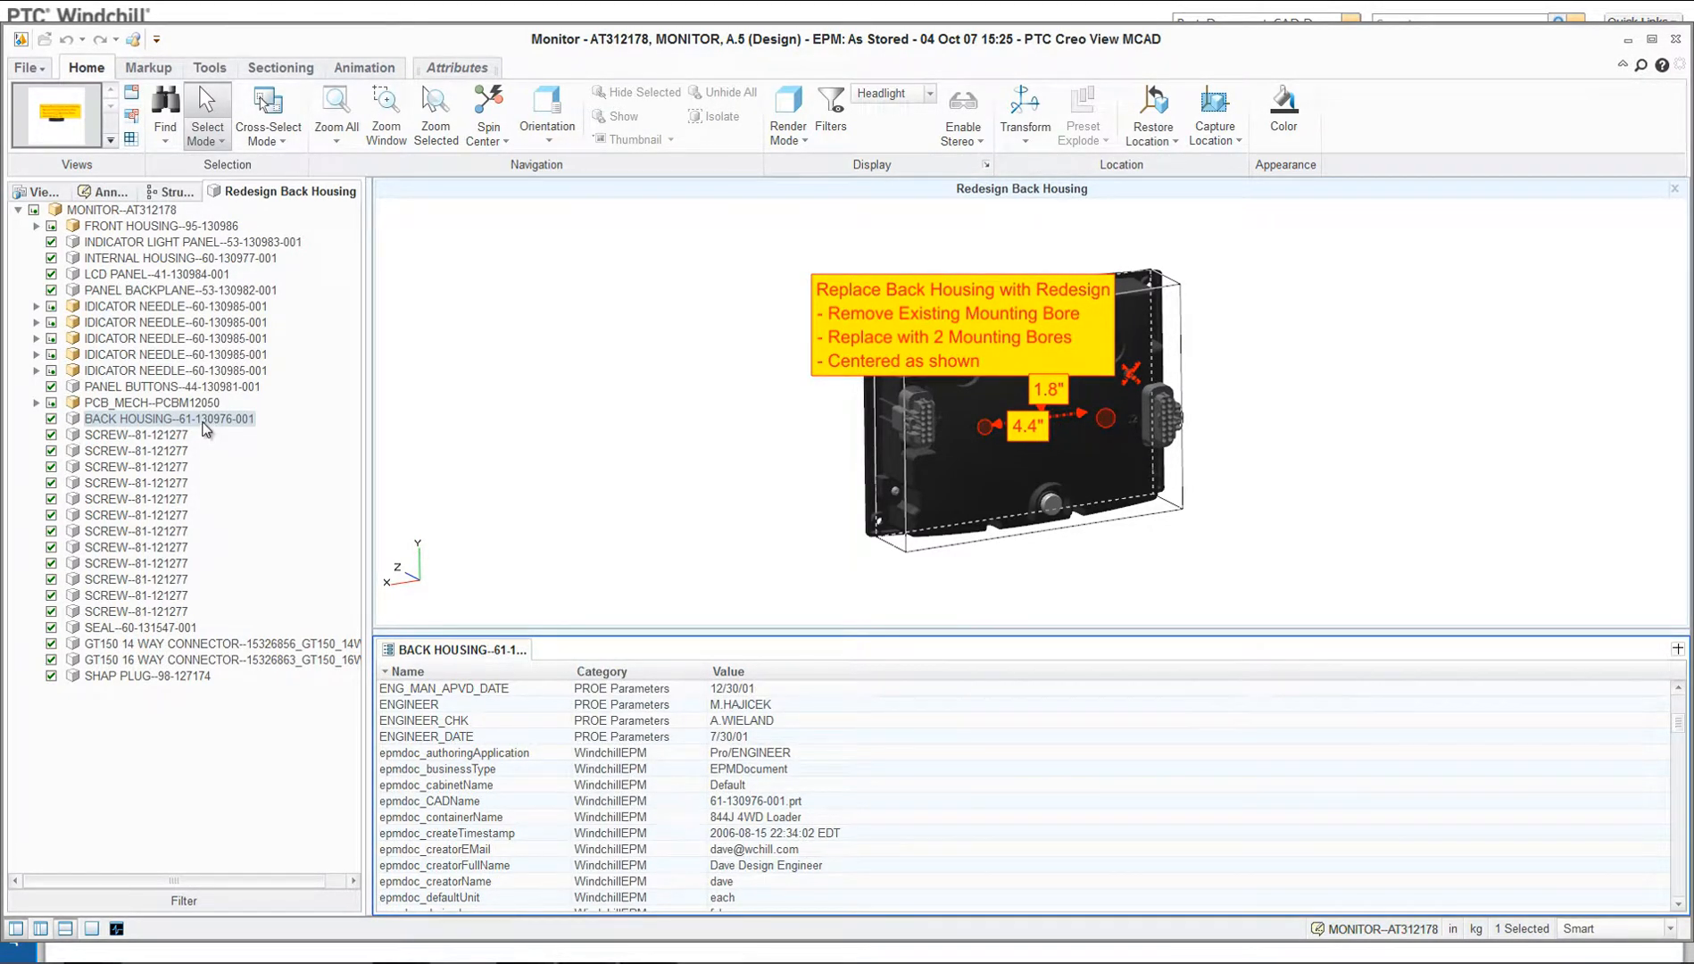
right_click(168, 419)
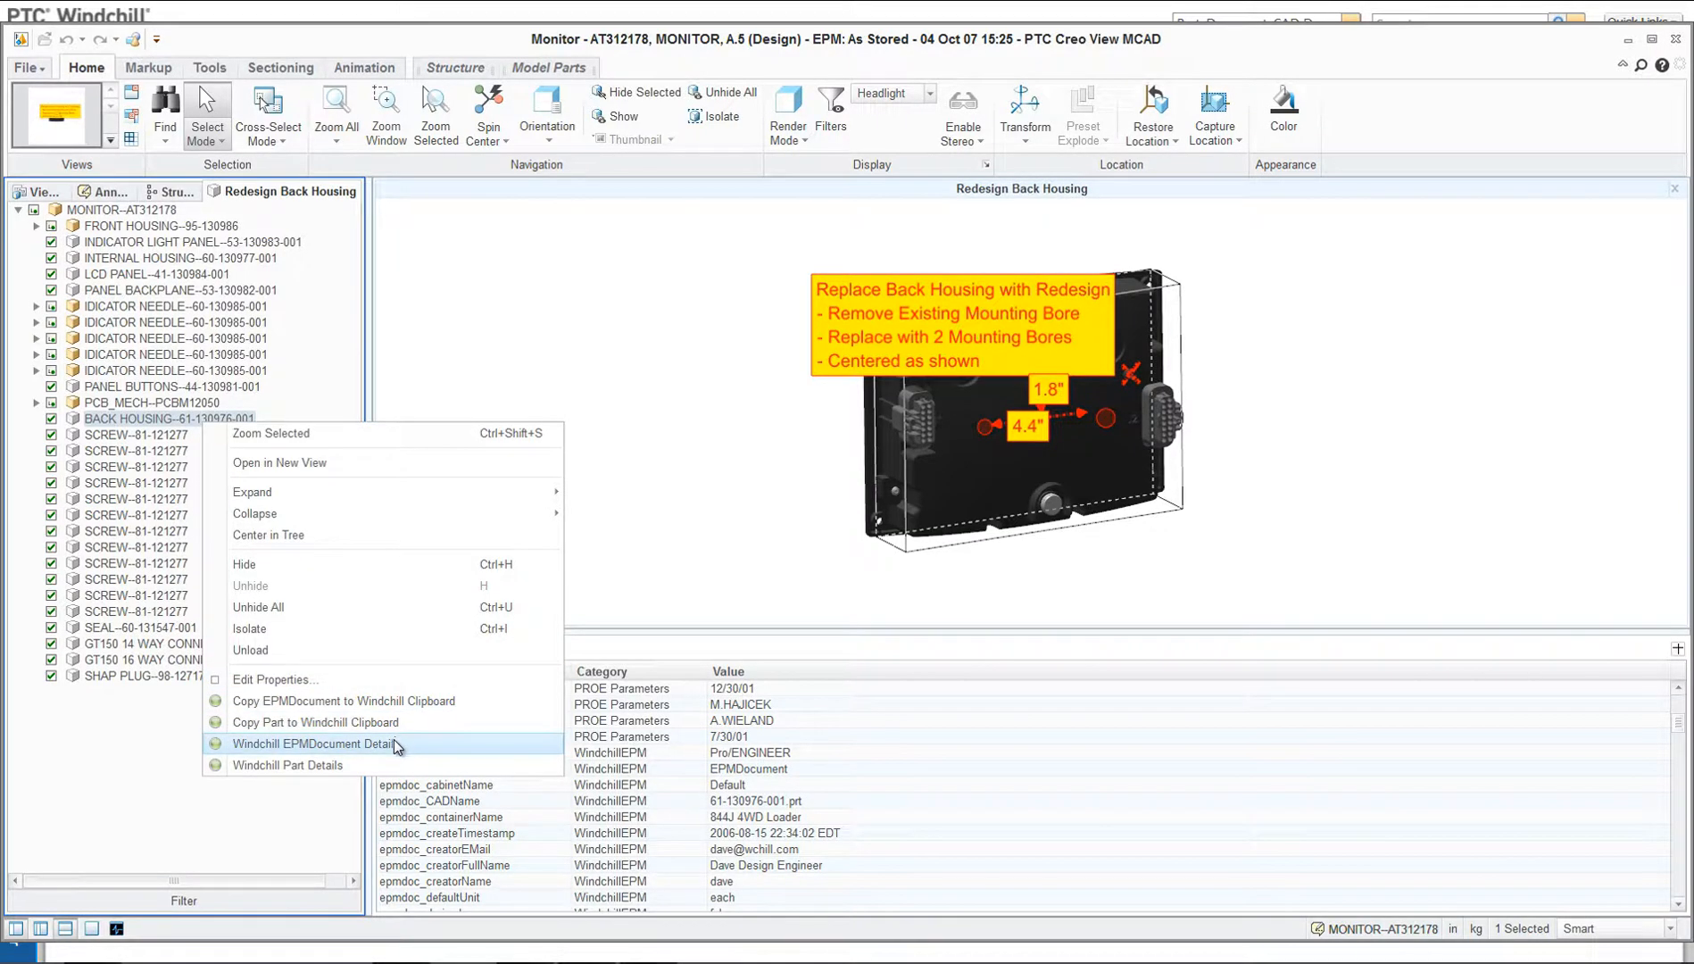
mouse_move(288, 765)
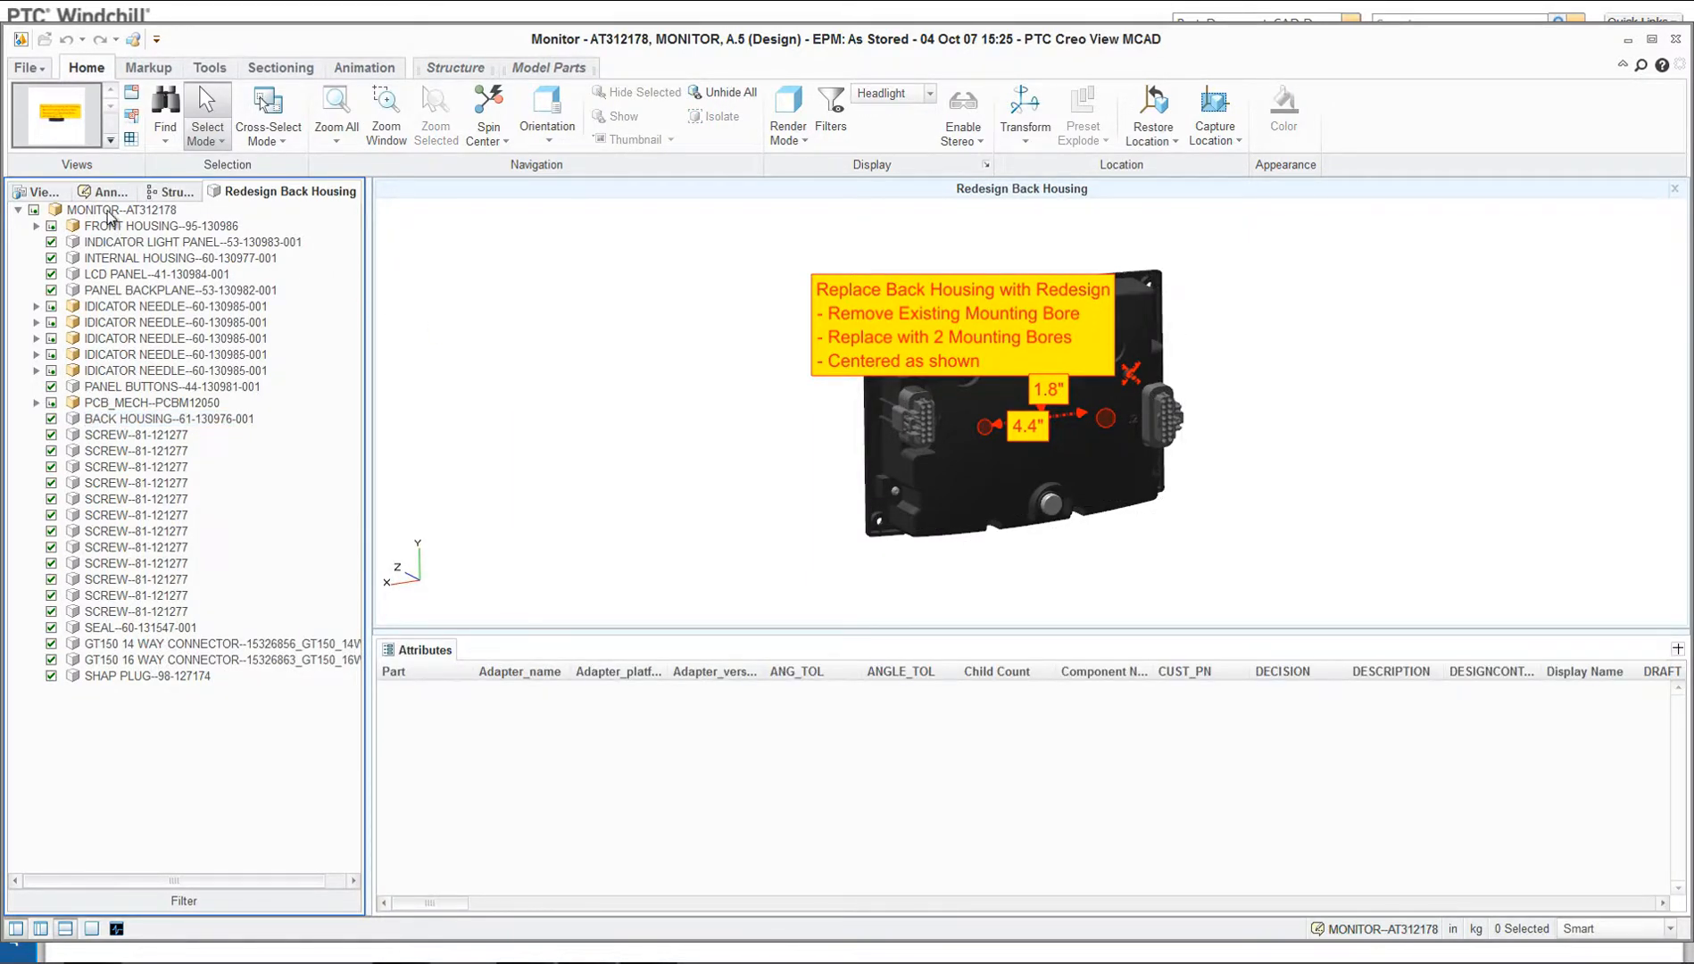
right_click(122, 210)
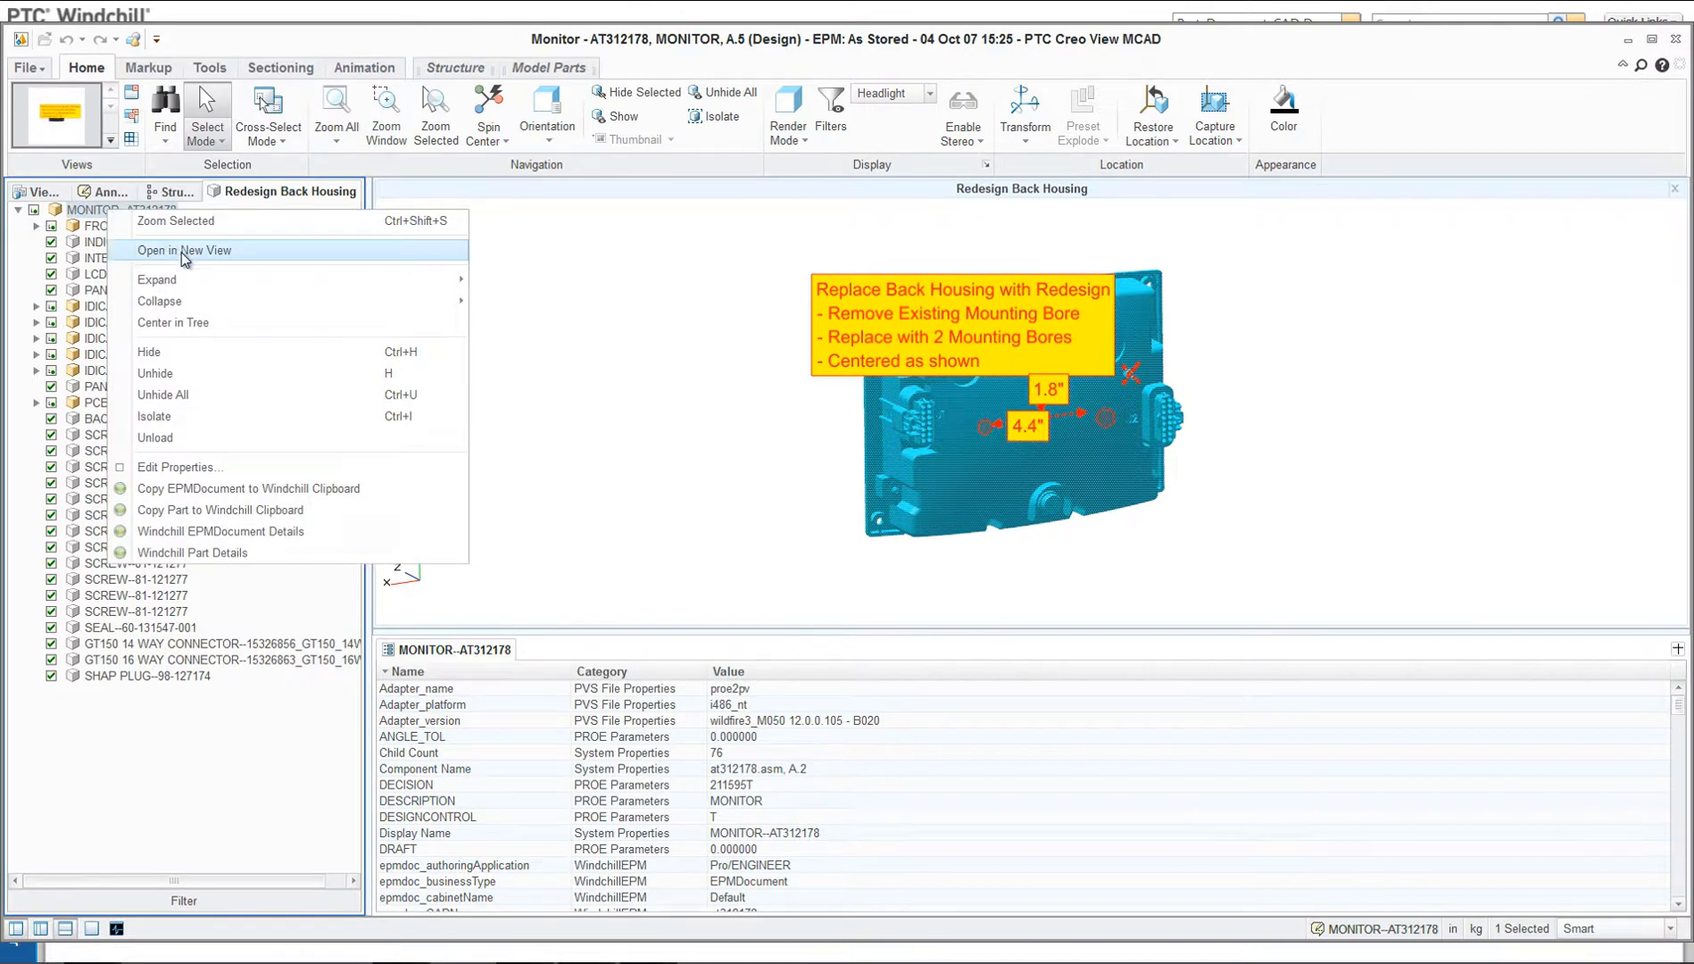
click(184, 250)
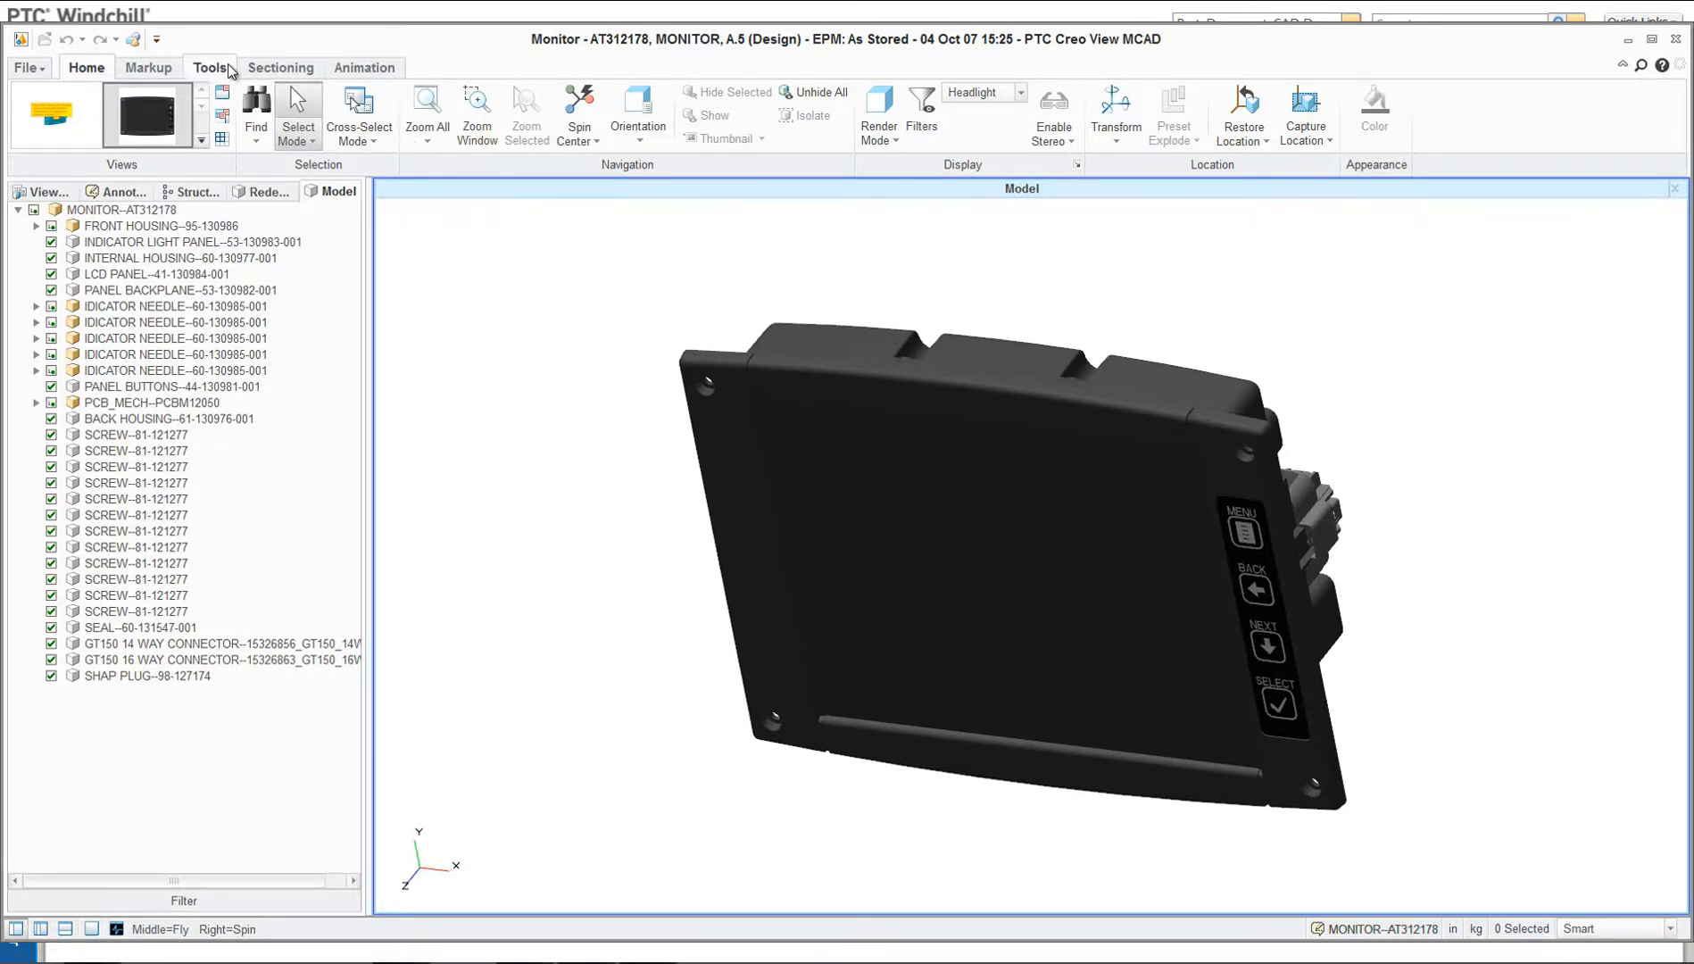
Step: Run Interference Detection with All Structure as input, yielding 92 interferences
click(149, 114)
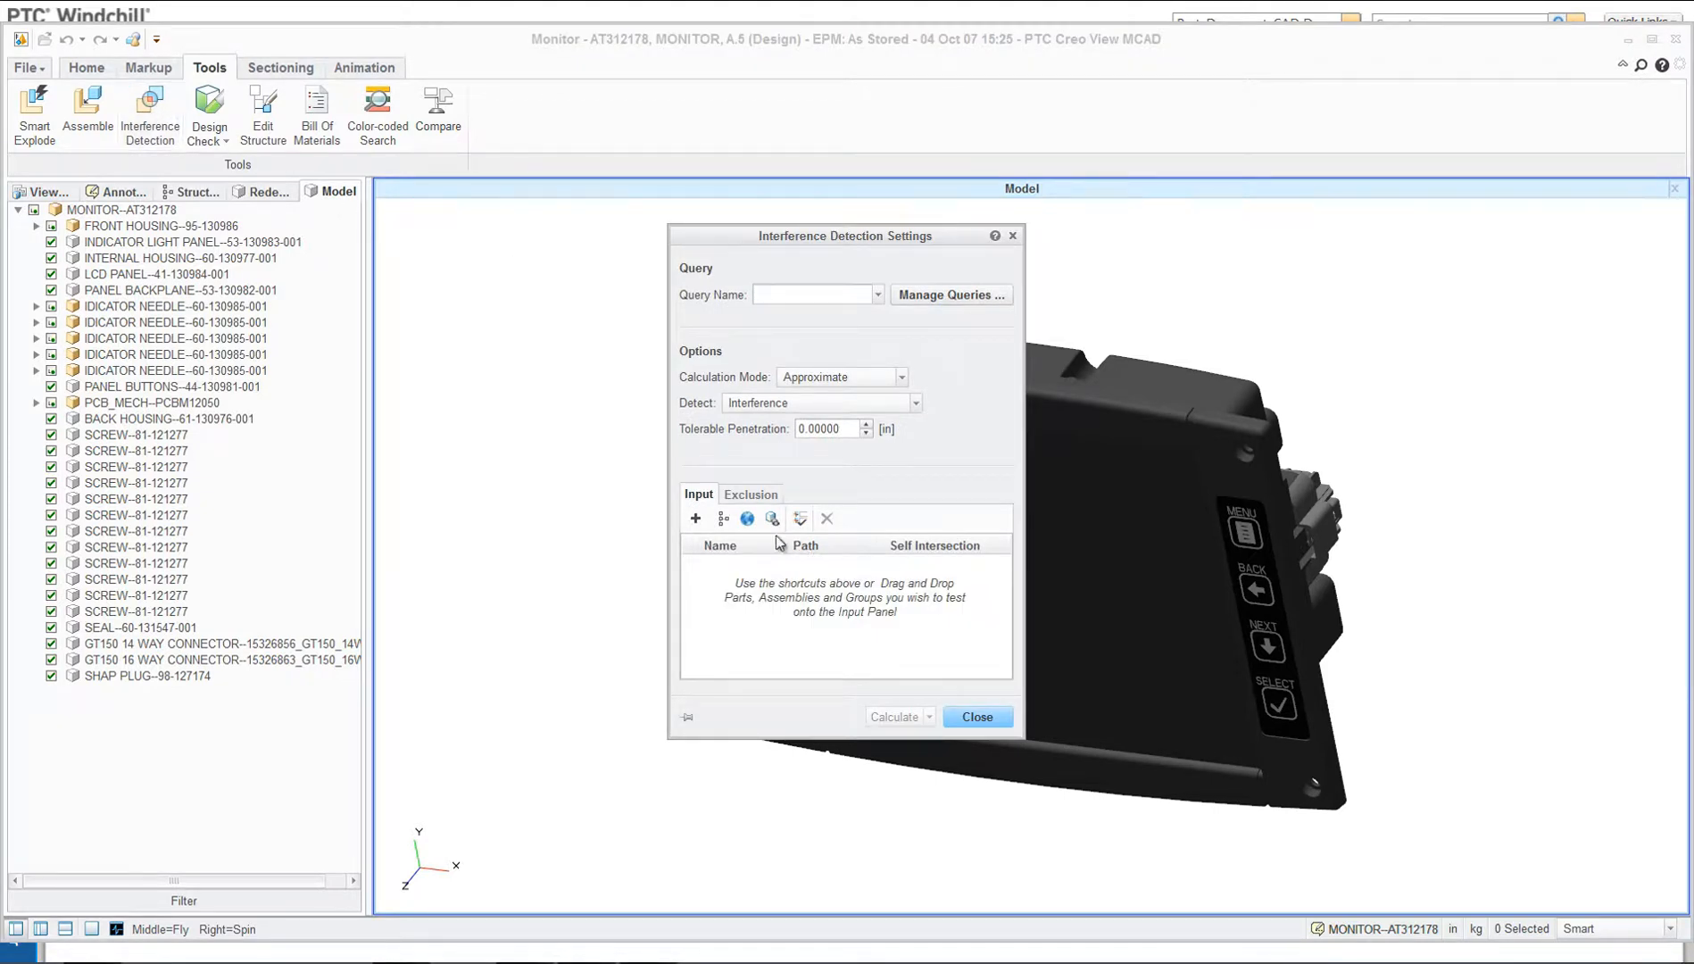
click(725, 519)
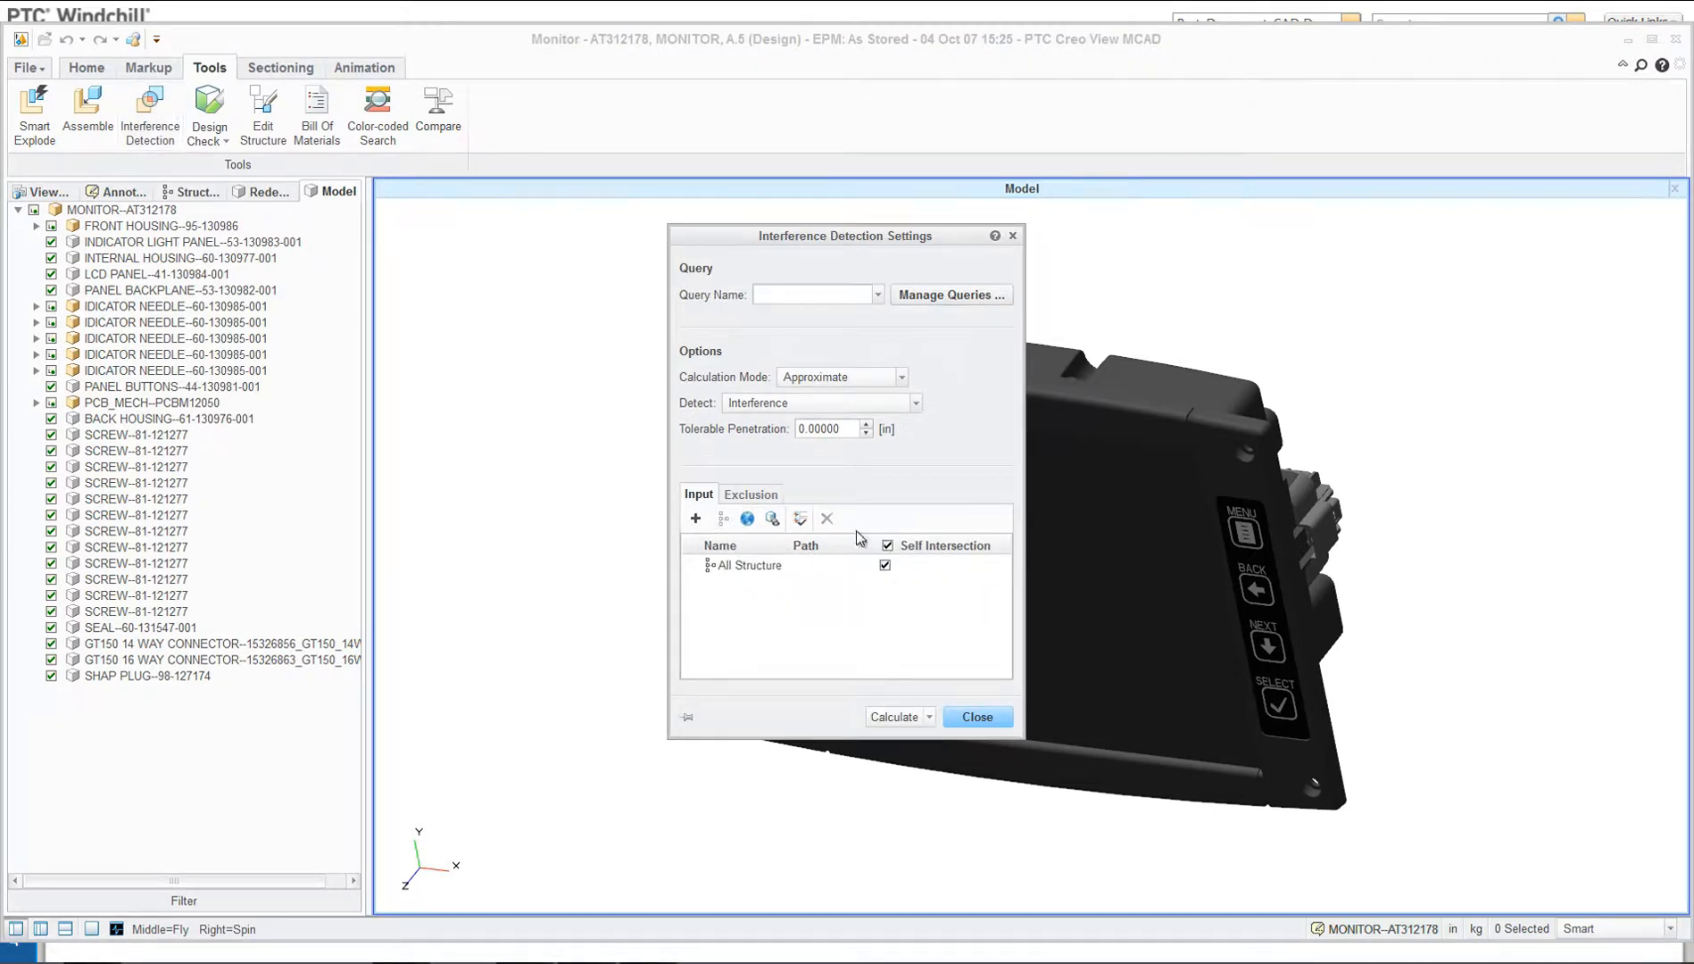
click(894, 716)
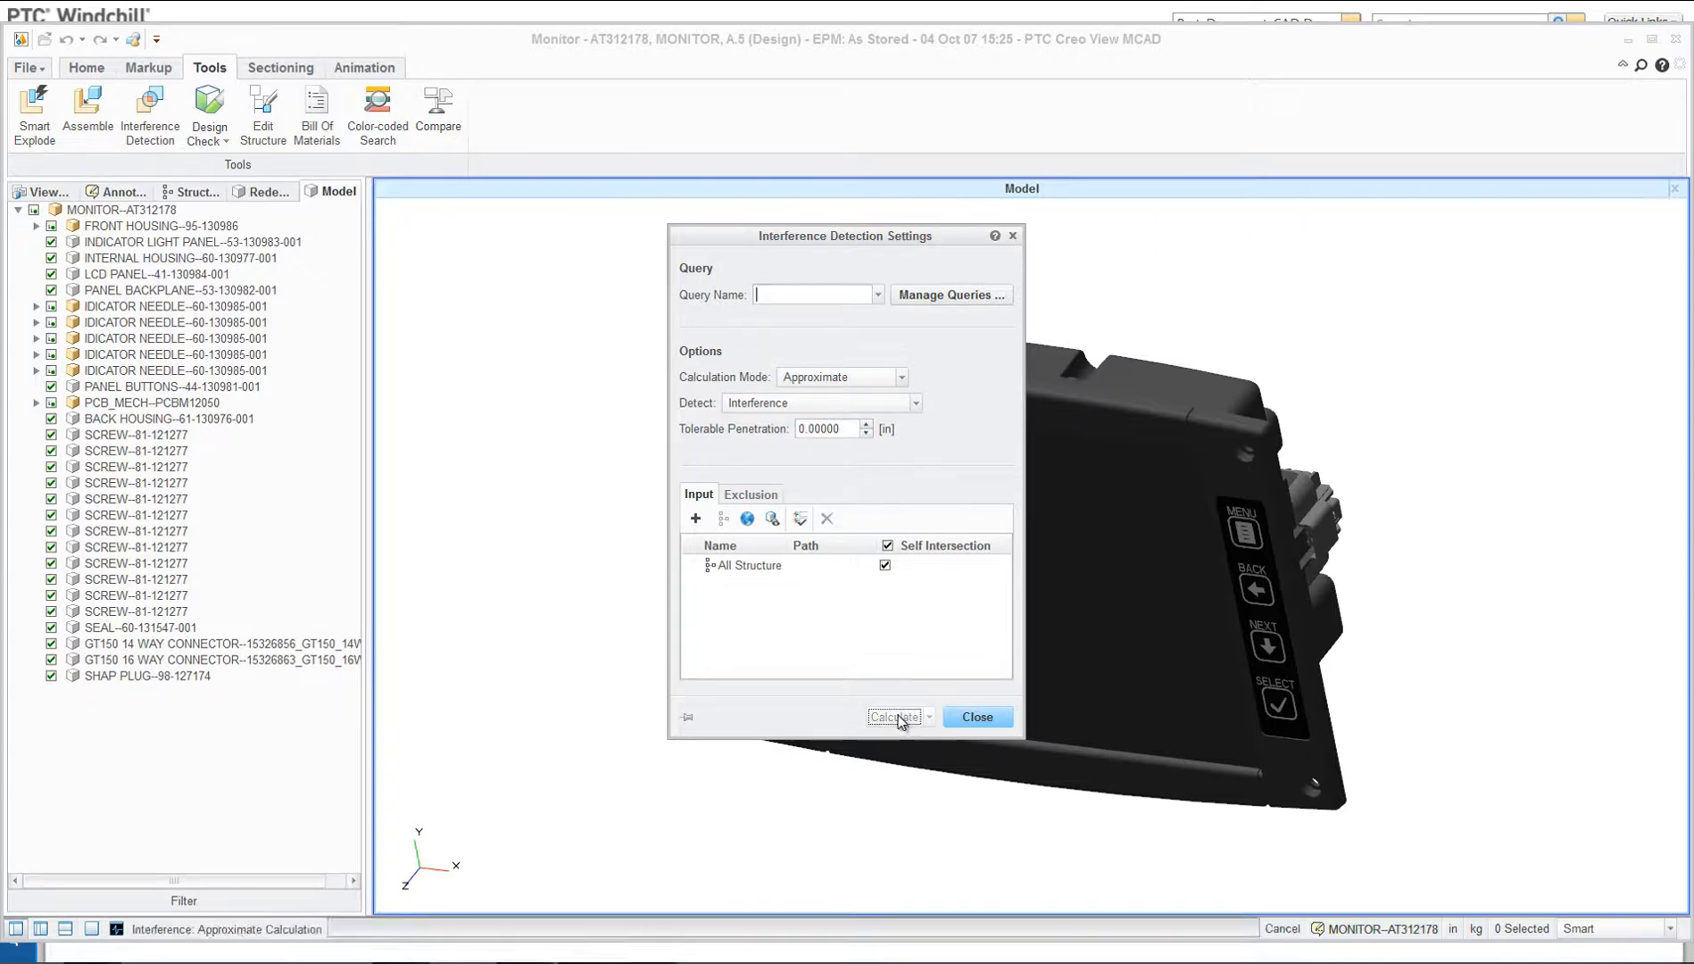
click(893, 716)
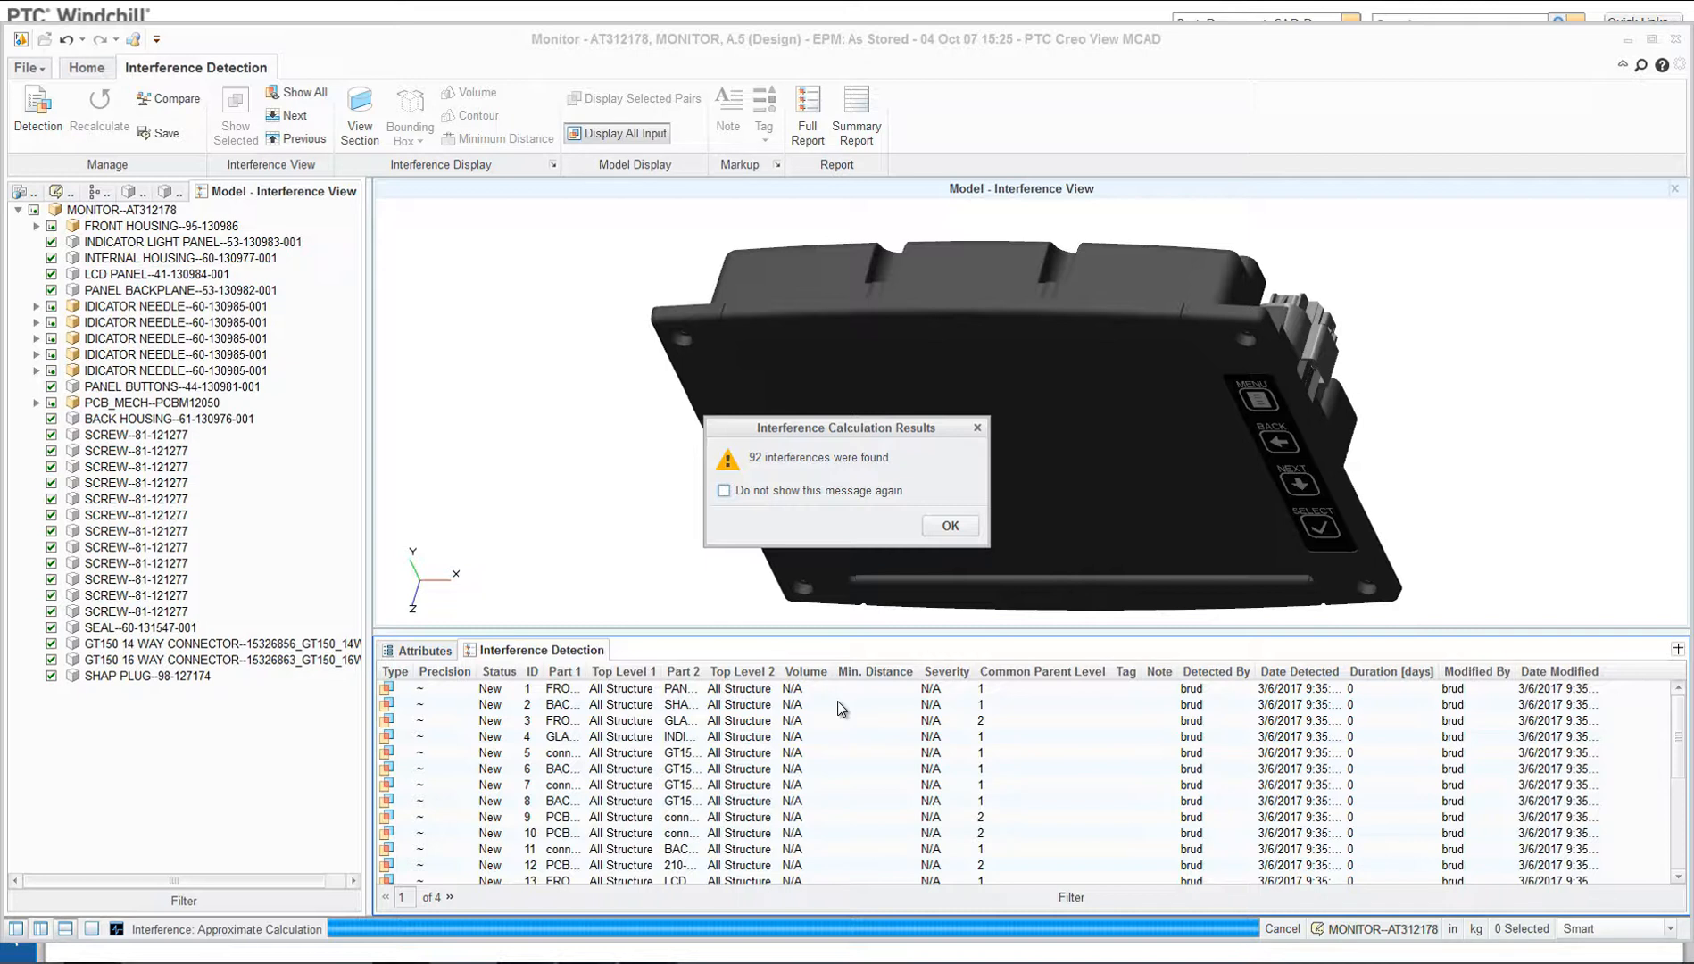
mouse_move(924, 570)
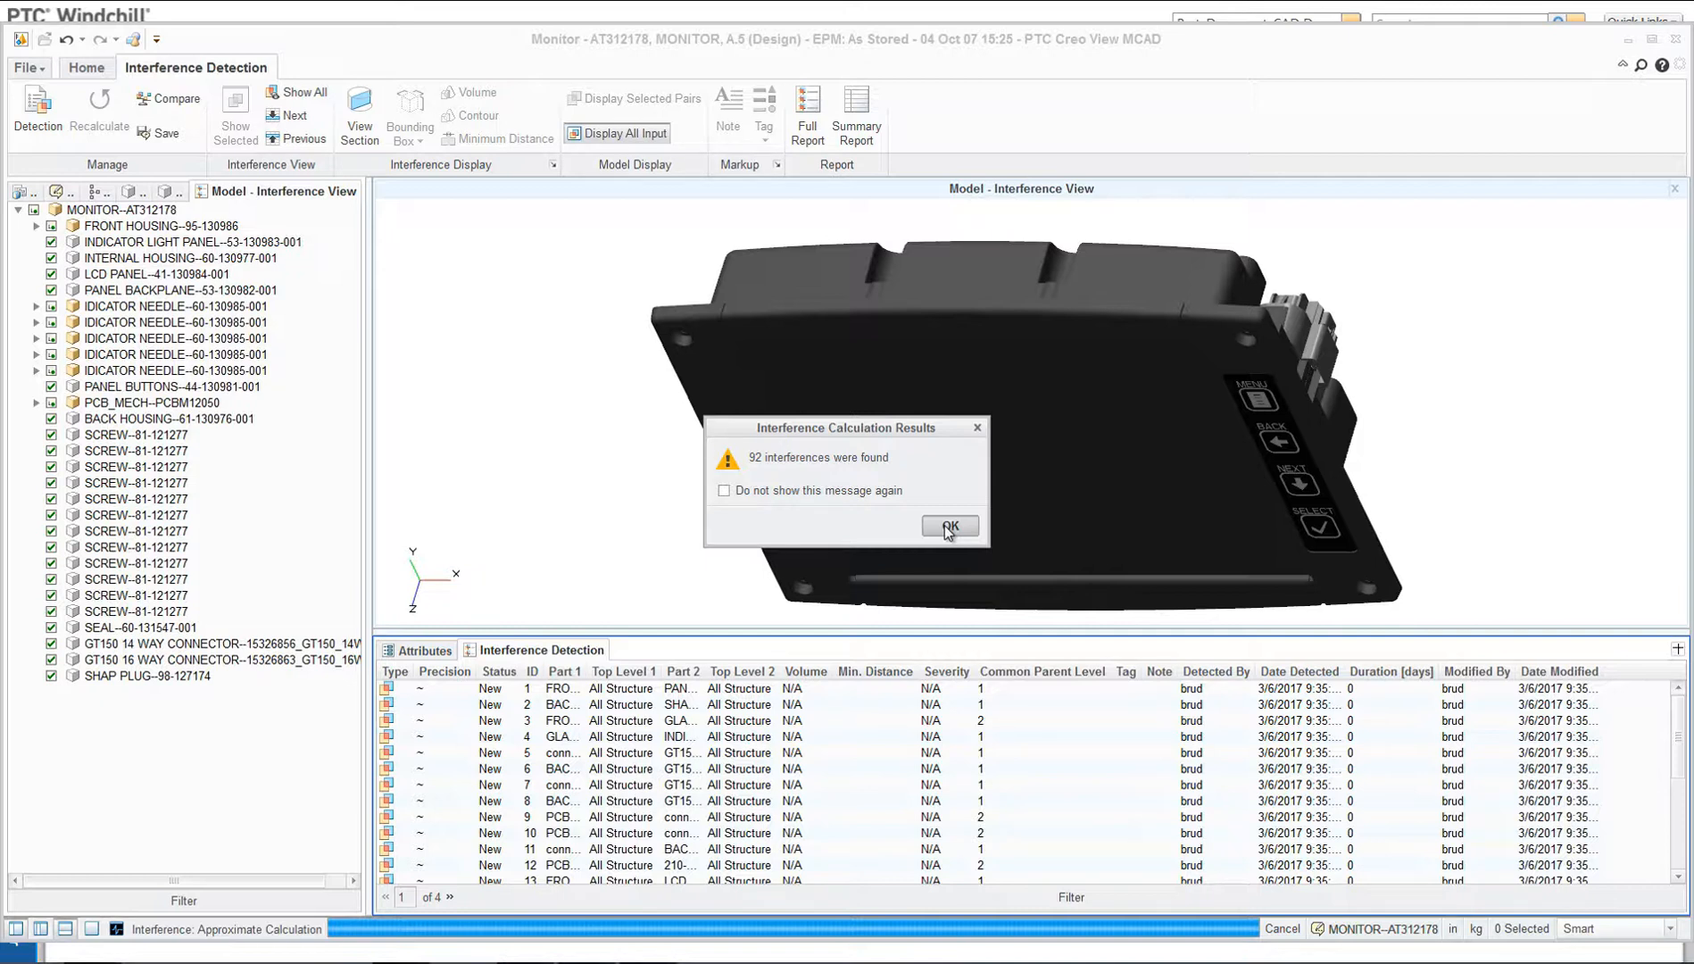
Step: Select the first interference, showing only the interfering pair with its contour outlined
click(948, 526)
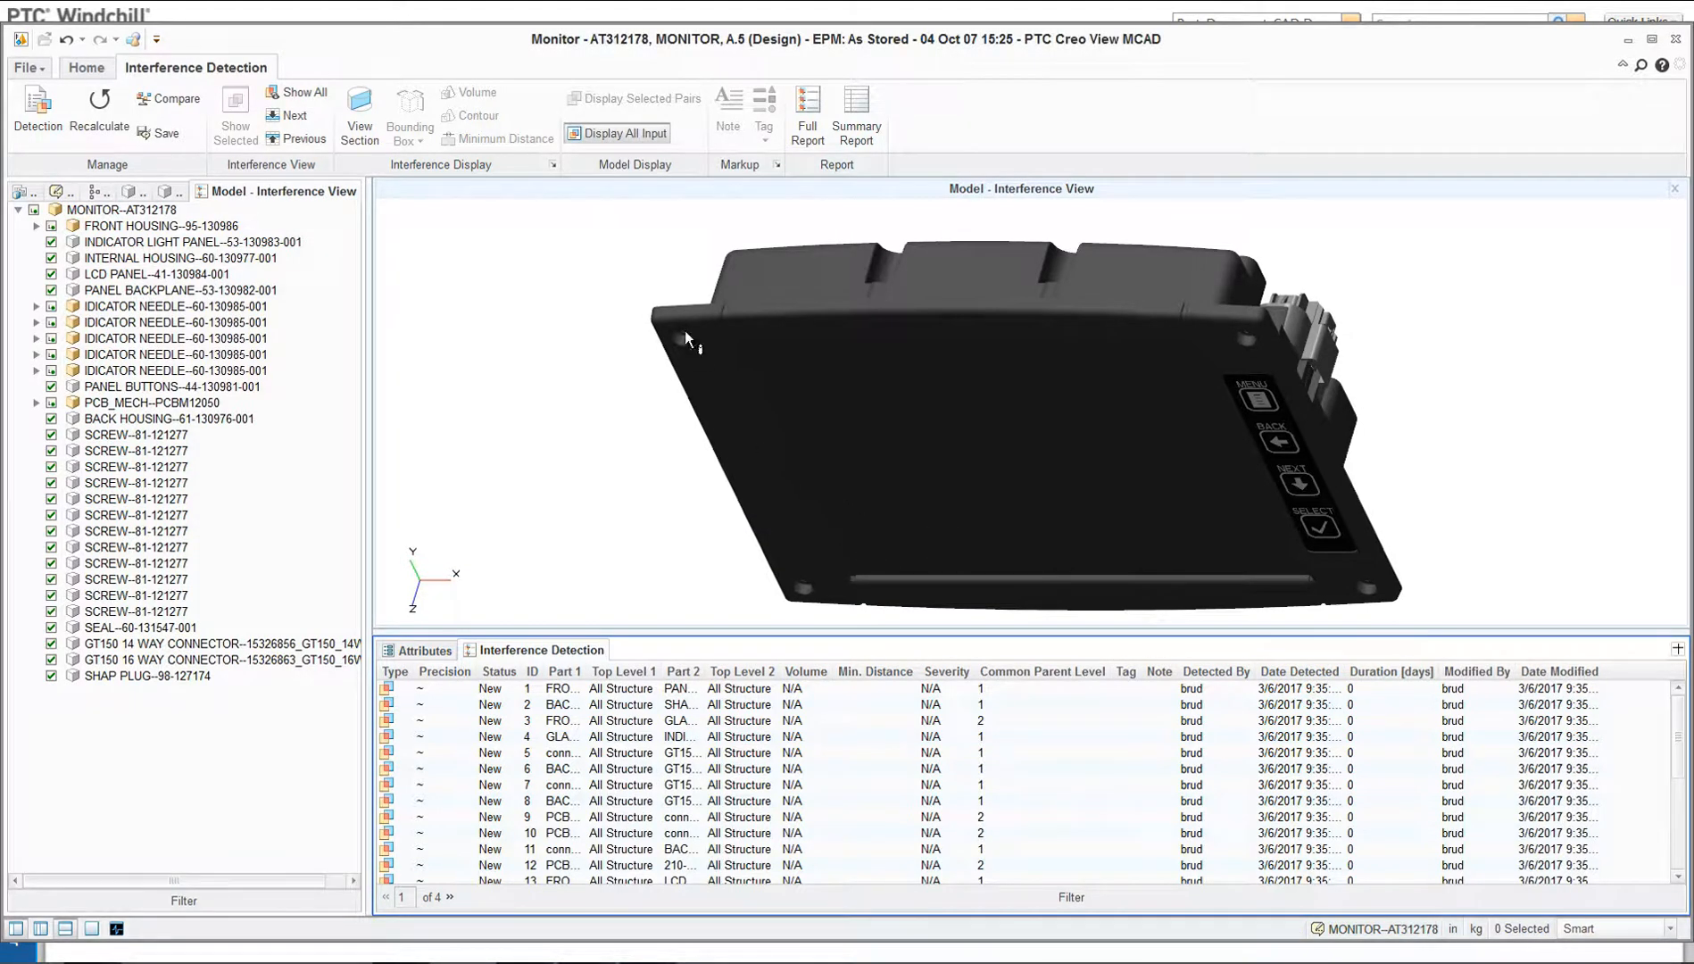
click(562, 688)
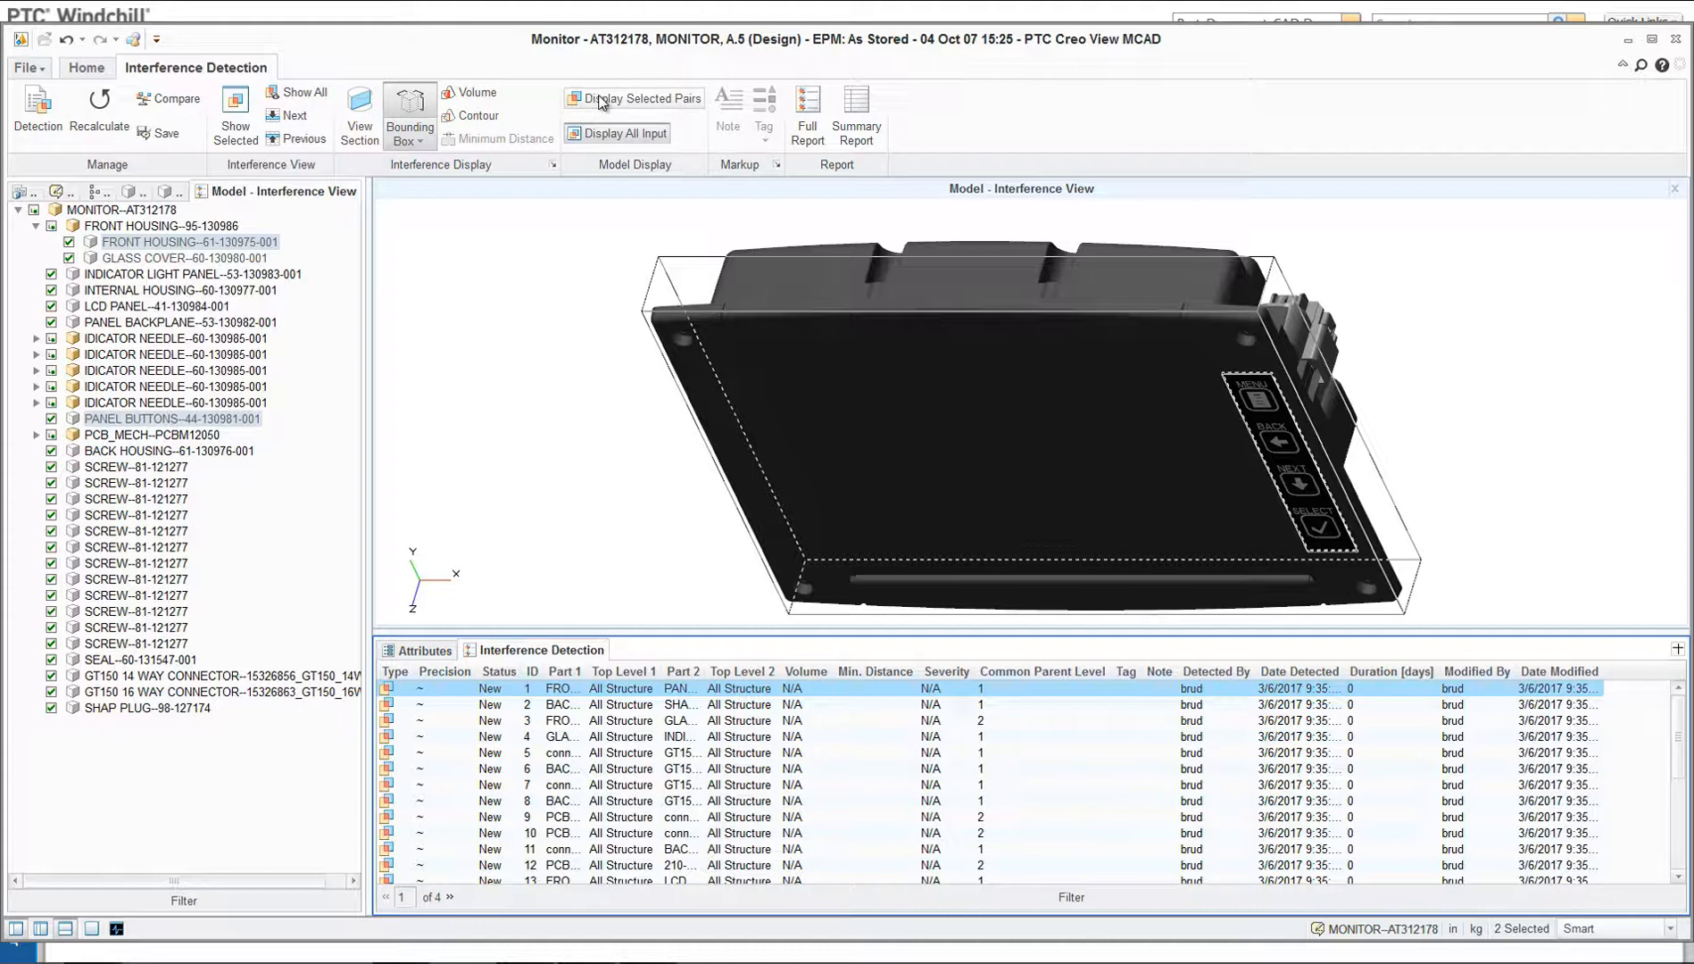
click(632, 97)
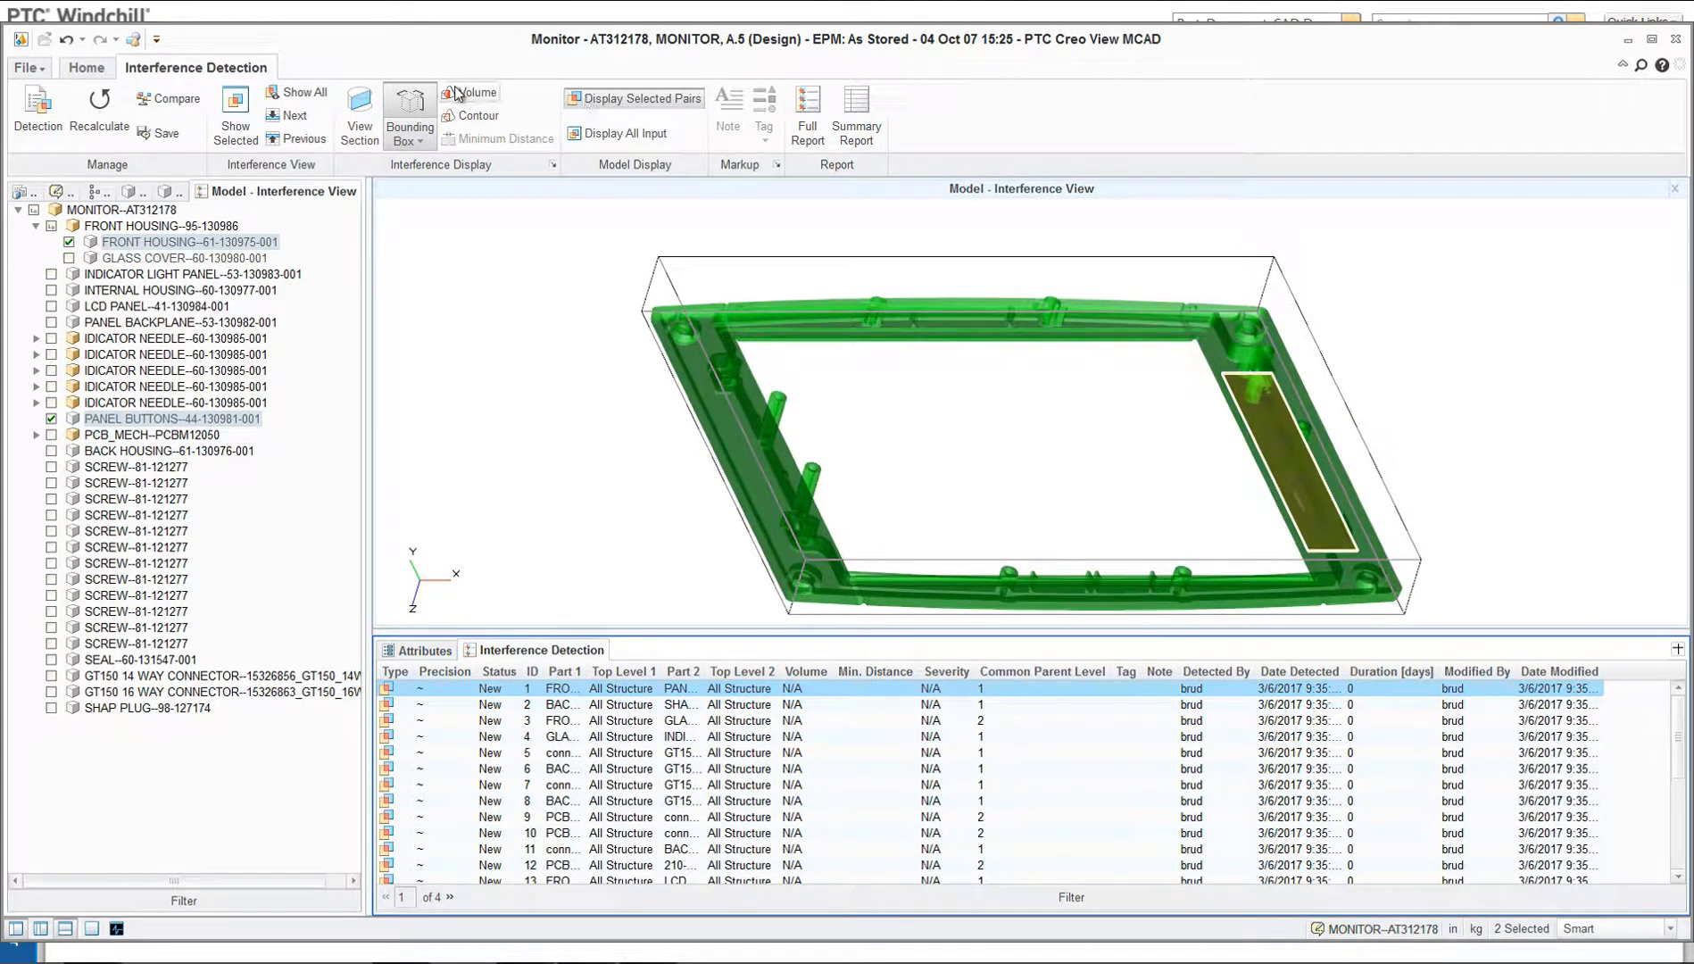
click(476, 116)
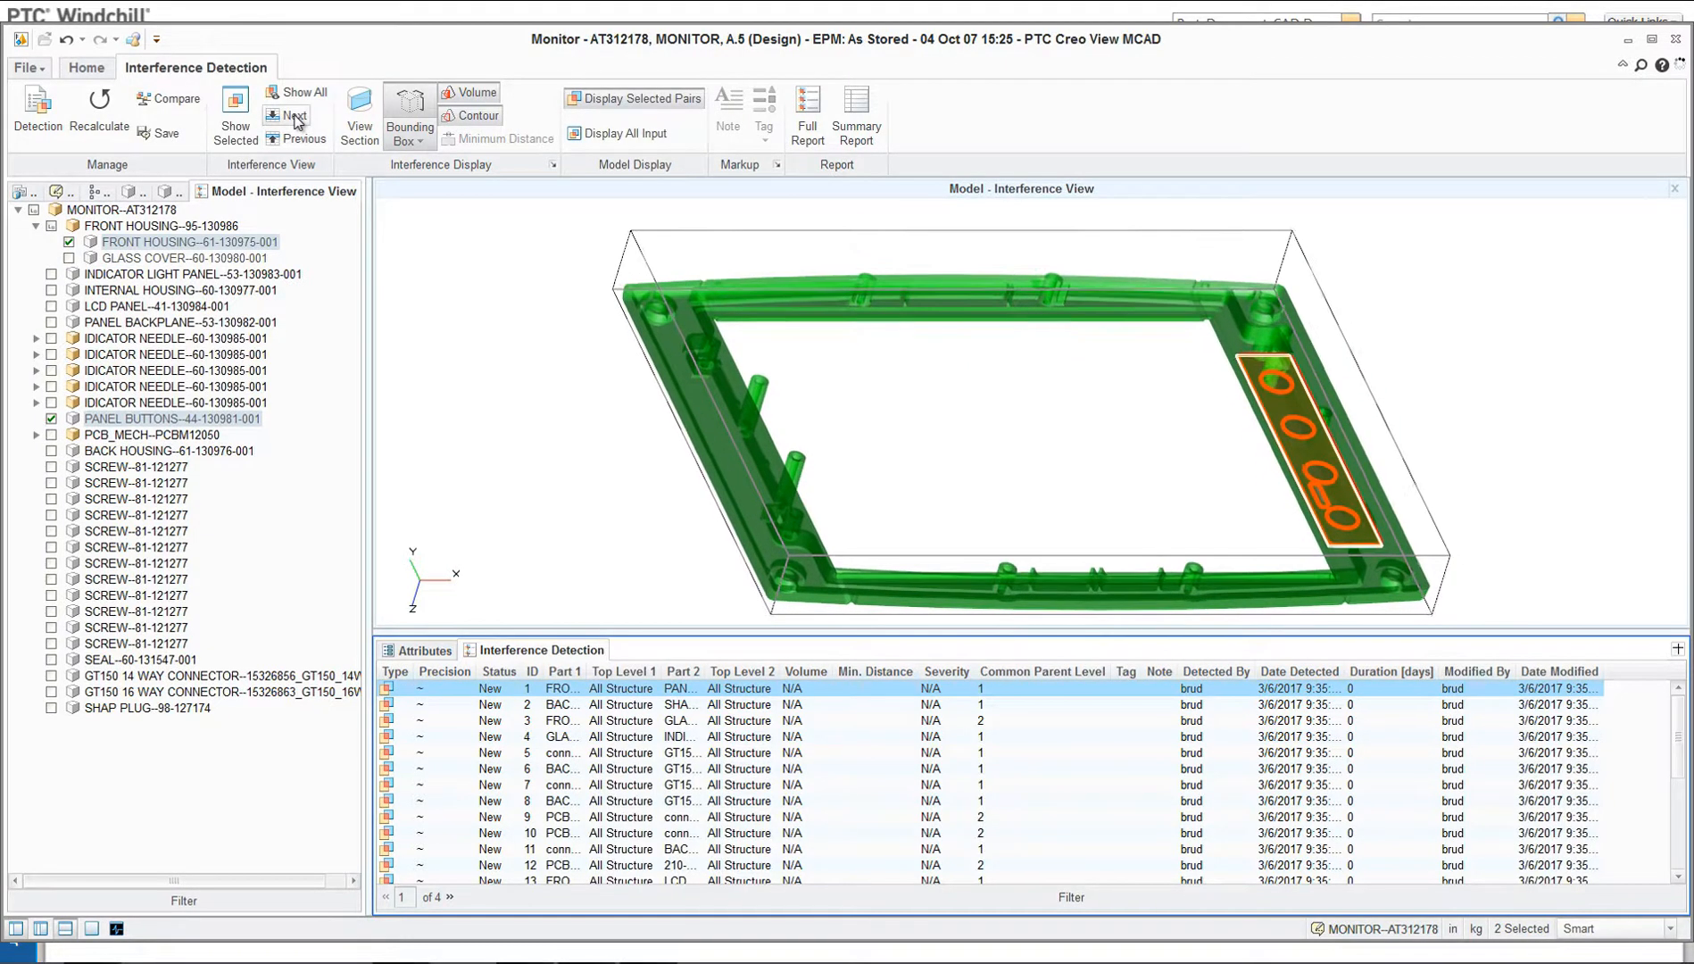
Step: Step through the next four interferences, reaching the fifth connector clash
click(293, 117)
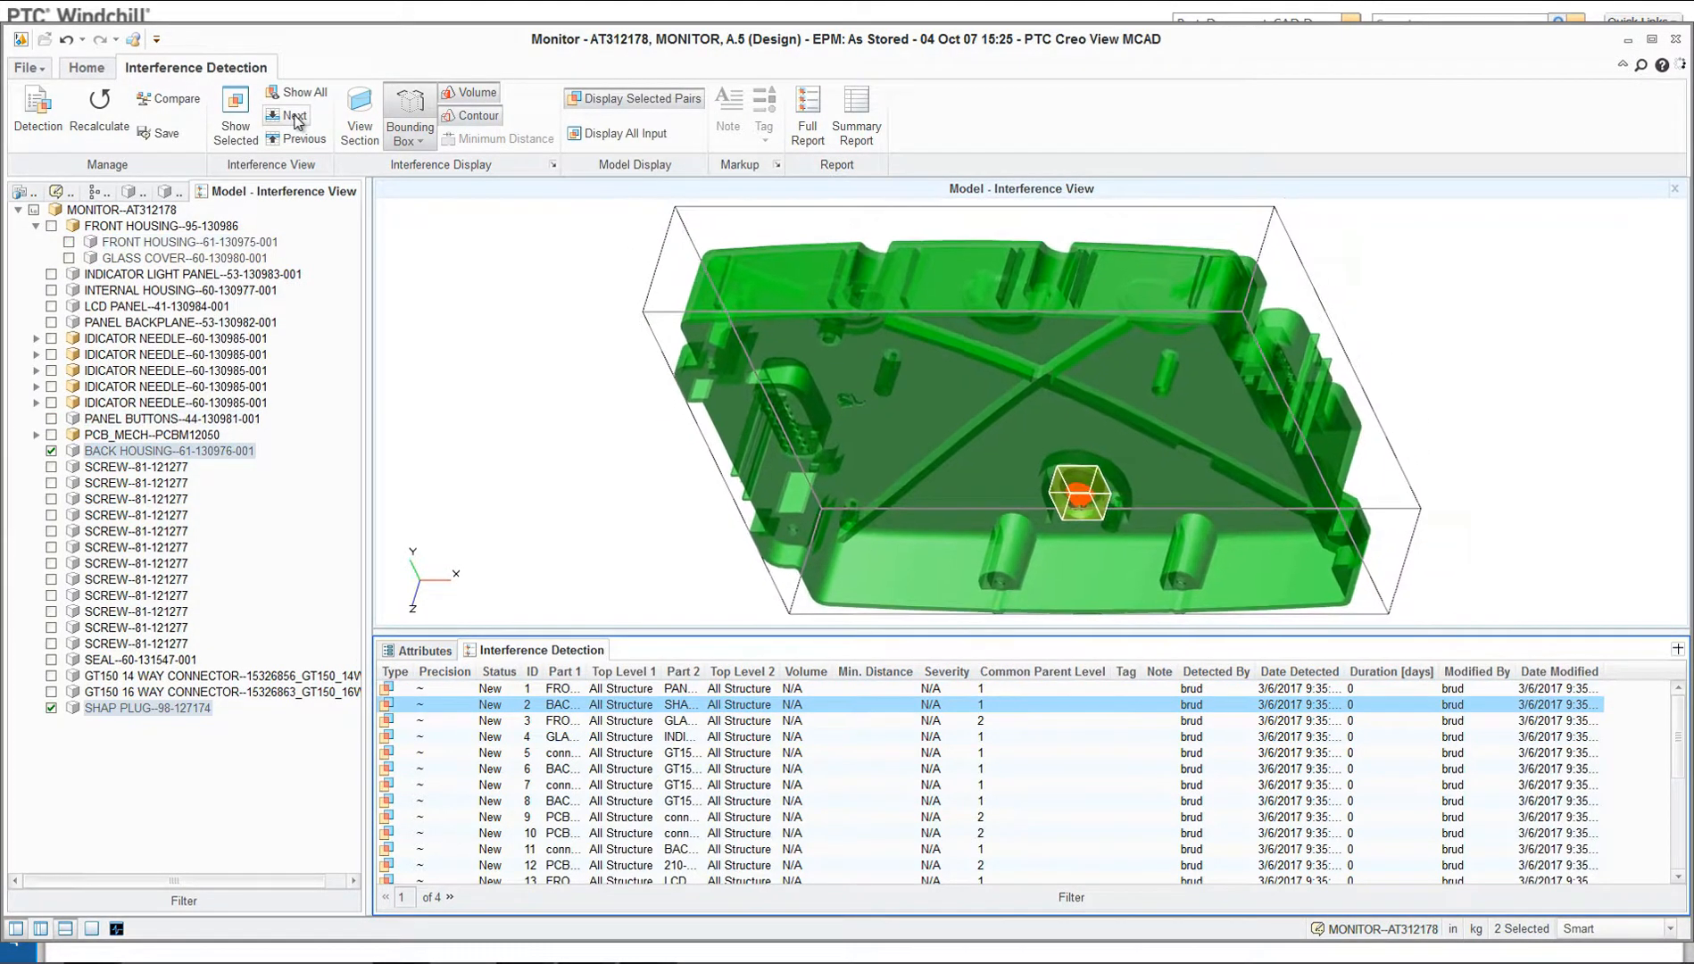
click(294, 116)
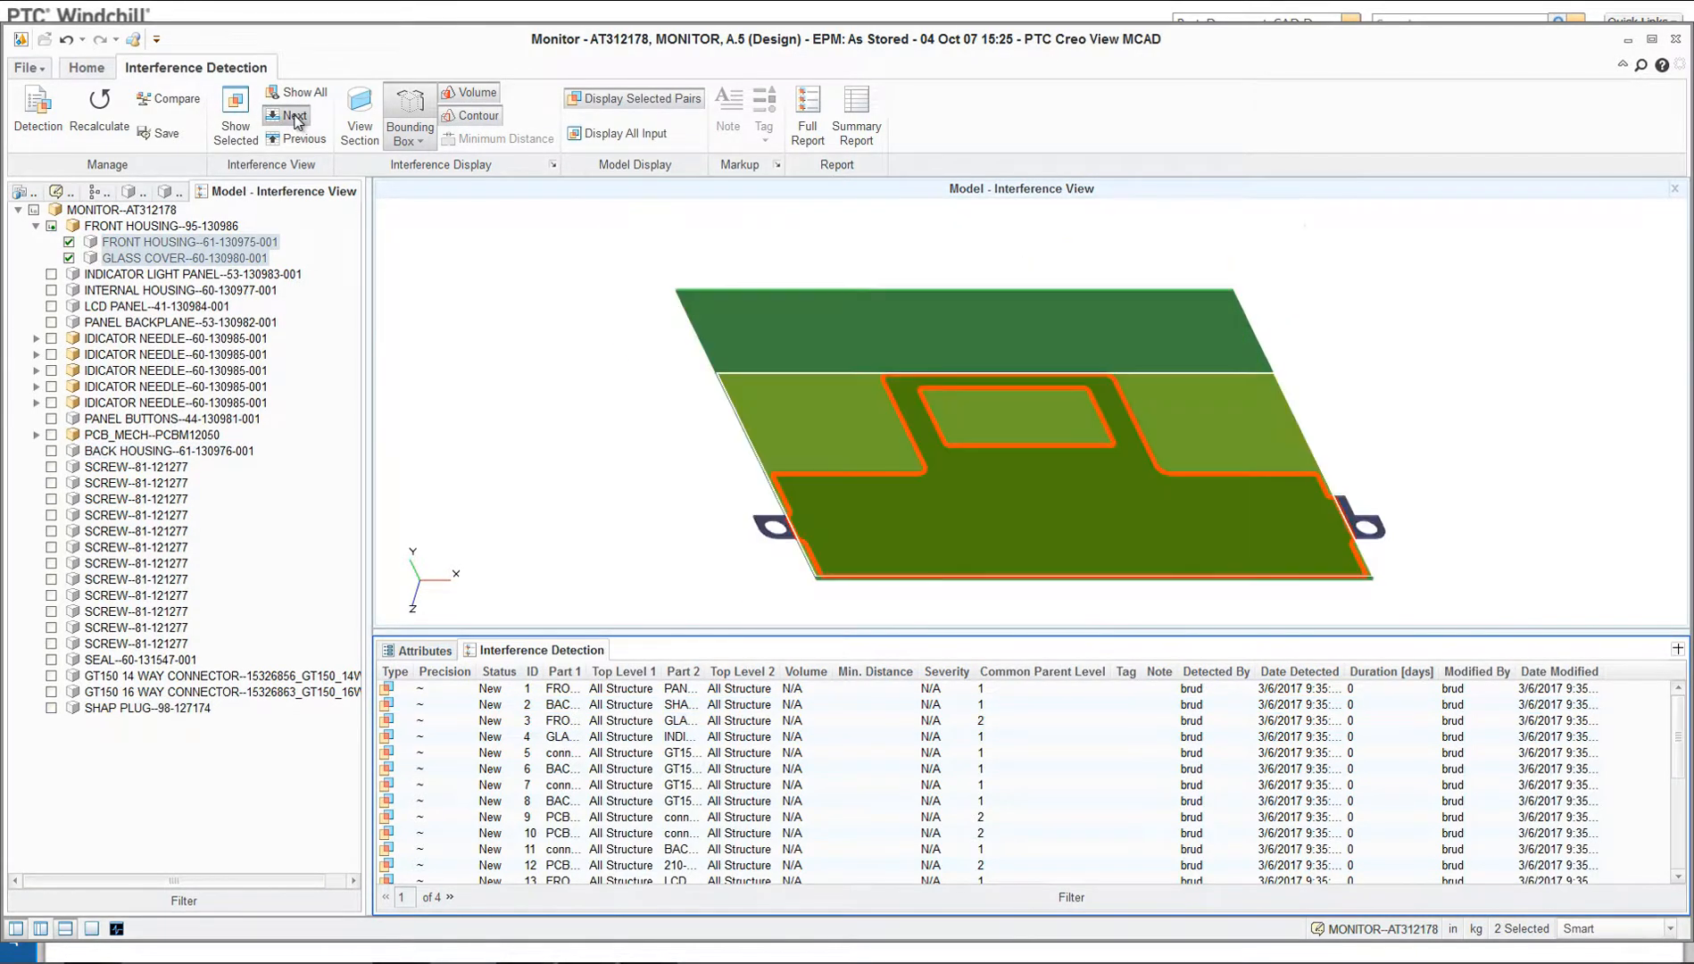
click(293, 118)
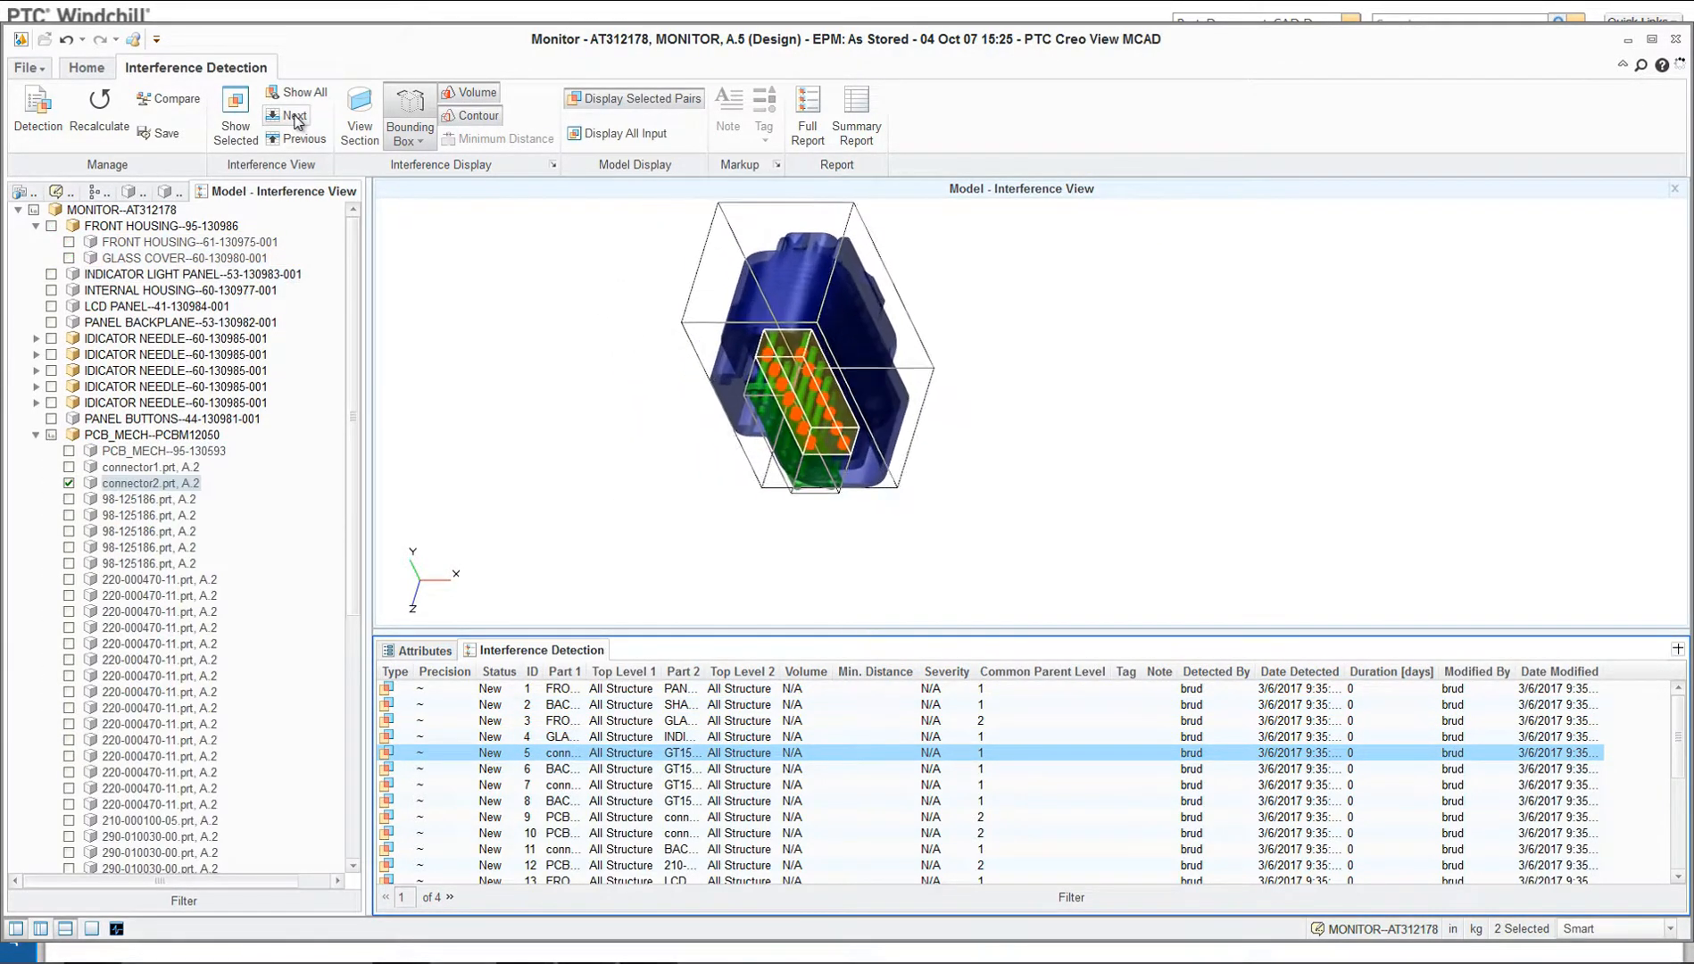
click(294, 117)
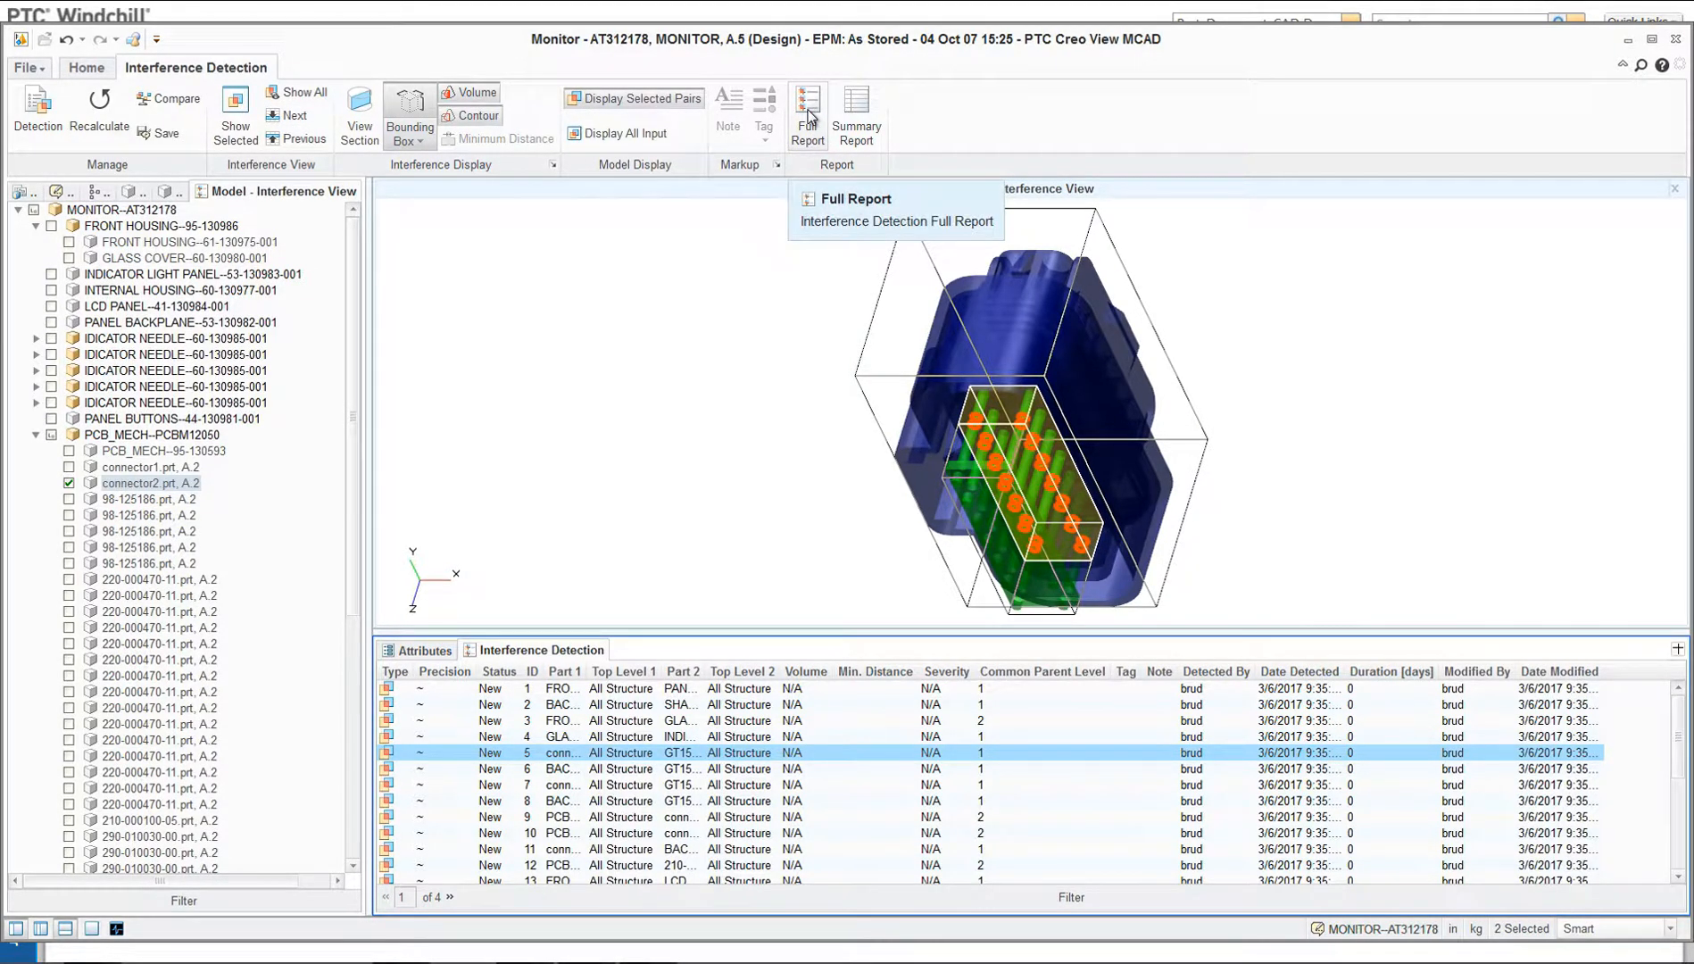
Step: Review the full interference report, then close Creo View without saving the report
click(858, 199)
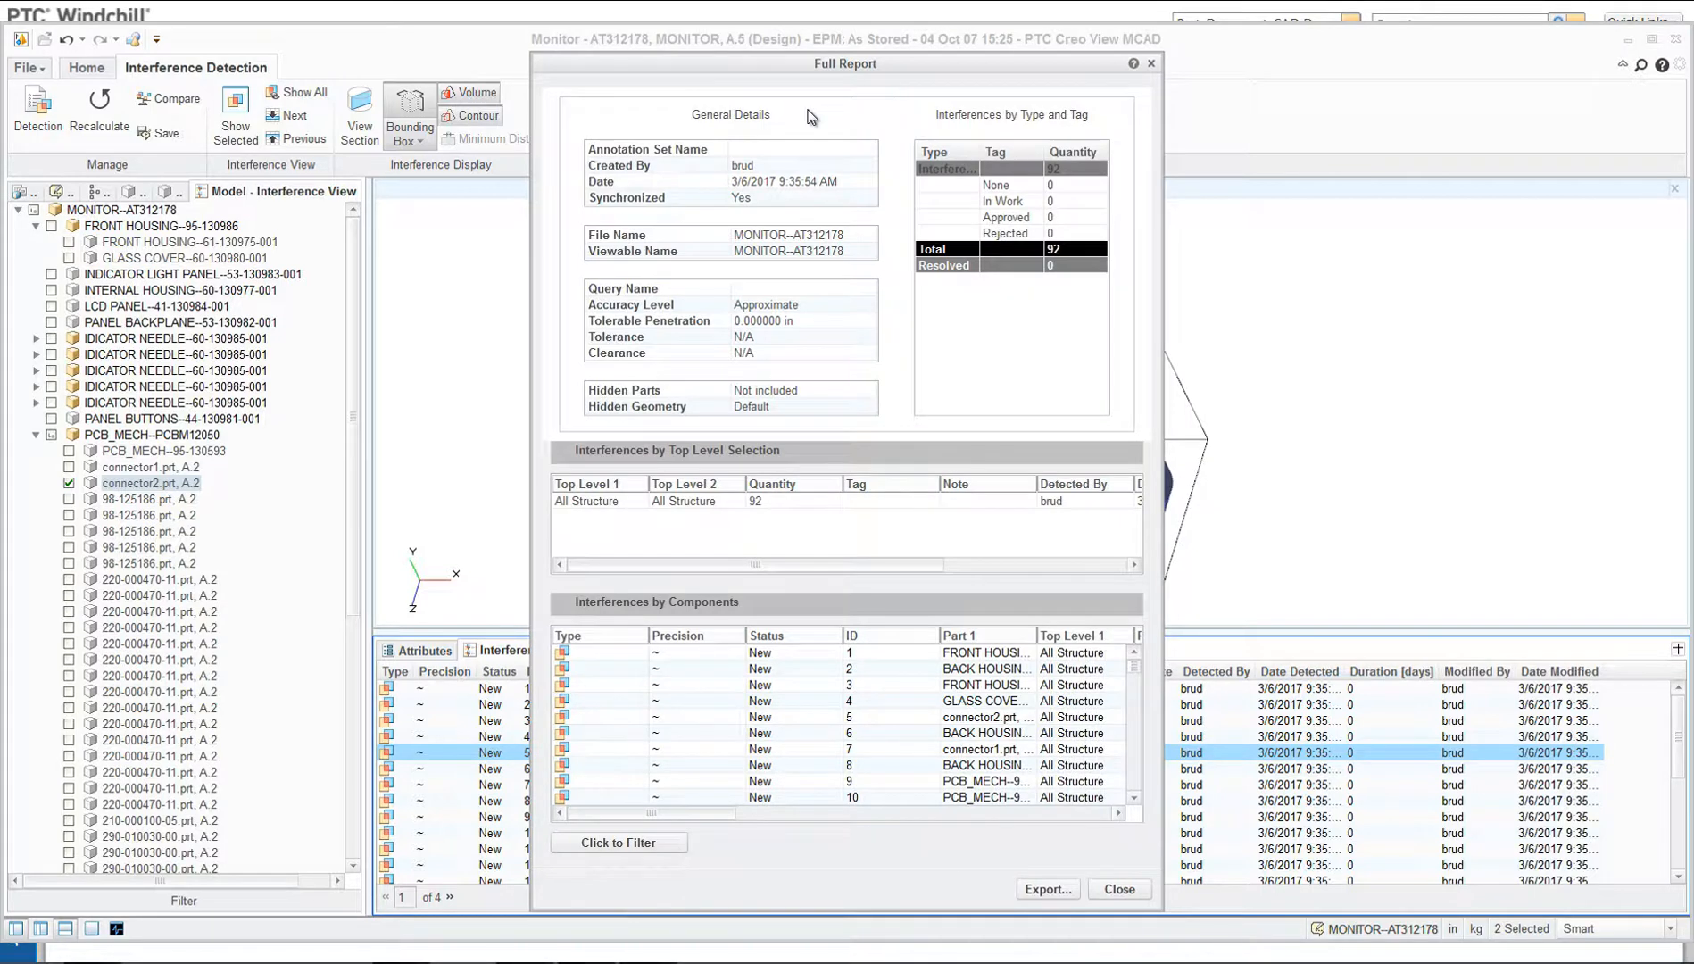
mouse_move(1121, 889)
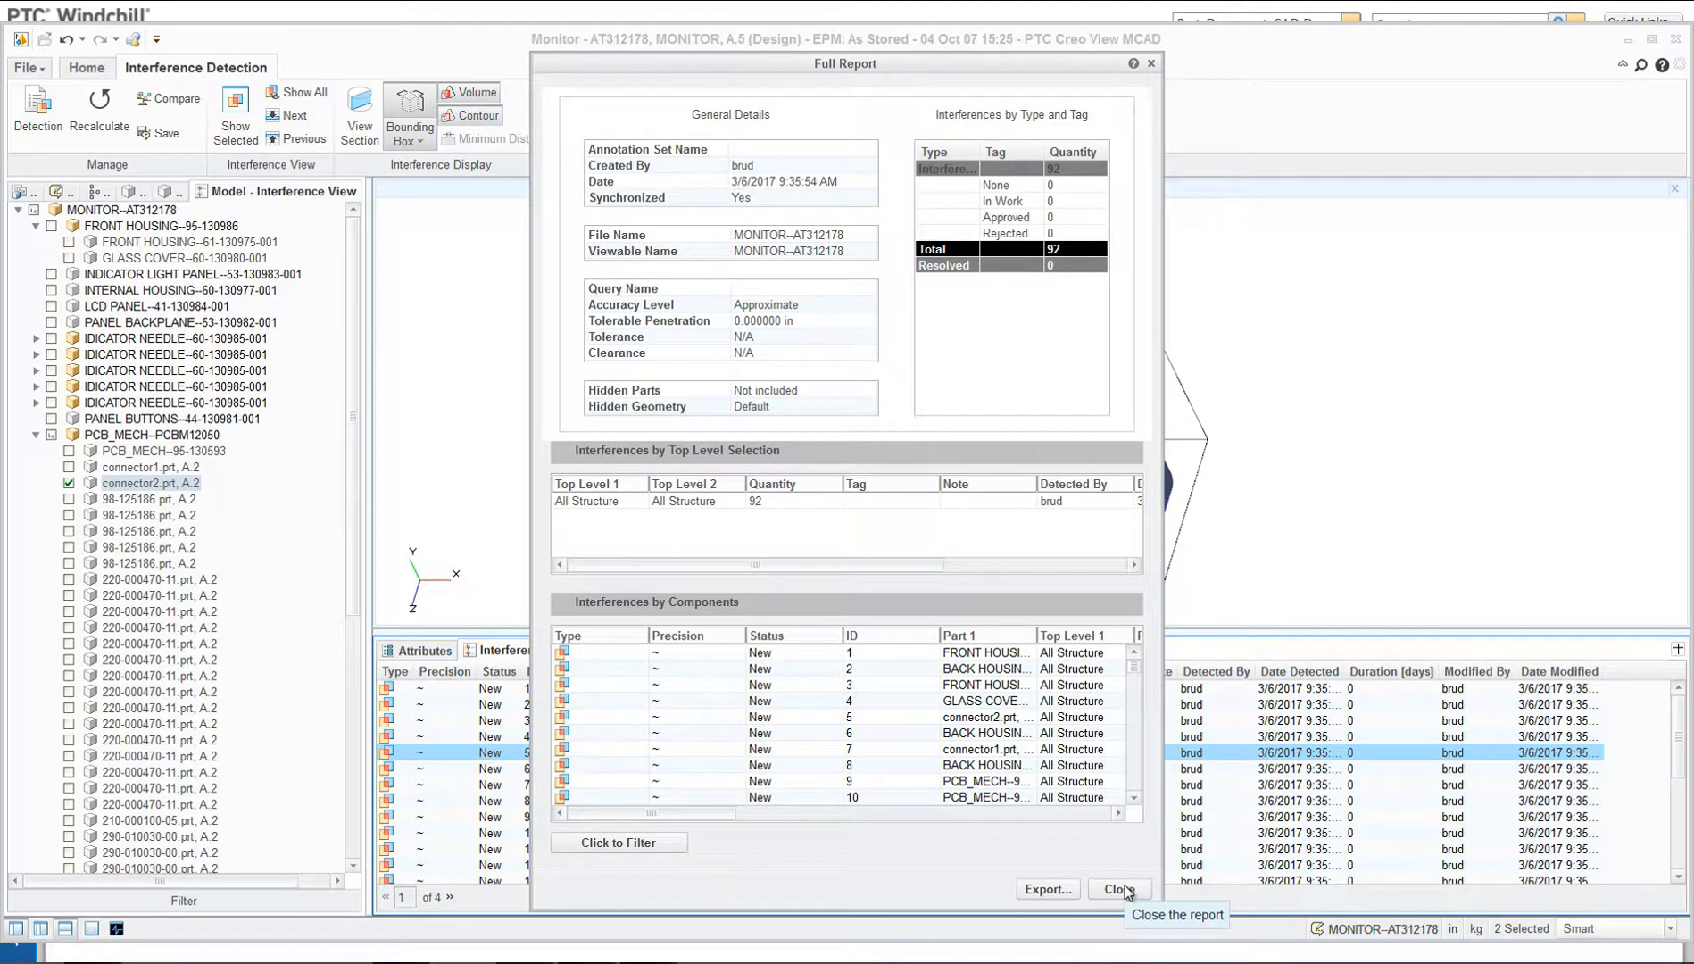
click(1118, 889)
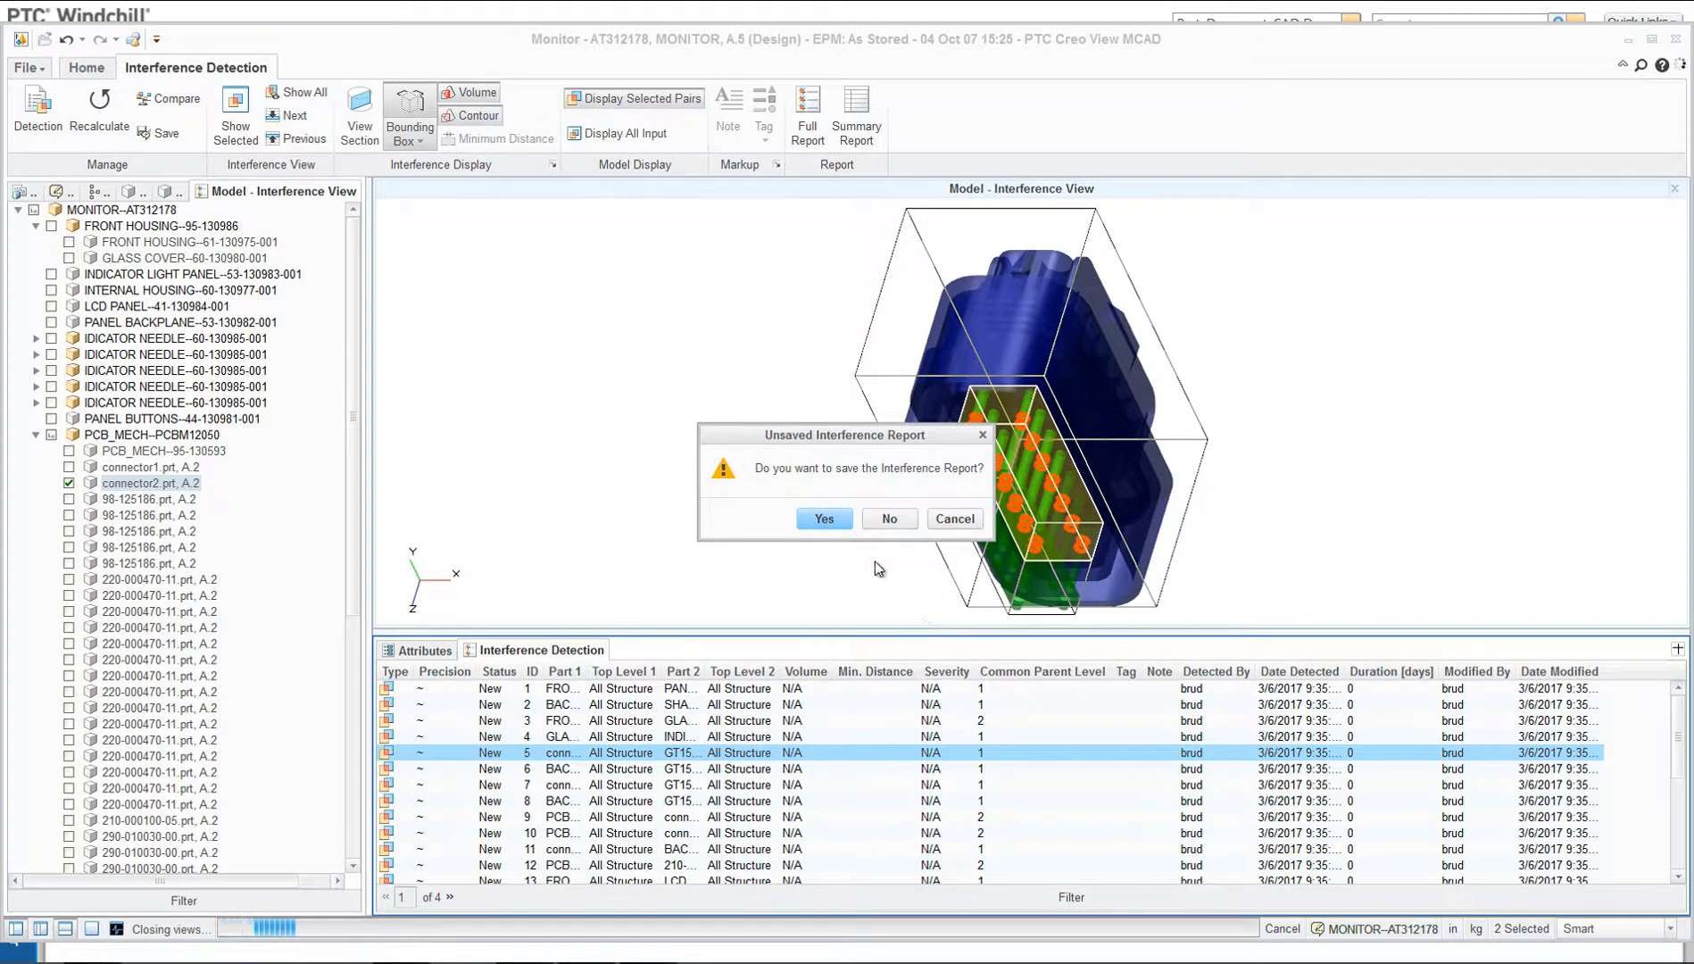
click(888, 518)
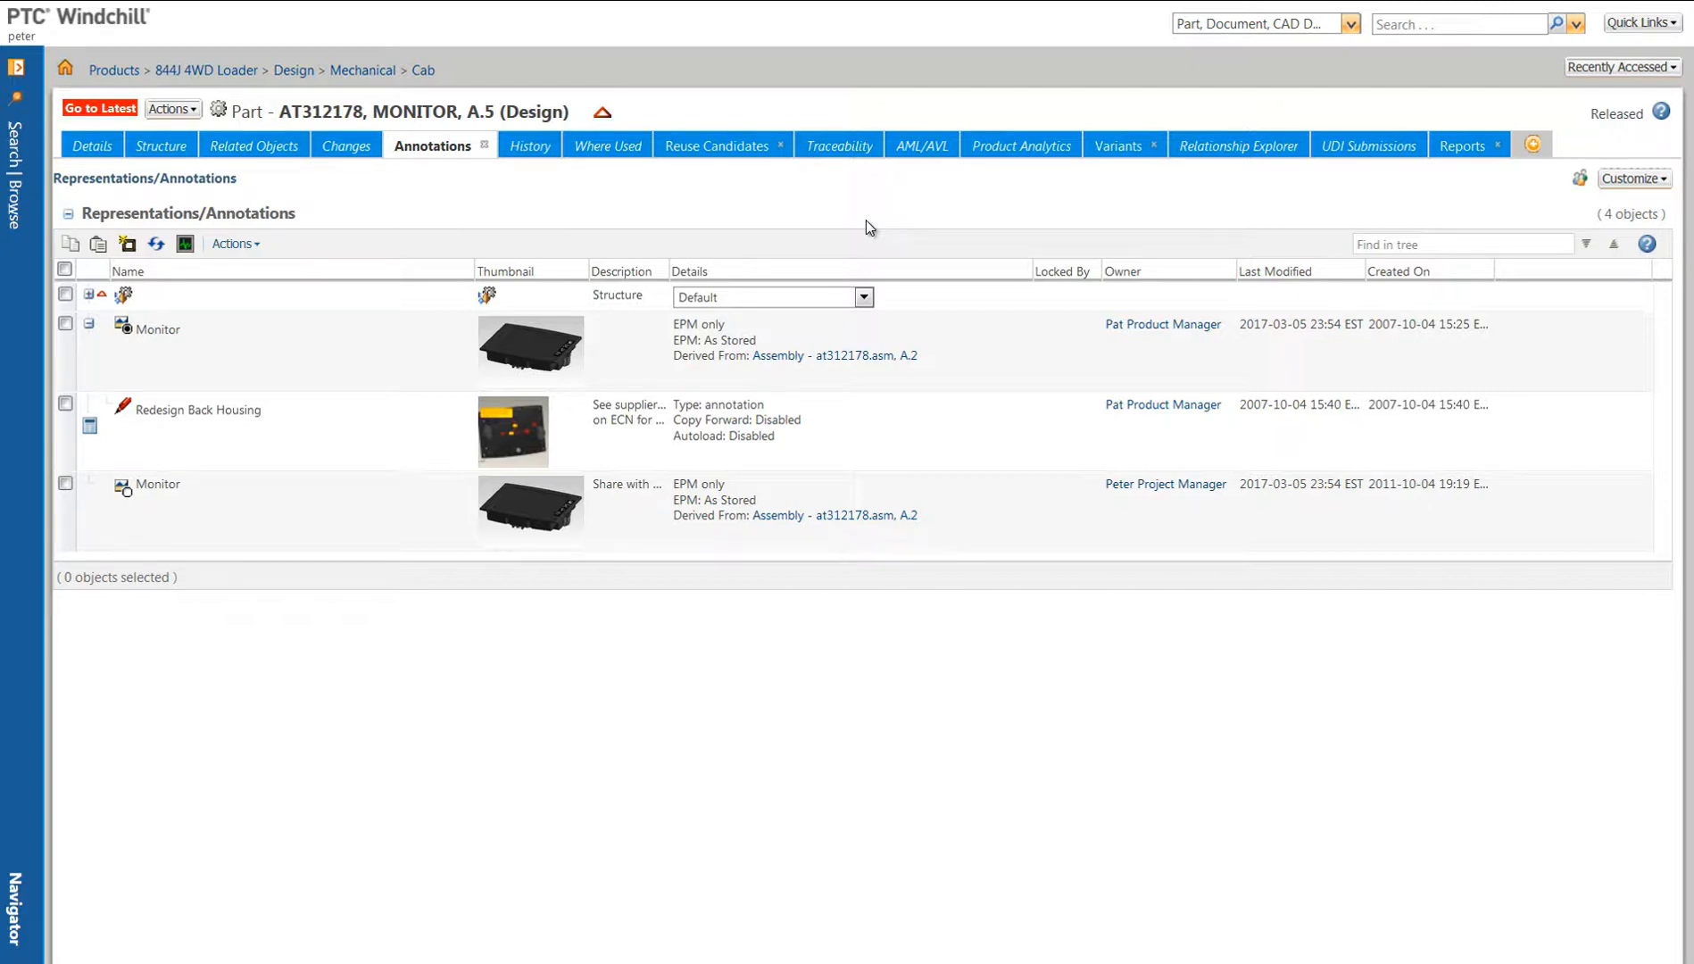
mouse_move(24, 73)
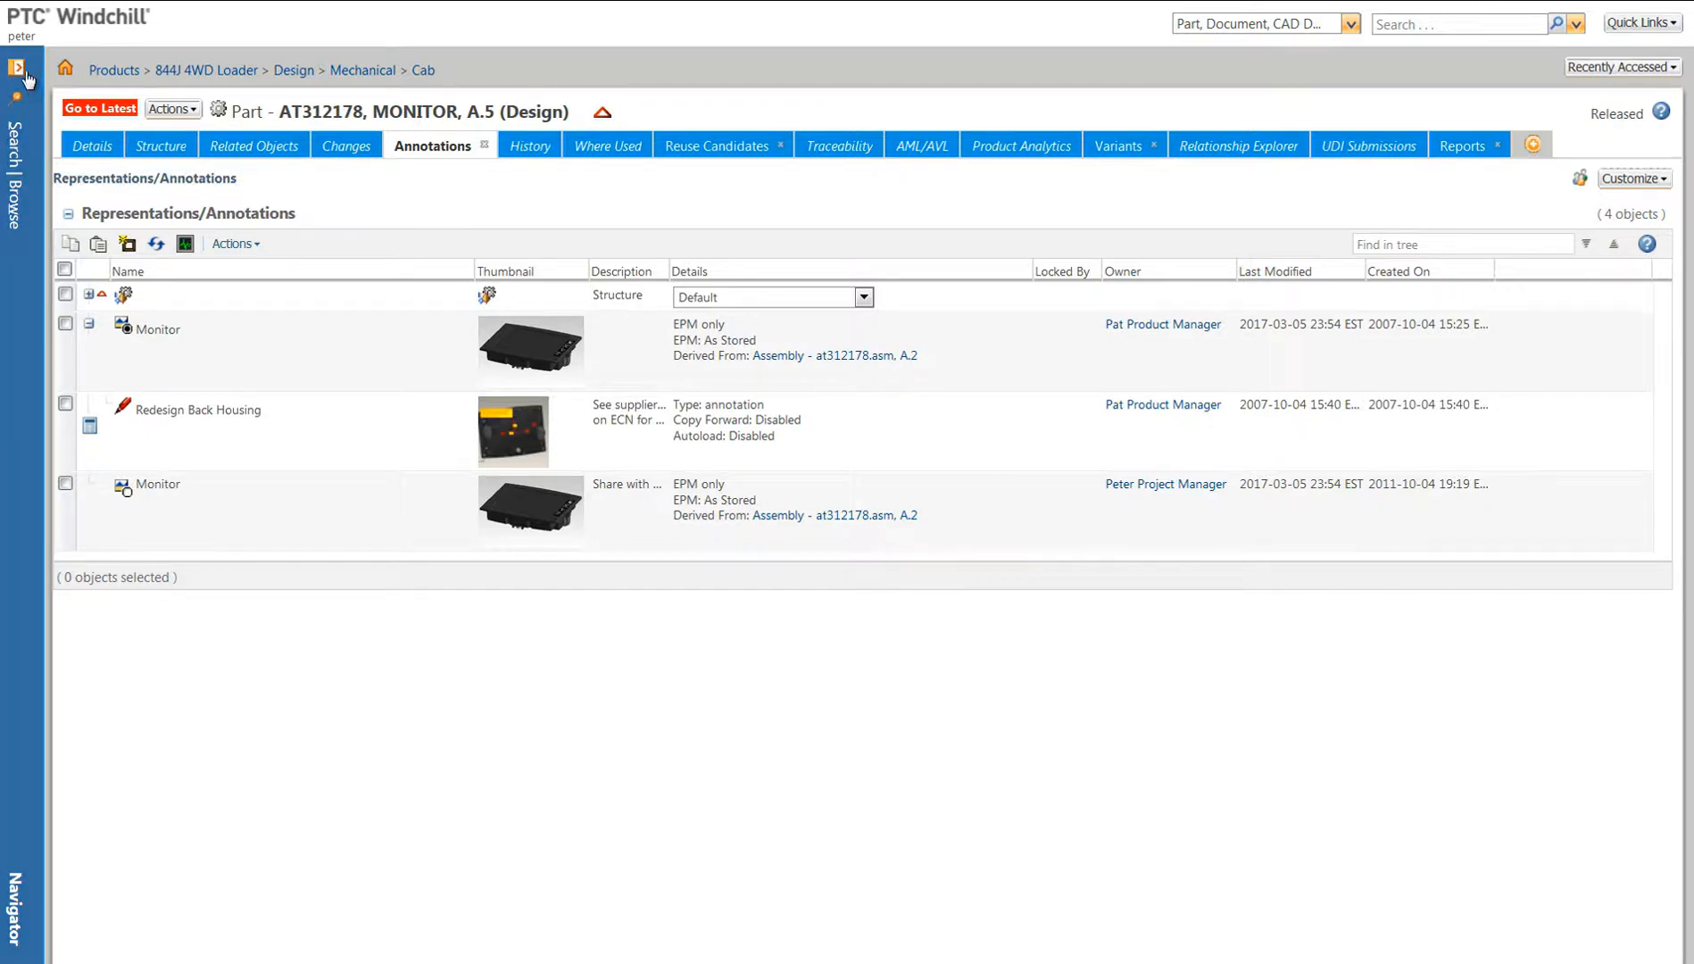
Step: From Recent Products in the Browse panel, open the 844J 4WD Loader's product structure
click(20, 67)
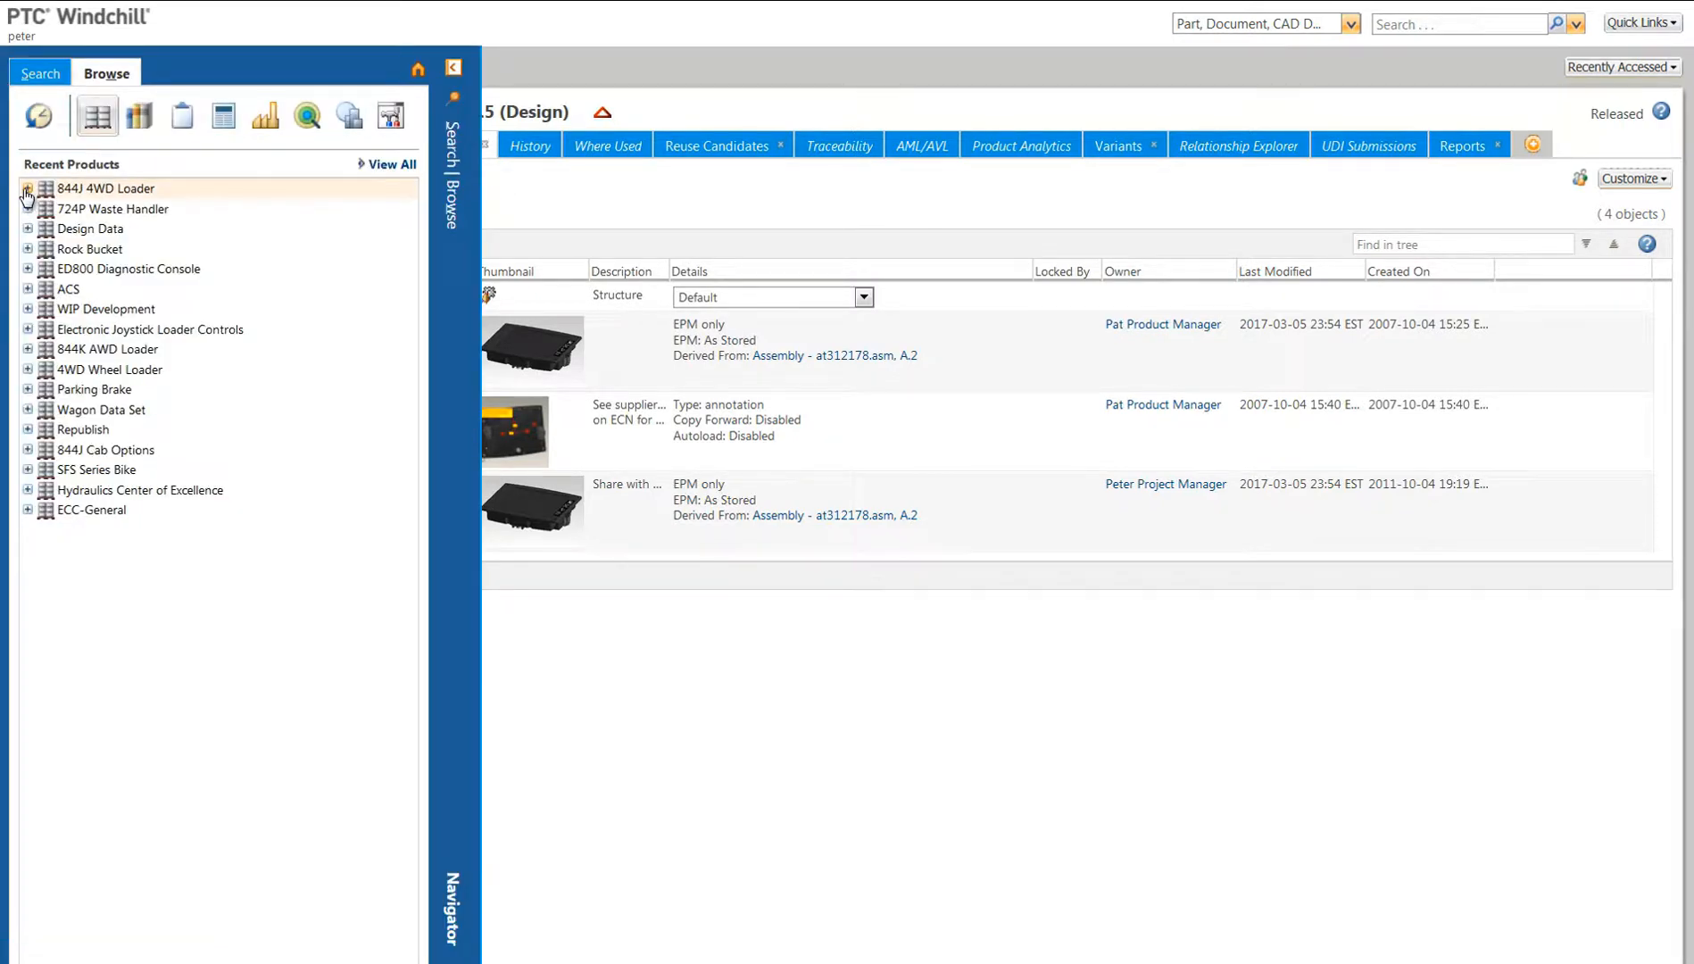
click(28, 189)
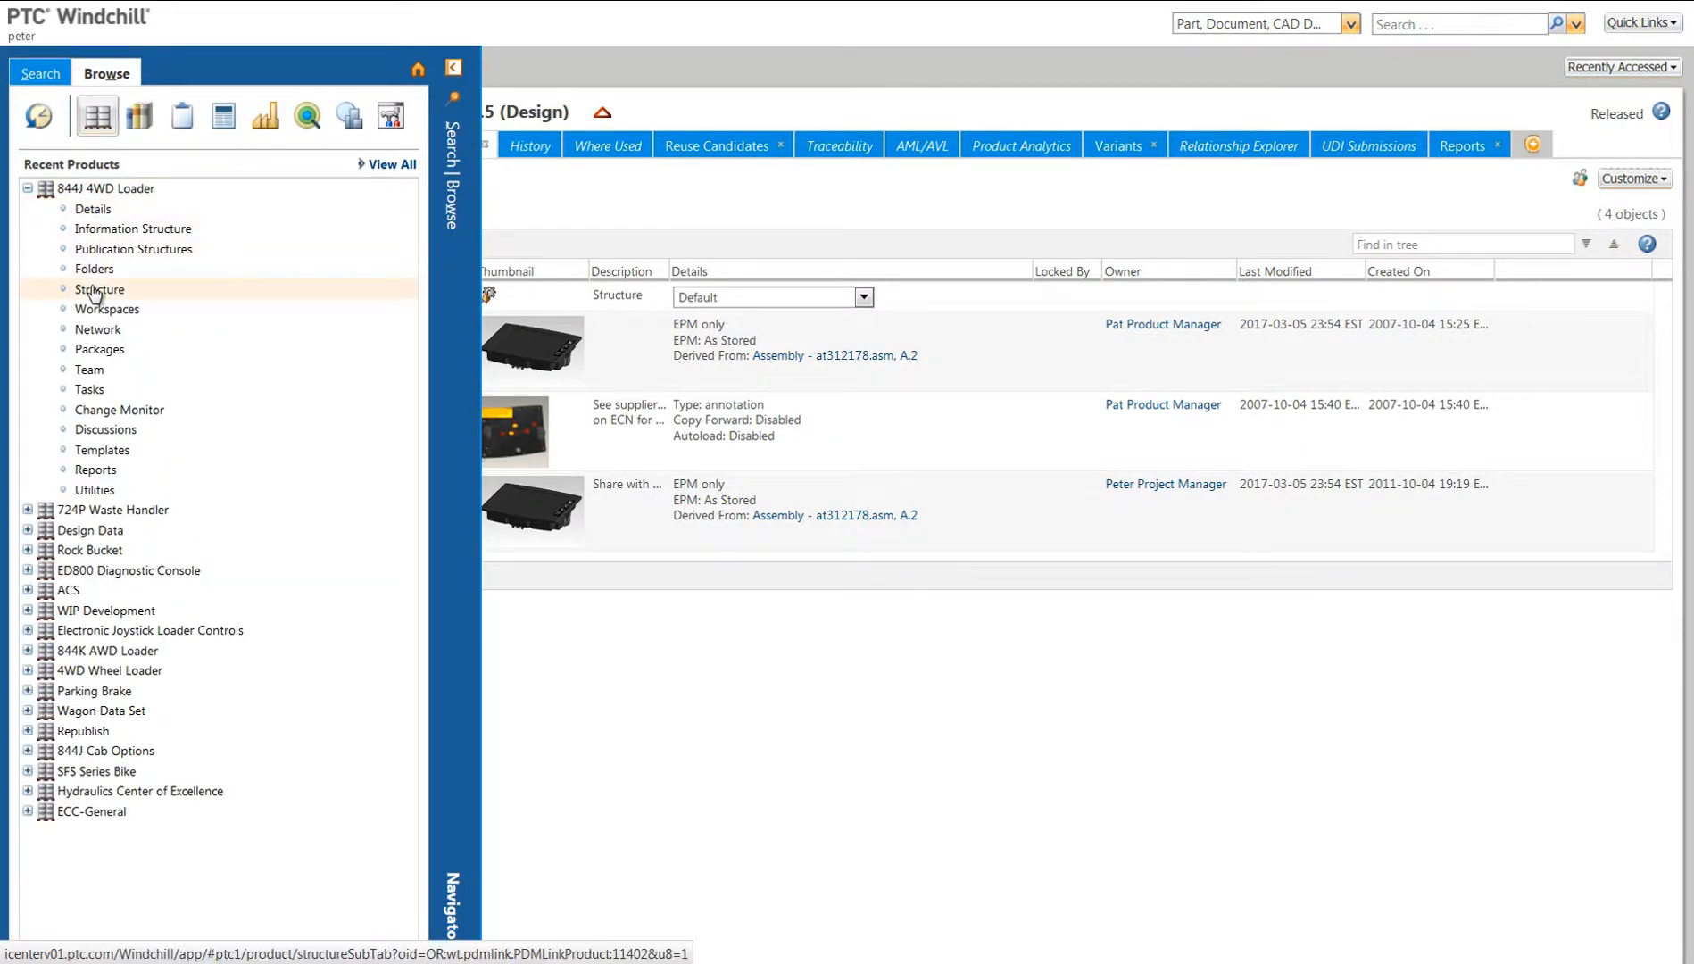
click(99, 288)
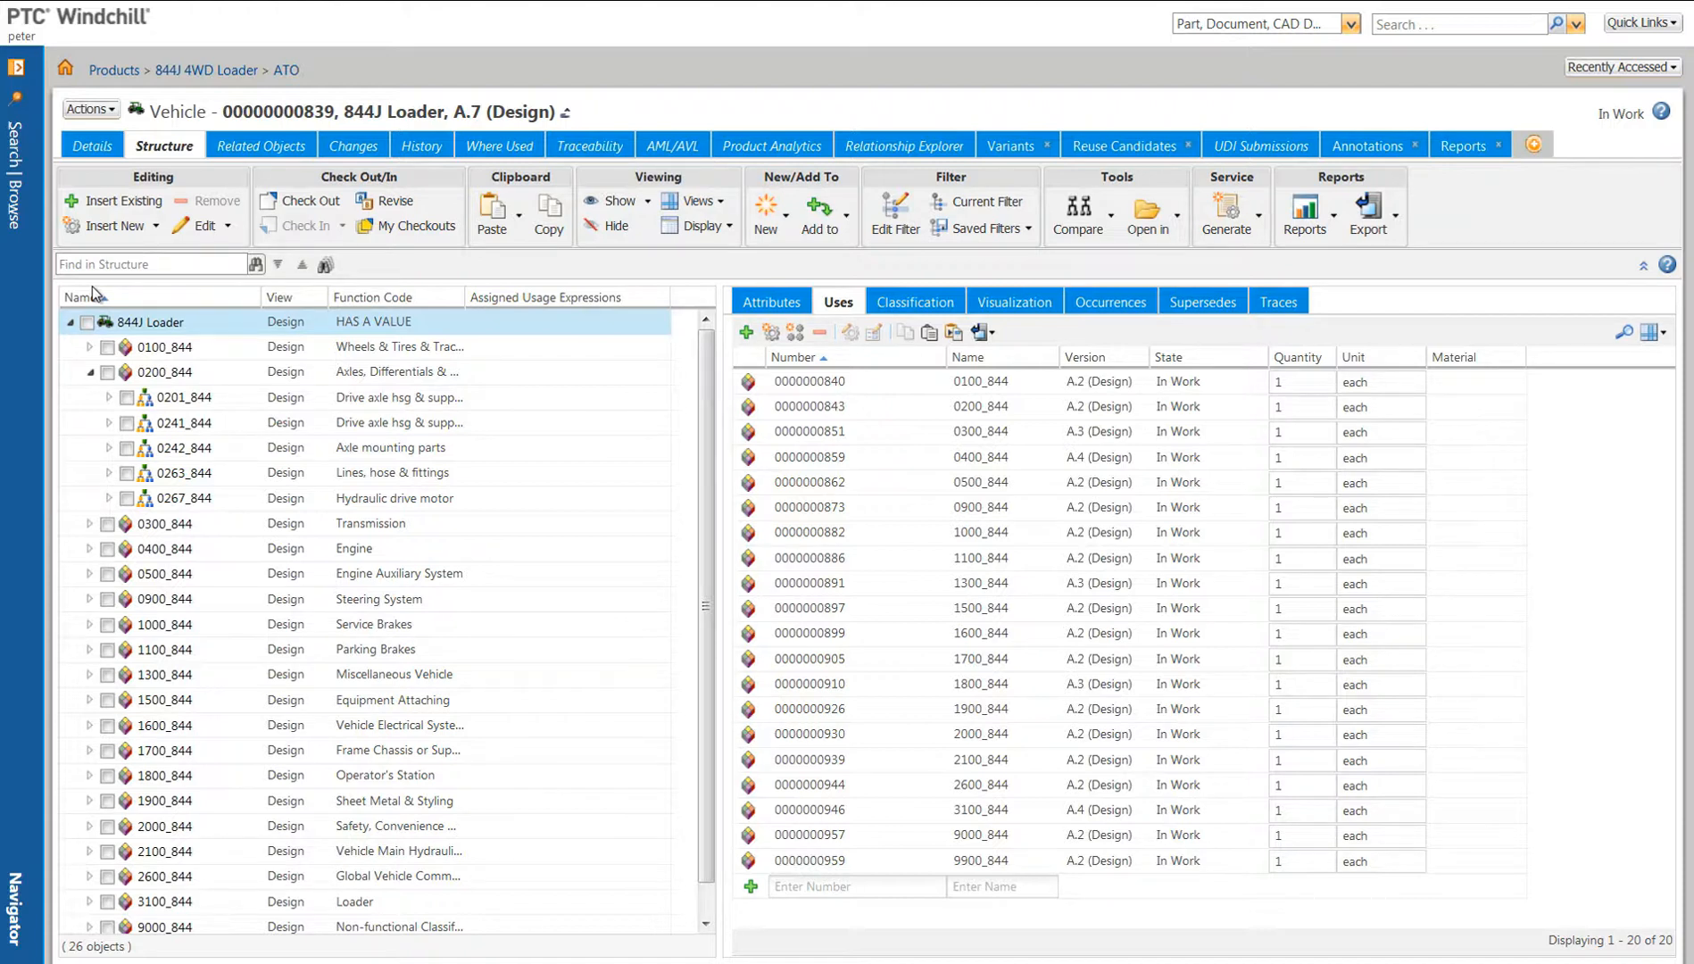
Step: Expand 0201_844 and apply the 844J Lite Equipment saved filter, leaving 0201A and 0201D
click(182, 398)
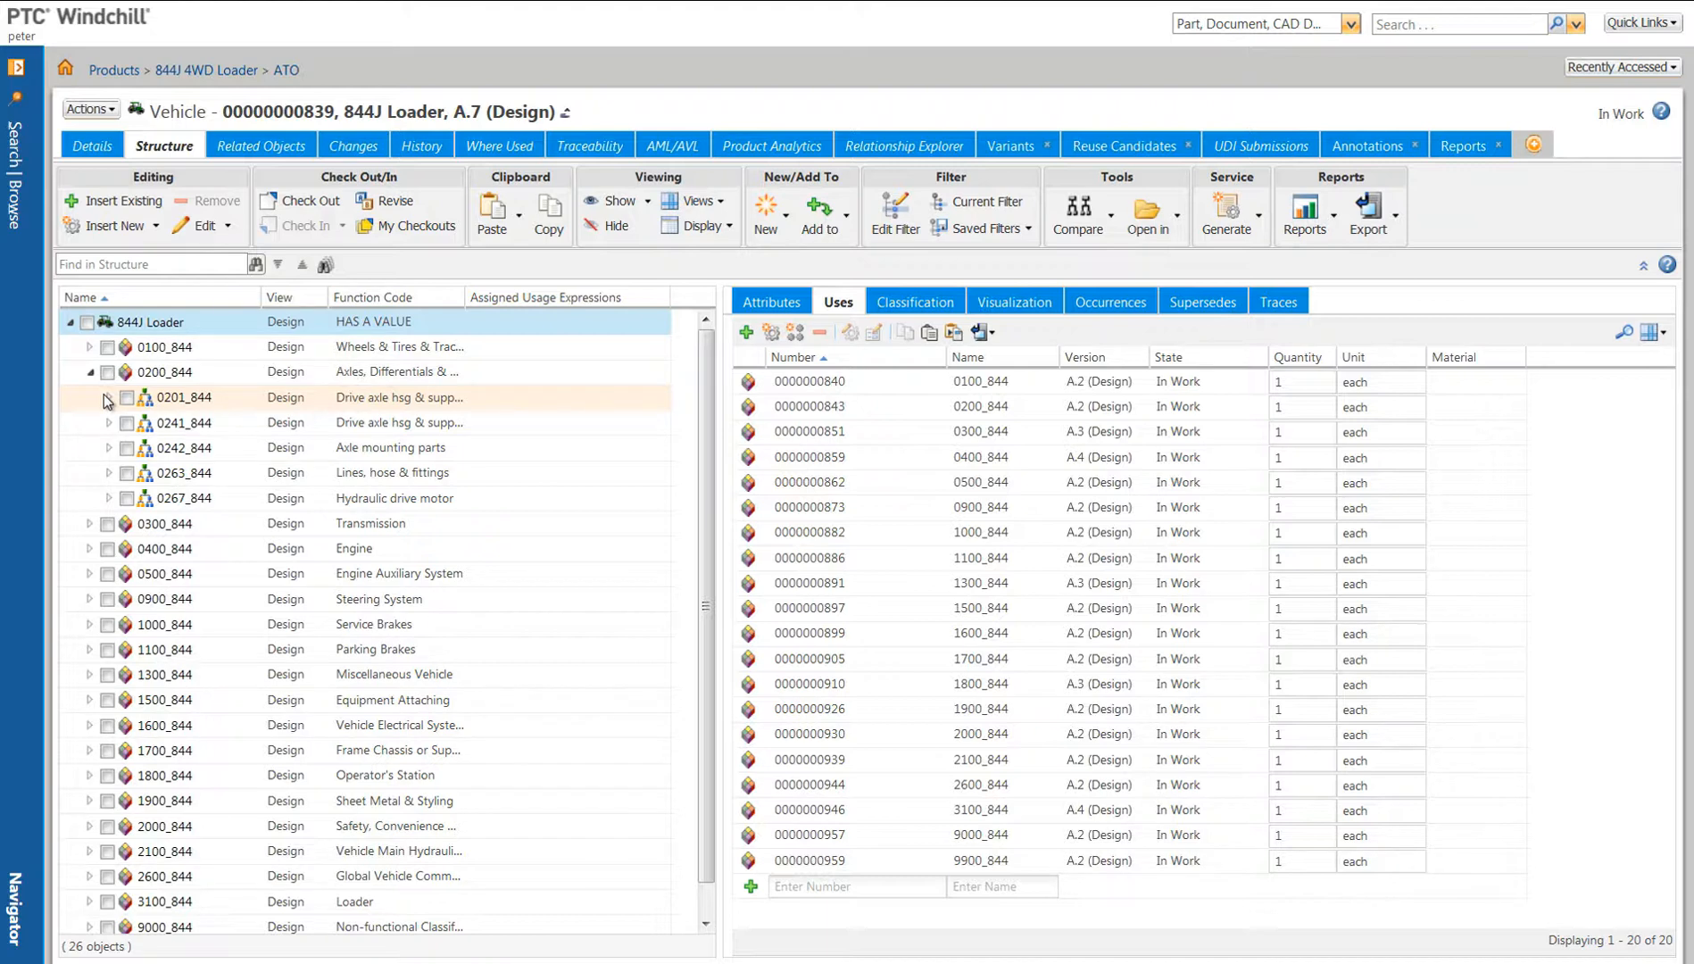
click(89, 398)
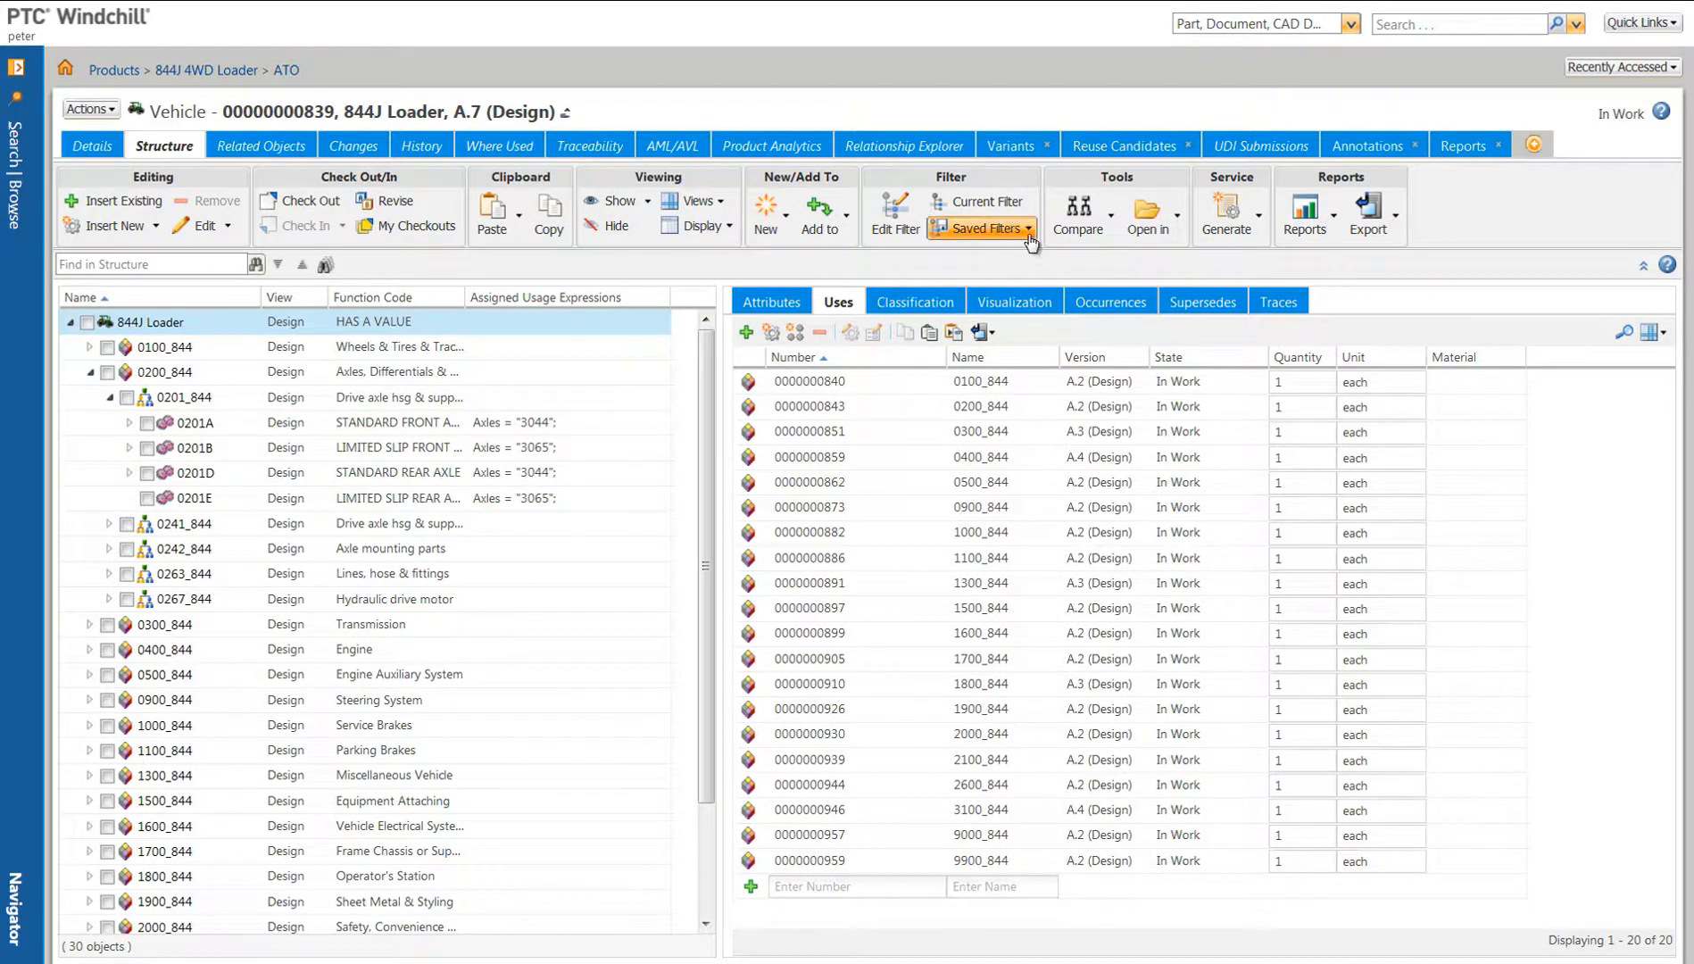
click(979, 228)
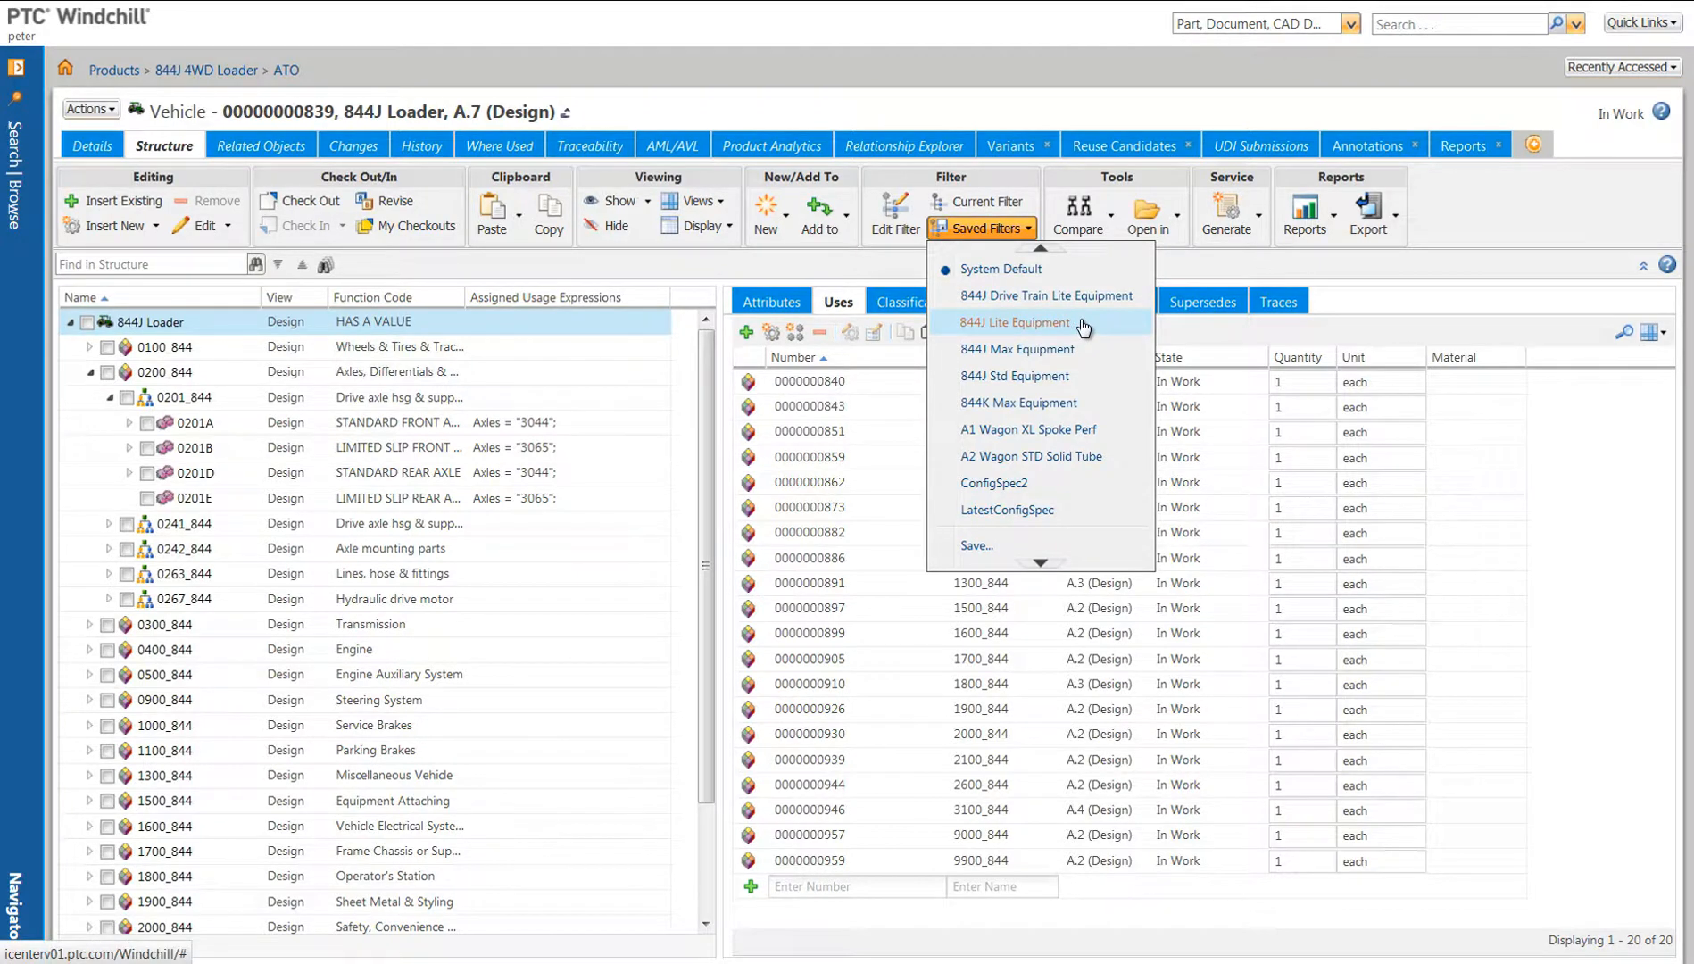
click(1016, 322)
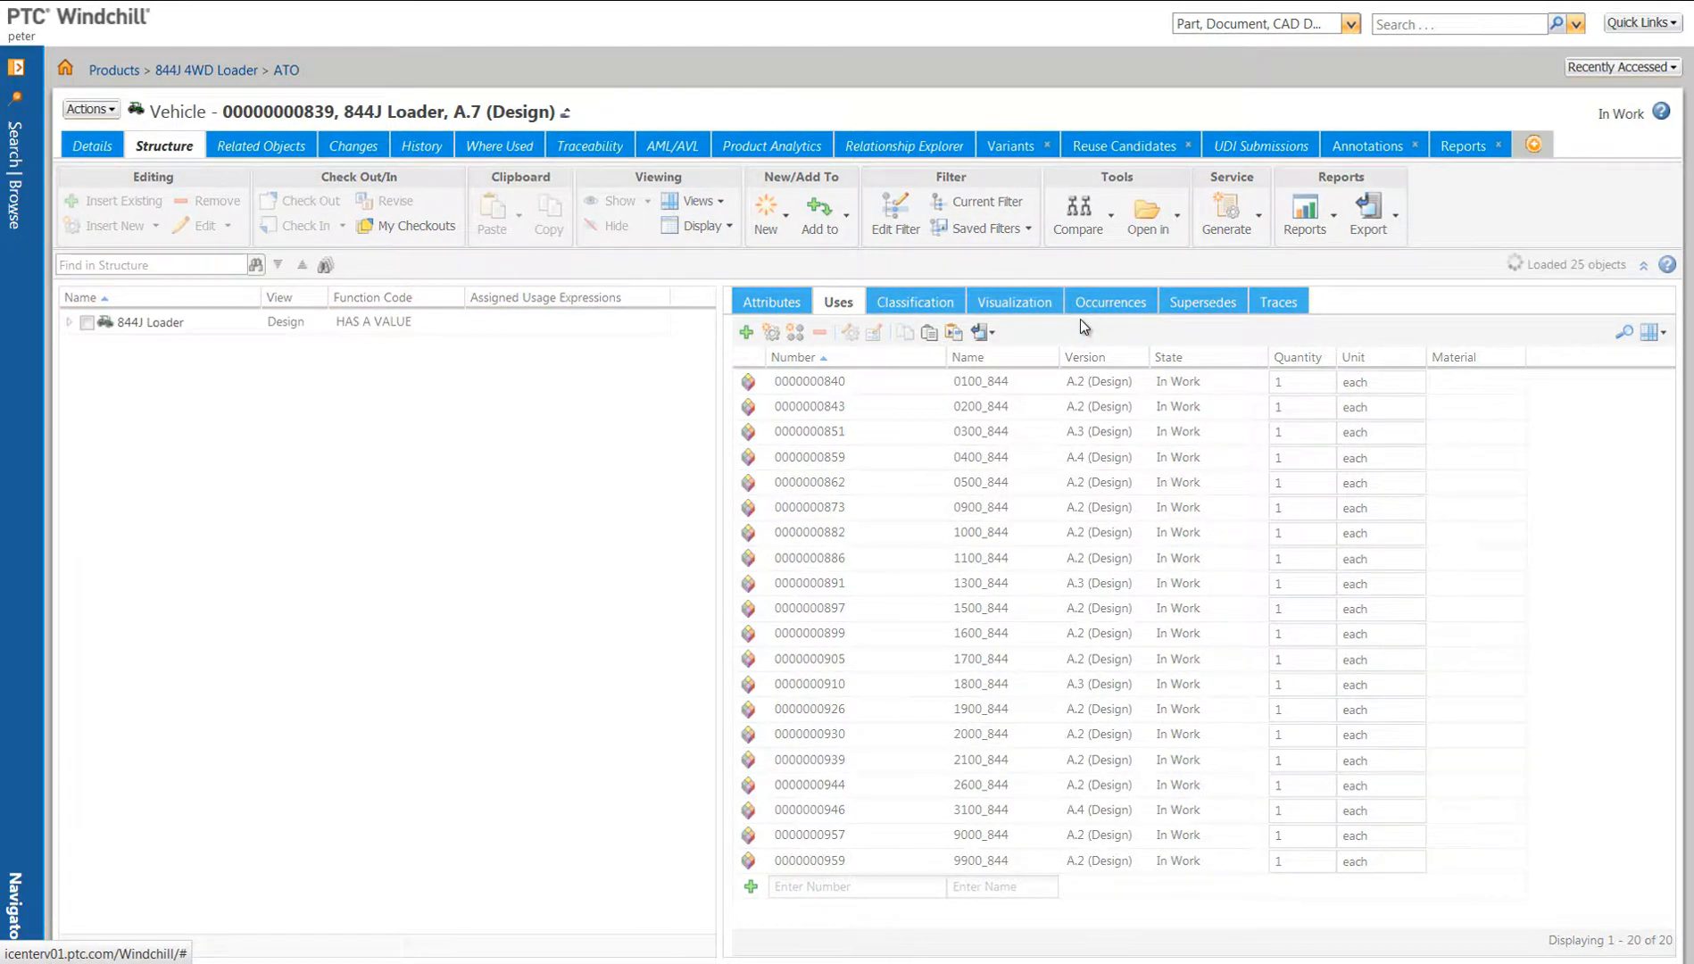
click(68, 322)
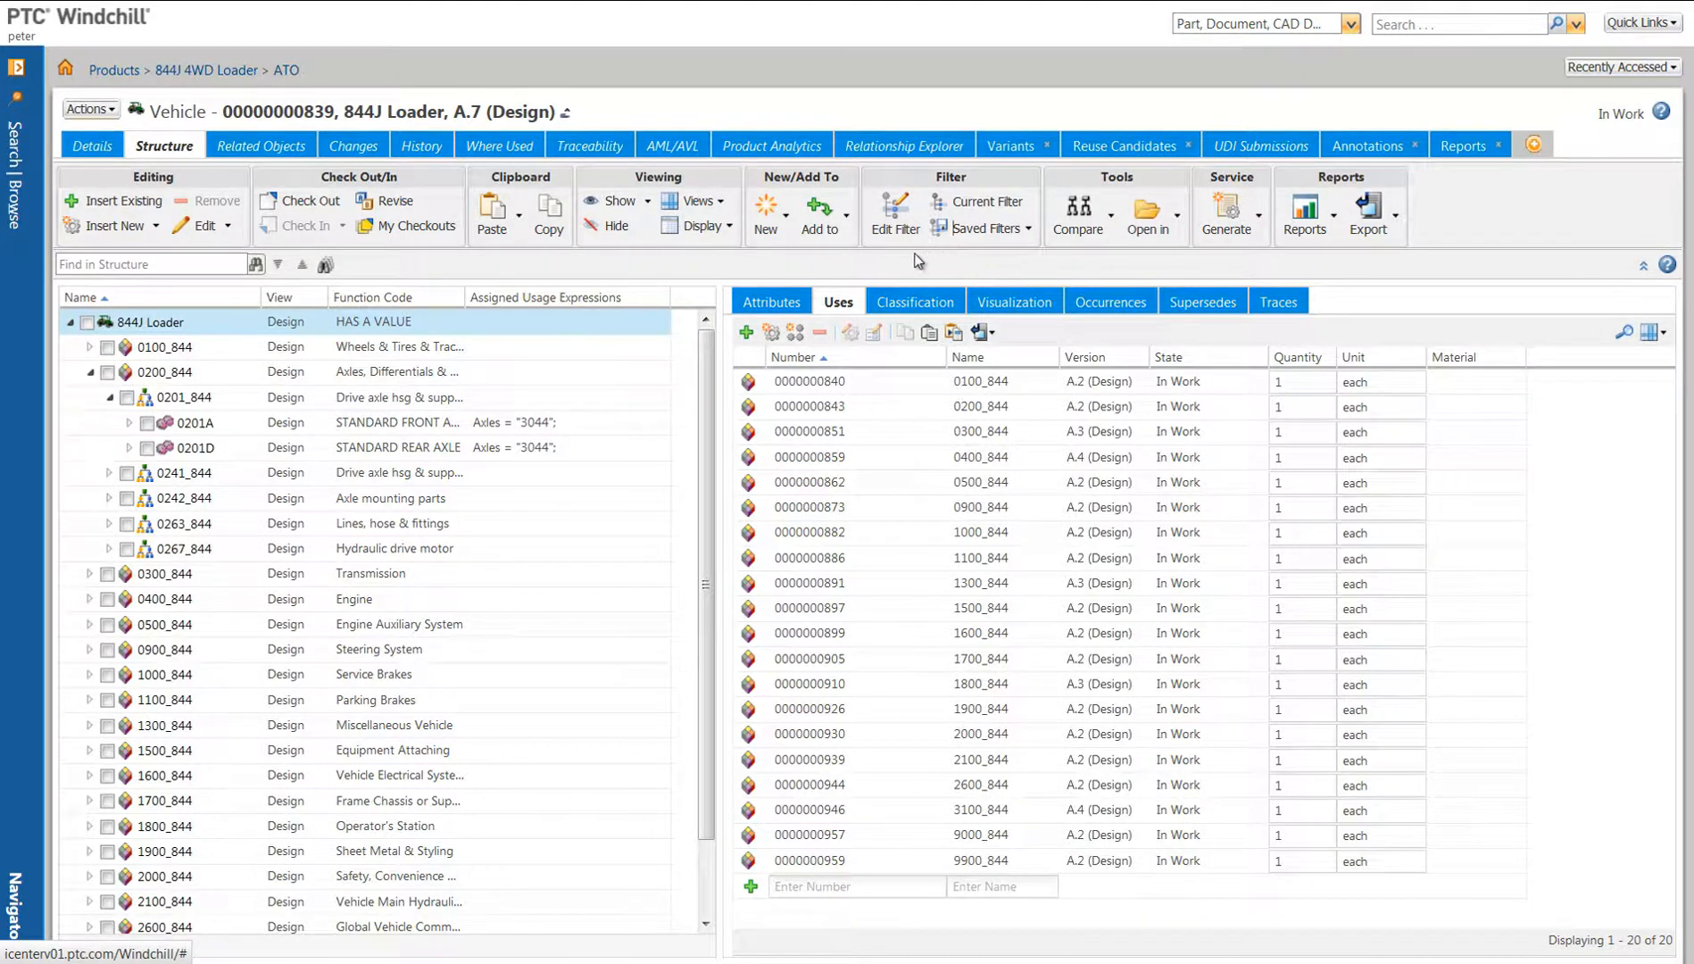
mouse_move(905, 264)
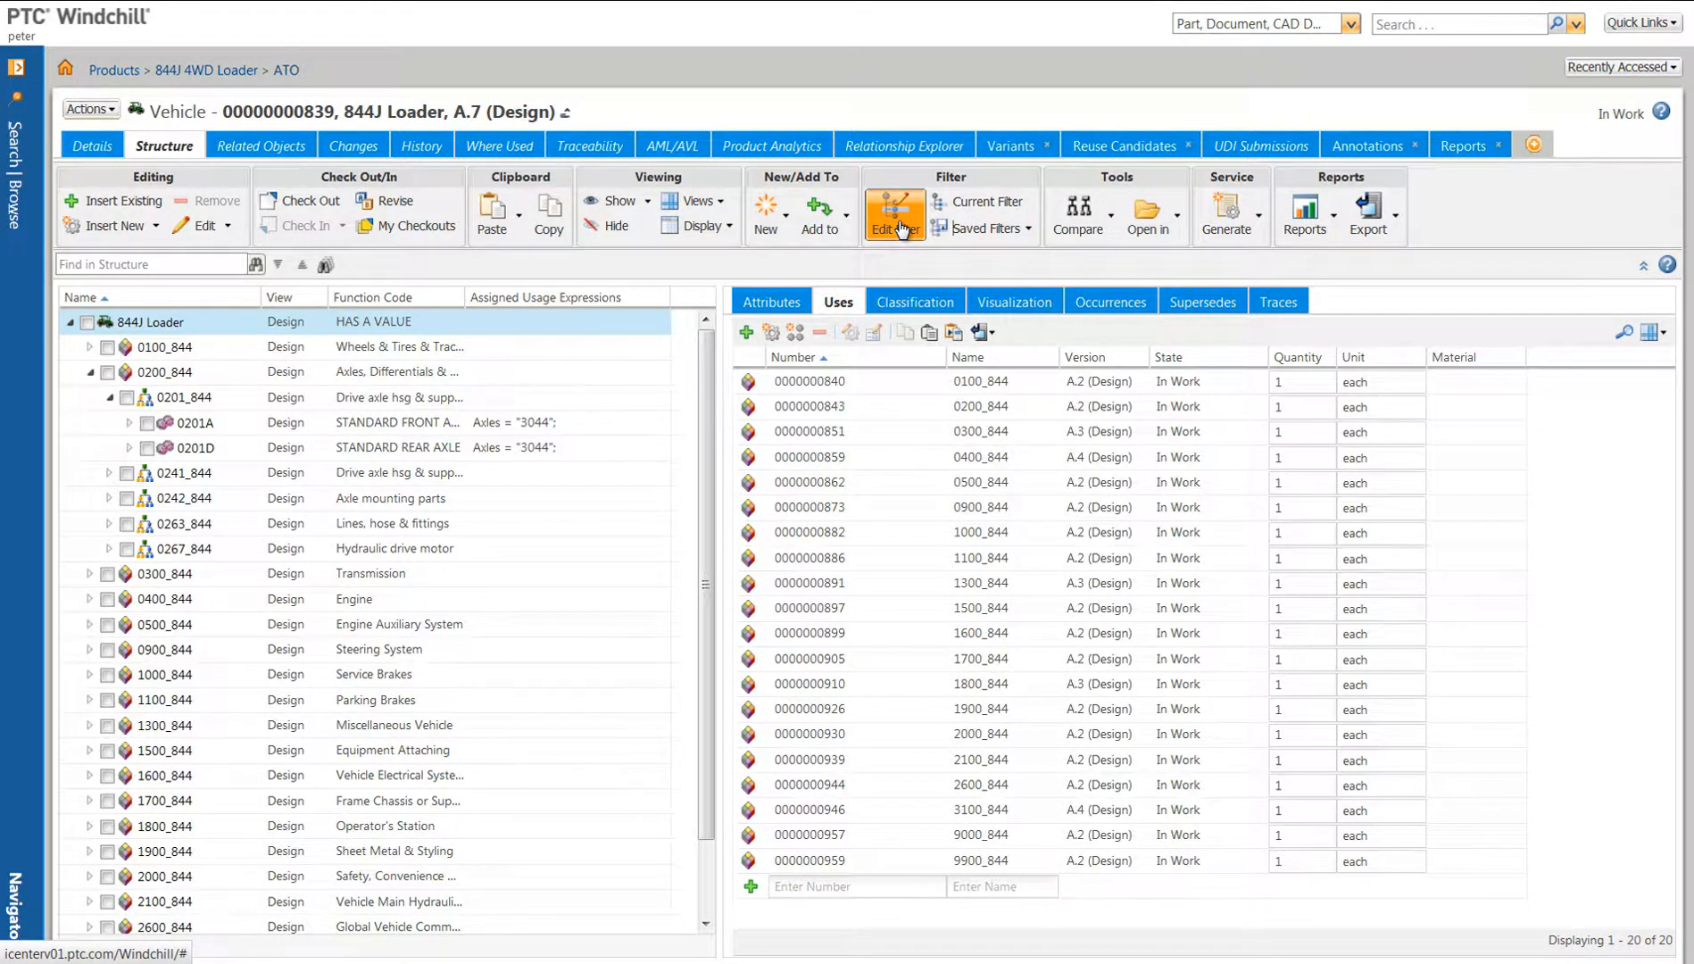
Step: In Edit Filter, keep Latest as the configuration type and review the available views
click(892, 212)
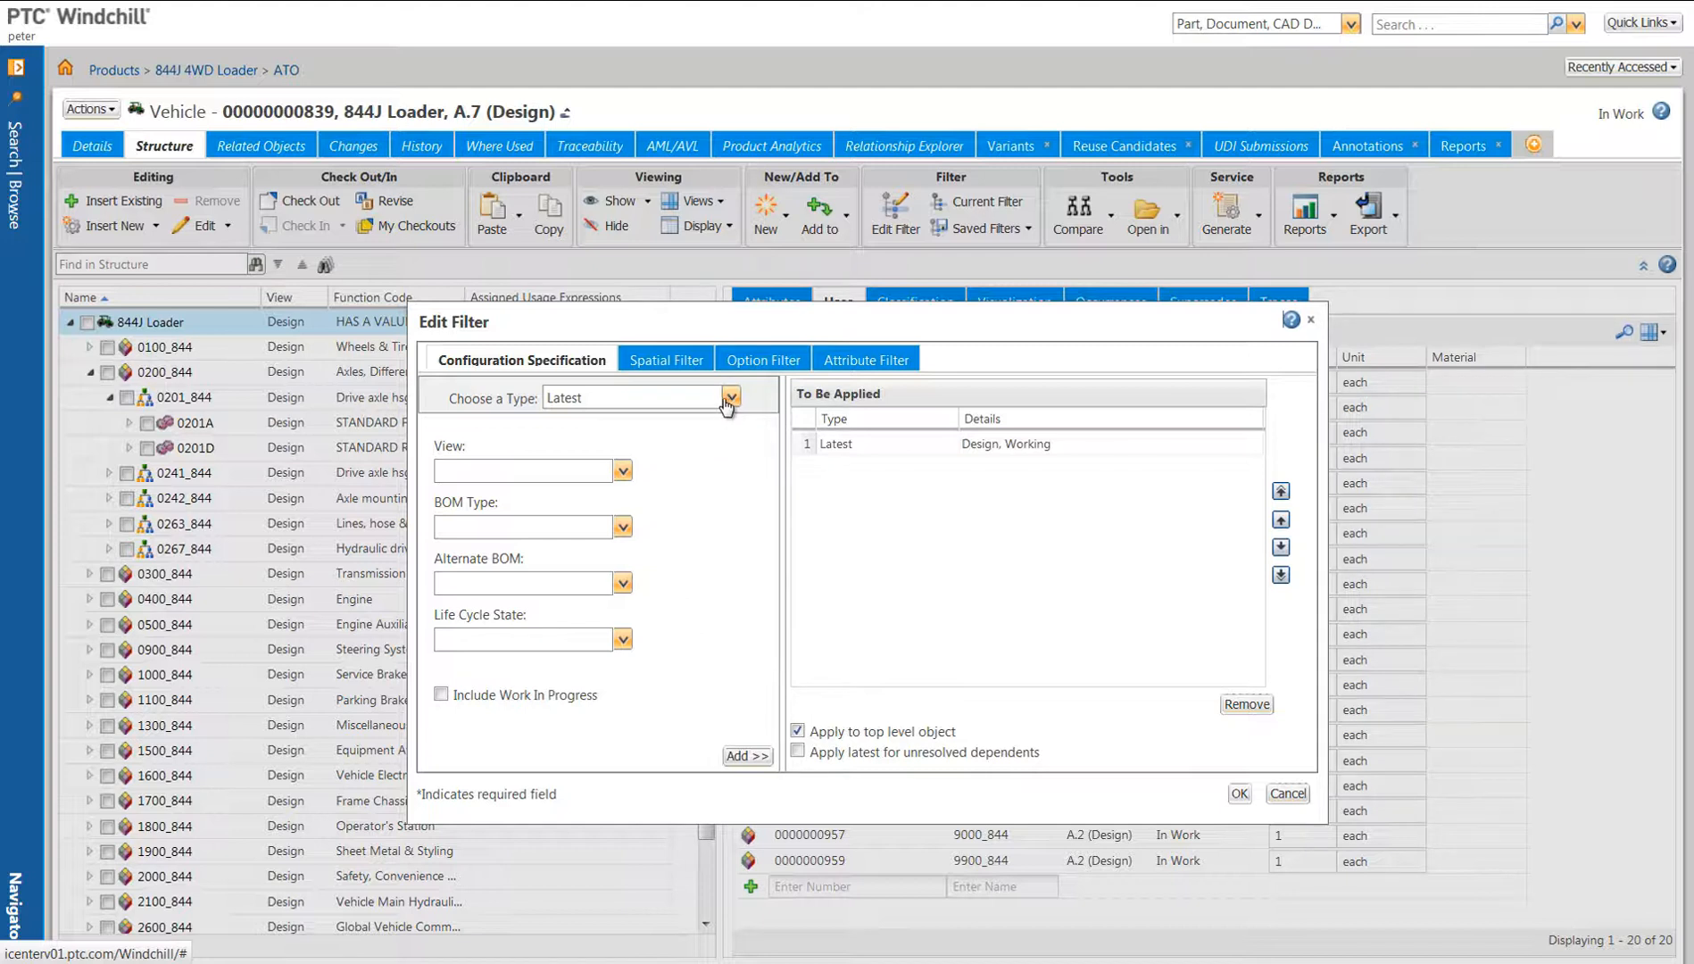
click(730, 396)
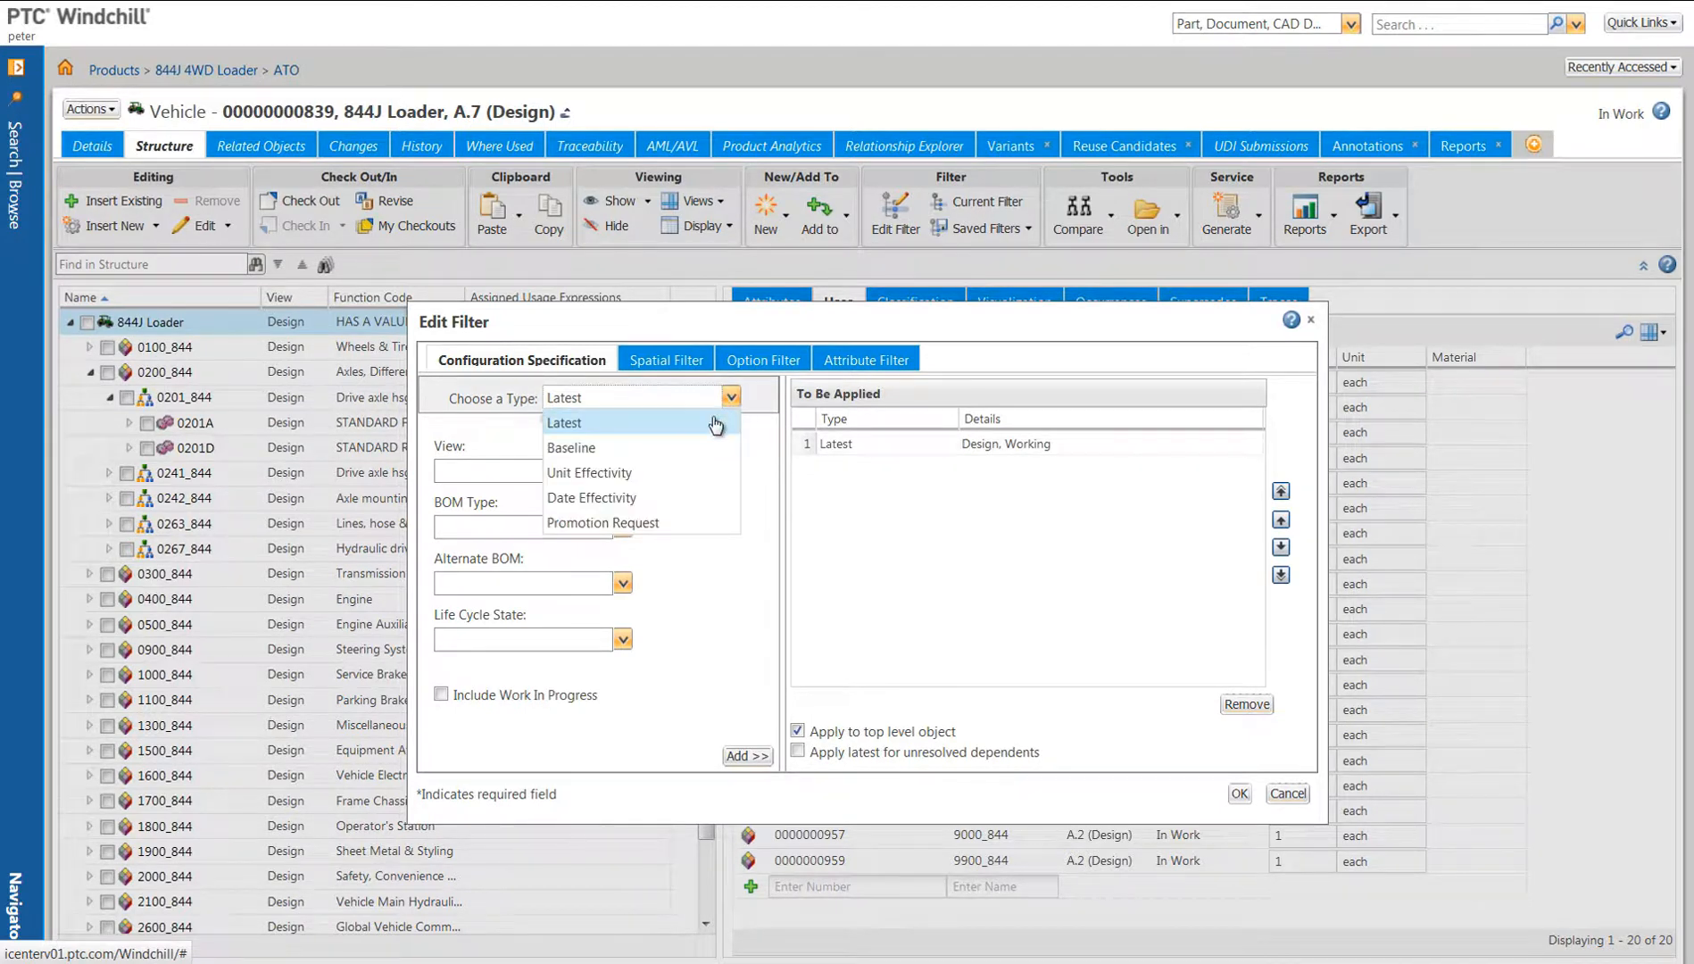
click(564, 422)
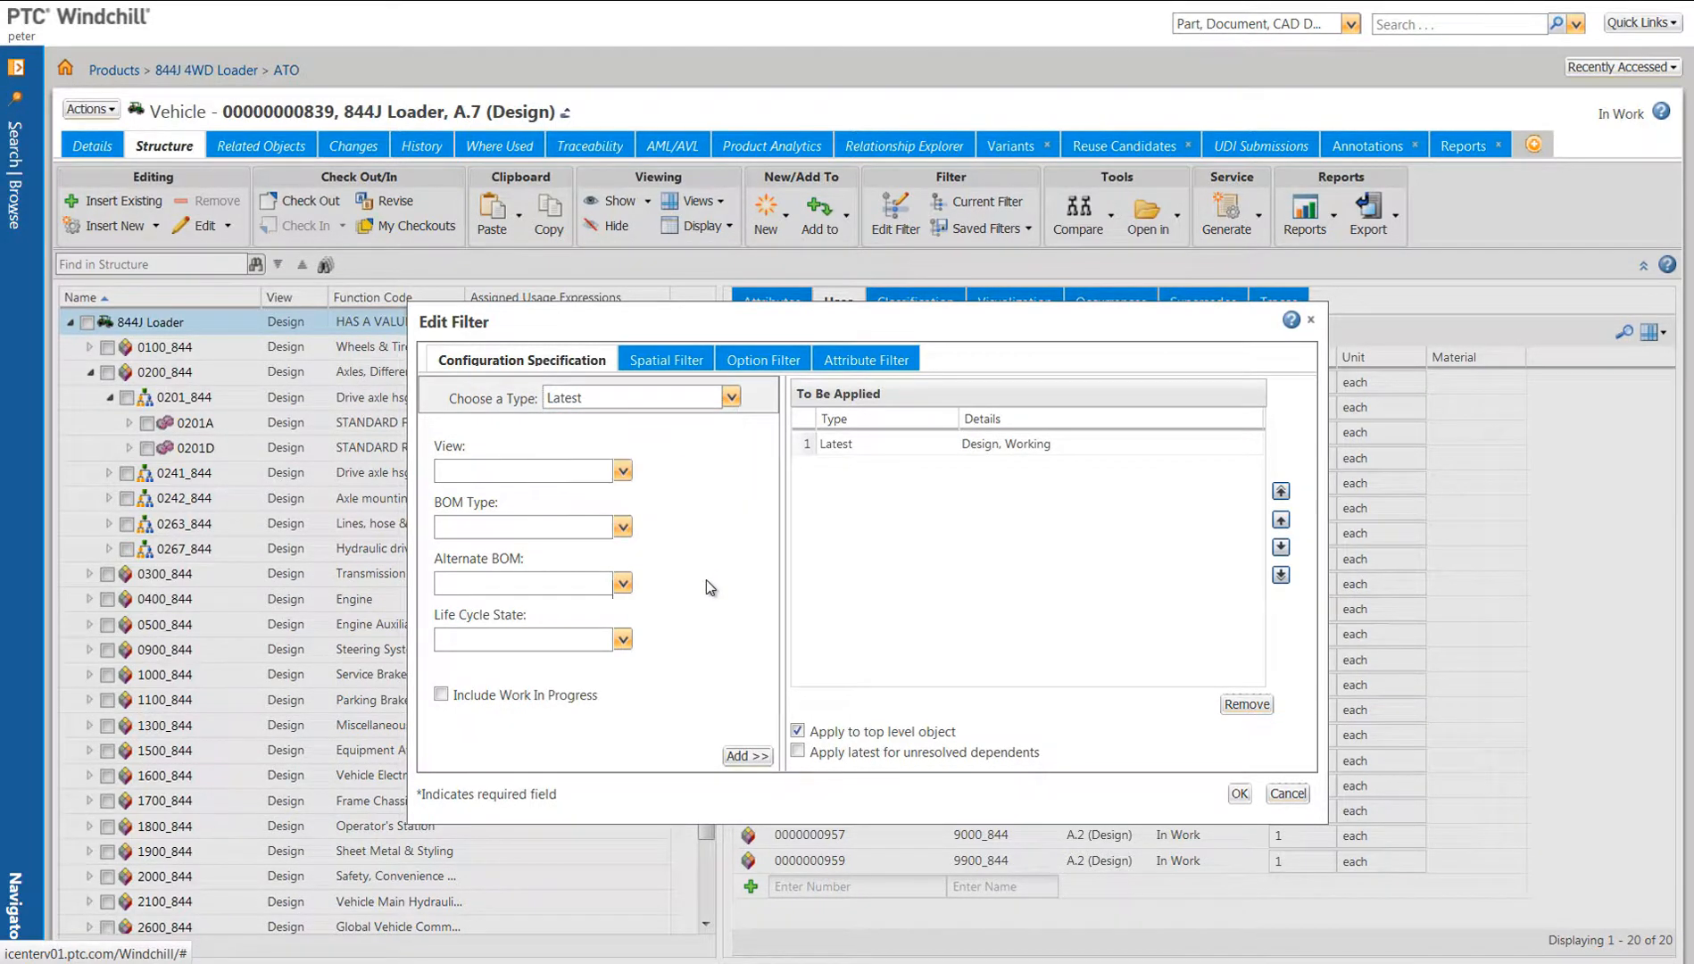
click(622, 471)
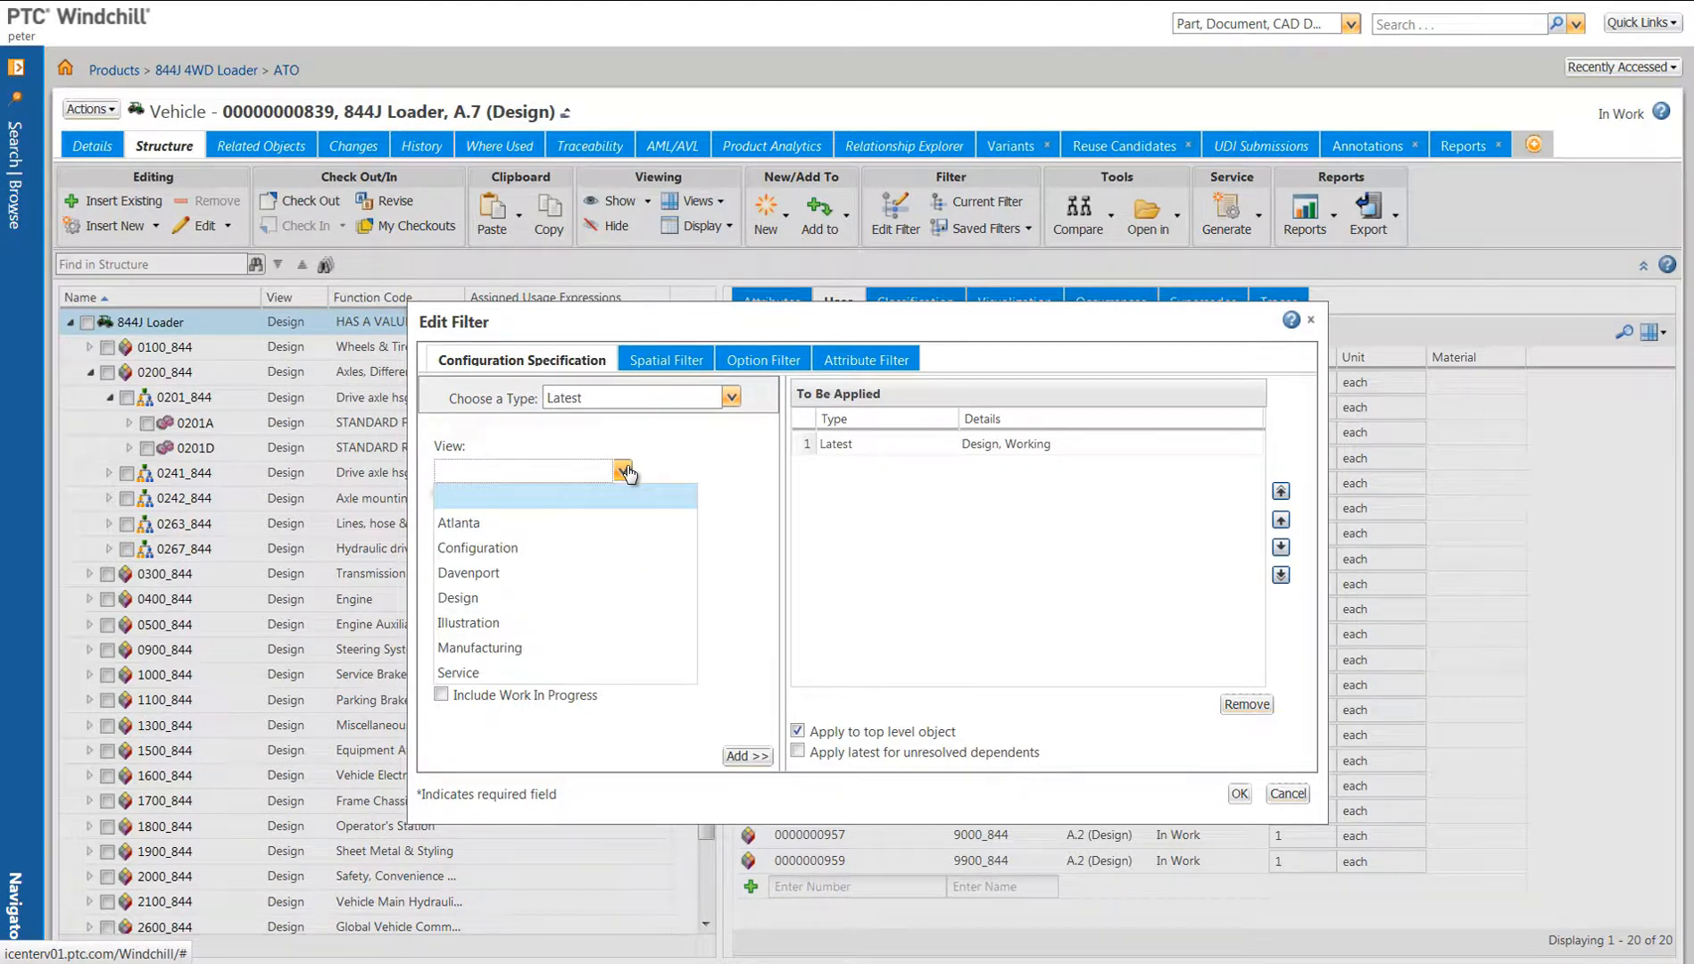
mouse_move(722, 469)
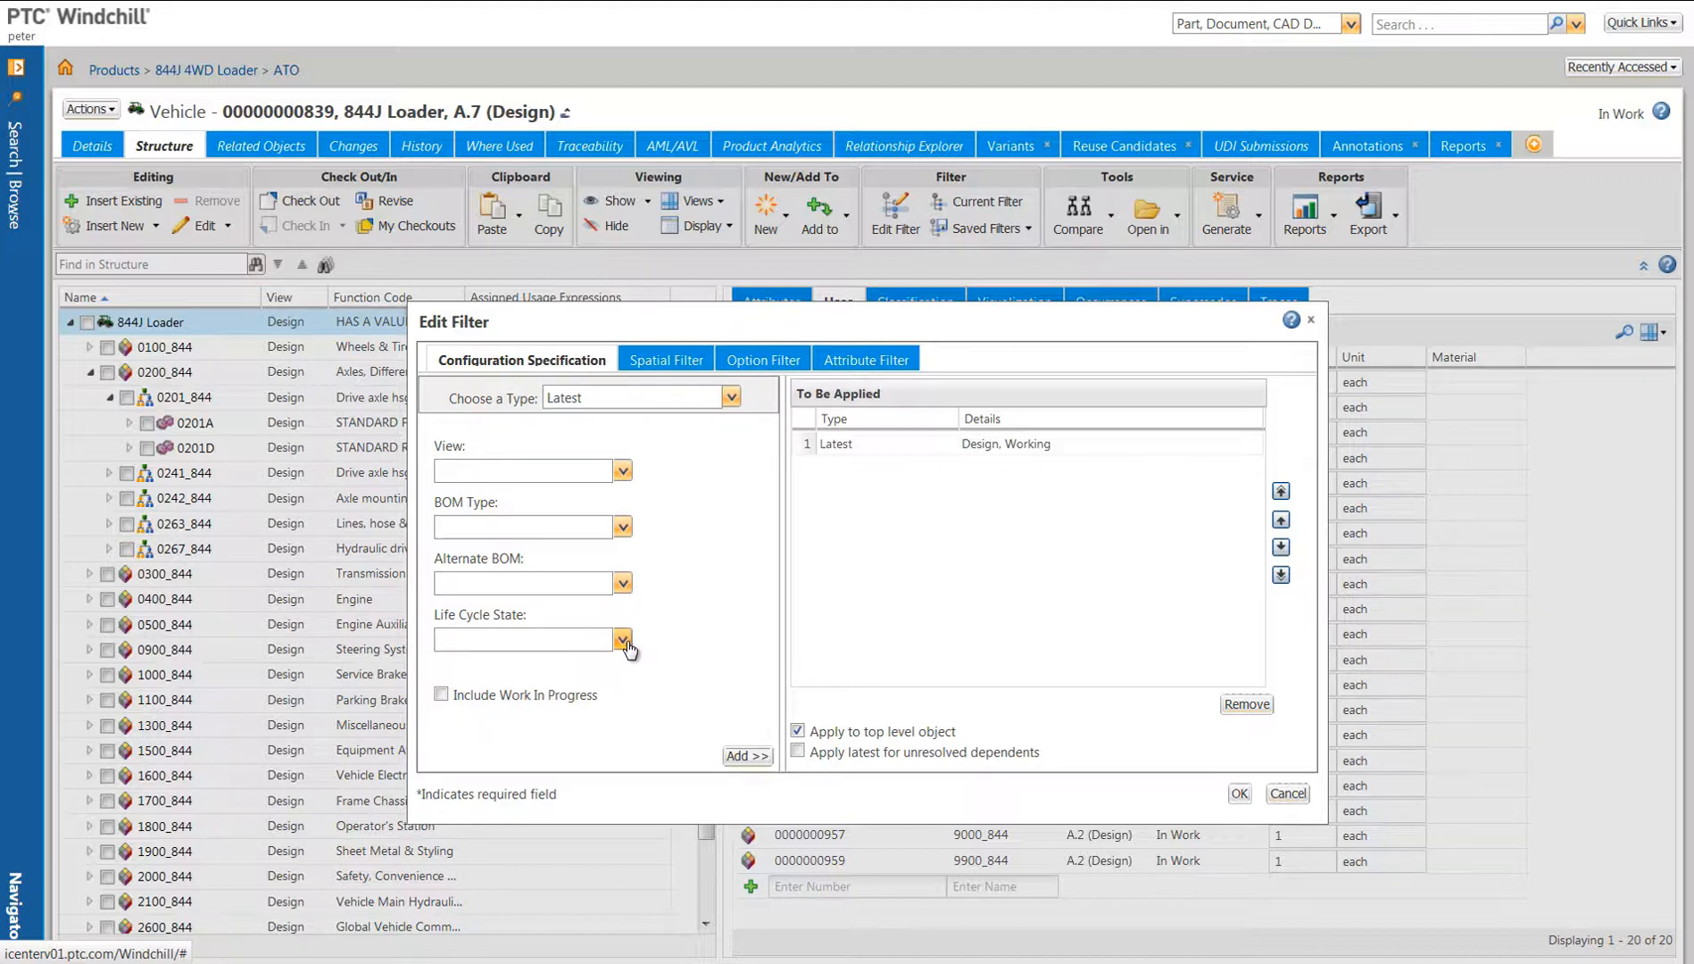
mouse_move(679, 379)
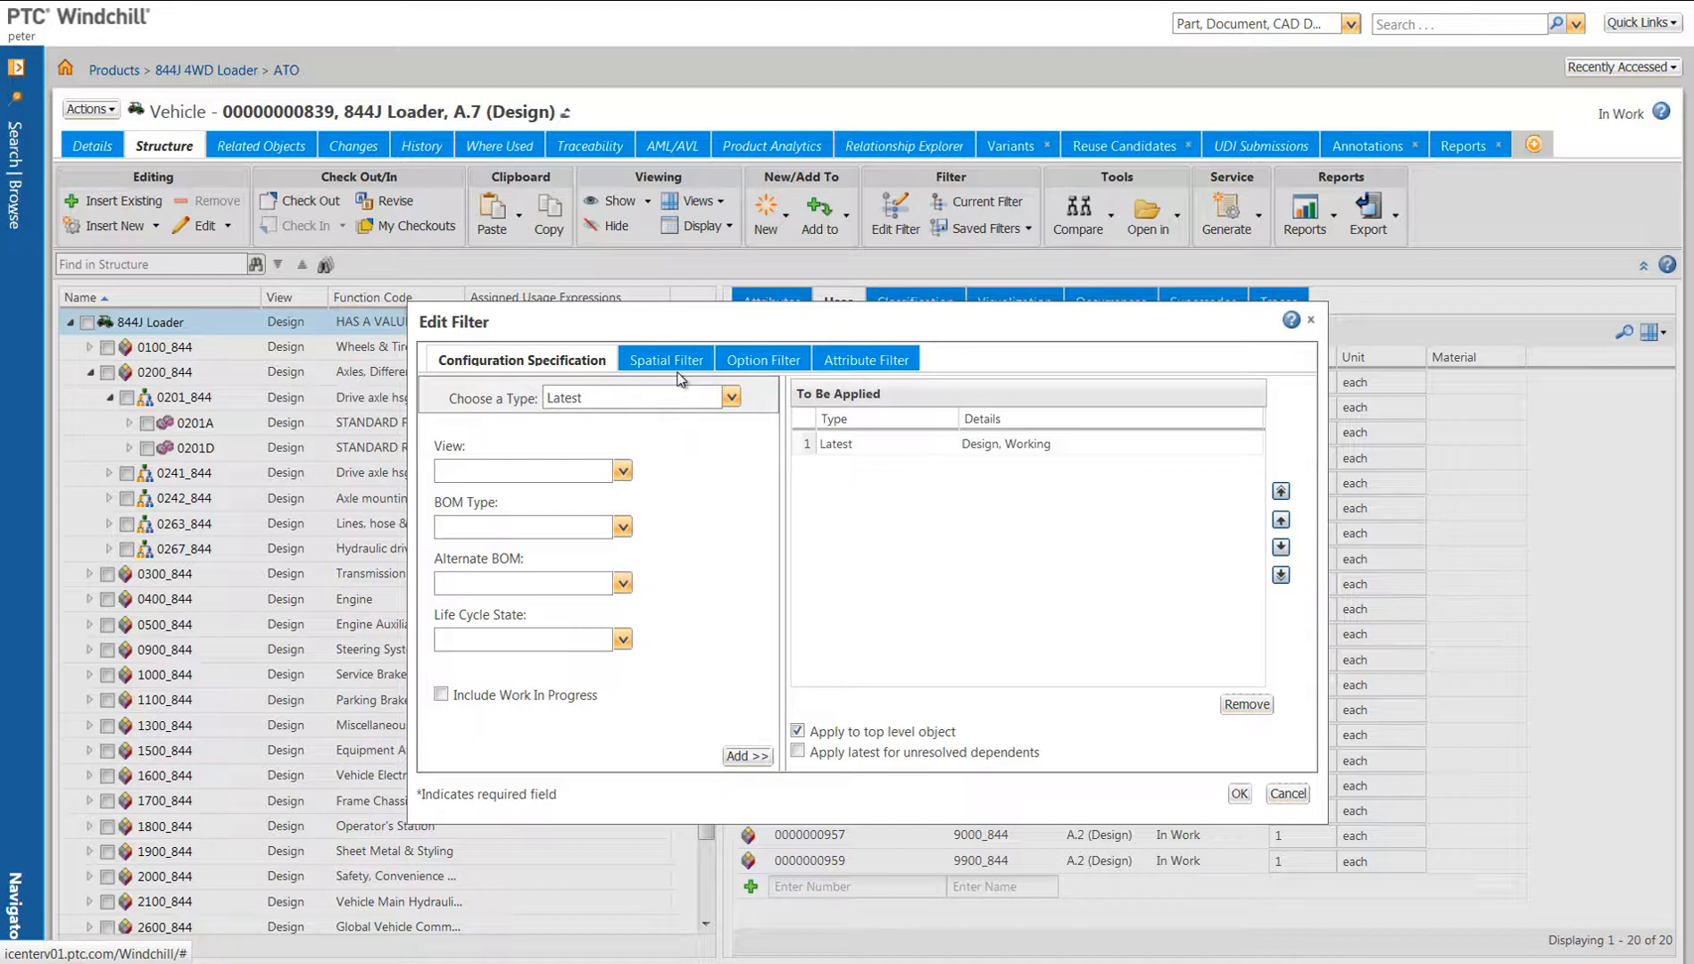
Step: Preview box and sphere spatial filters, then set spatial filtering back to none
click(666, 359)
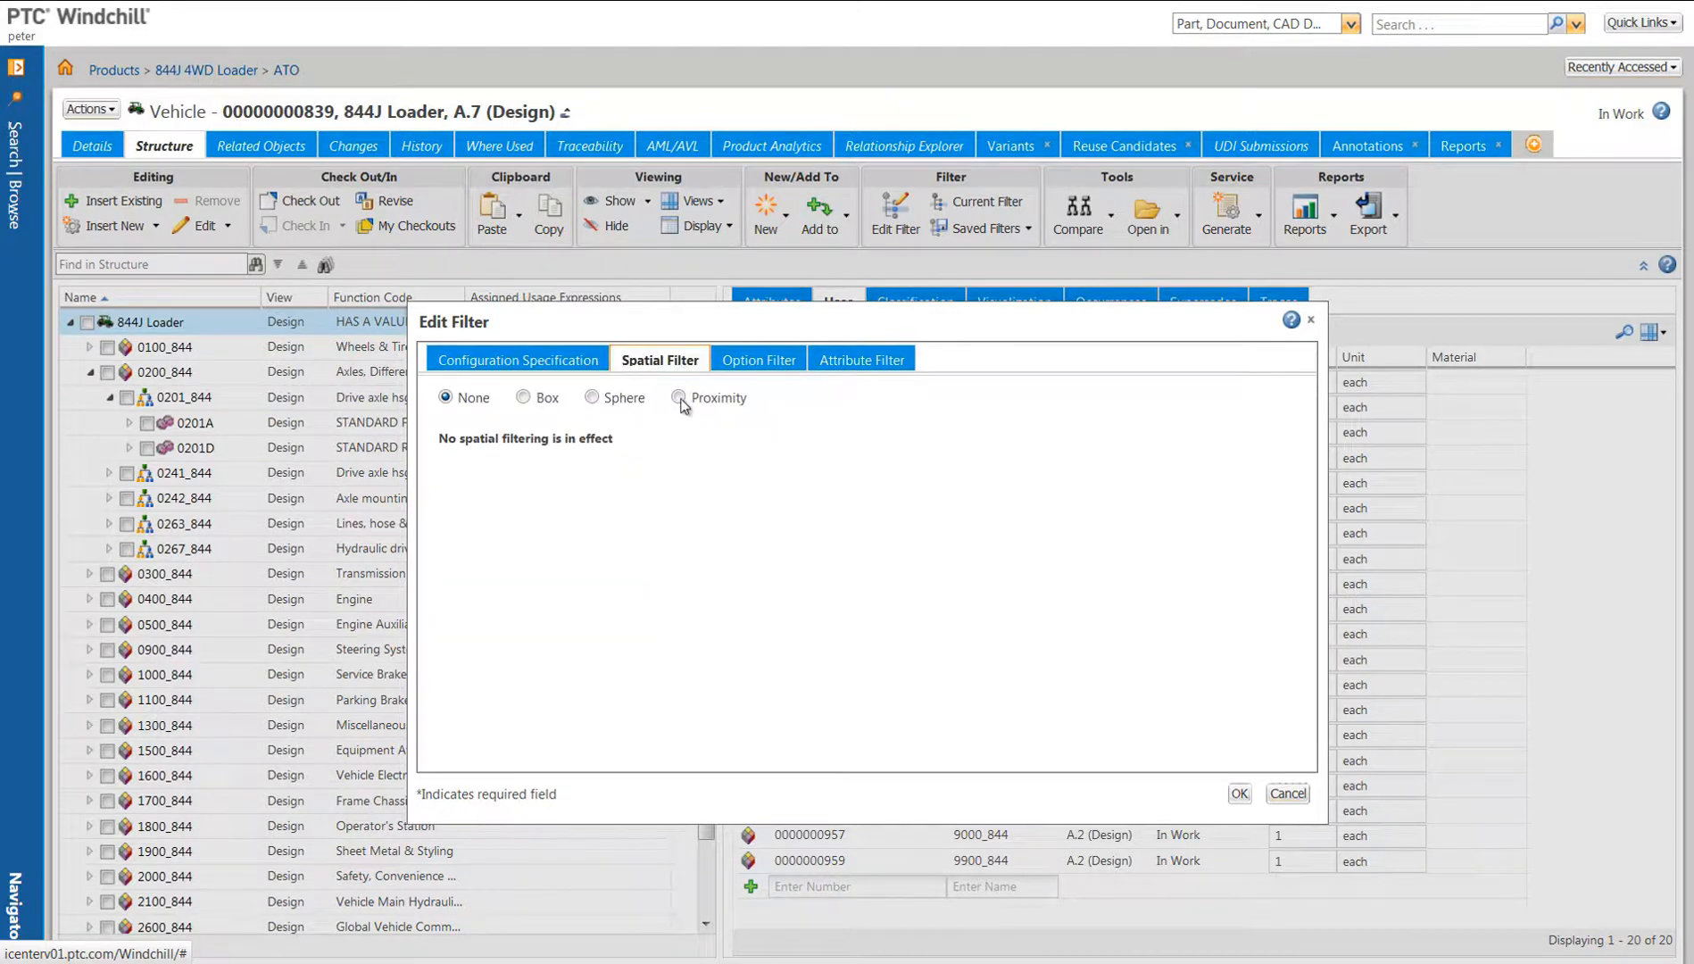
mouse_move(667, 452)
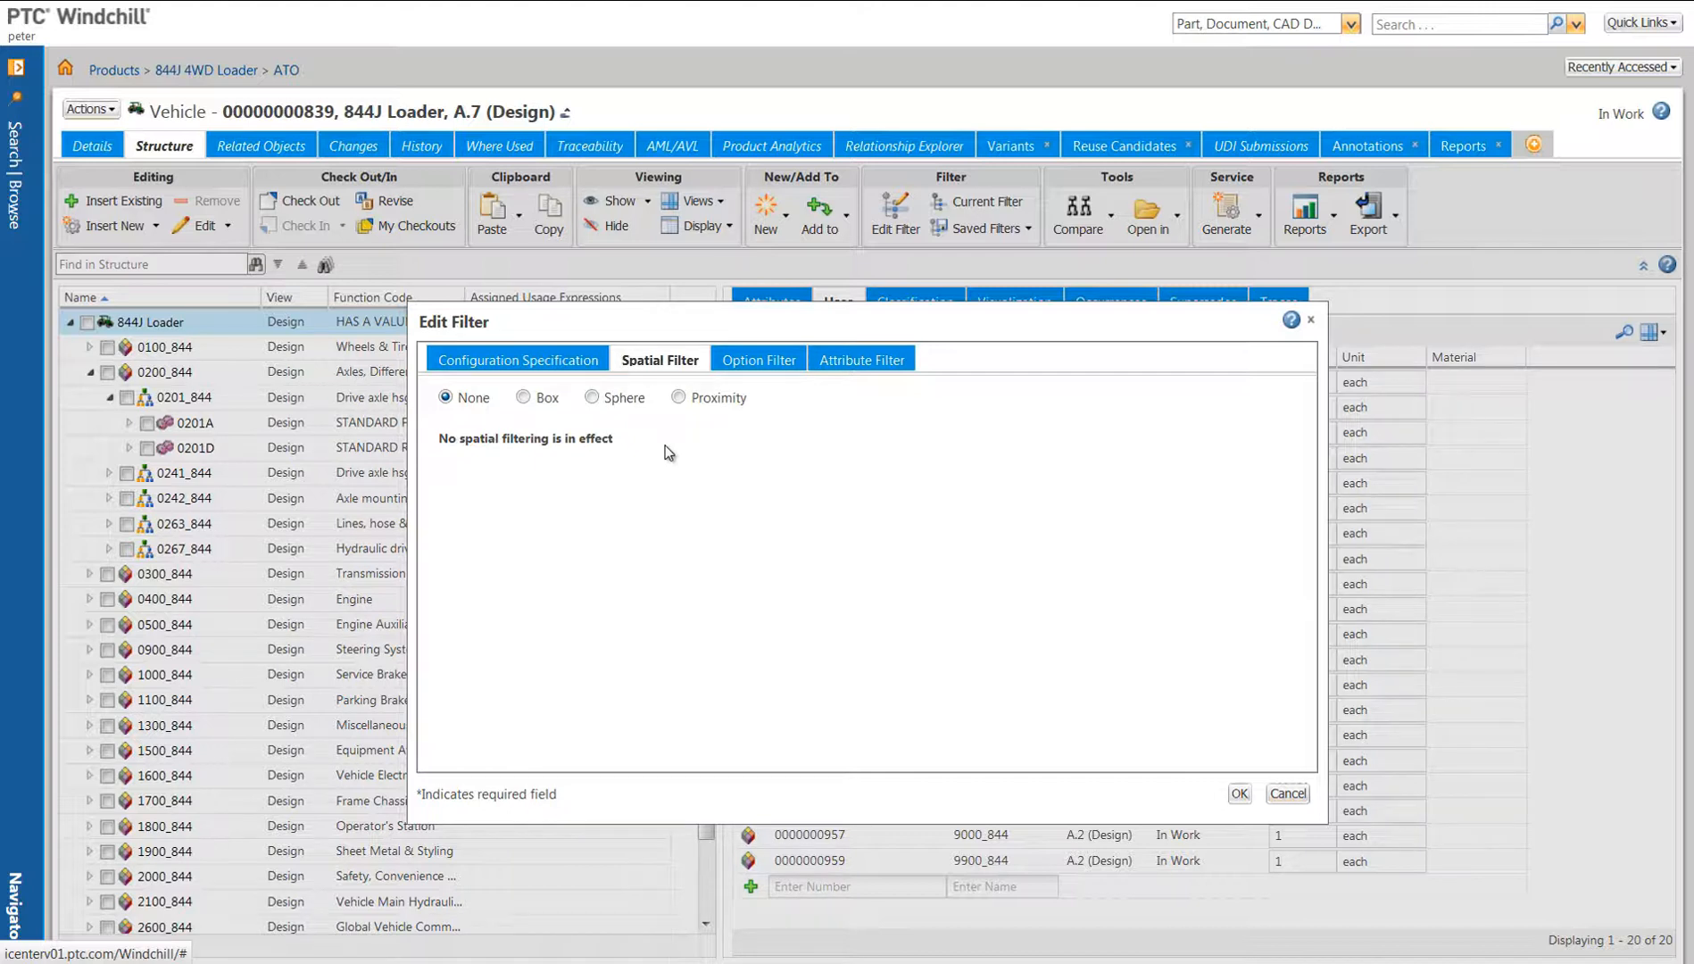
mouse_move(605, 424)
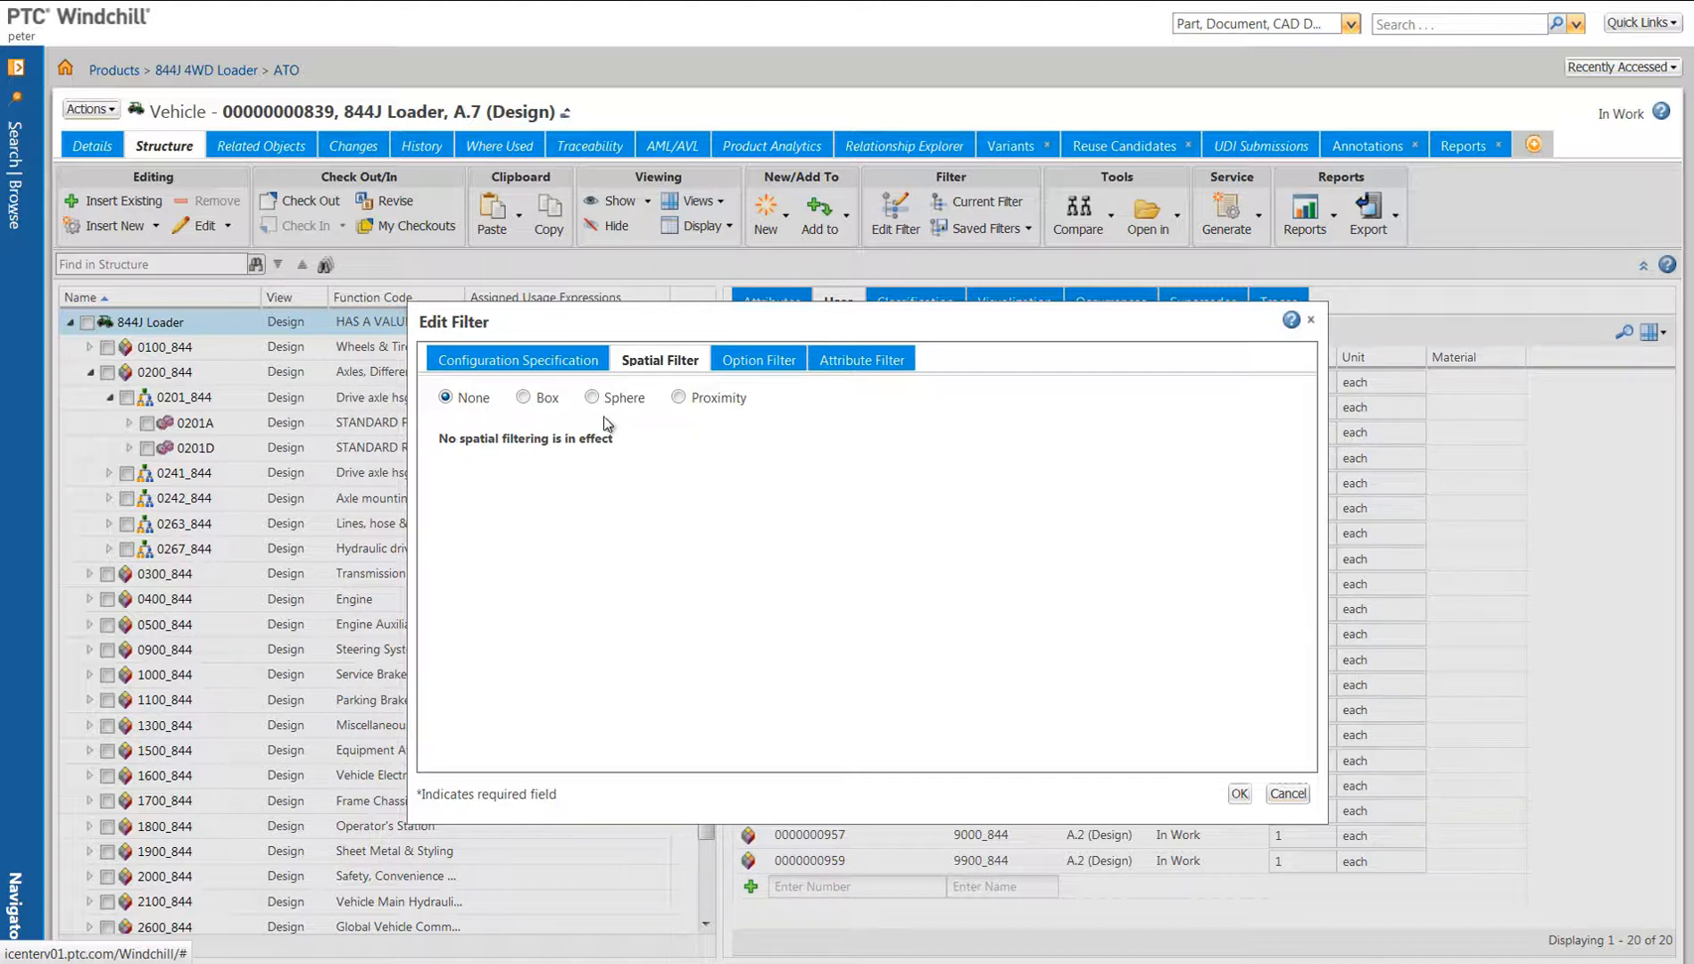
click(524, 398)
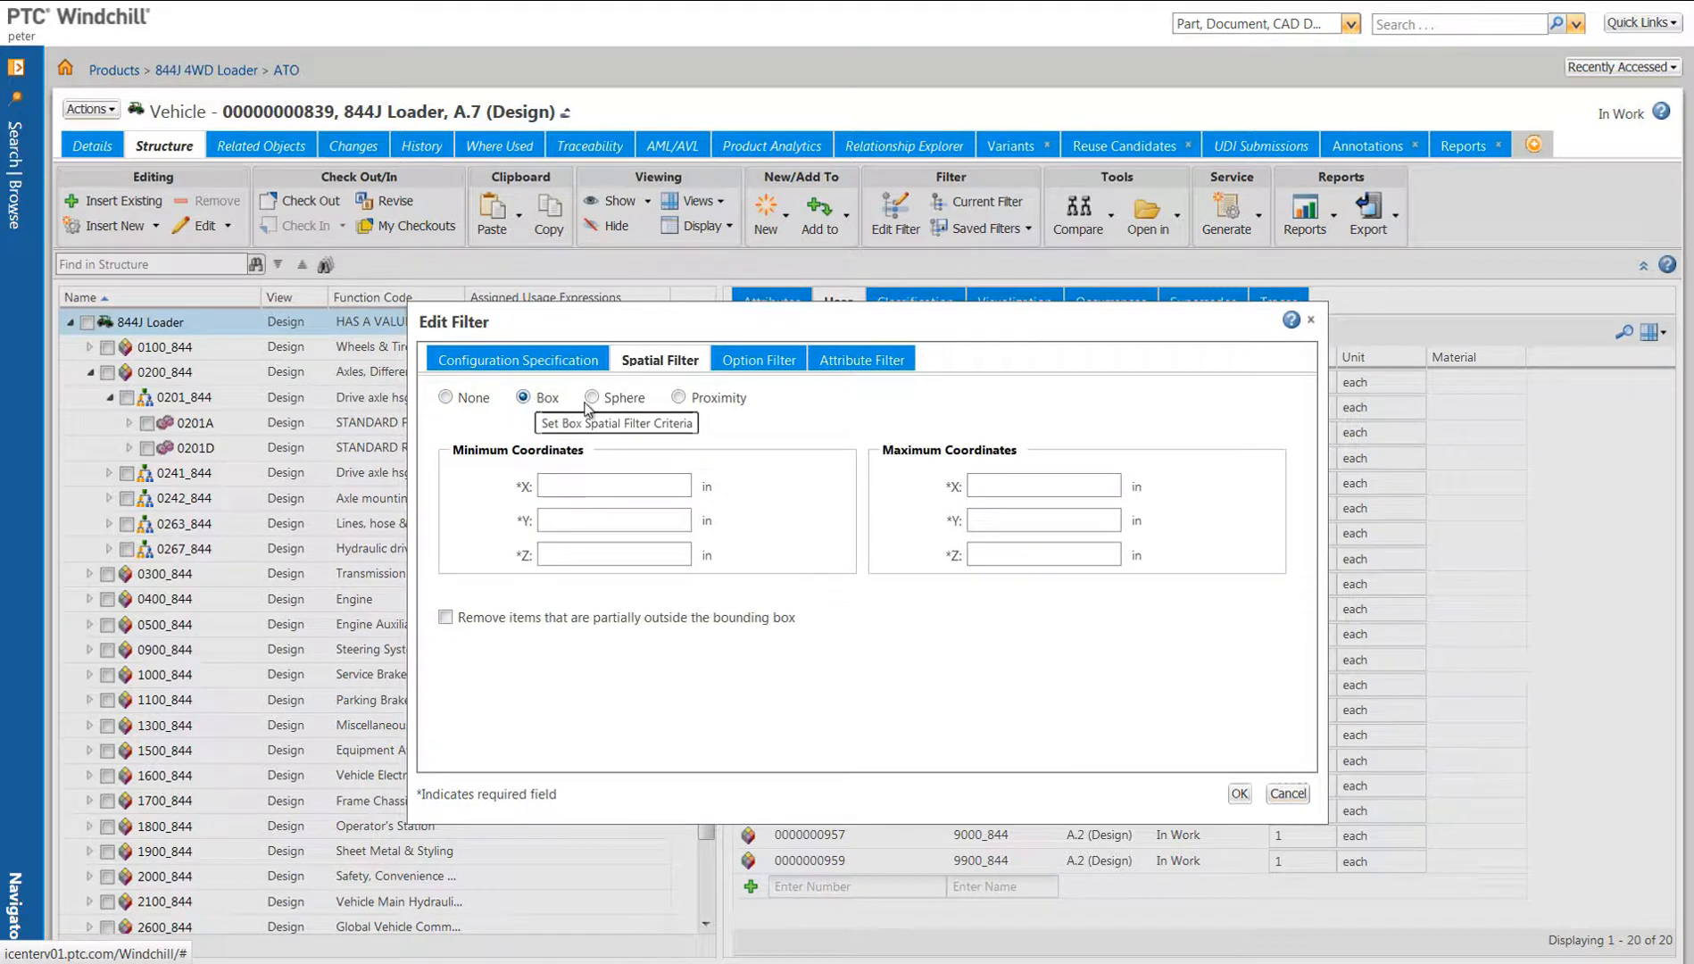
click(594, 398)
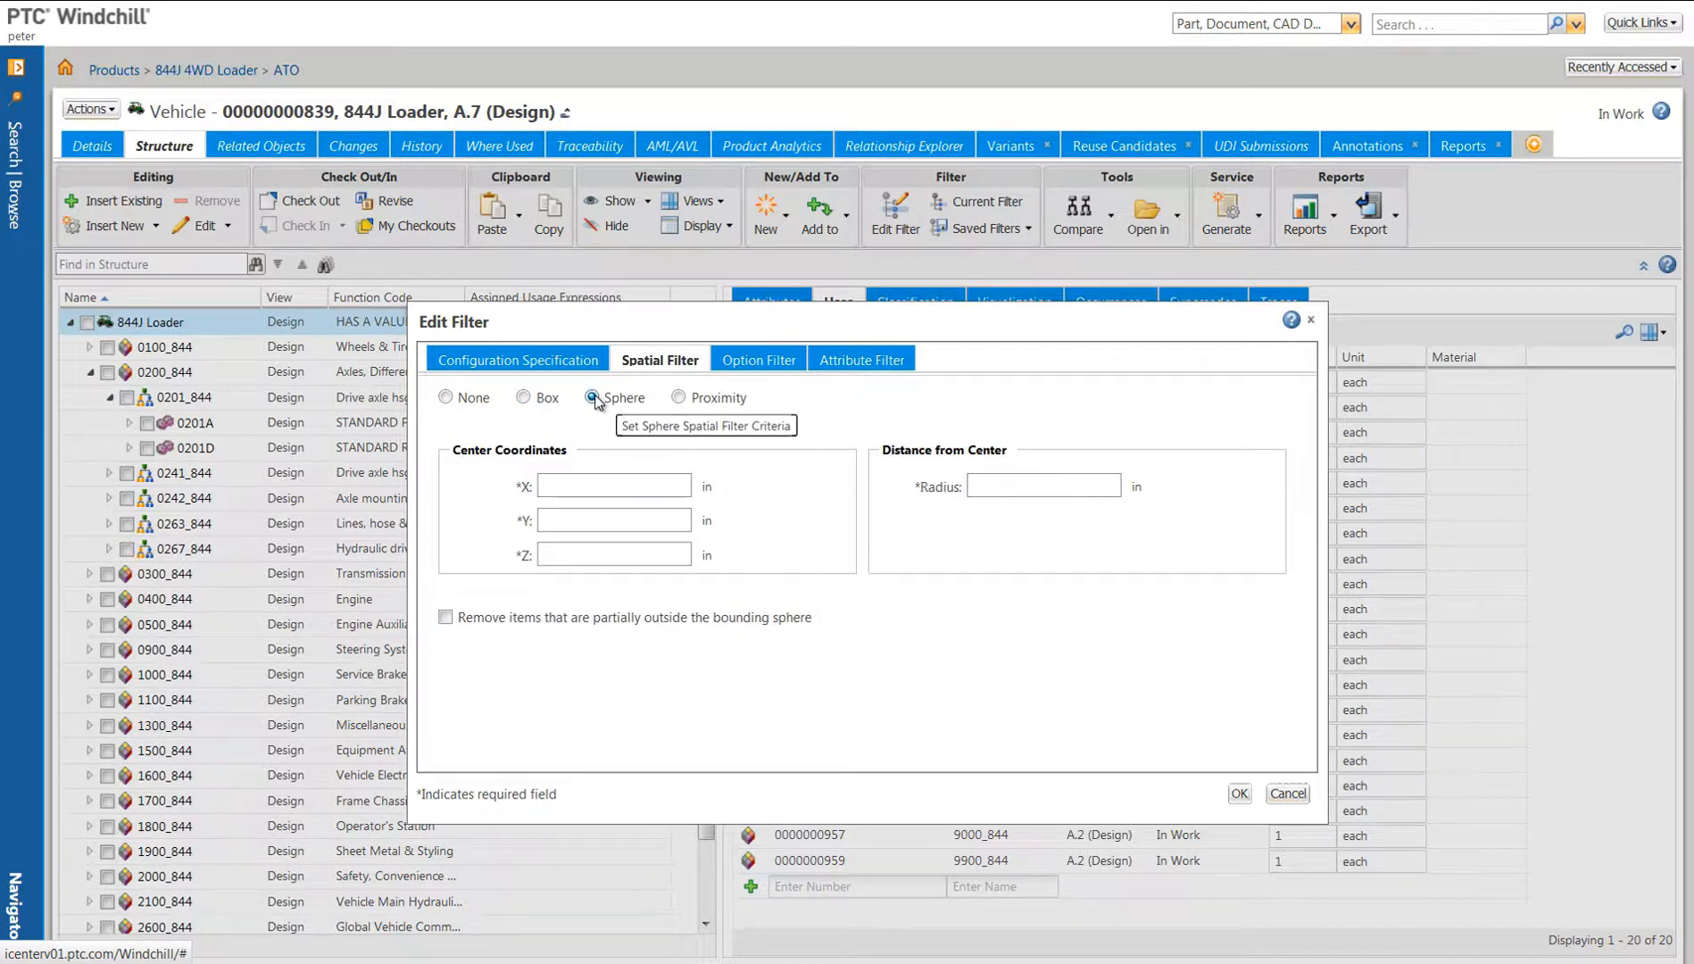
mouse_move(643, 401)
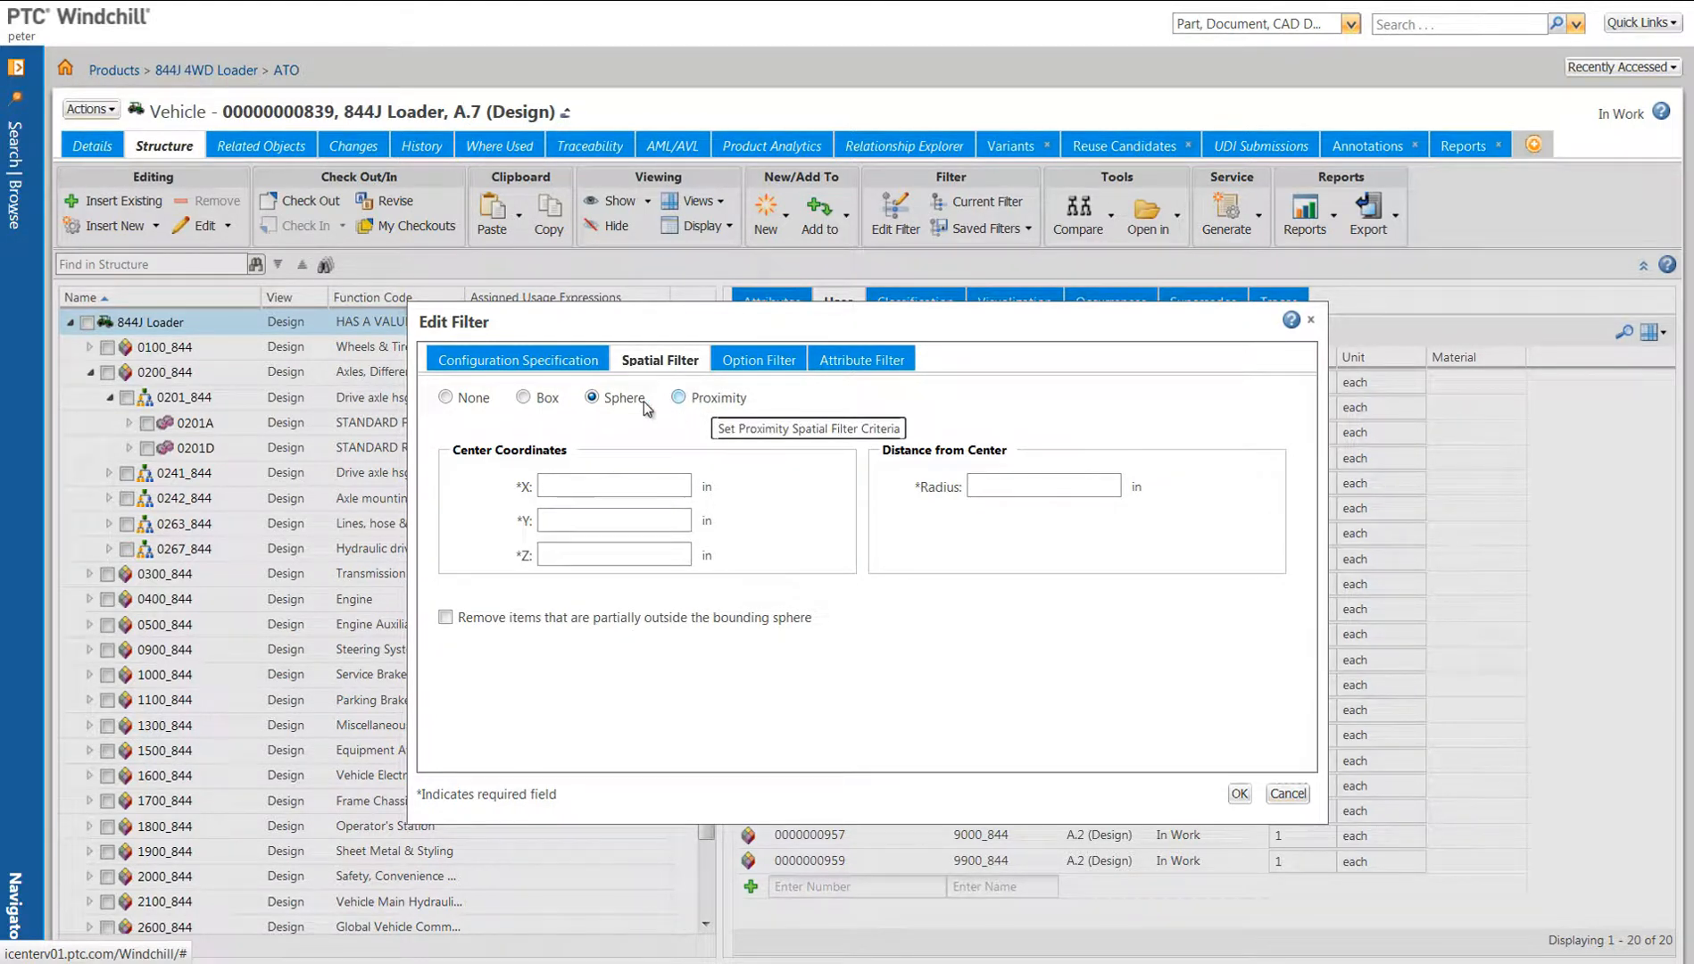
click(445, 396)
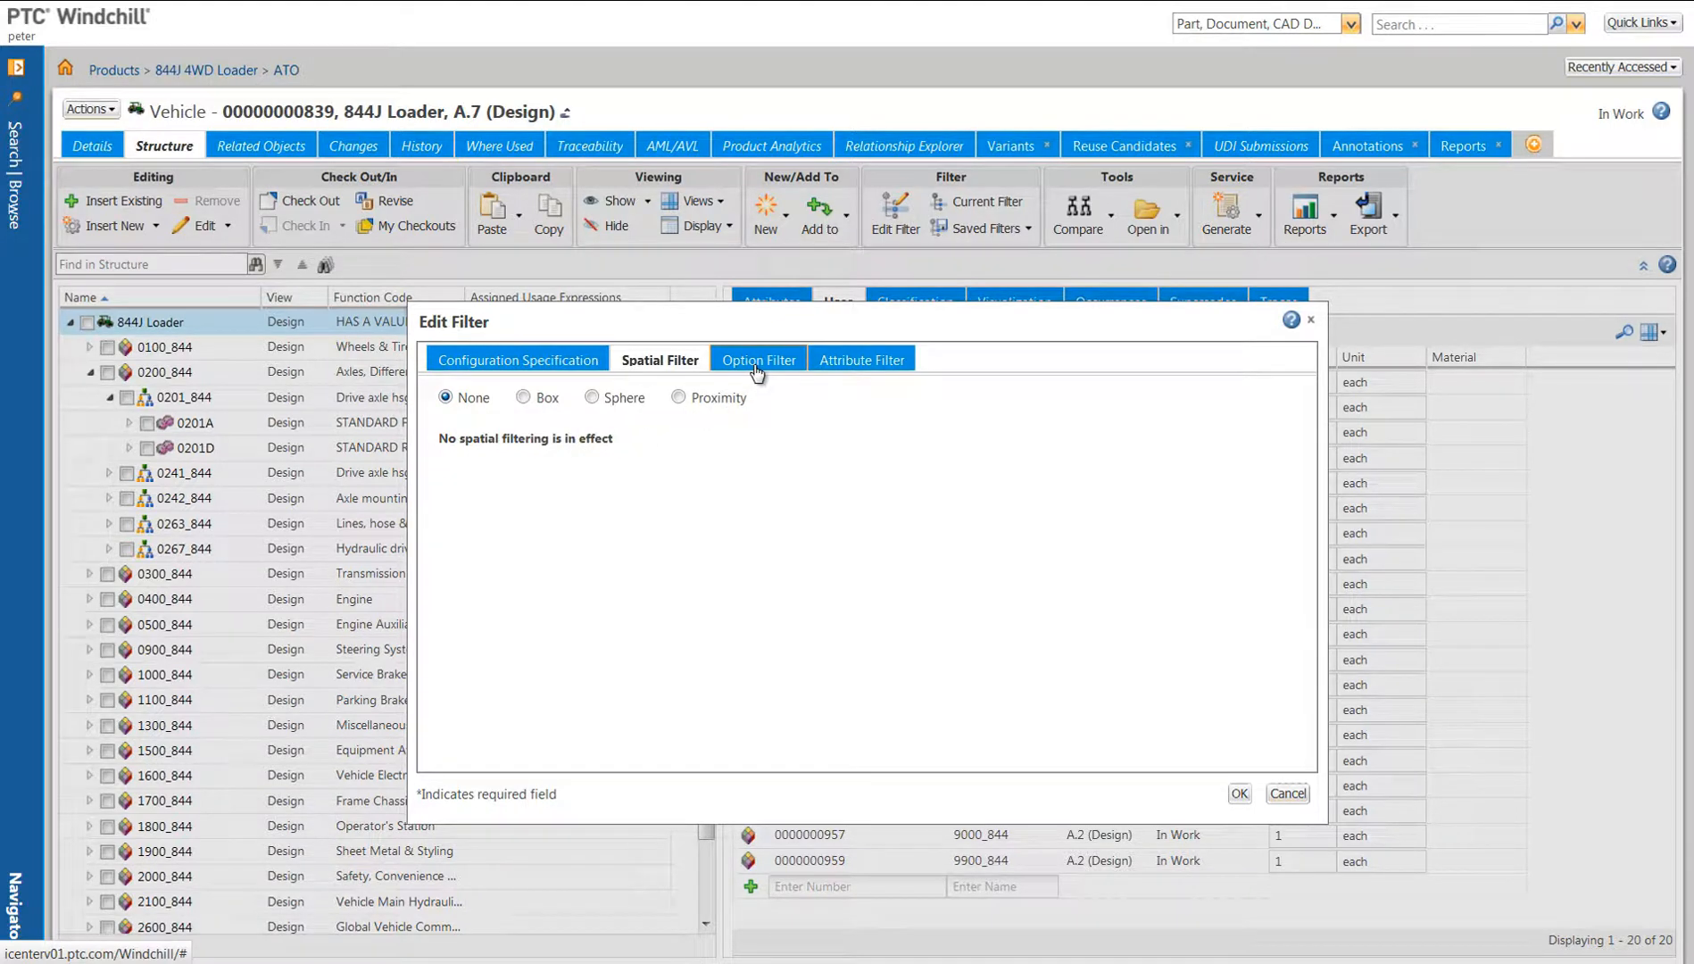
mouse_move(862, 359)
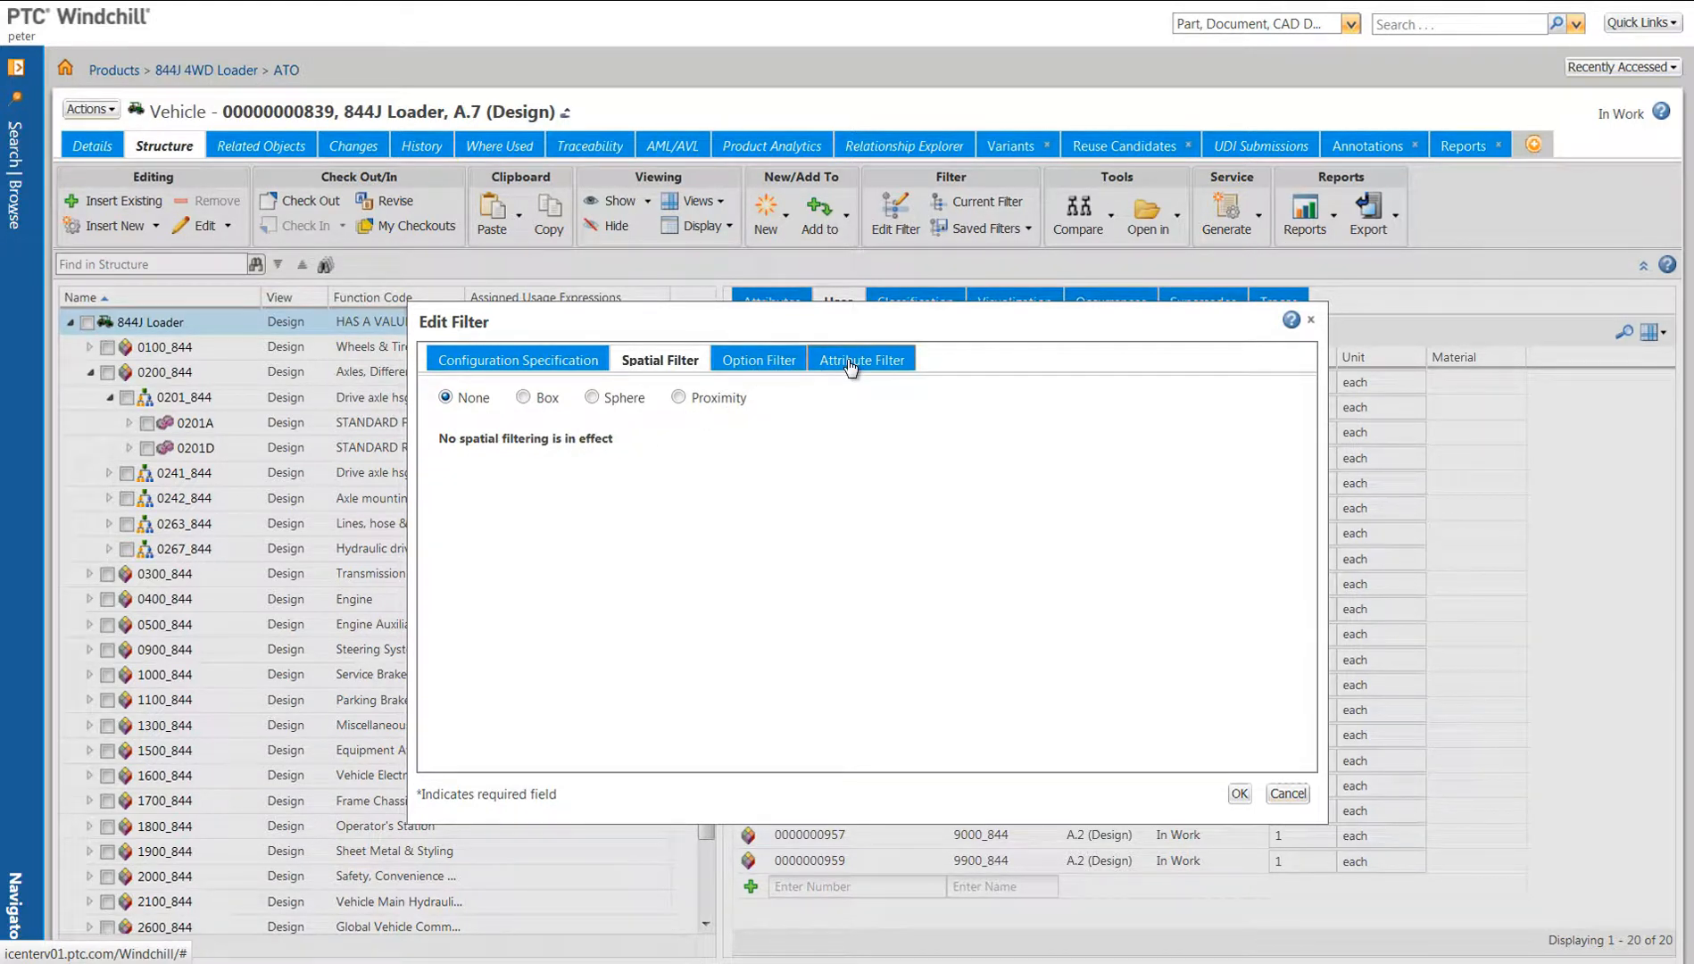
Step: Add an attribute expression for ETN parts with System Group equal to Steering
click(862, 359)
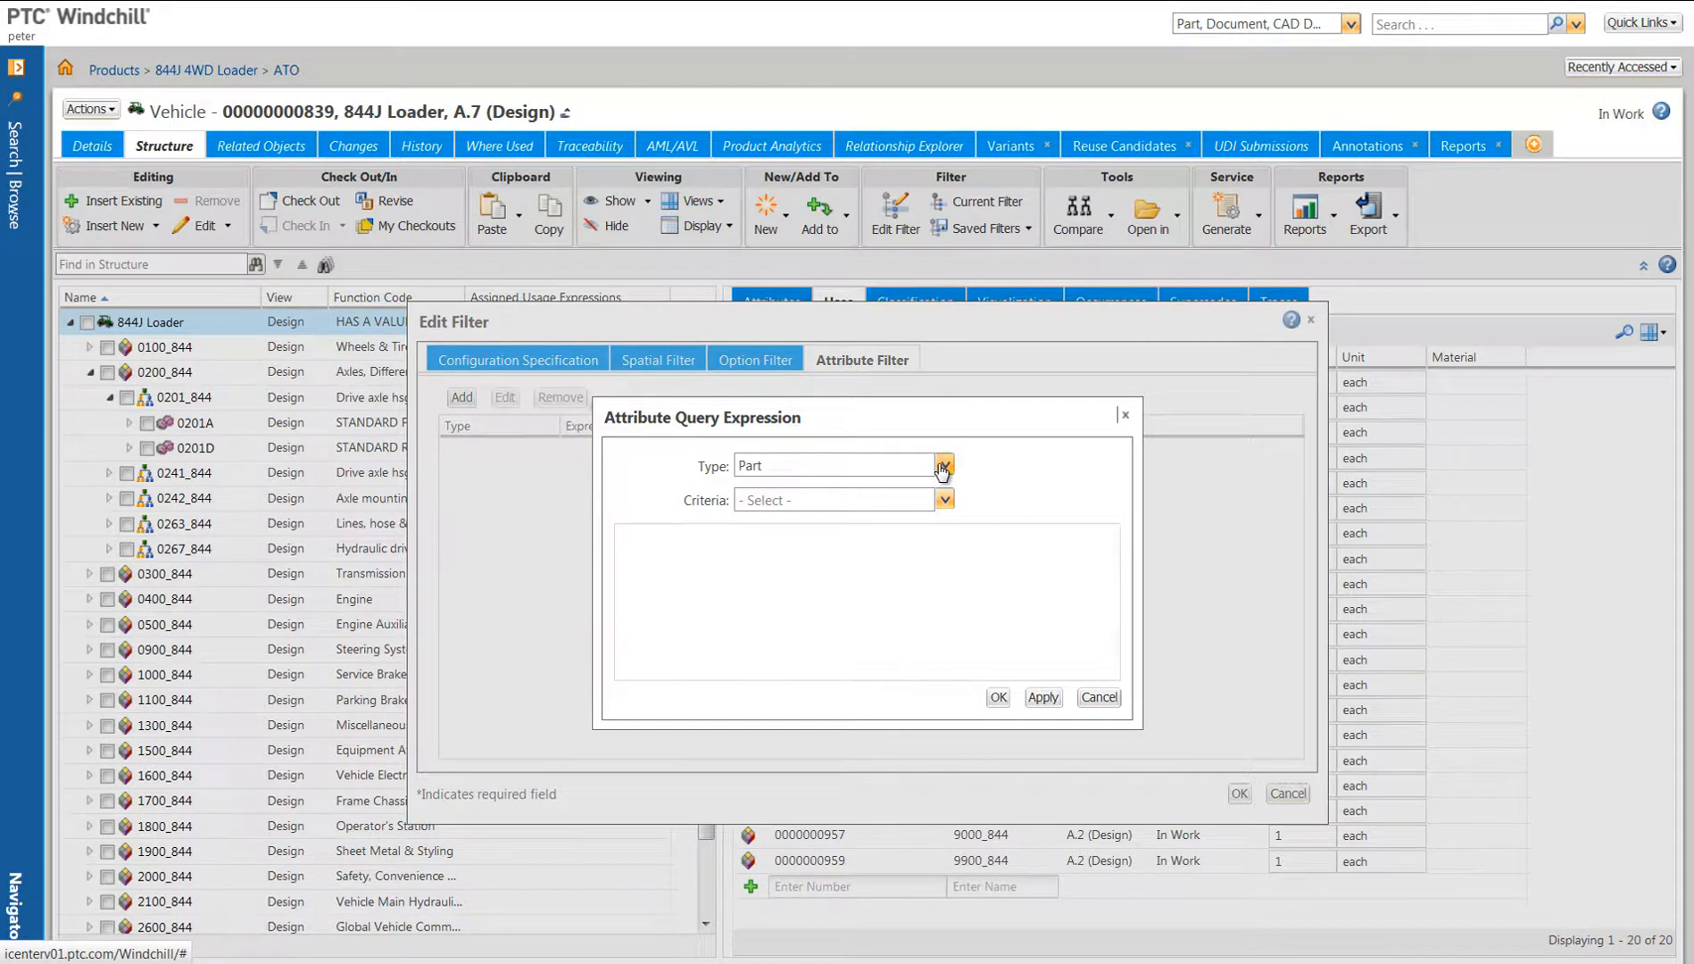
click(942, 466)
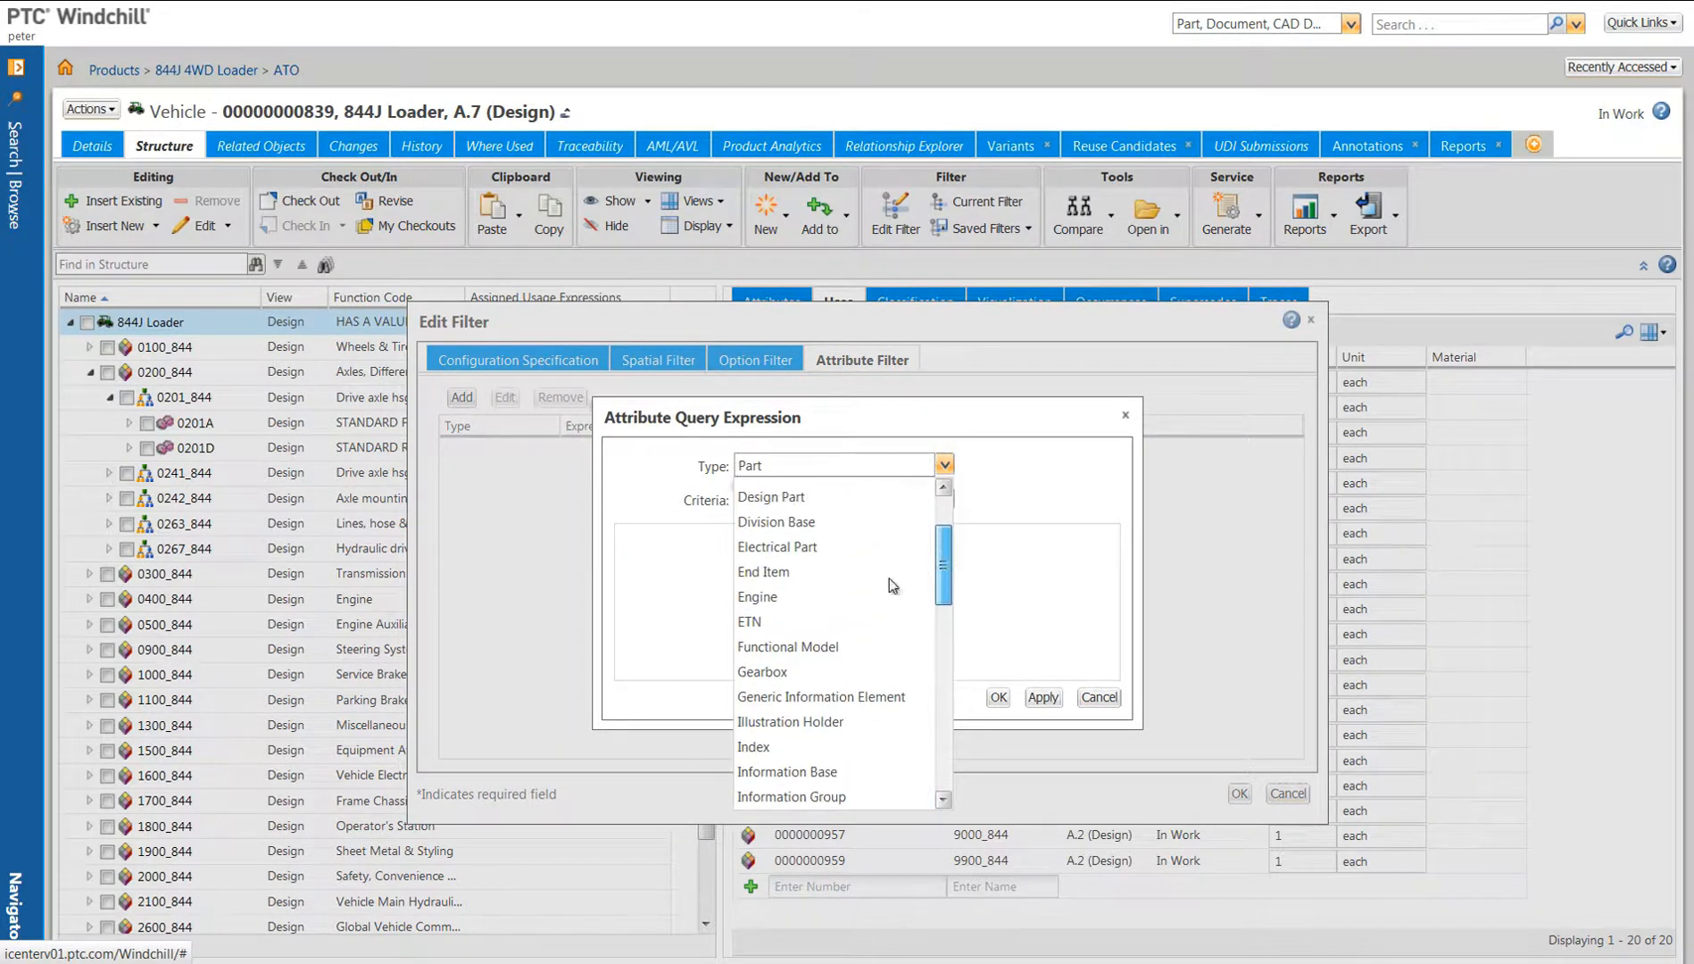
click(749, 621)
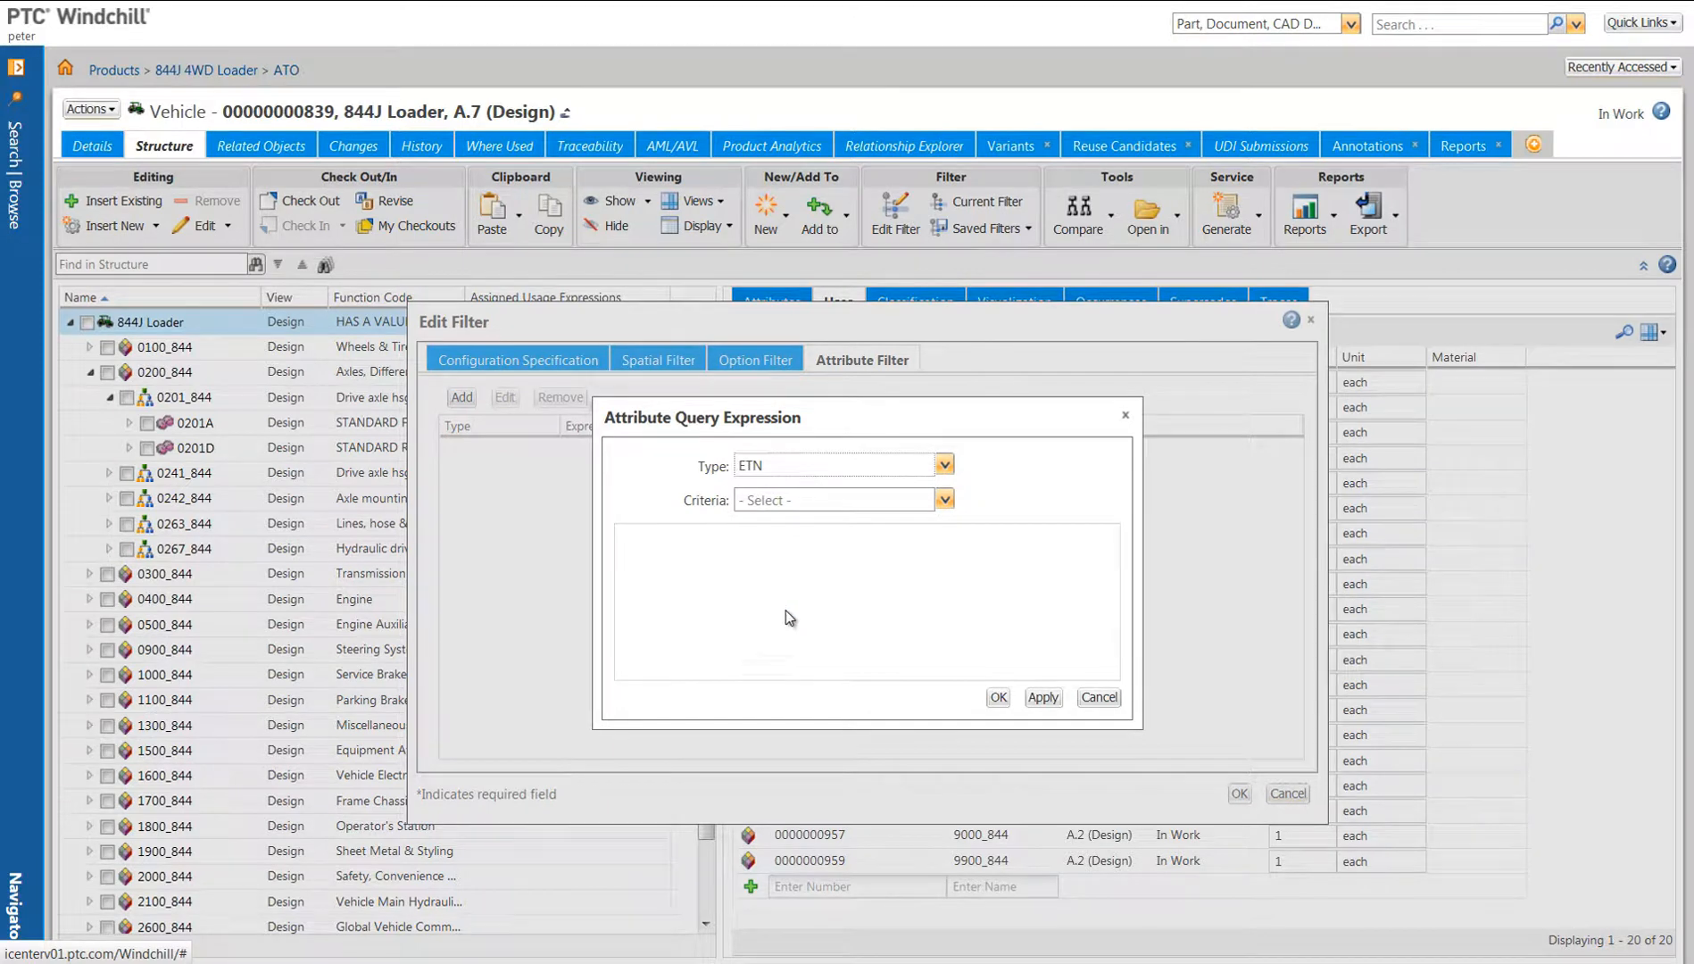
mouse_move(936, 519)
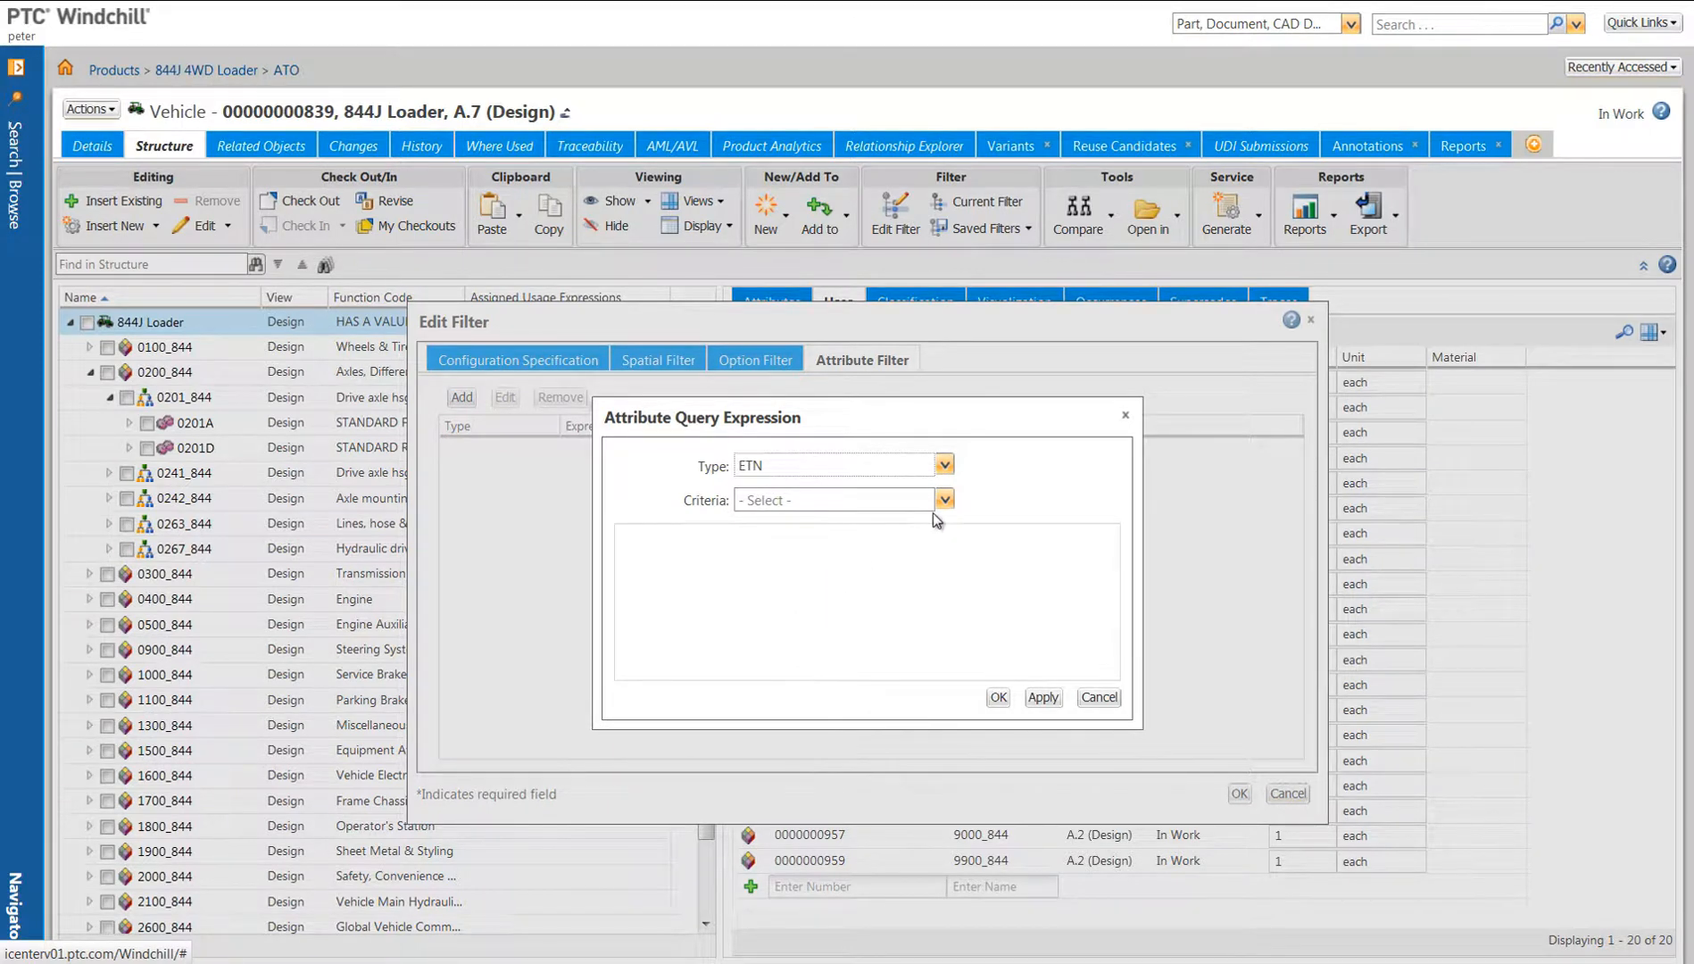
click(941, 498)
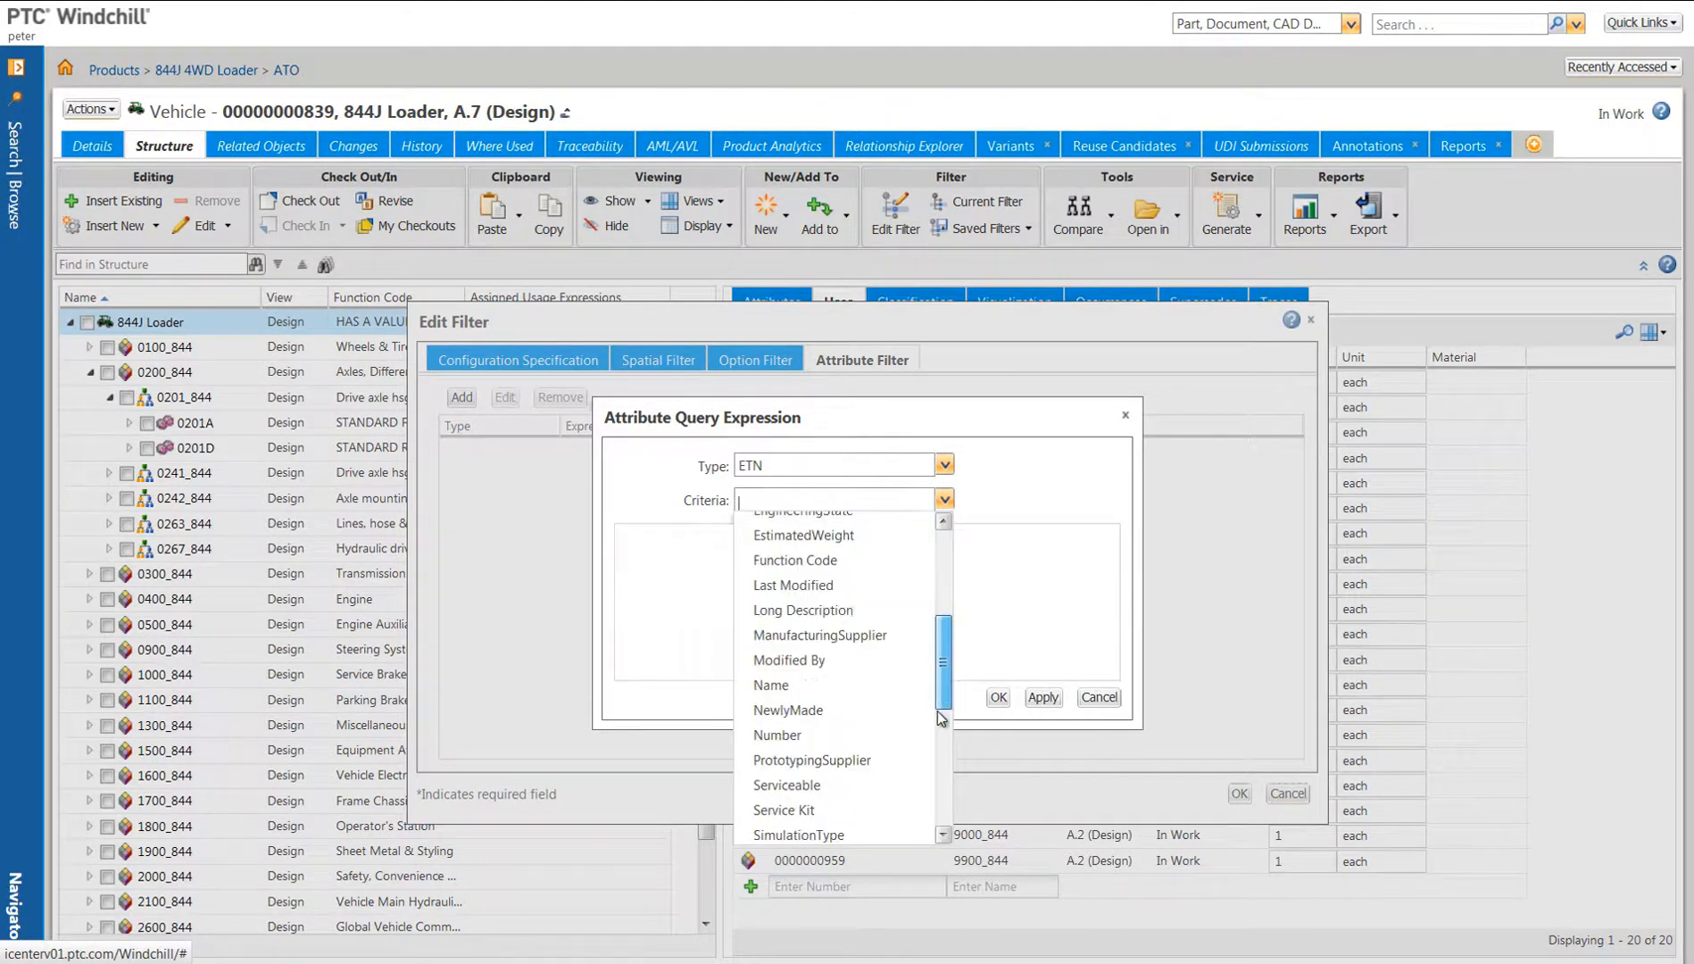
scroll(down, 3)
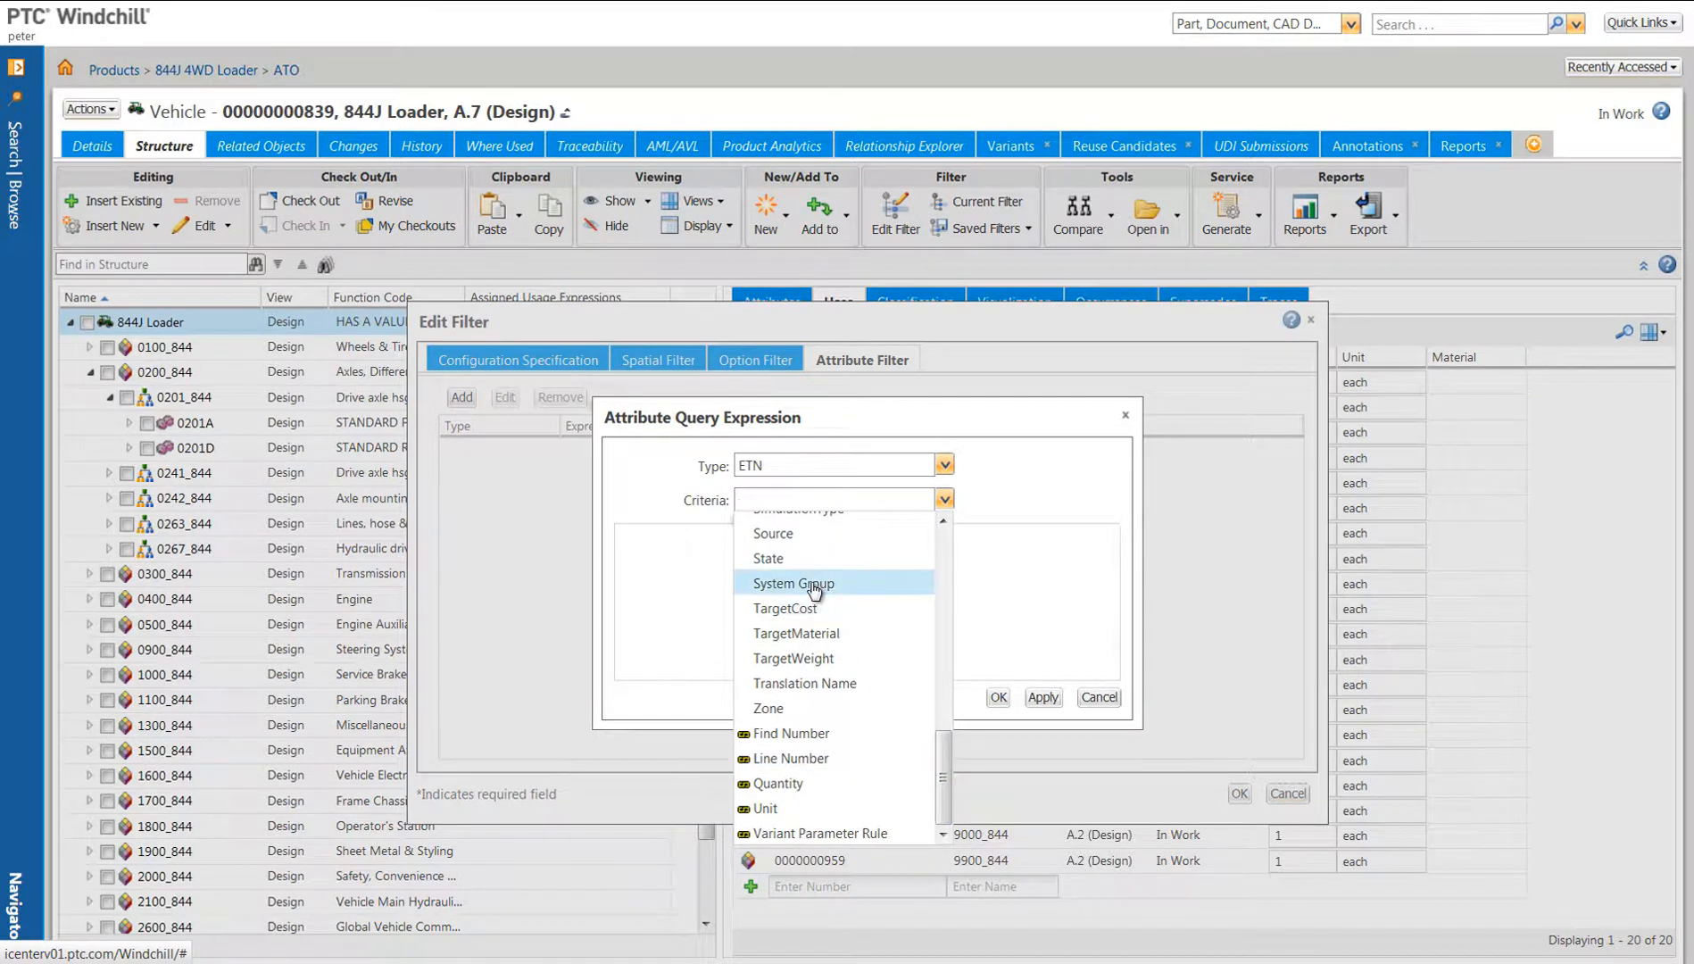
click(792, 584)
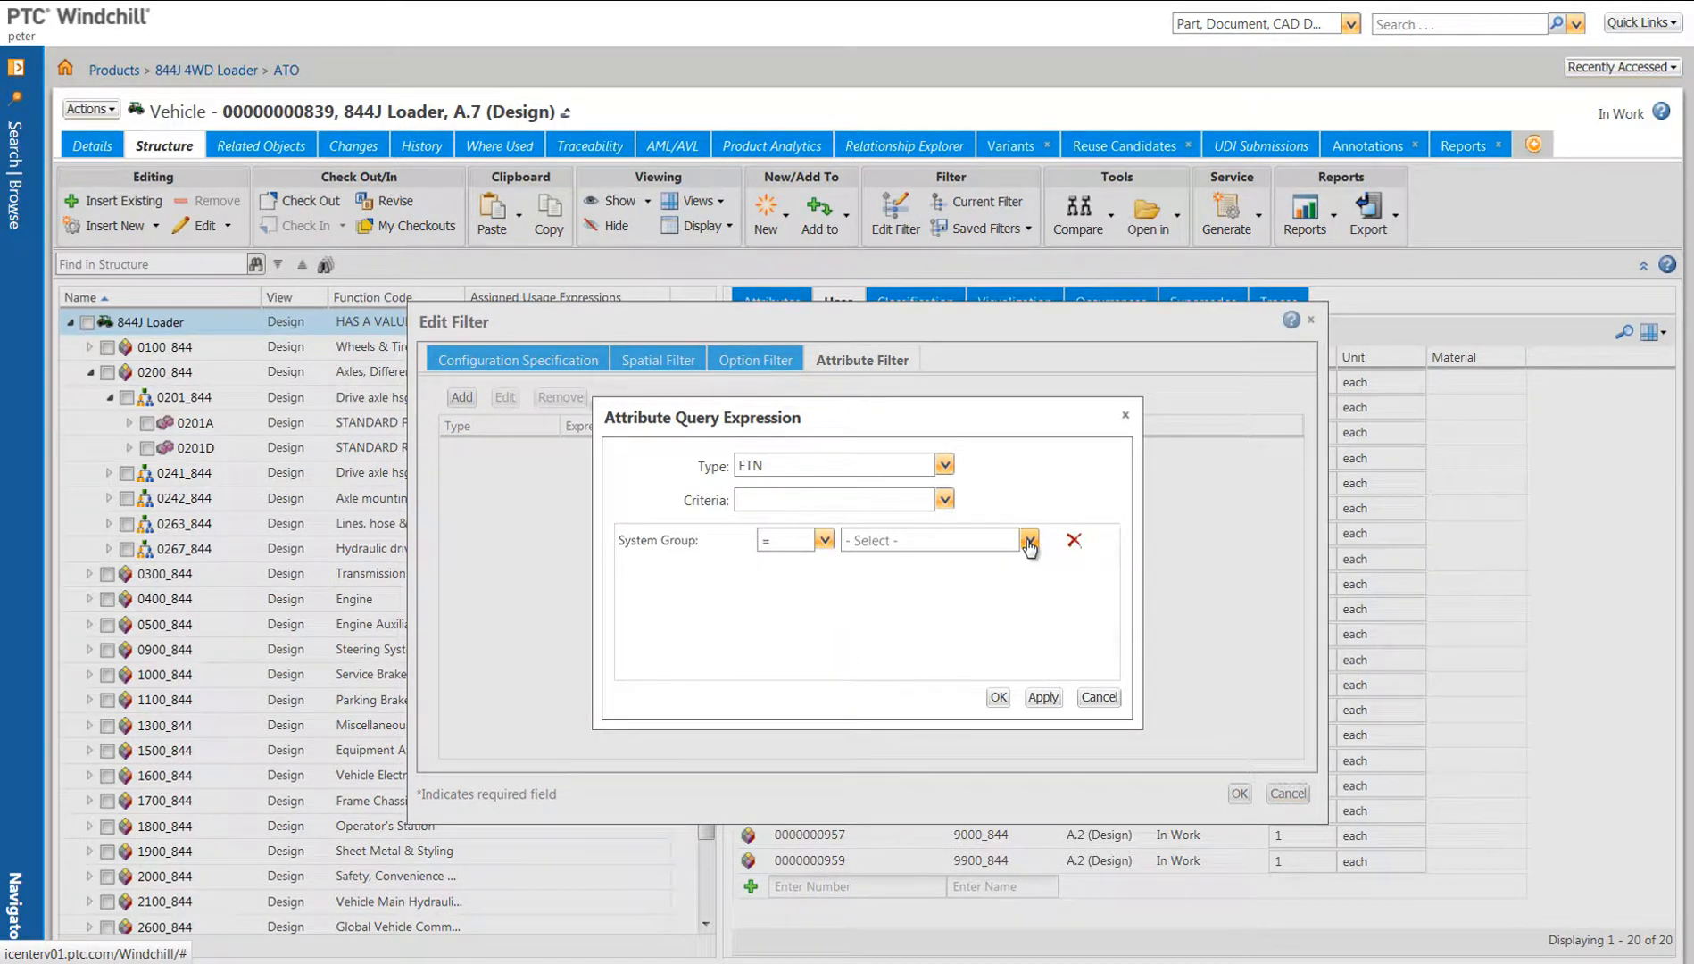
click(1027, 540)
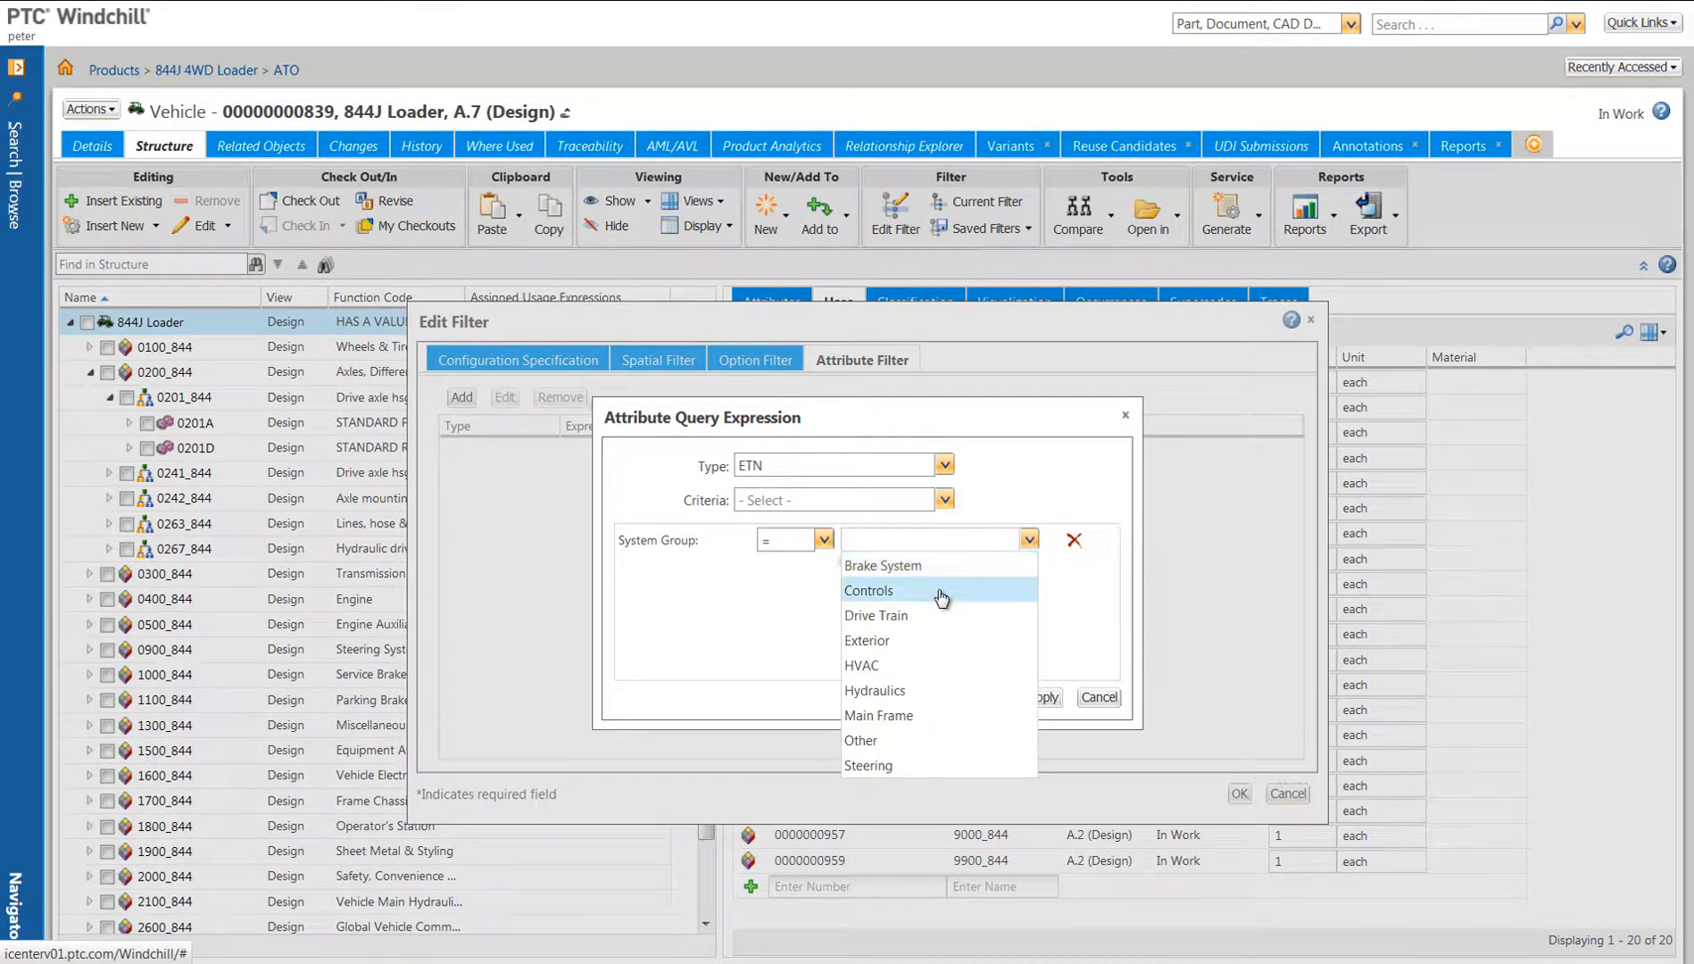
mouse_move(934, 615)
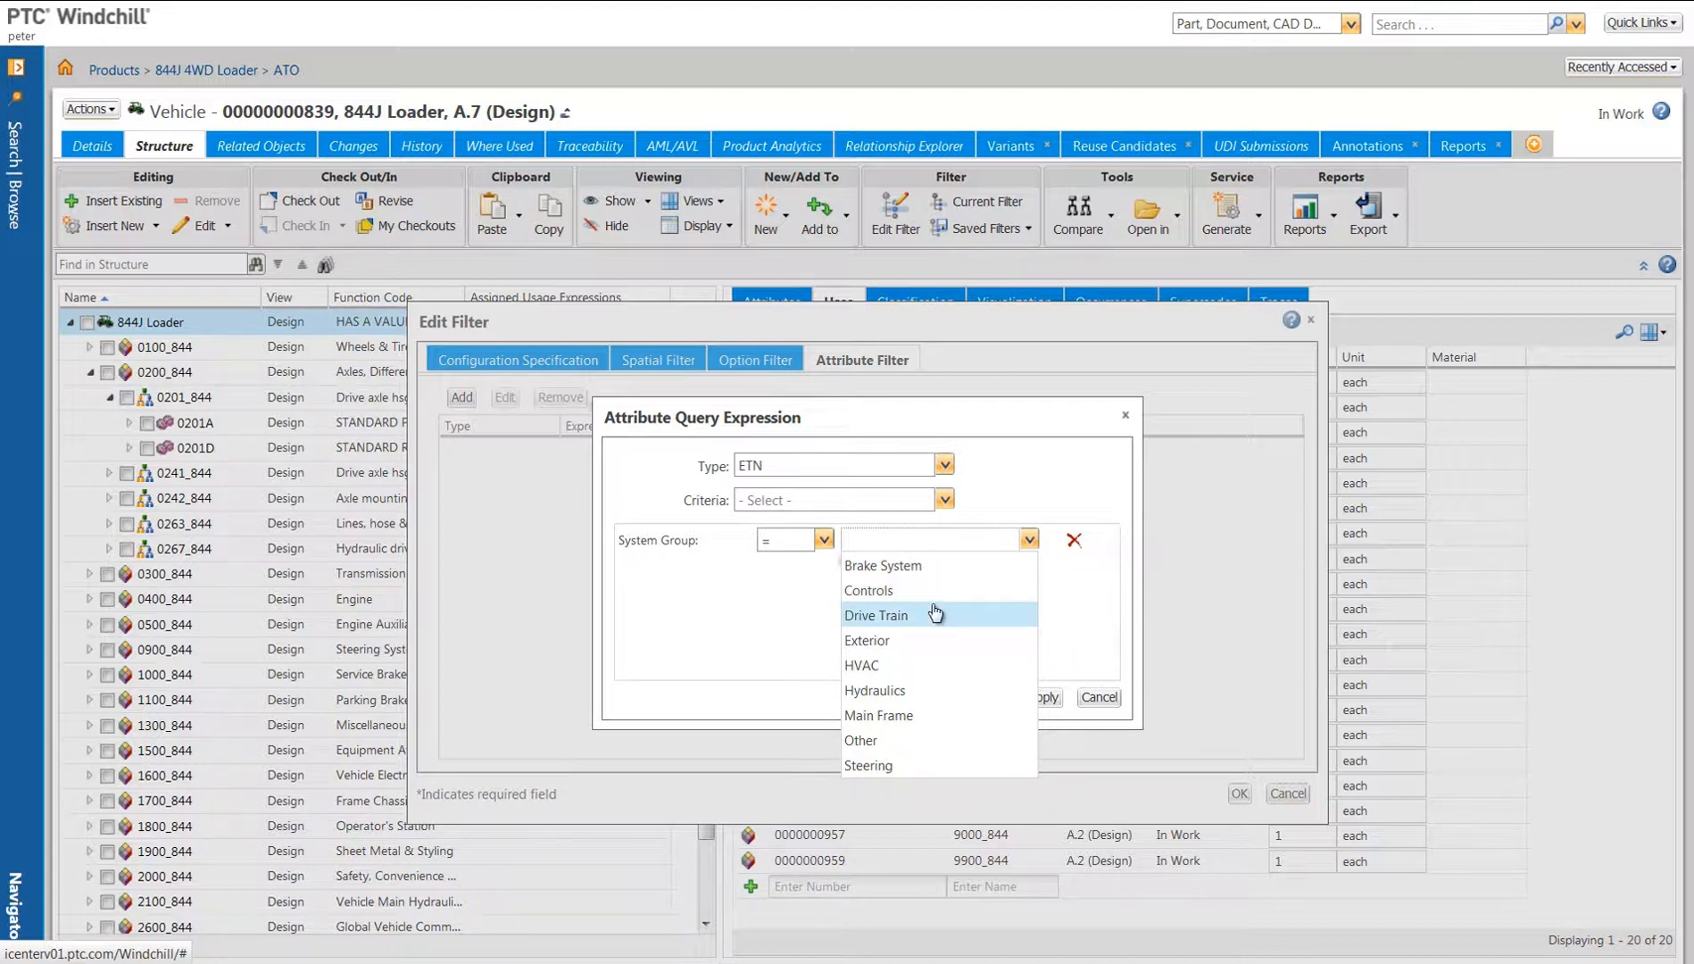
click(867, 765)
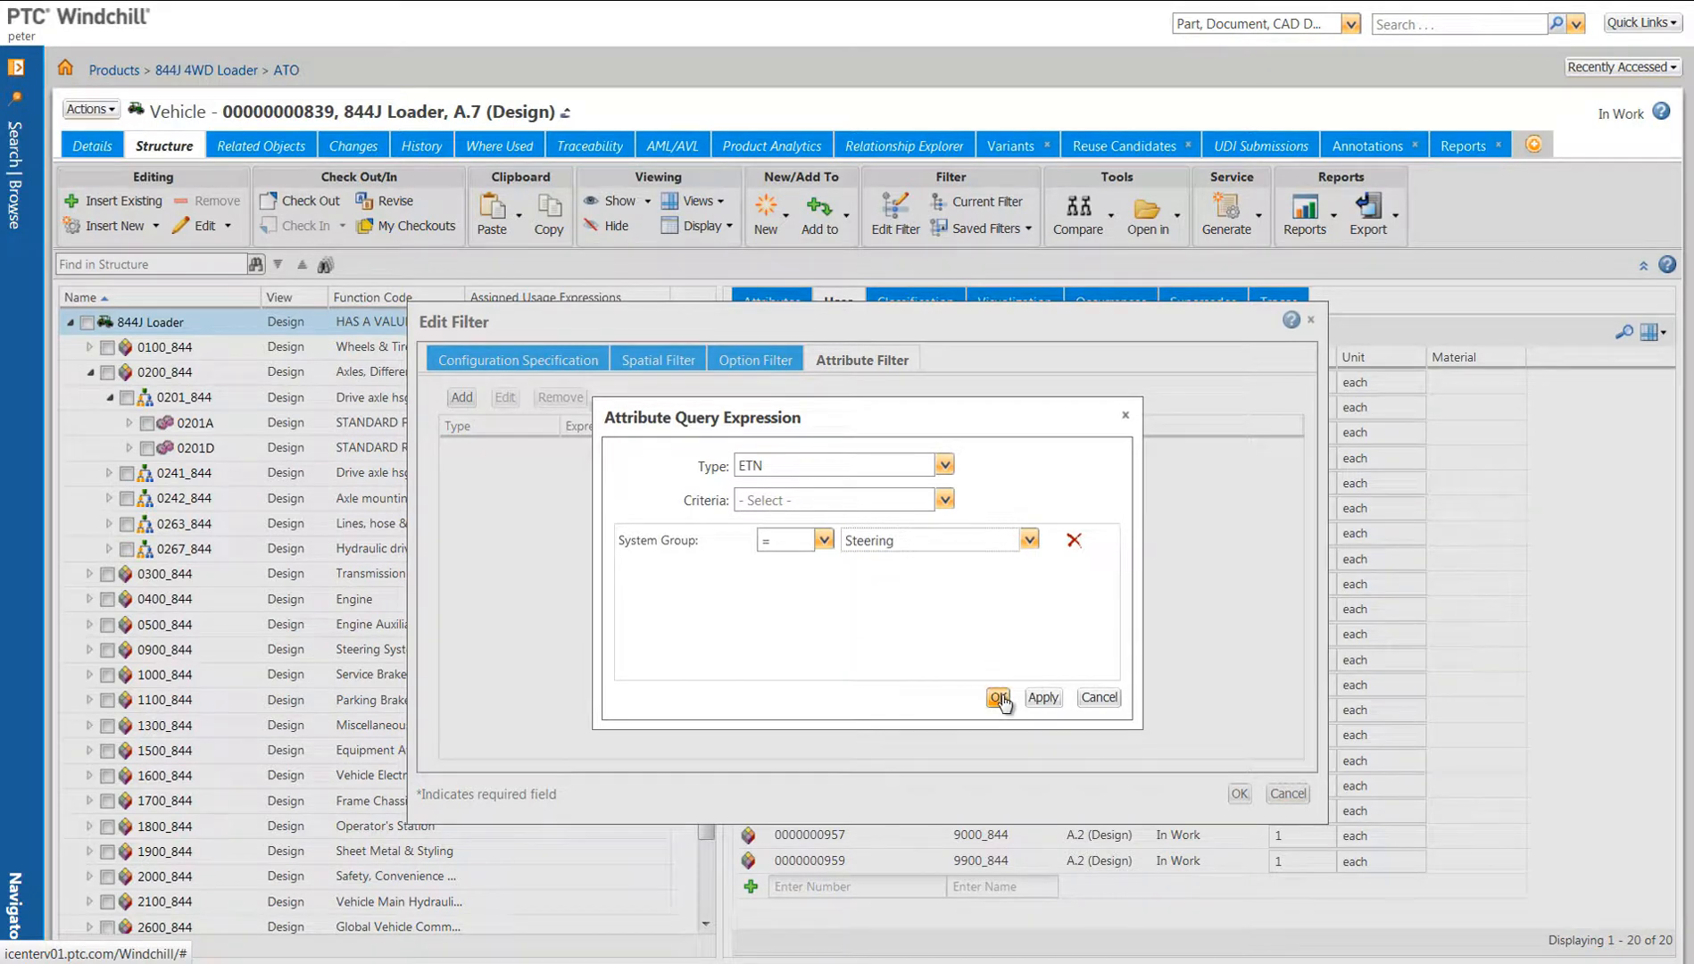
click(998, 697)
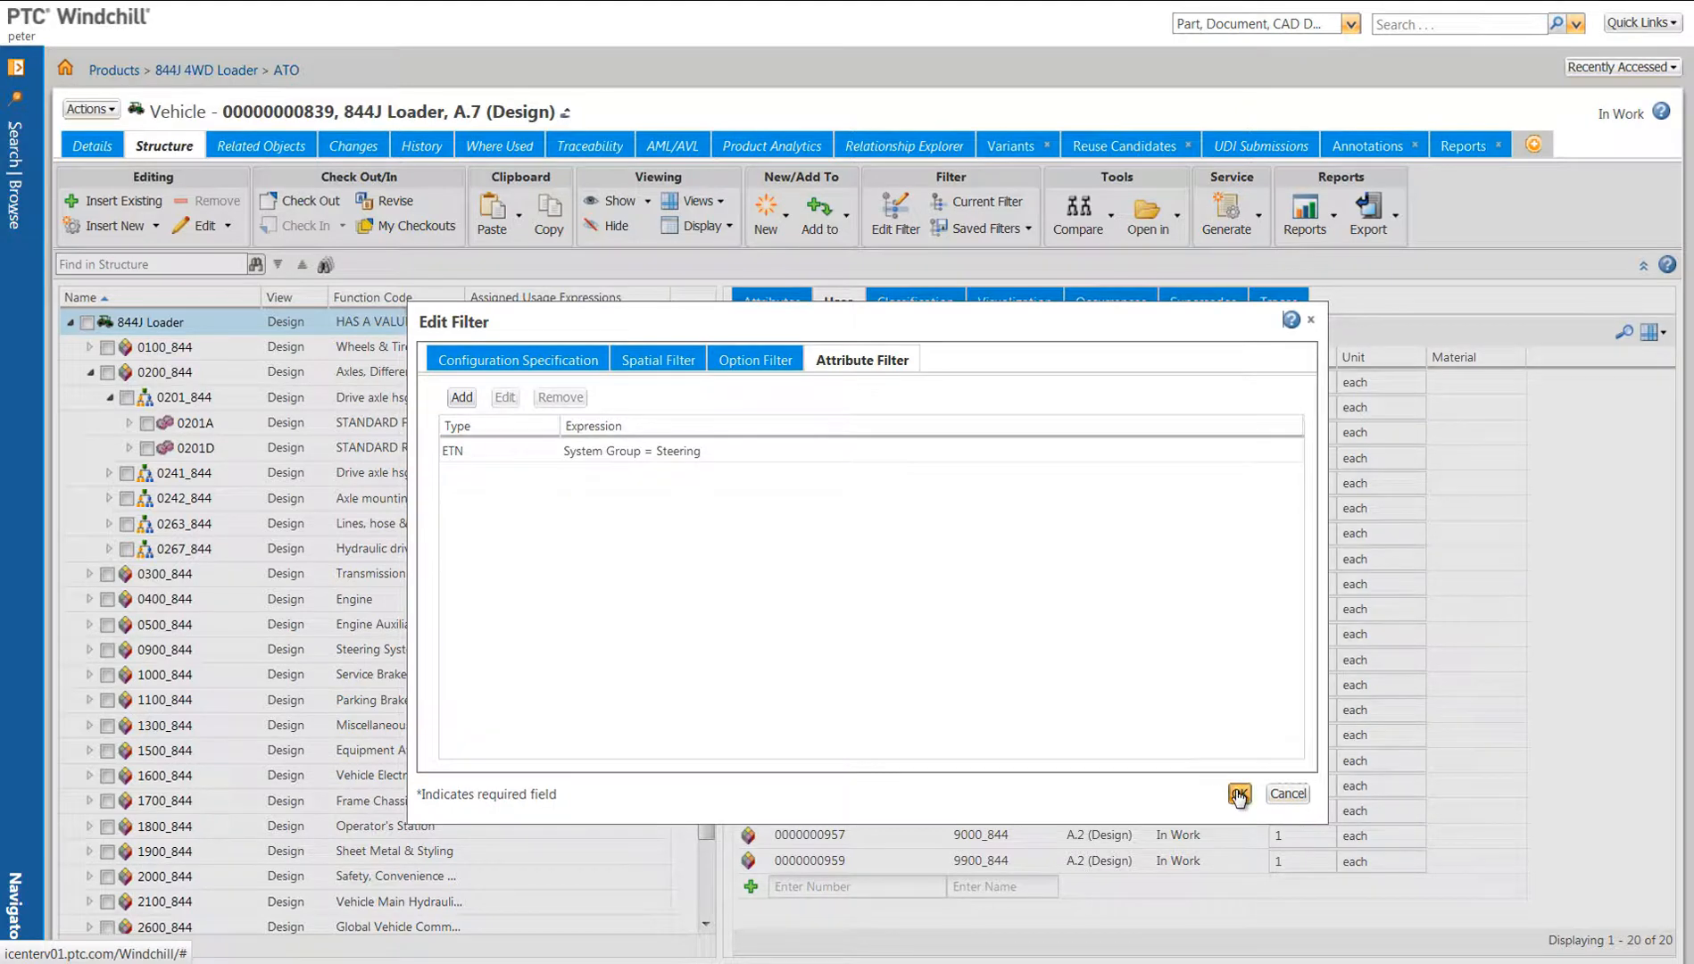
Step: Apply the Steering filter and display the steering assembly on the Visualization tab
click(1238, 793)
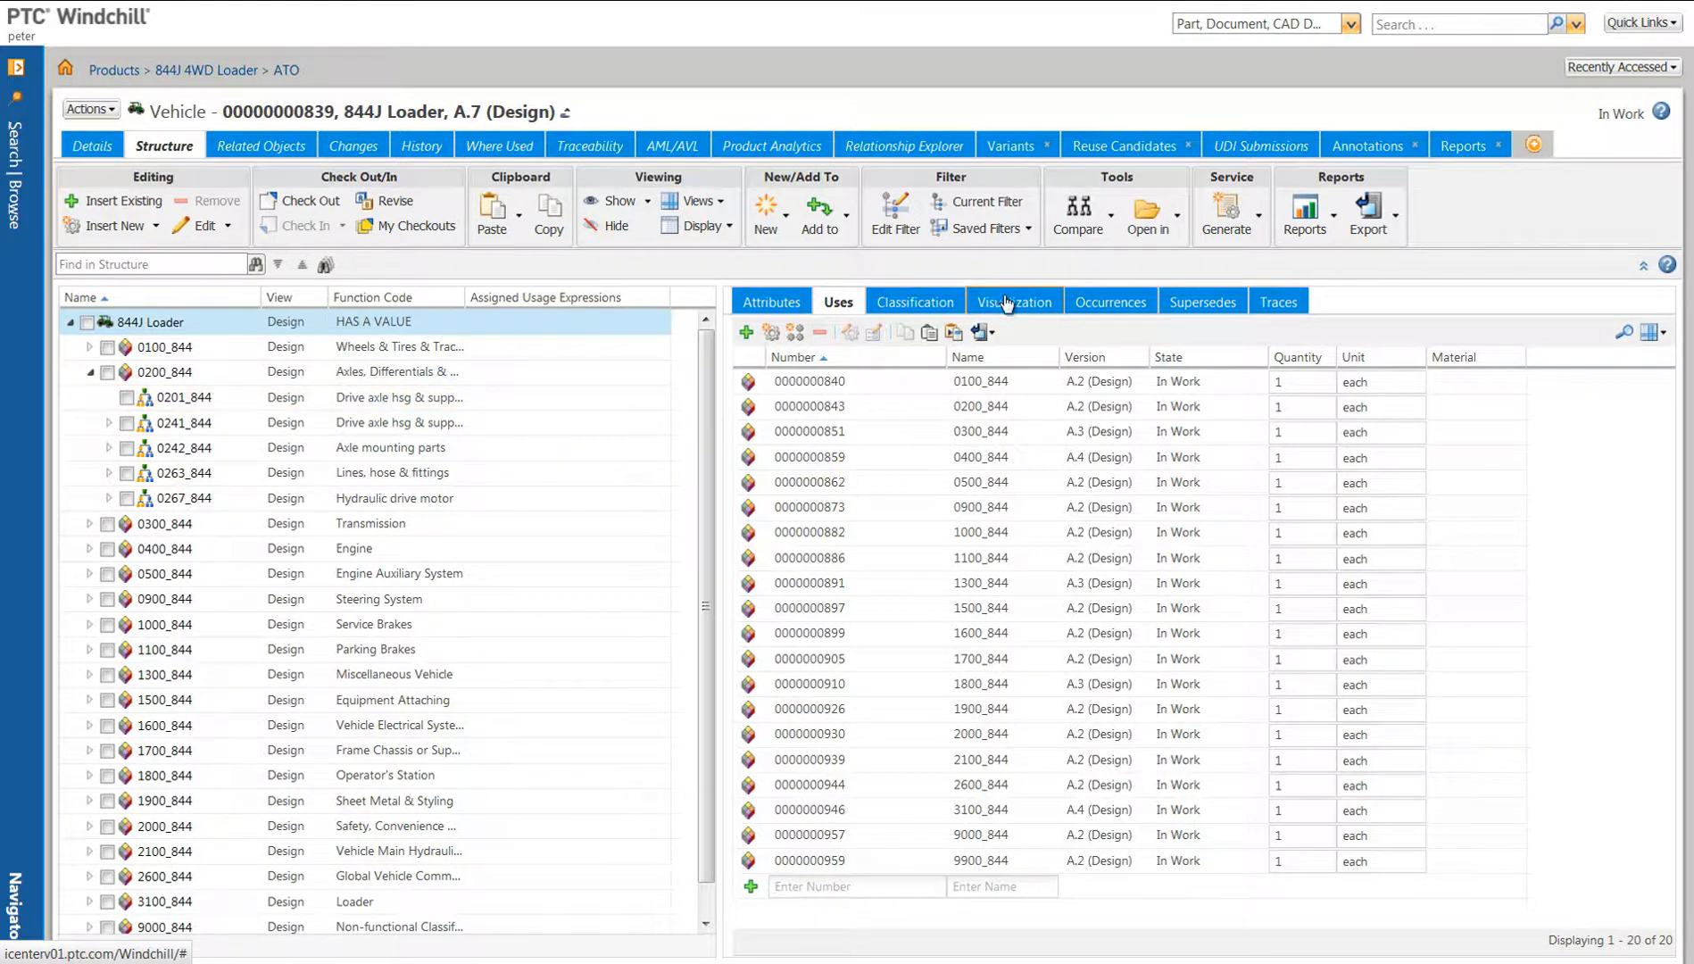
click(1012, 300)
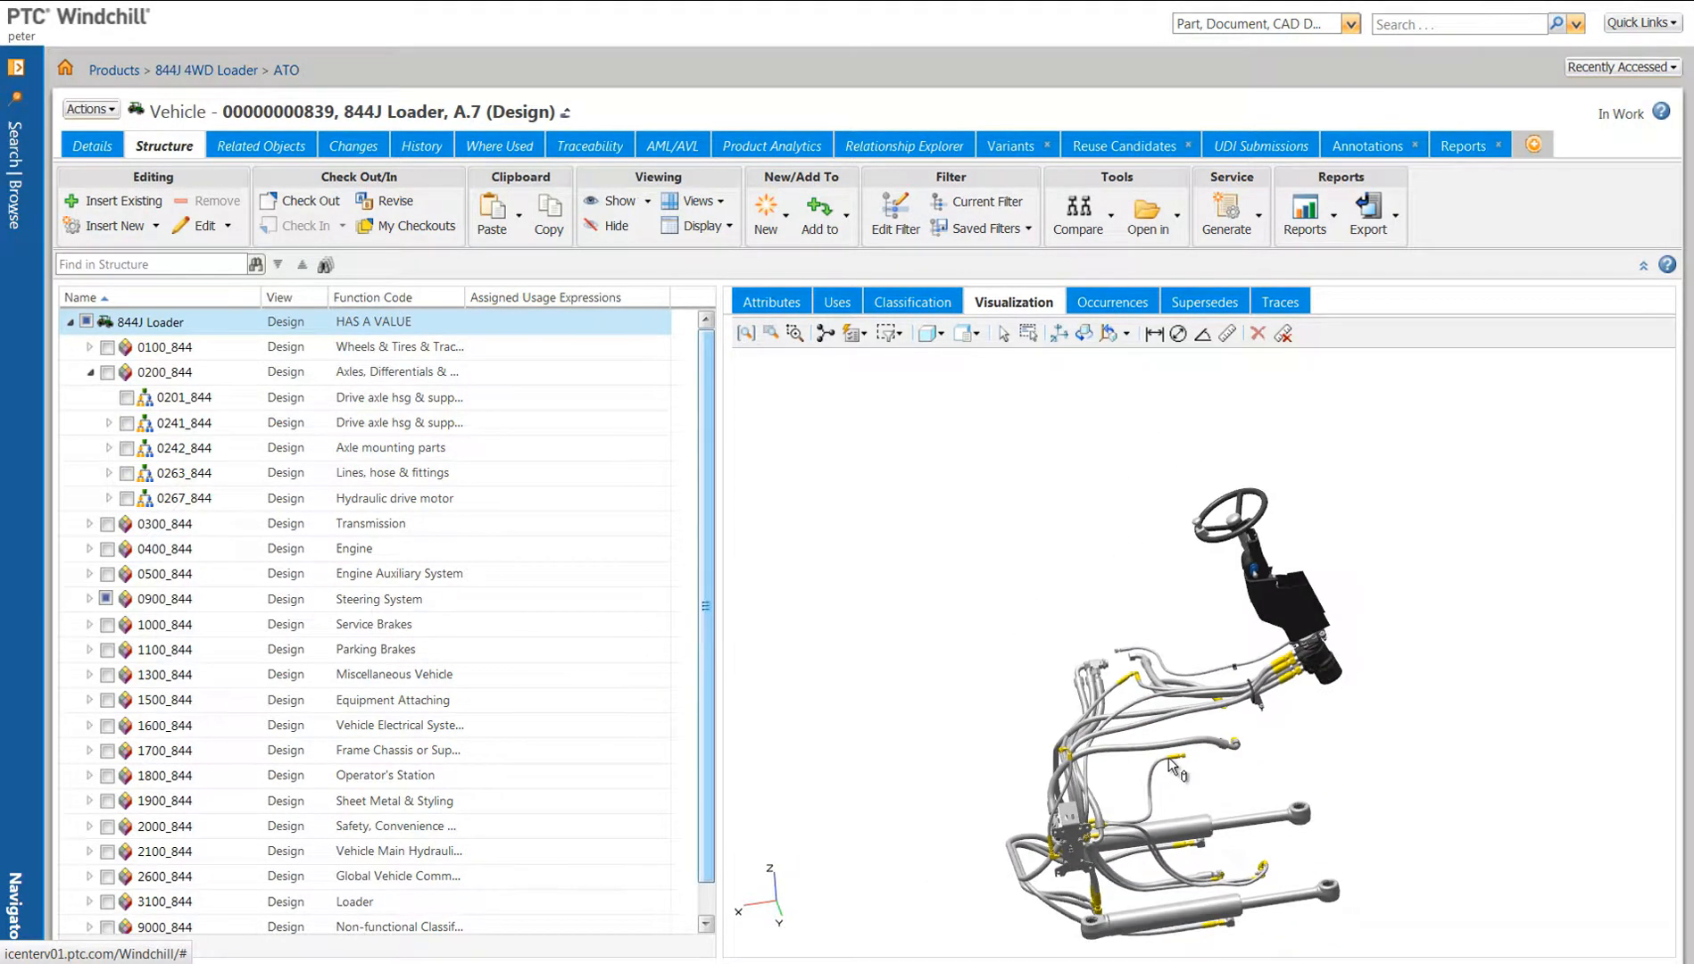
mouse_move(1172, 762)
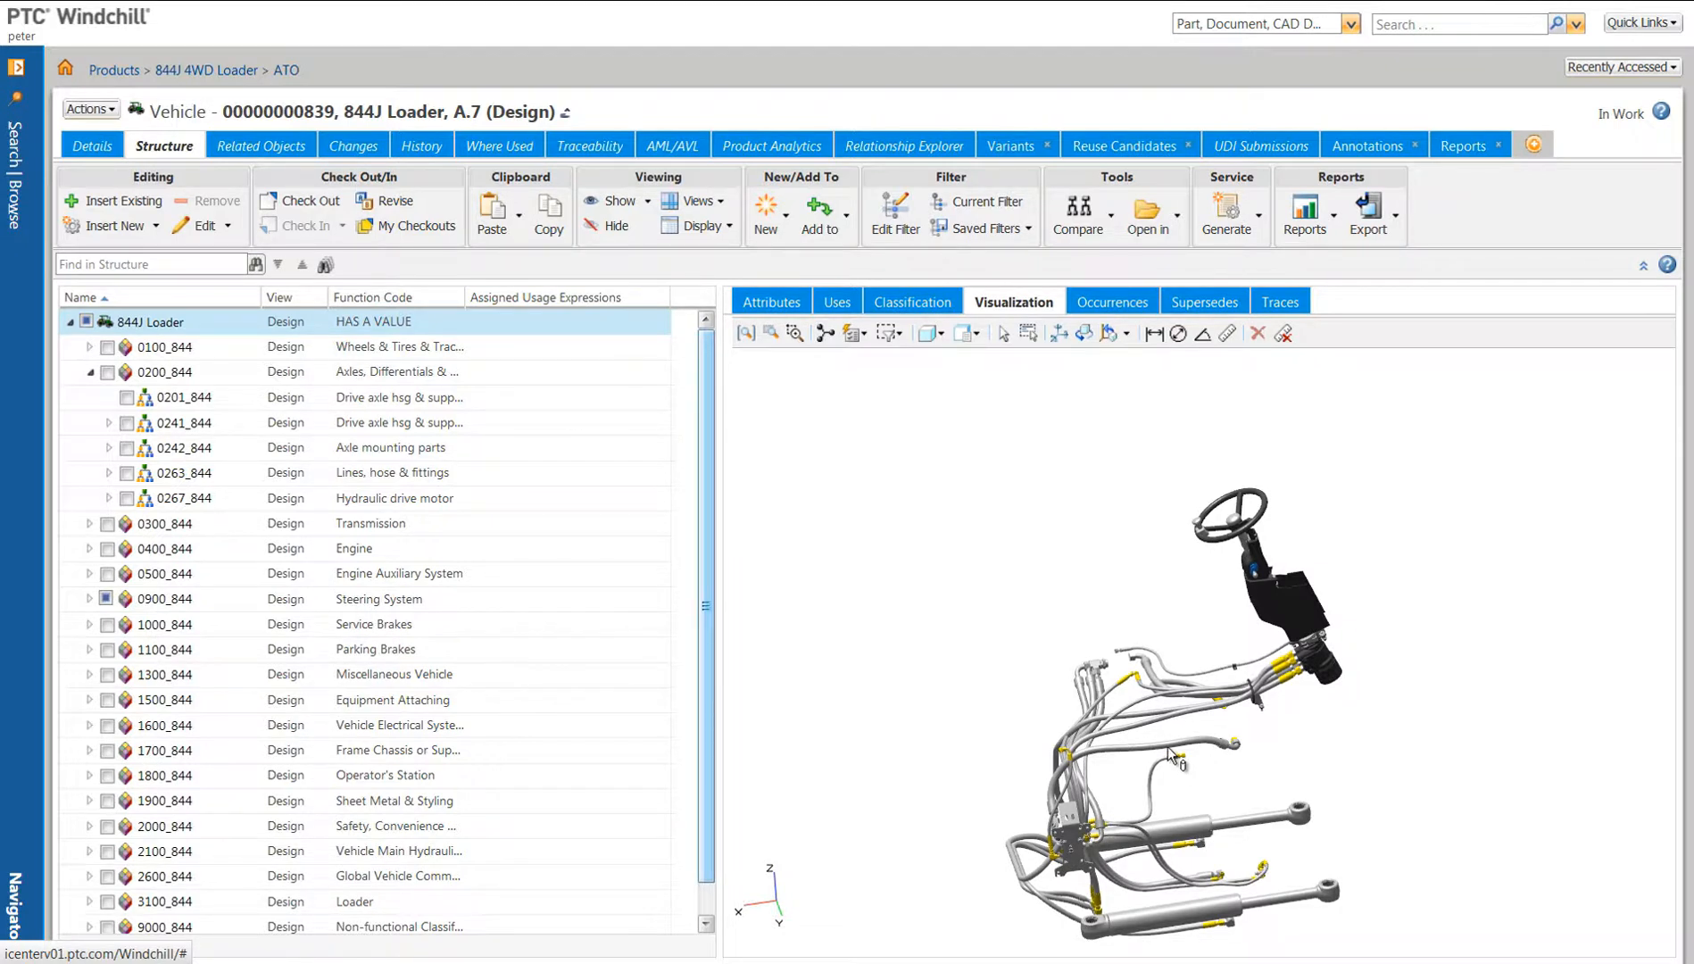
mouse_move(893, 207)
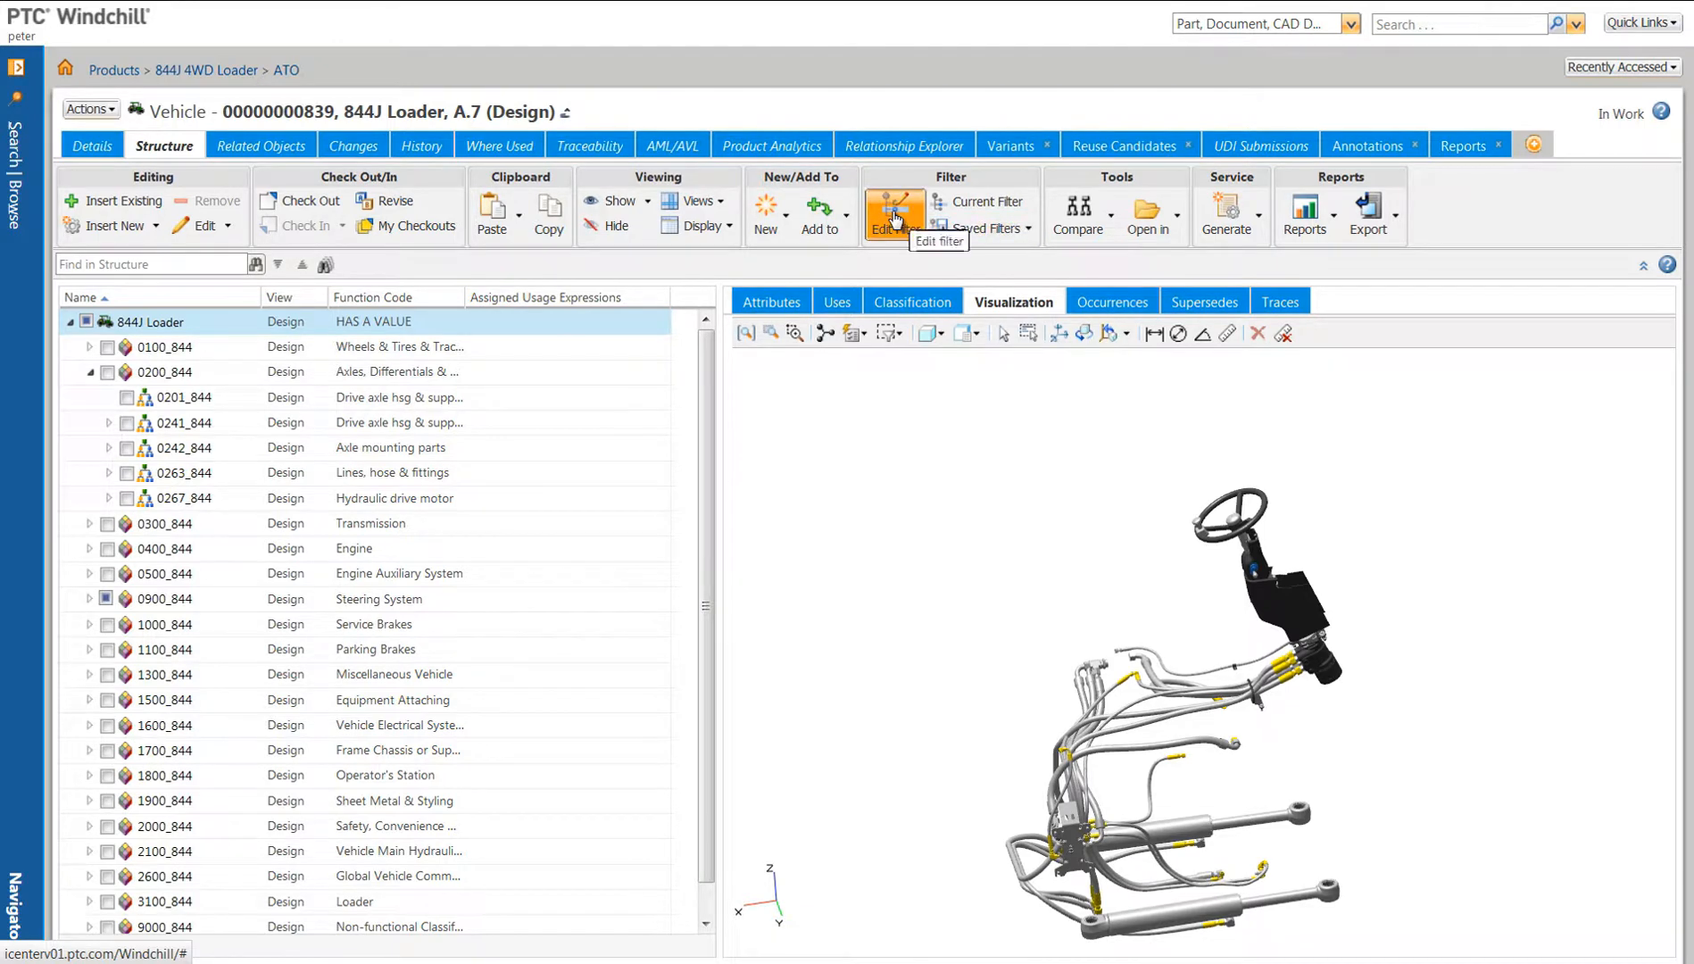
Step: Edit the attribute expression to System Group = Drive Train and apply the filter
click(892, 214)
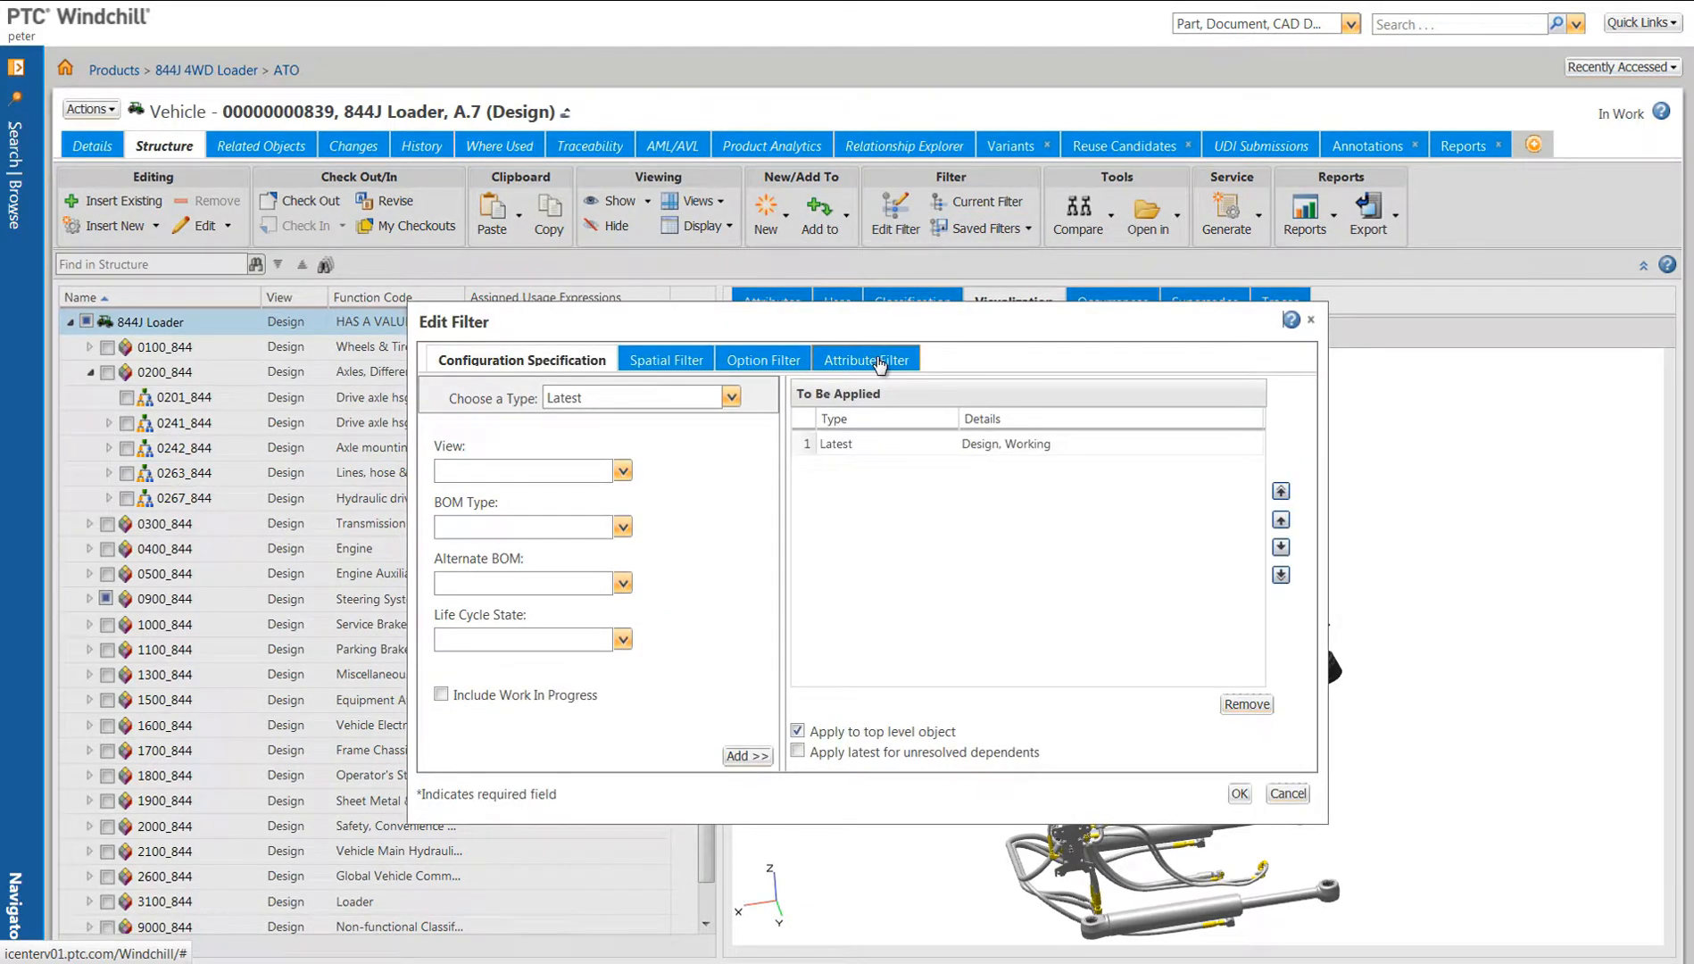
click(863, 359)
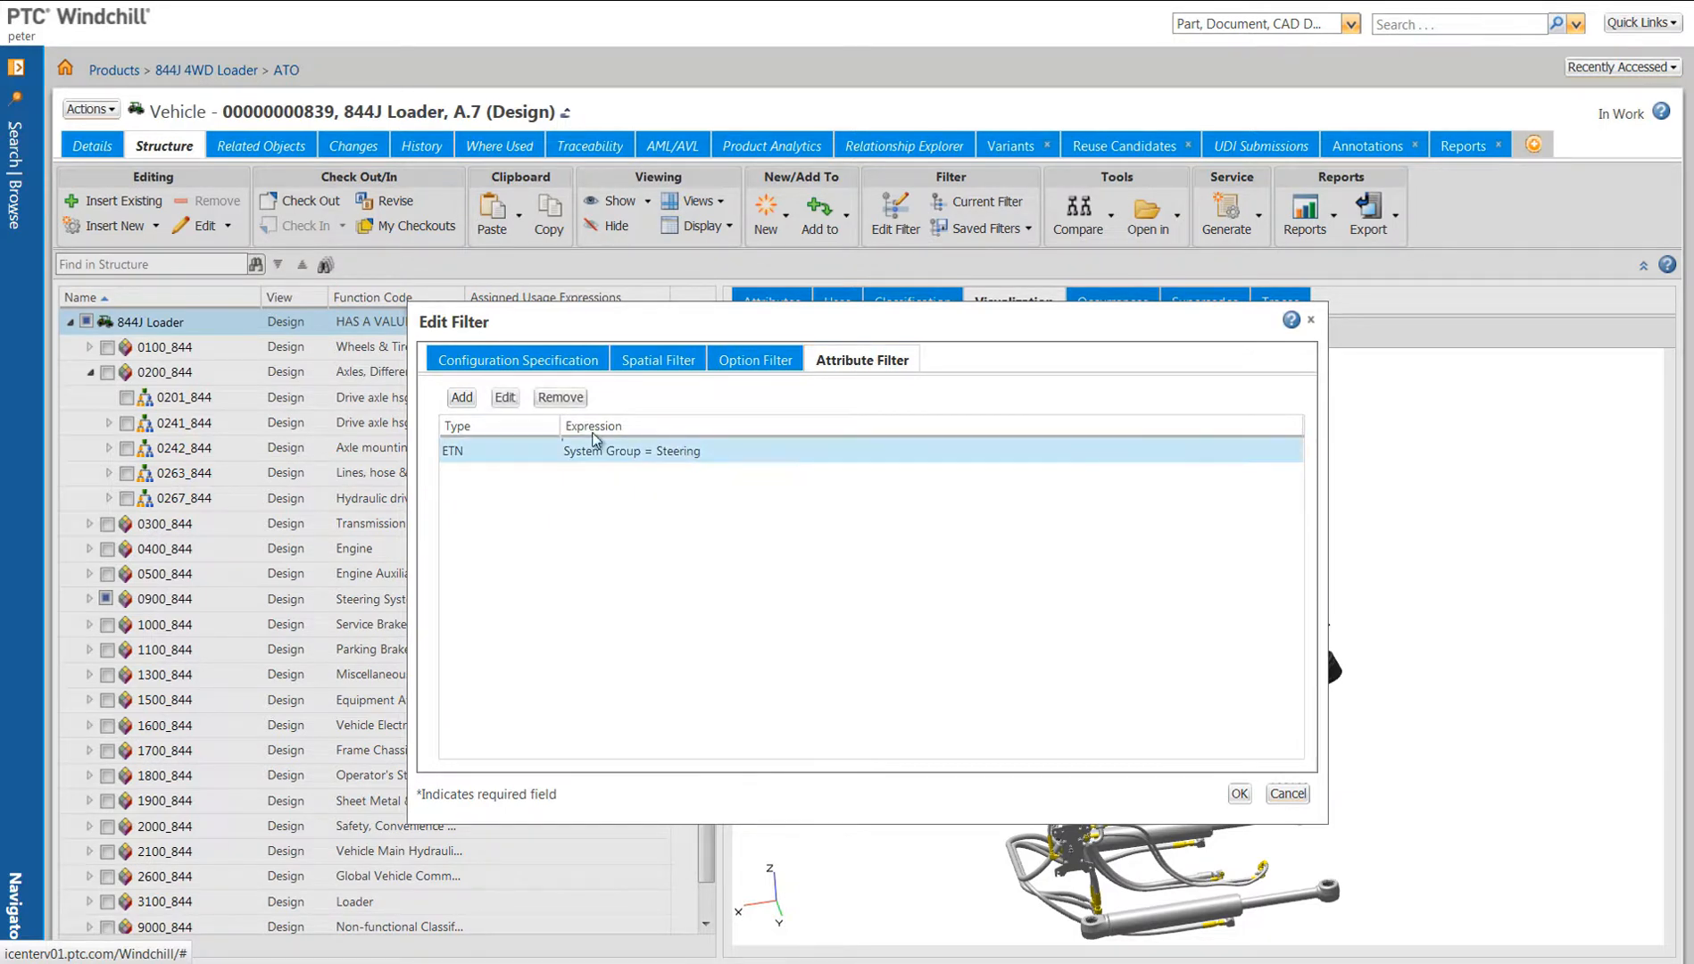
click(503, 398)
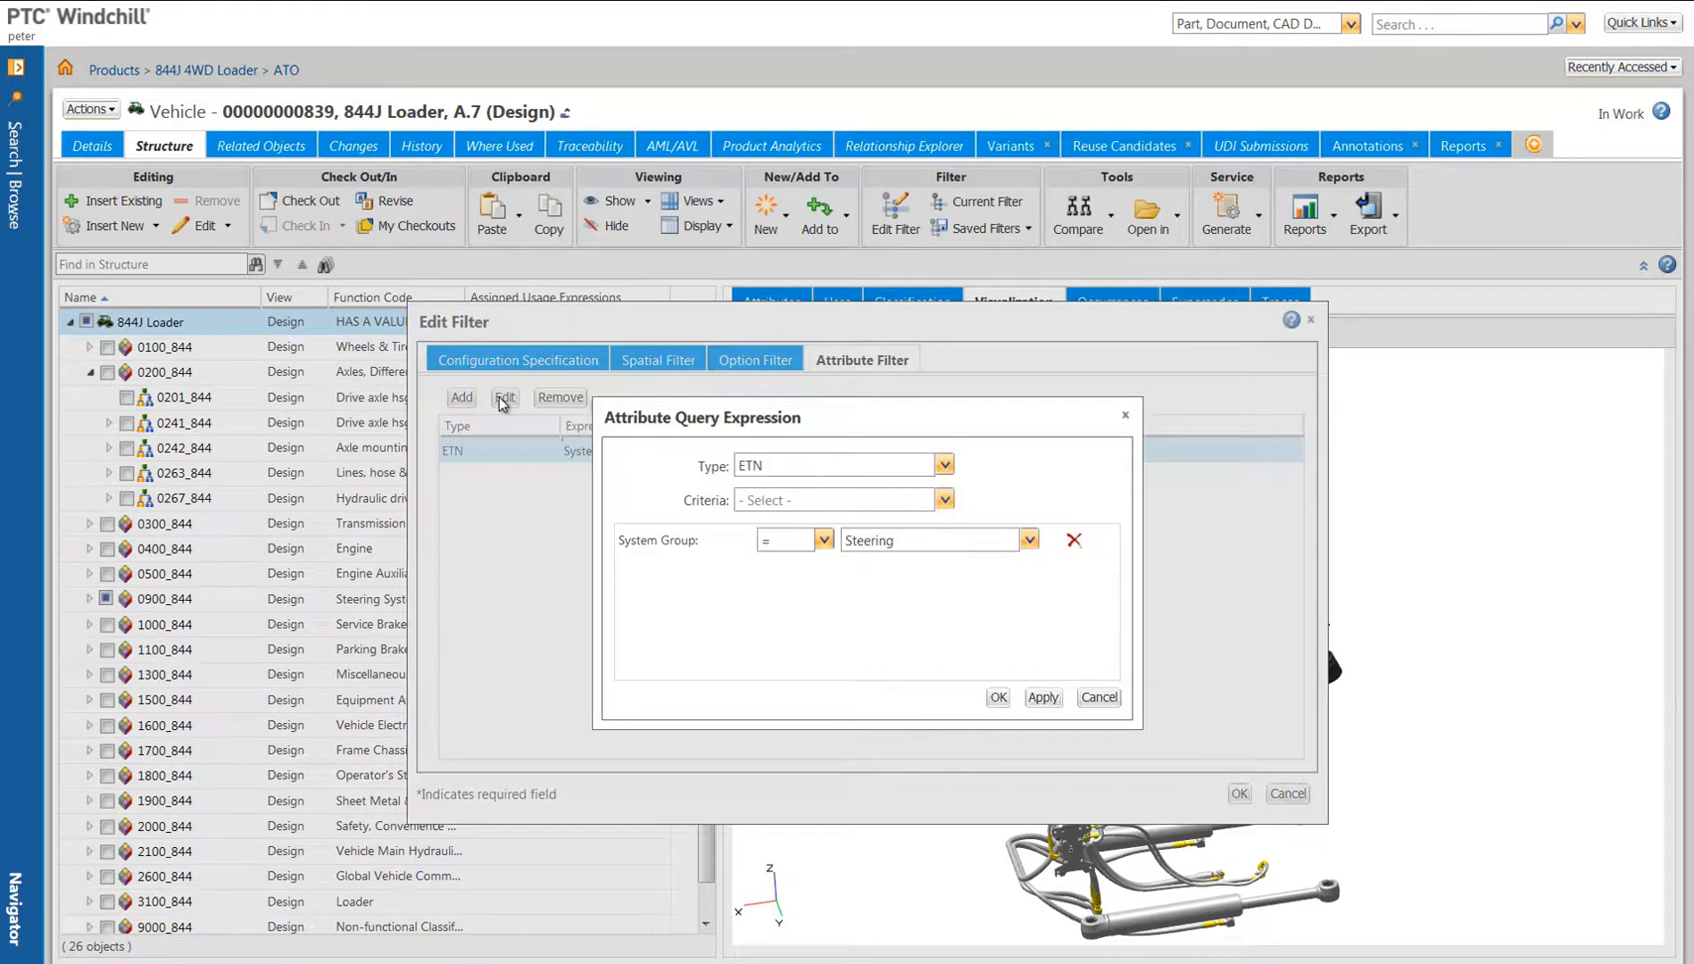
click(1028, 539)
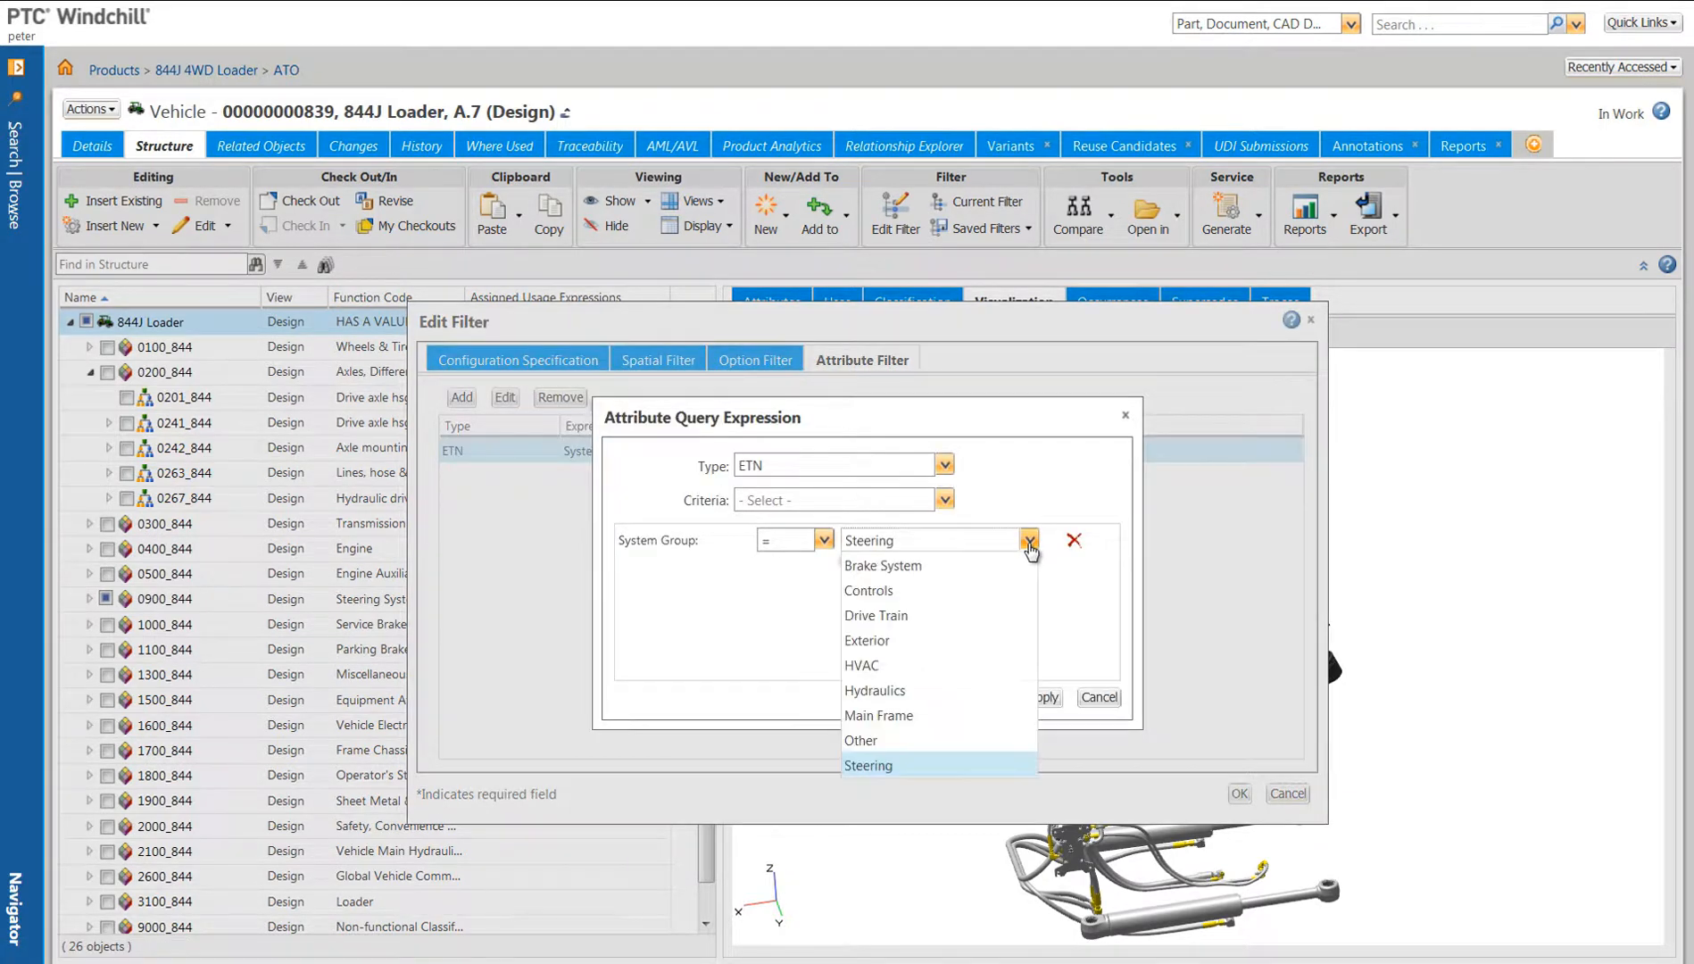
click(876, 615)
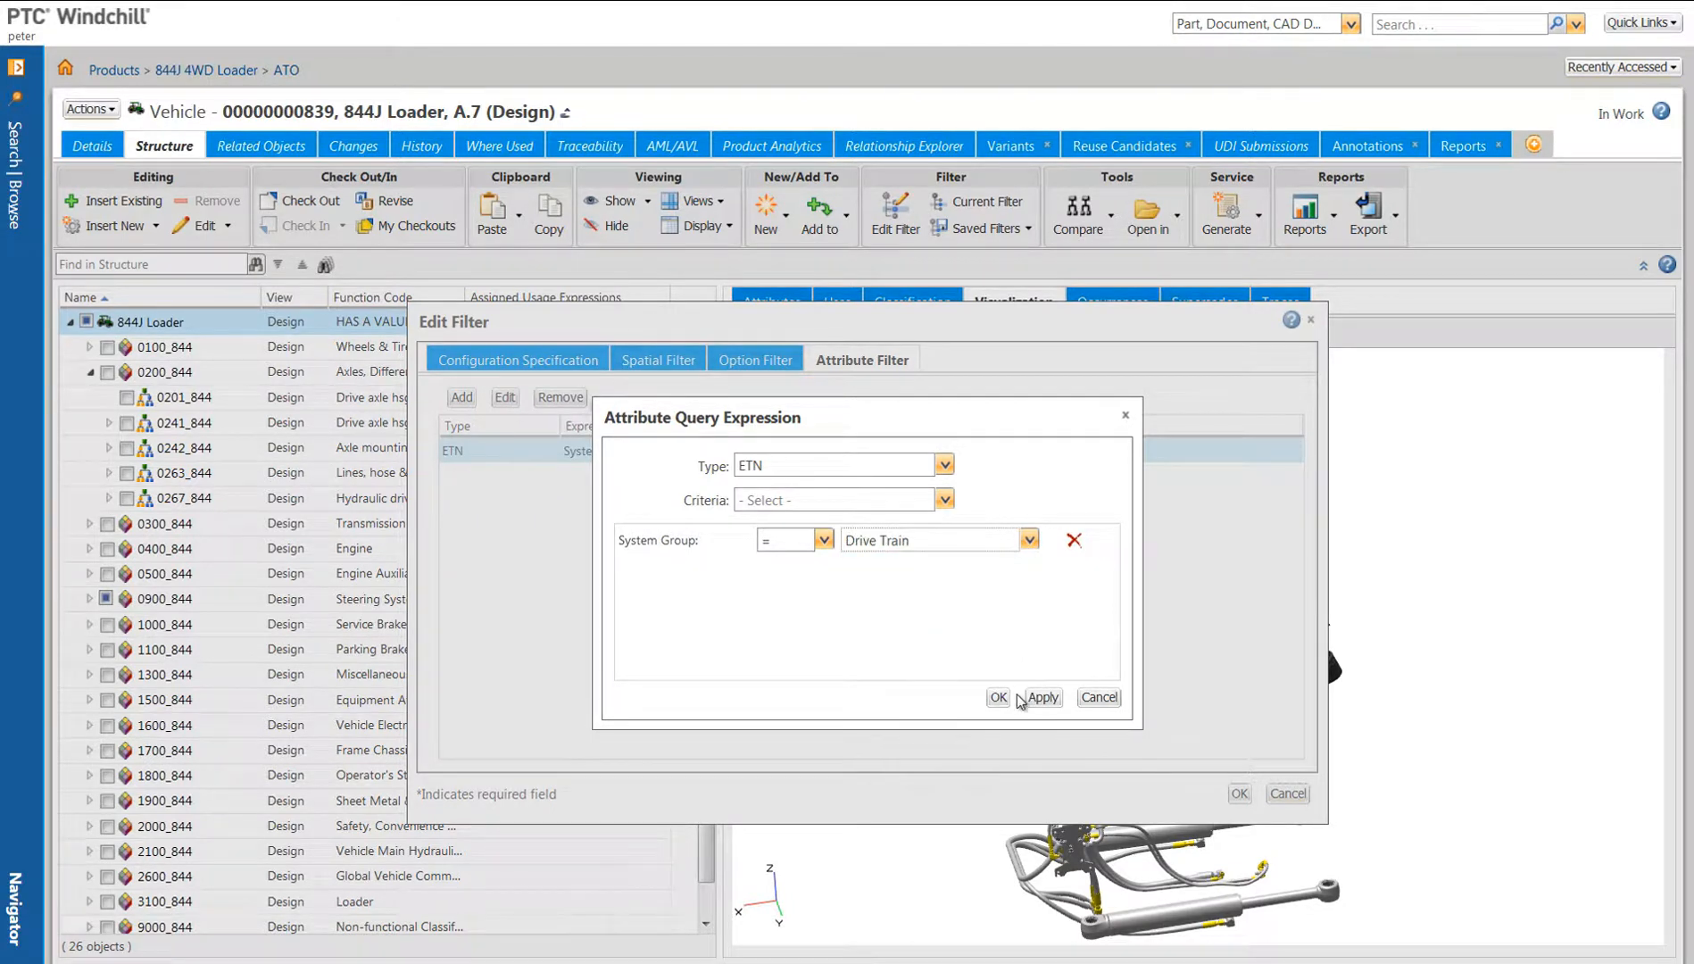
click(995, 697)
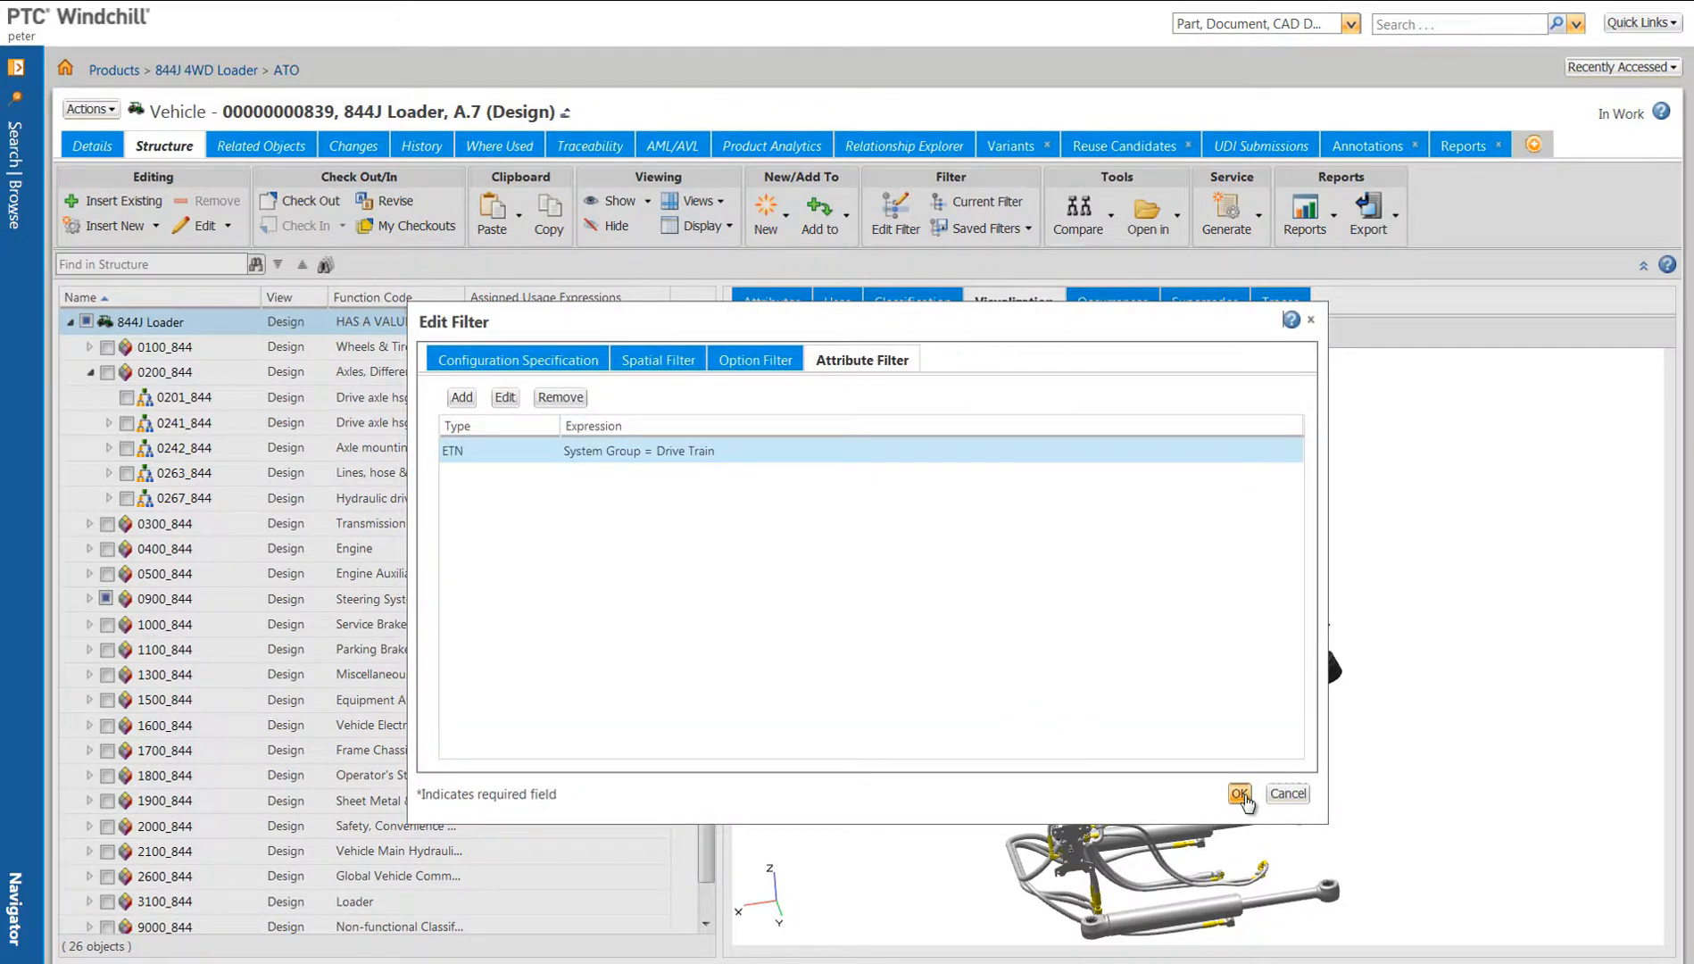
click(1239, 794)
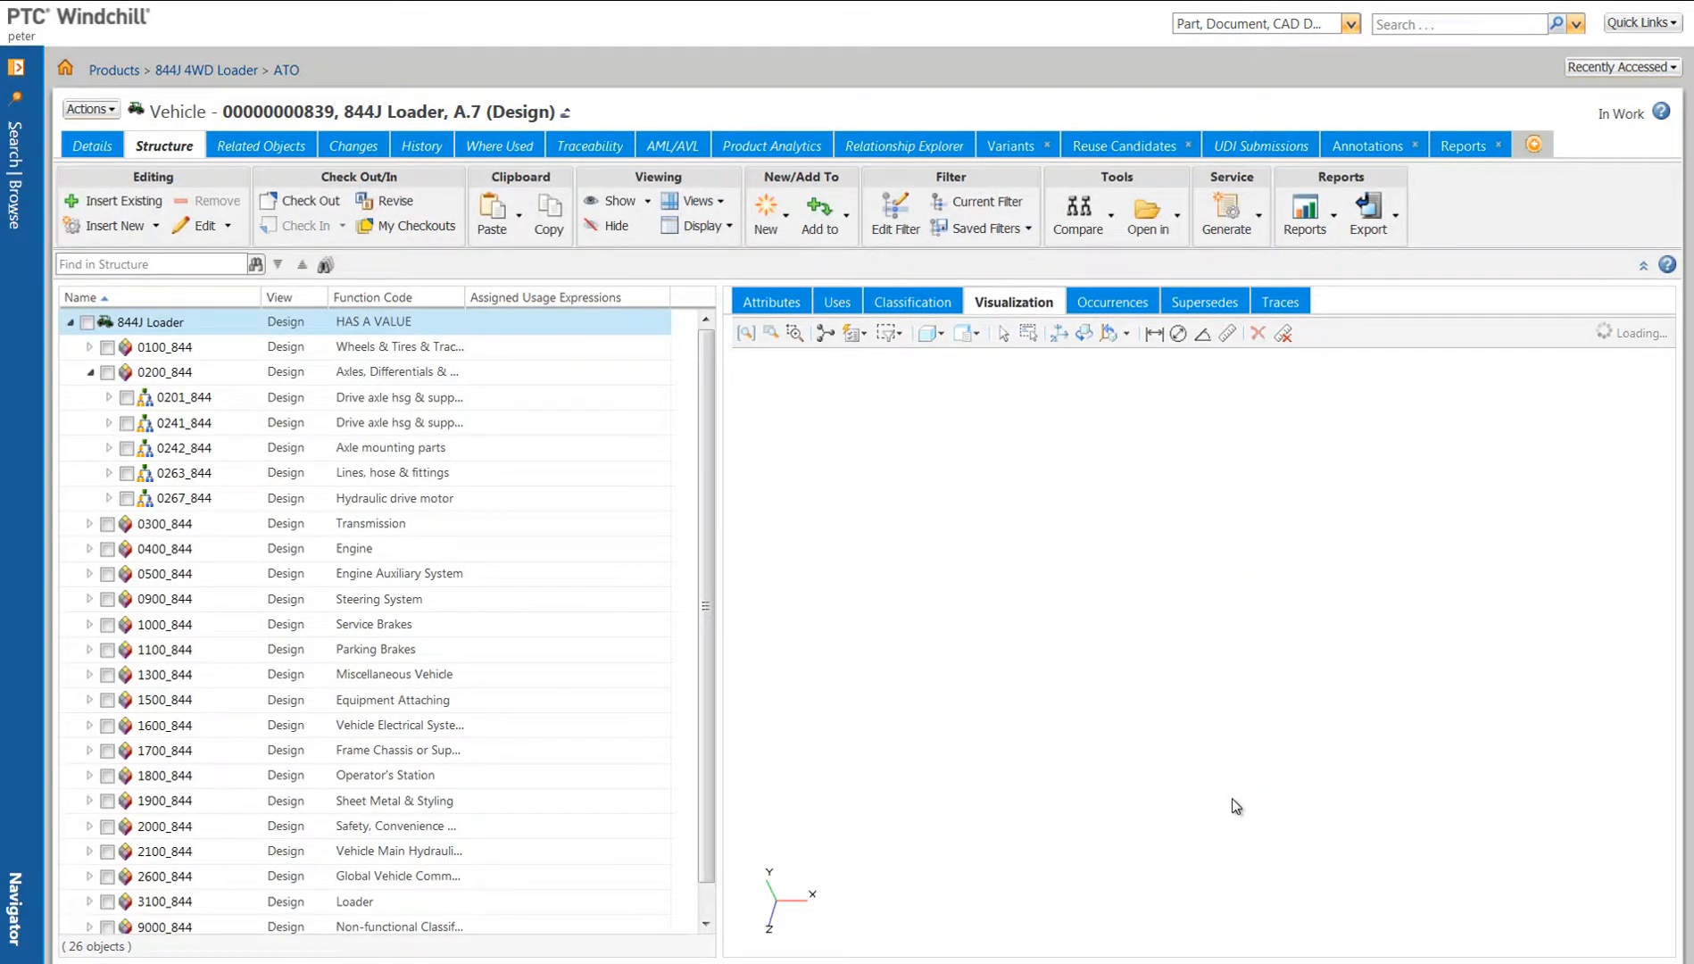
Step: Display the drive train parts highlighted within the full loader 3D model
click(108, 598)
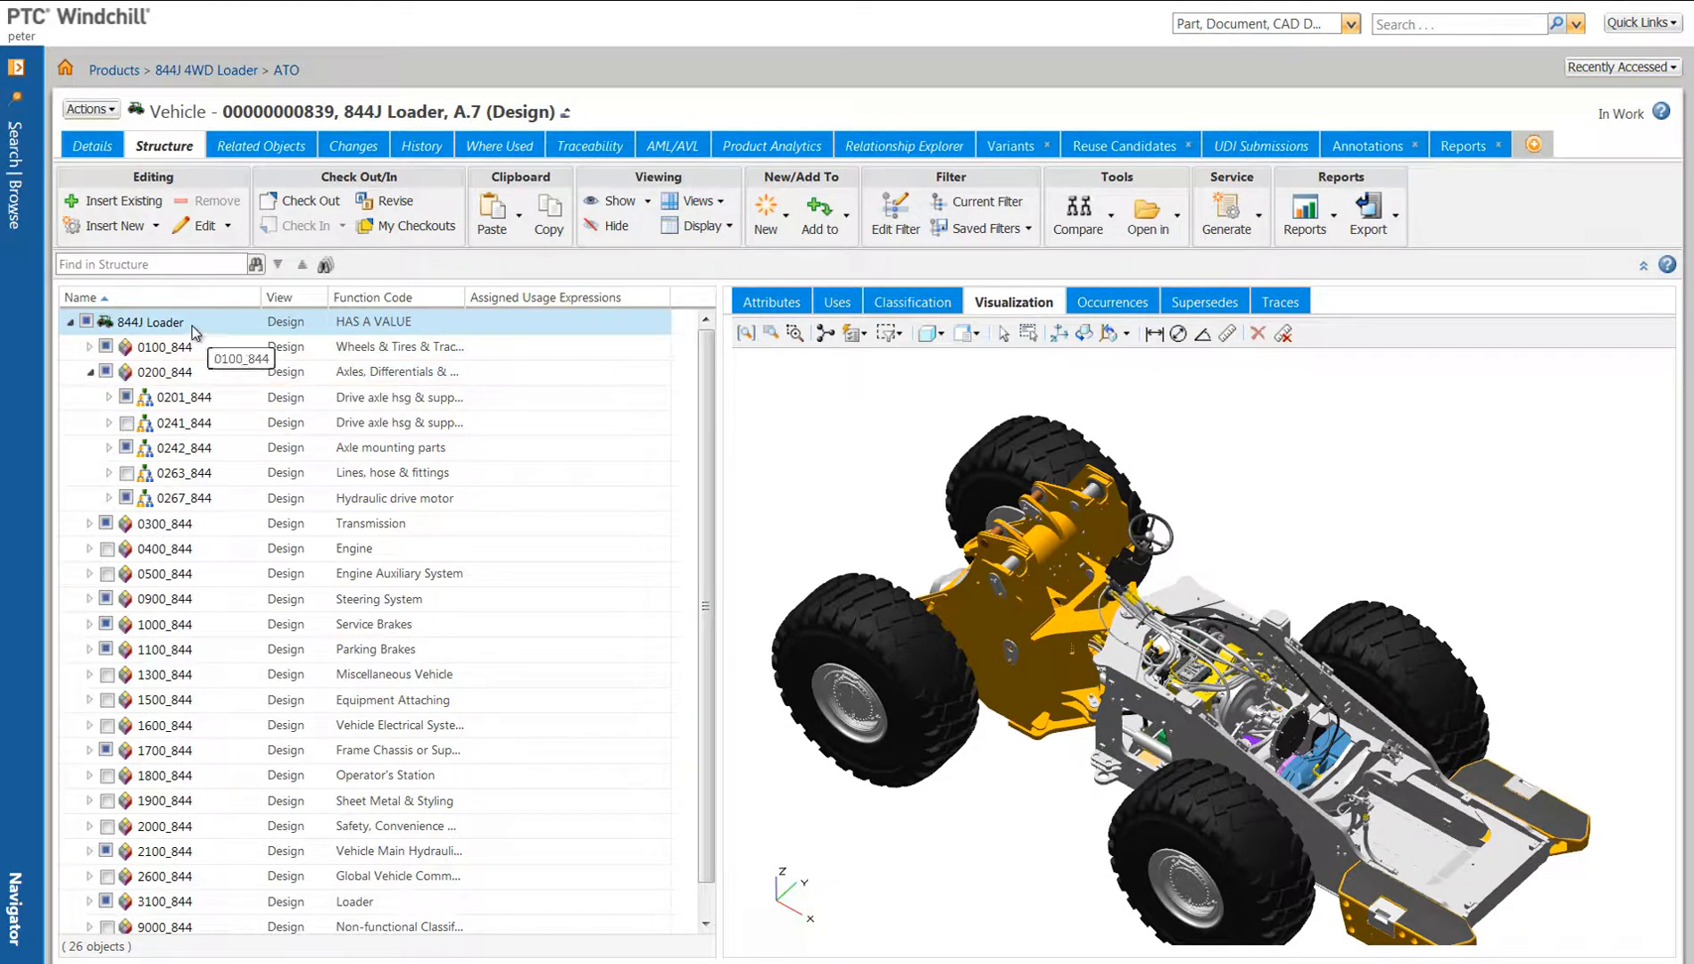
Step: Bring up the right-click actions menu for the 844J Loader assembly
right_click(157, 321)
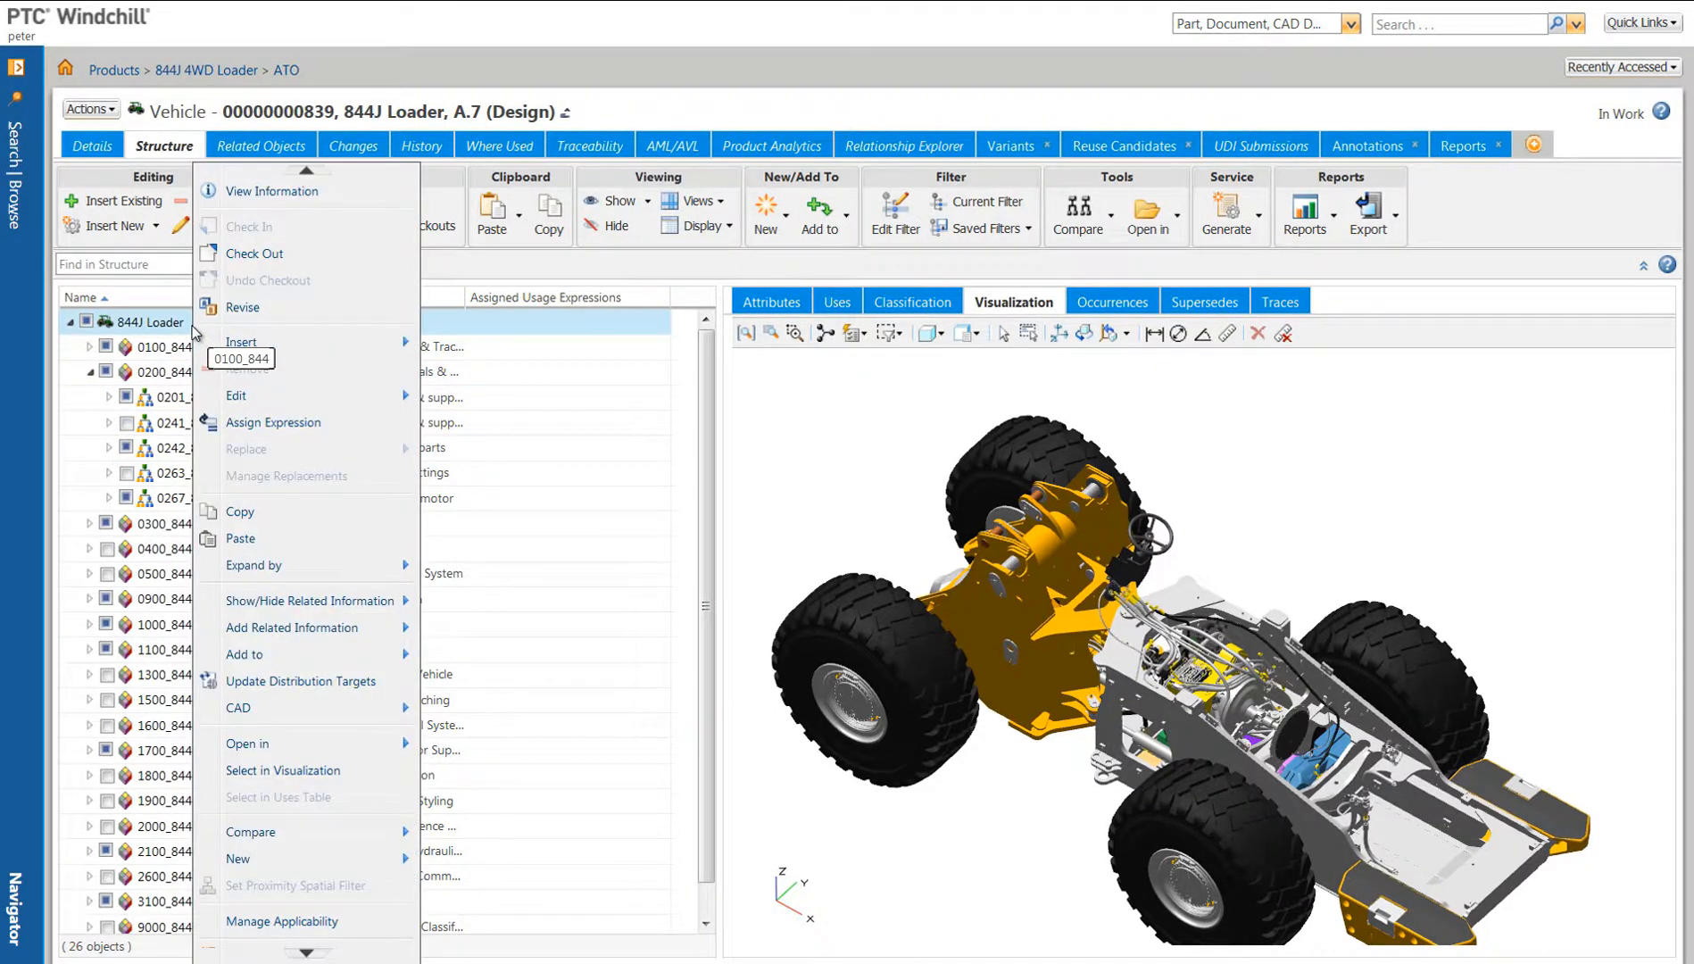
mouse_move(243, 342)
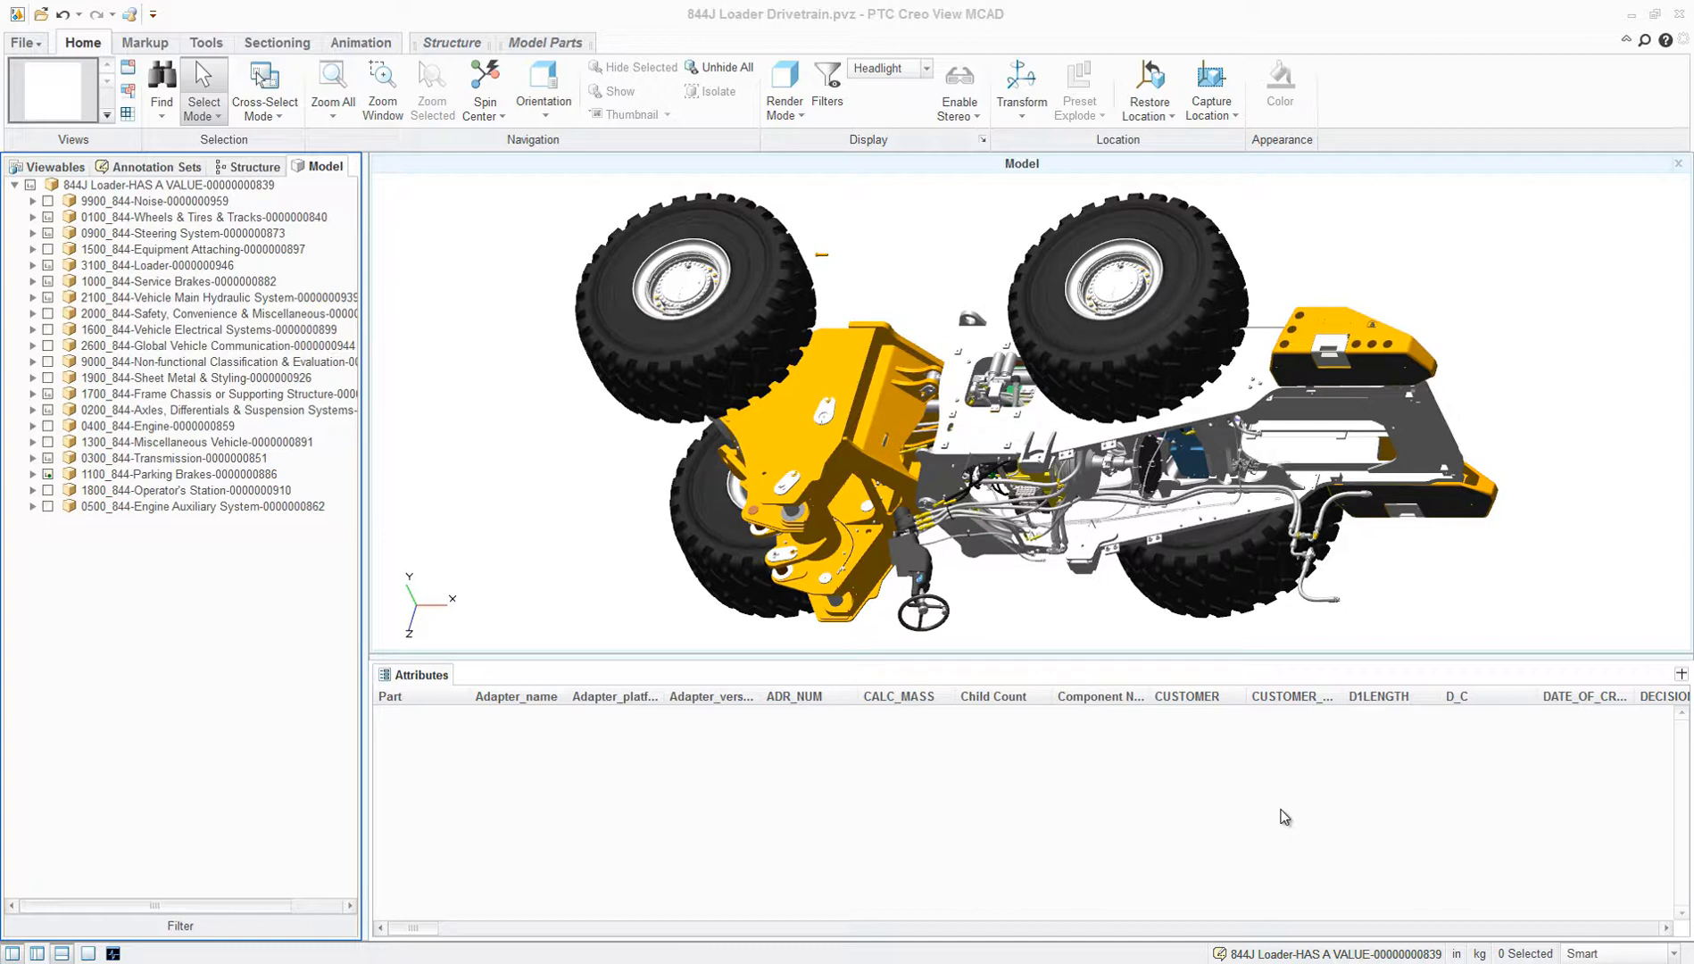
mouse_move(374, 332)
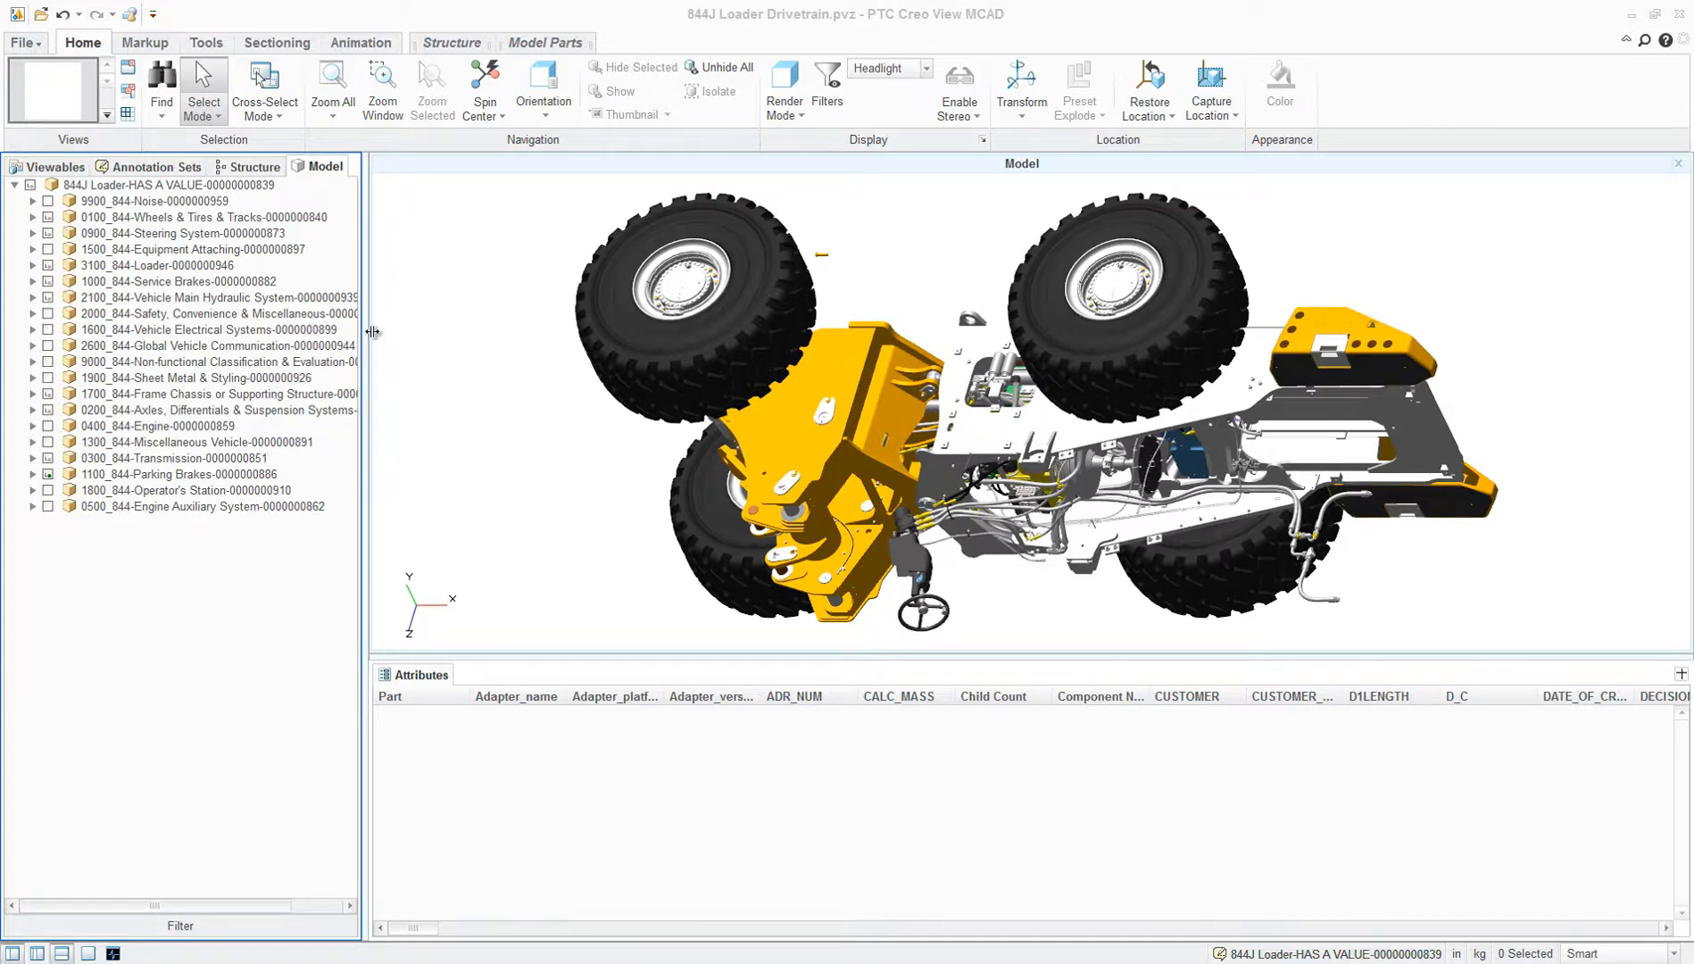
mouse_move(246, 282)
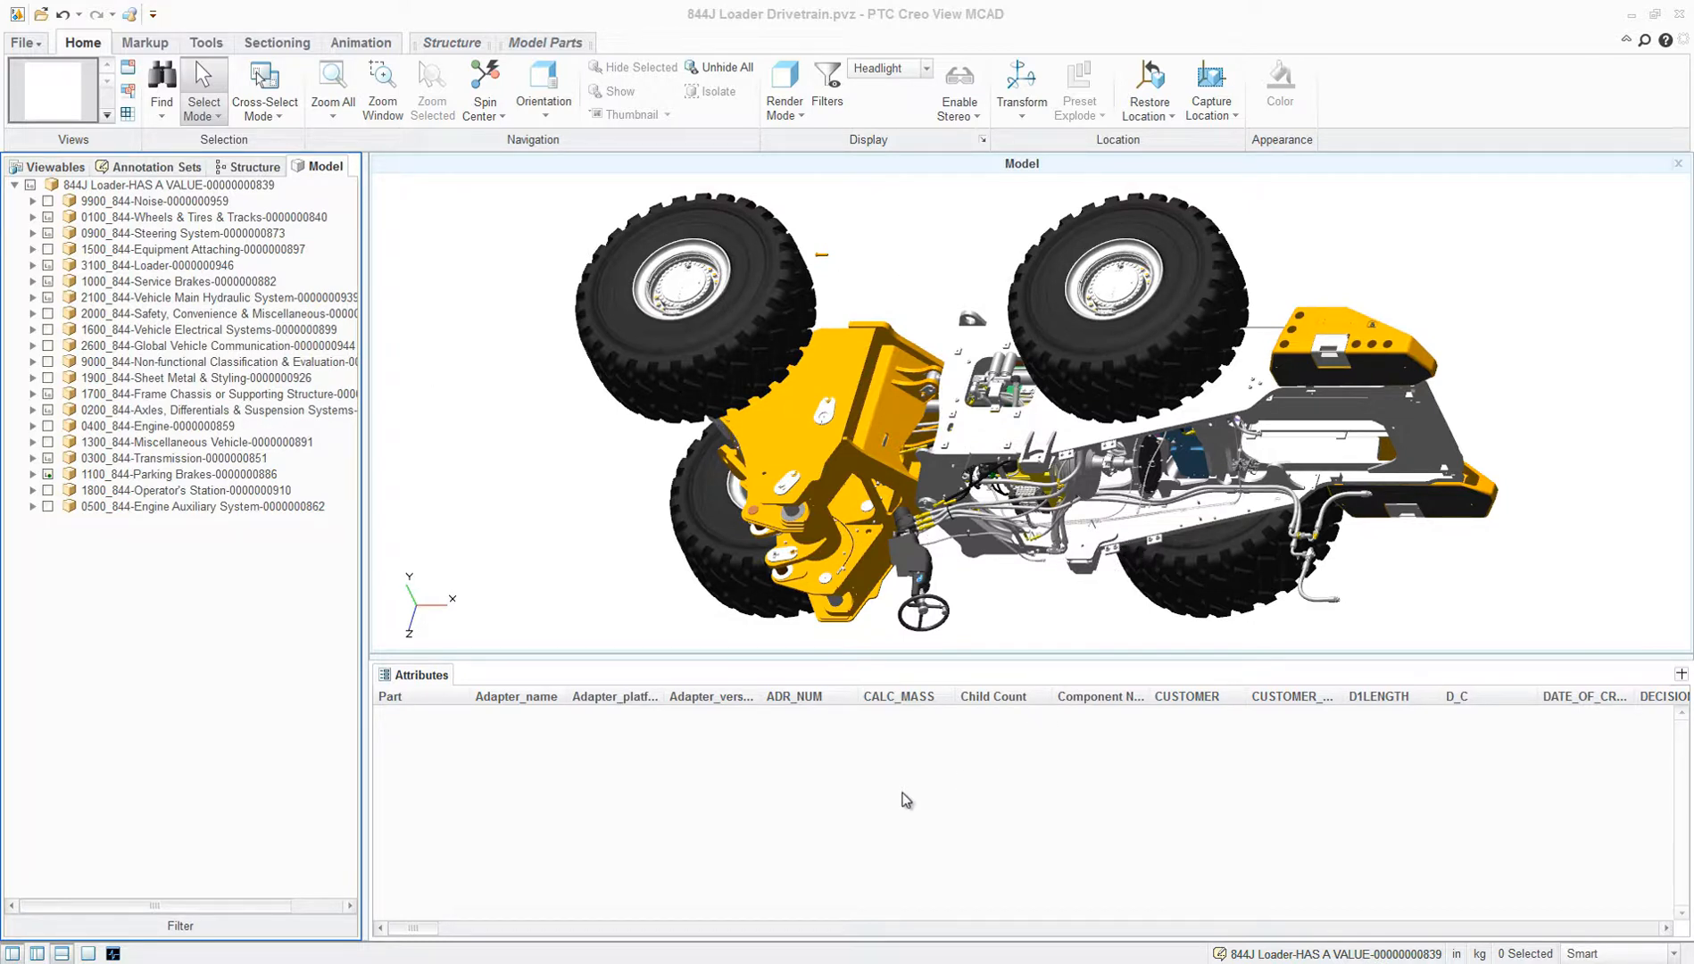
mouse_move(952, 625)
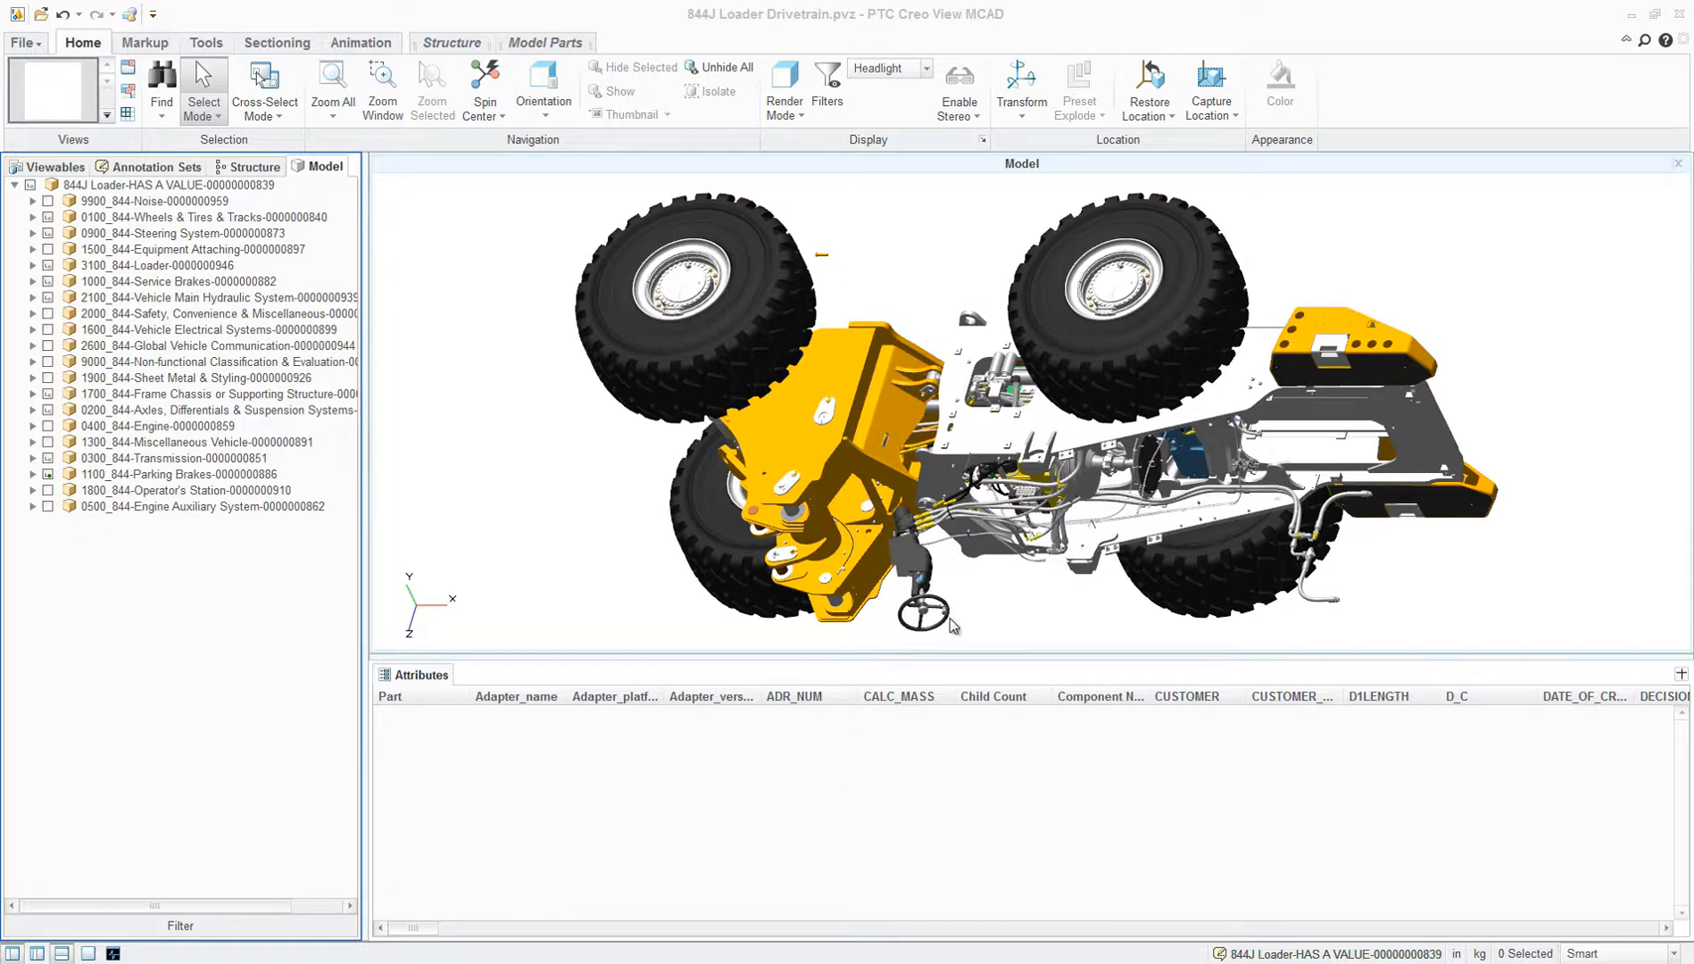
mouse_move(810, 425)
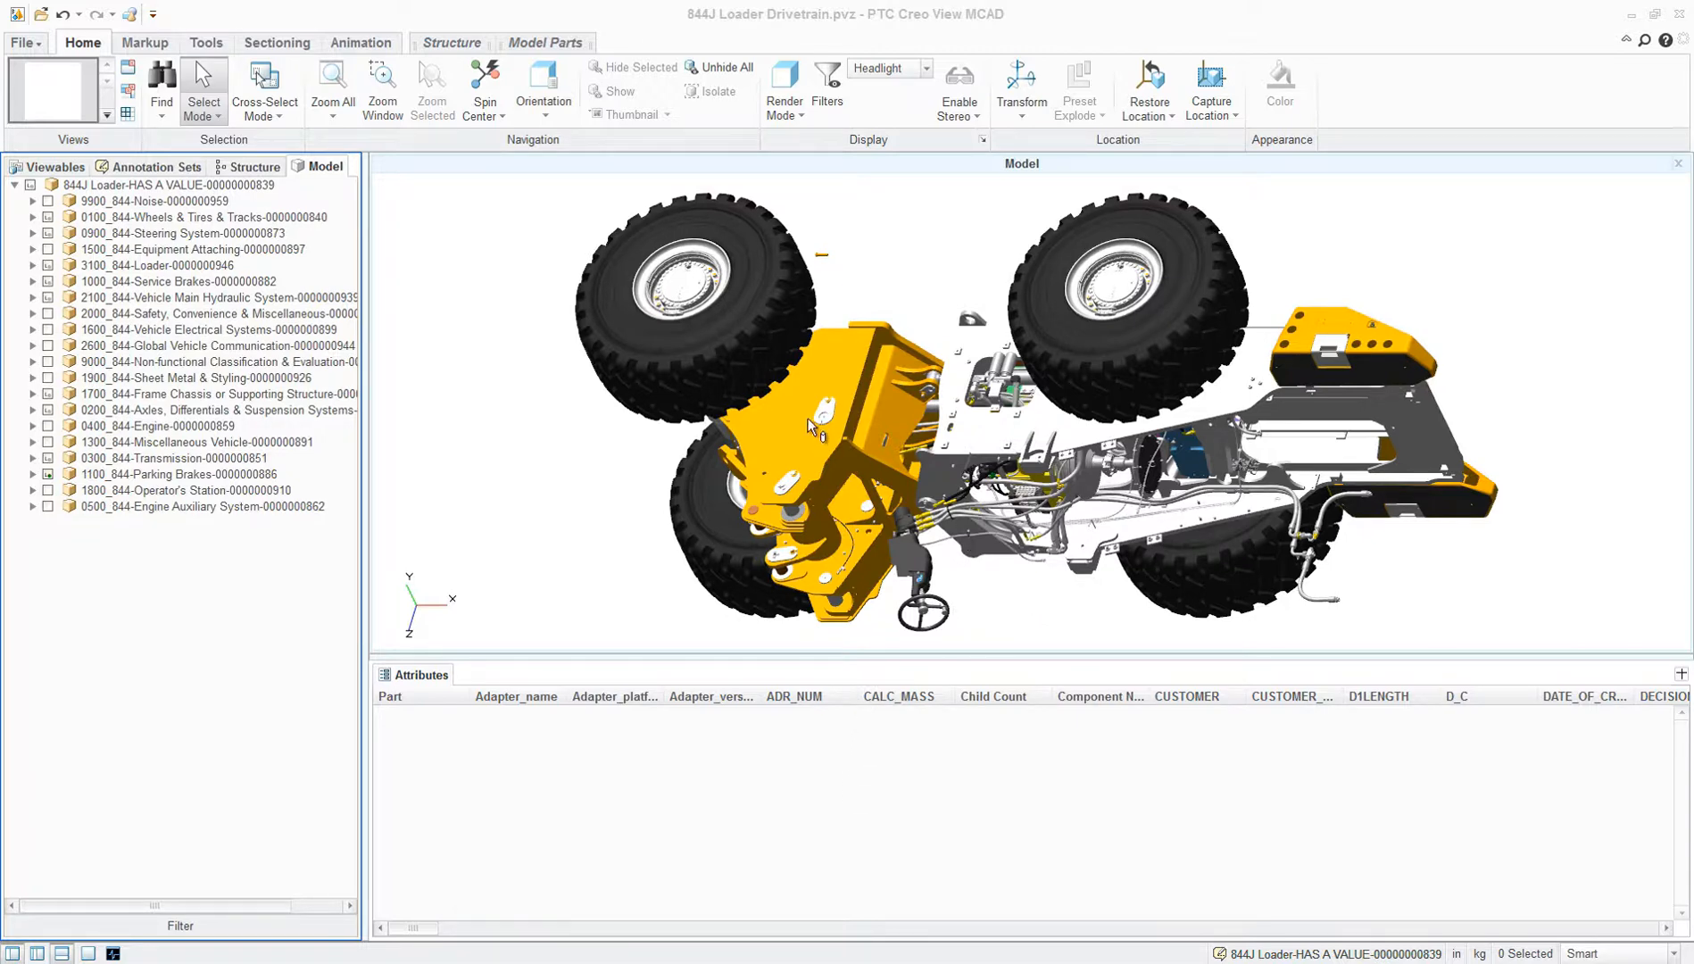
Step: Select plate T207105 and scroll its attributes to the WindchillPart creator fields
click(805, 425)
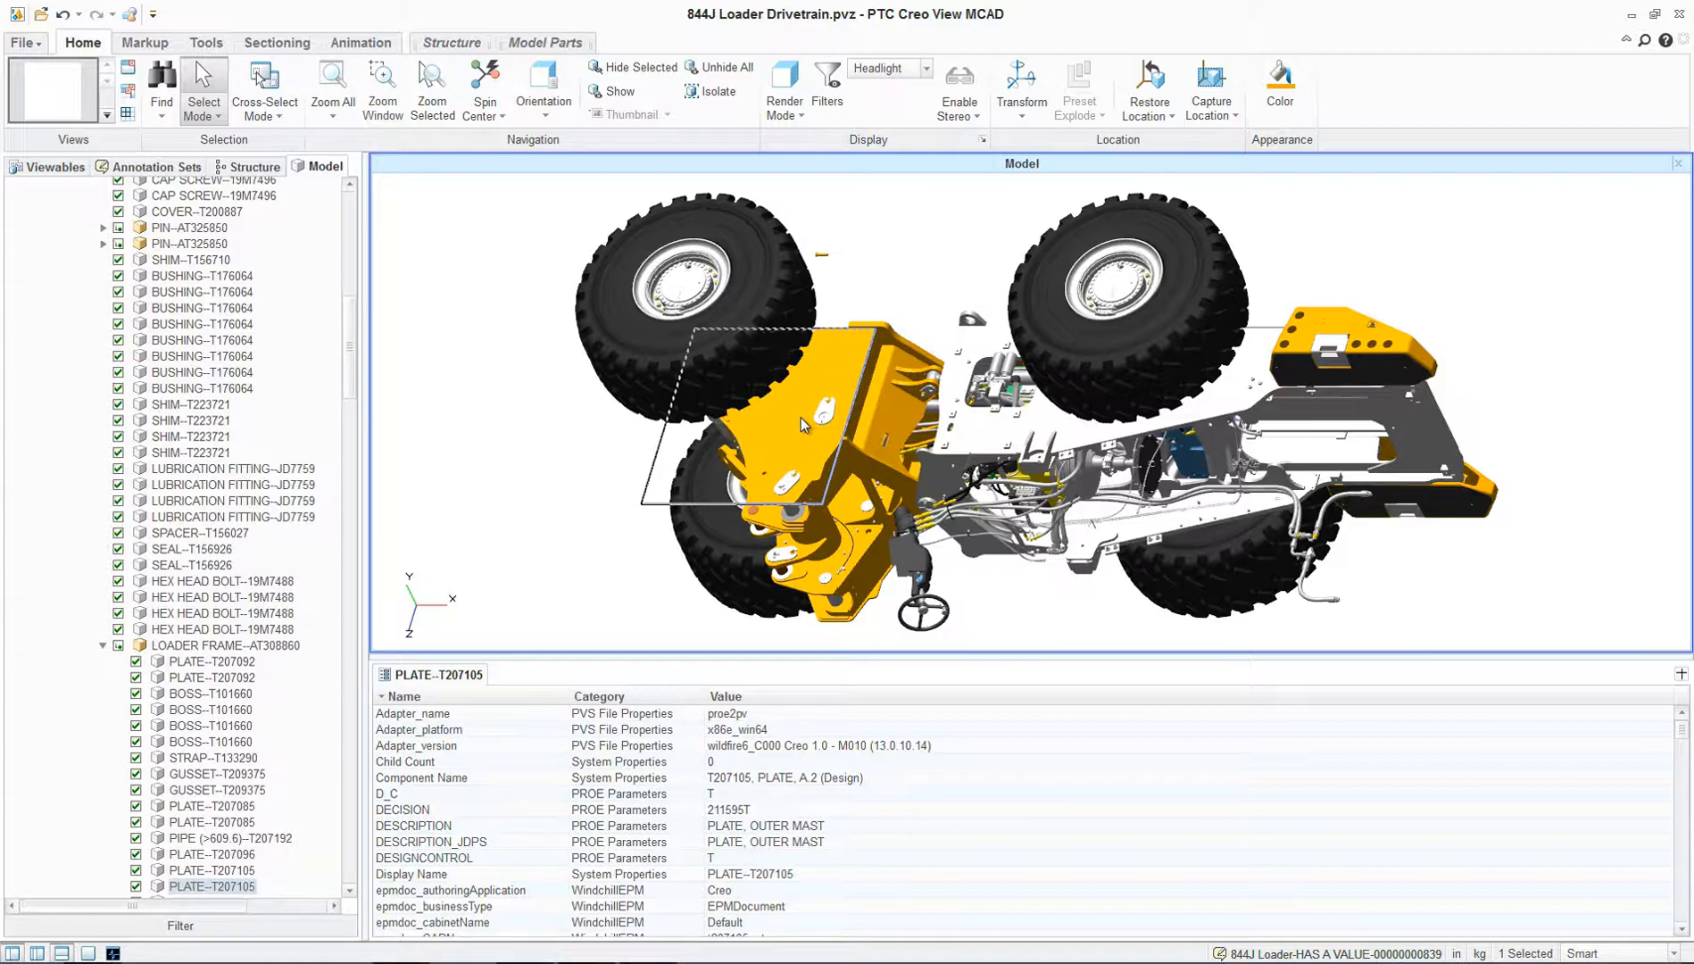
mouse_move(733, 521)
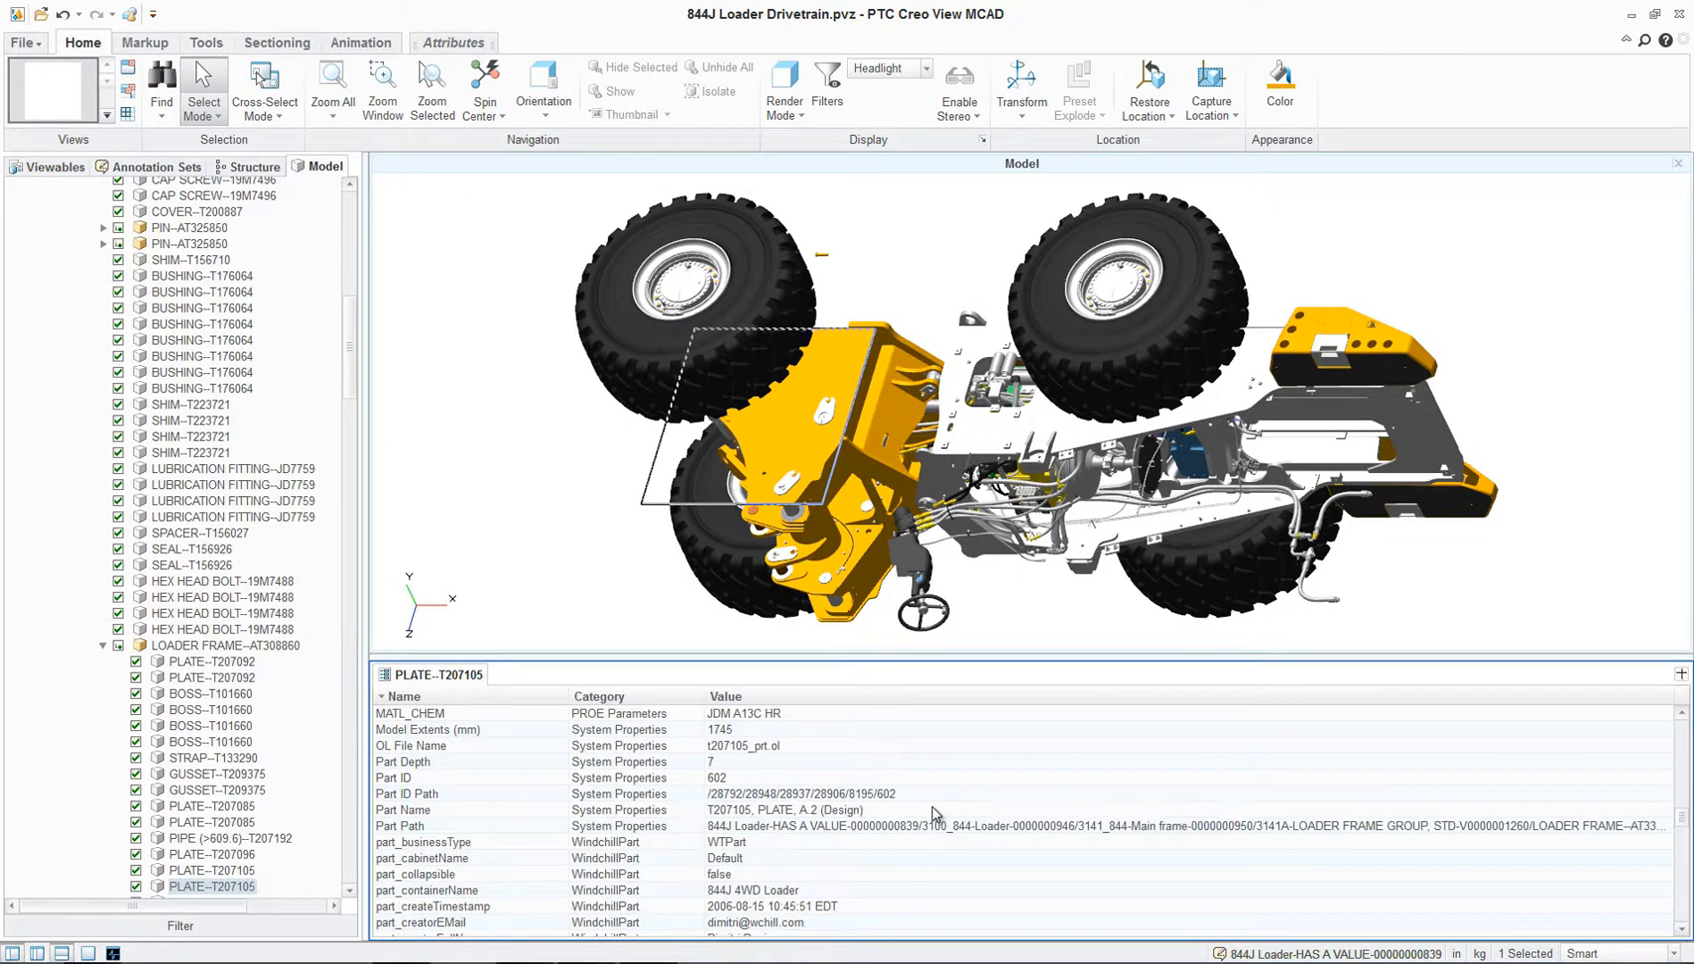
scroll(down, 3)
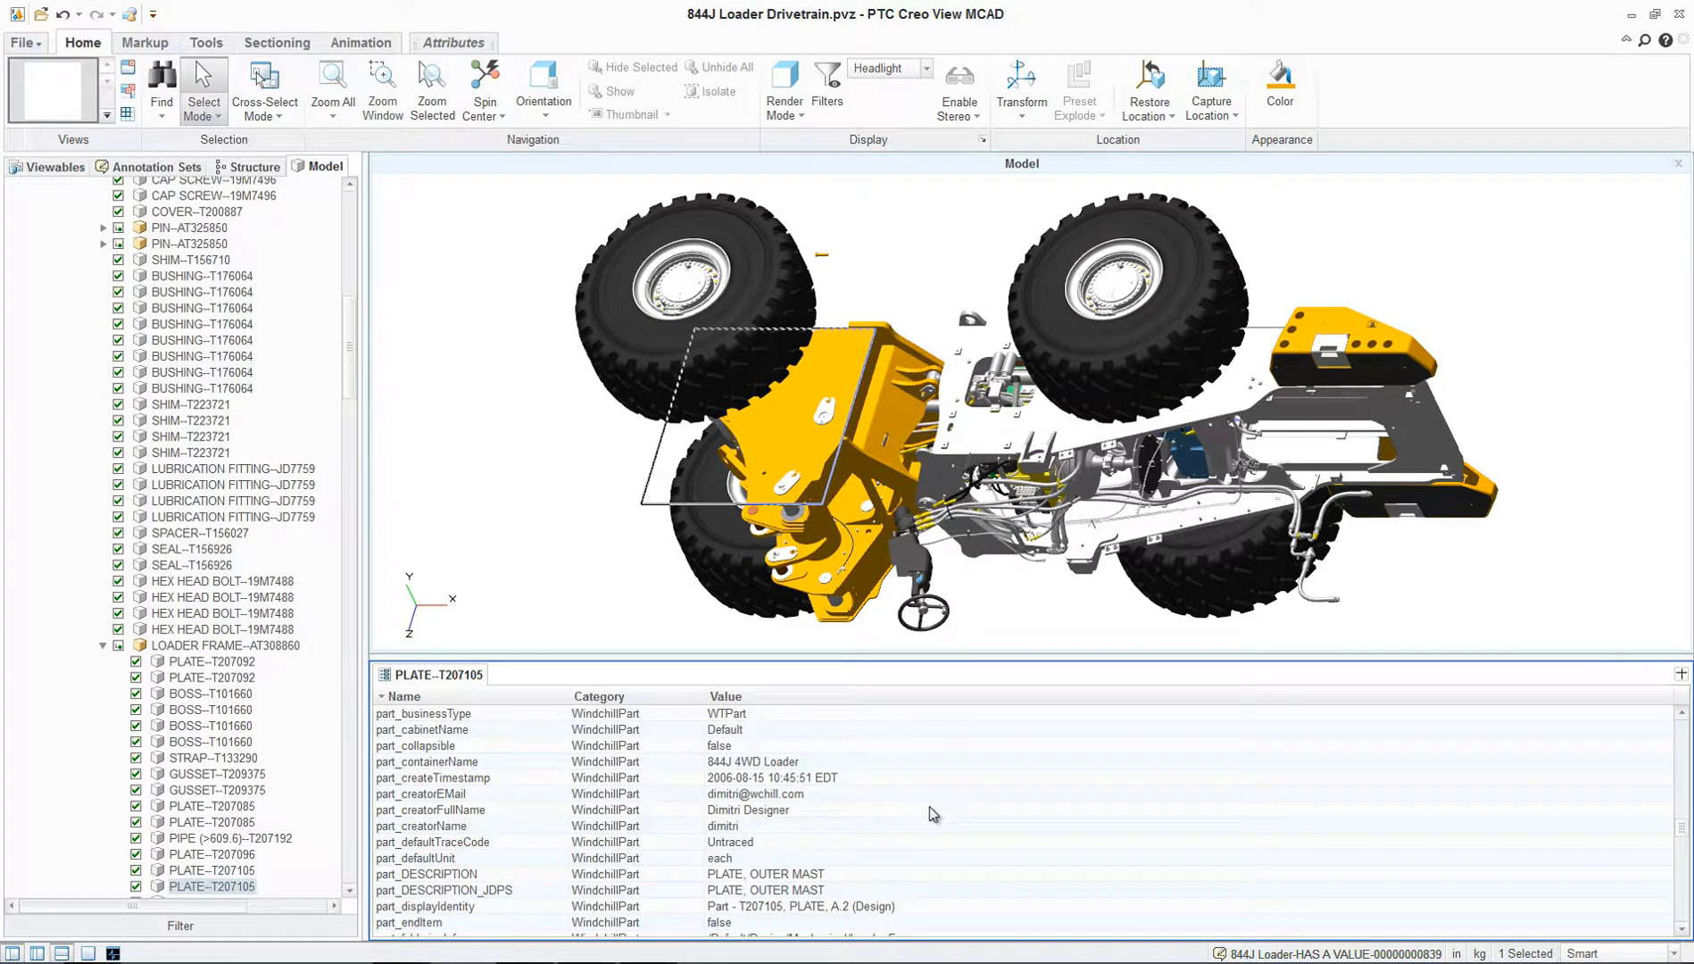
mouse_move(776, 829)
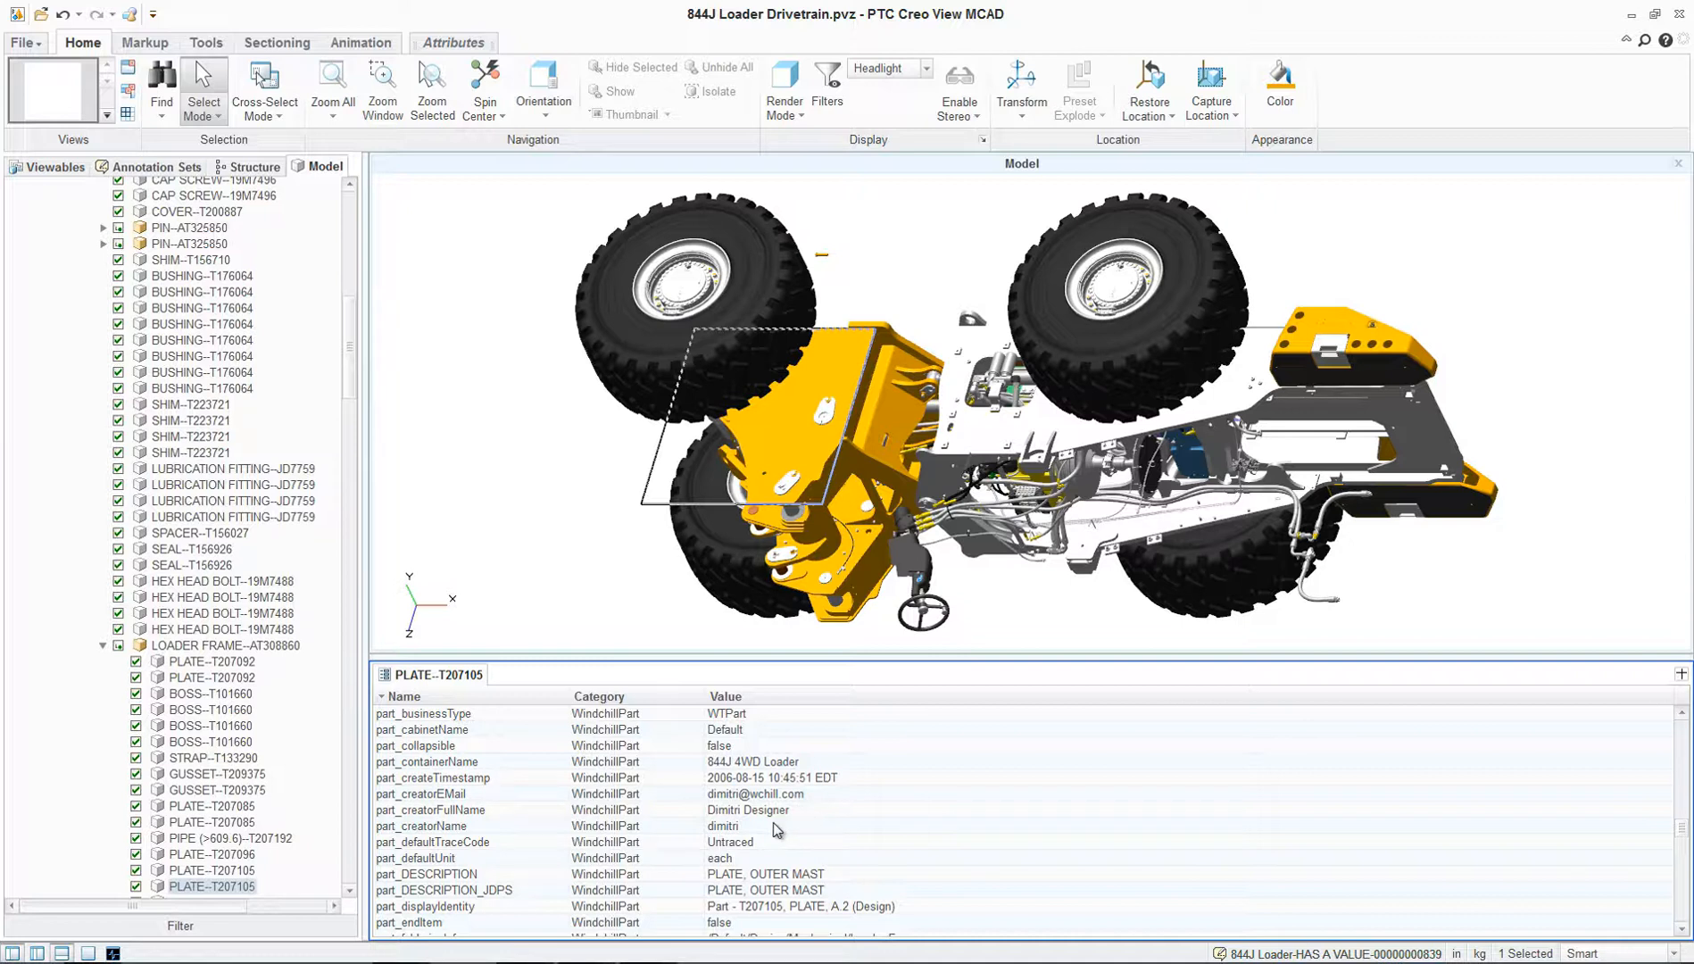
click(453, 825)
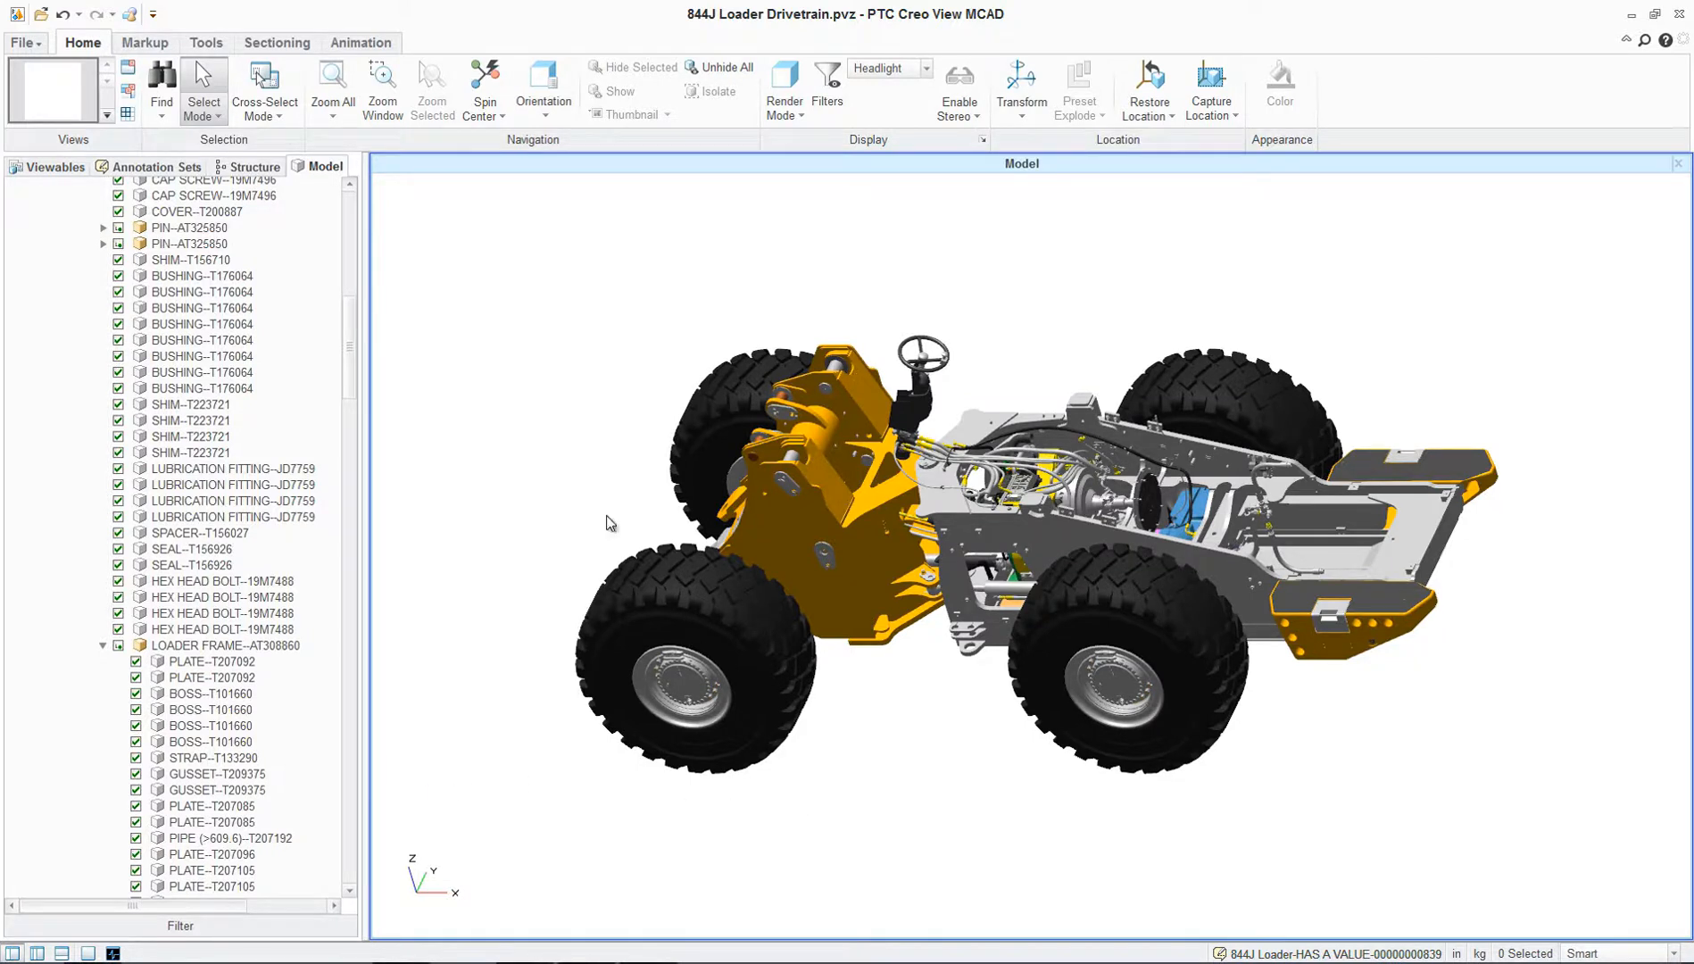
mouse_move(729, 173)
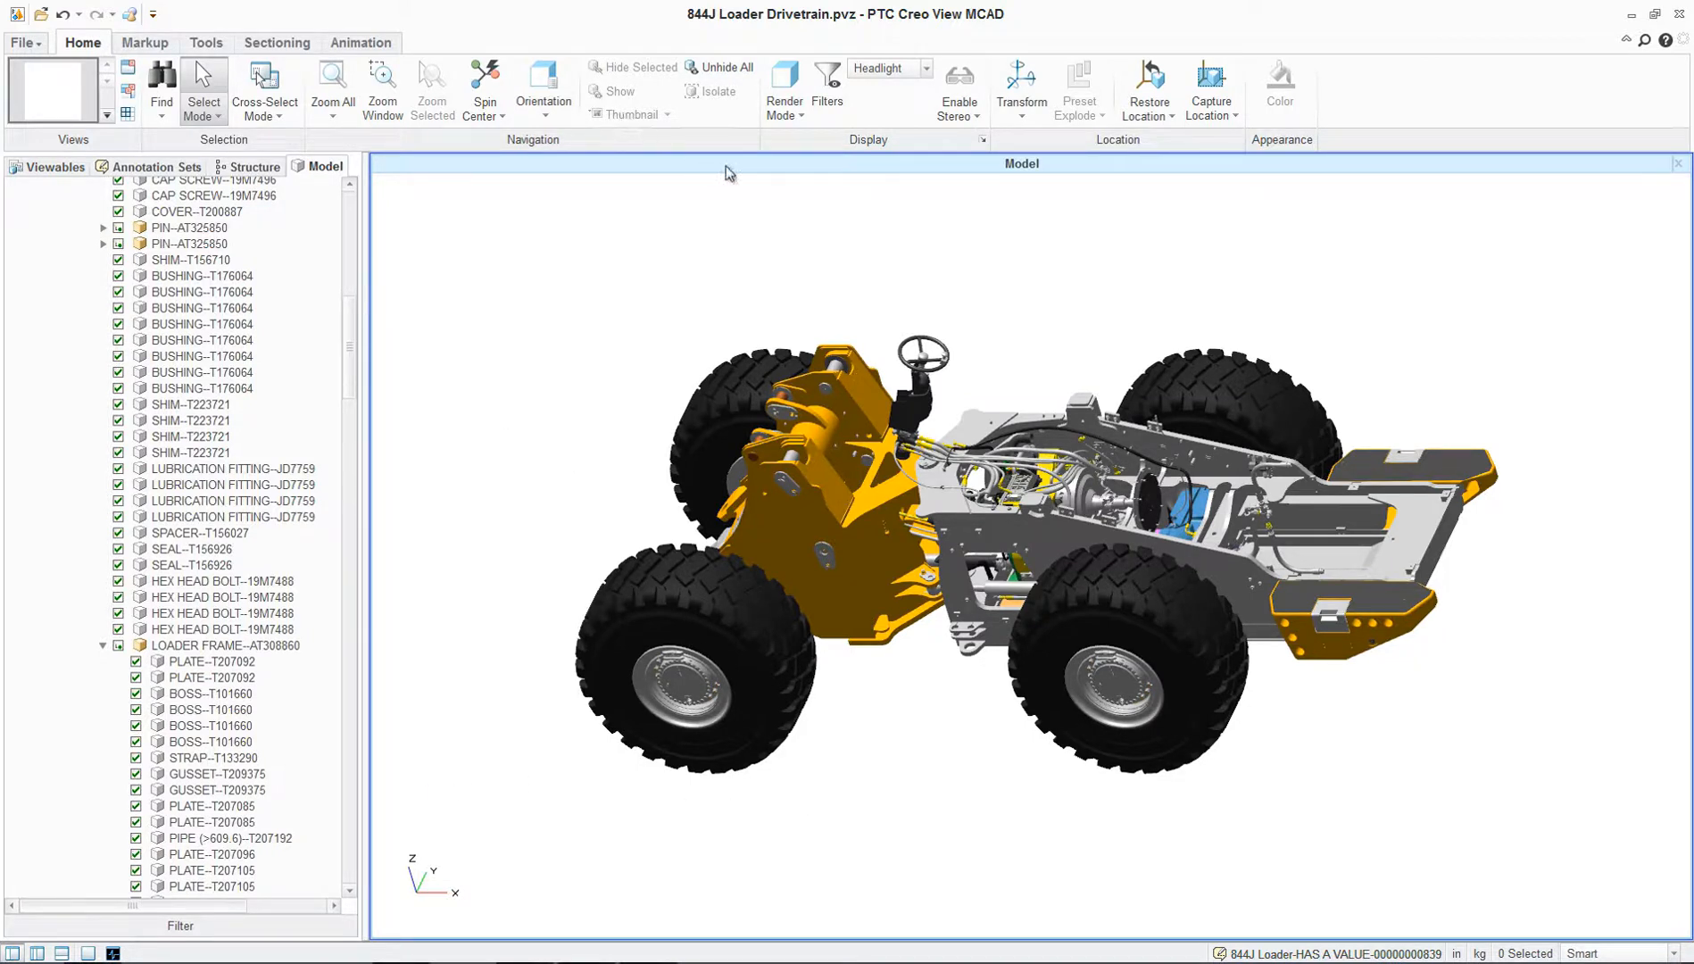
Step: Show the Render Mode list of rendering styles
click(784, 87)
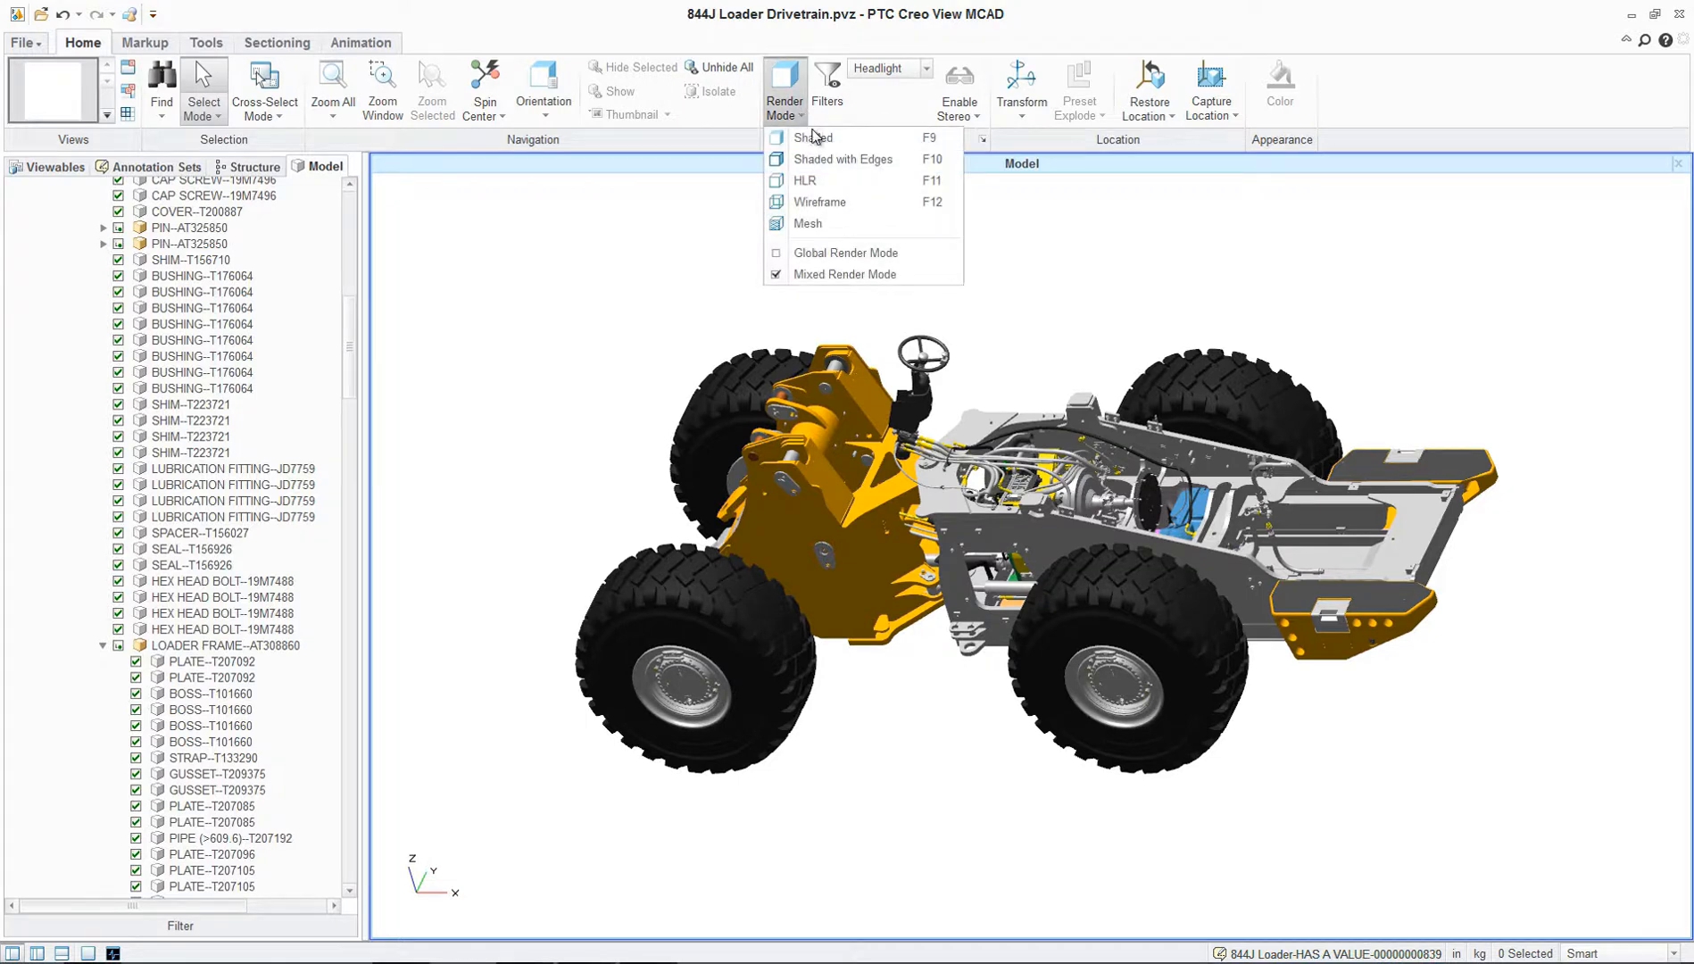
mouse_move(812, 137)
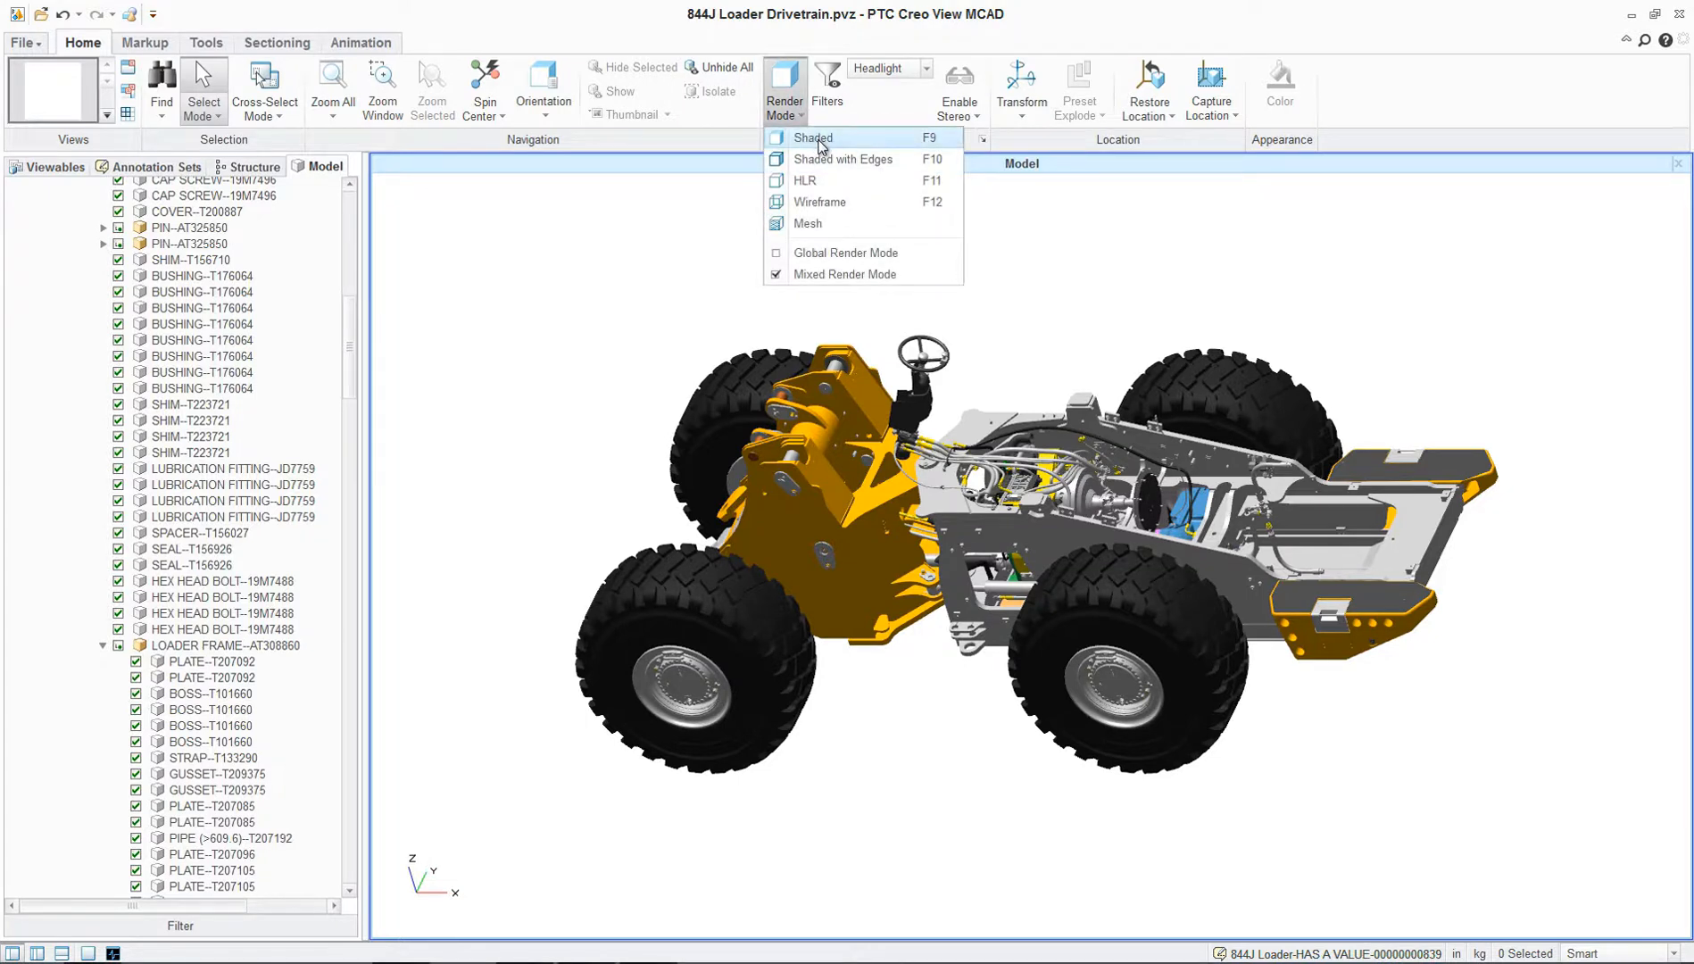
mouse_move(841, 181)
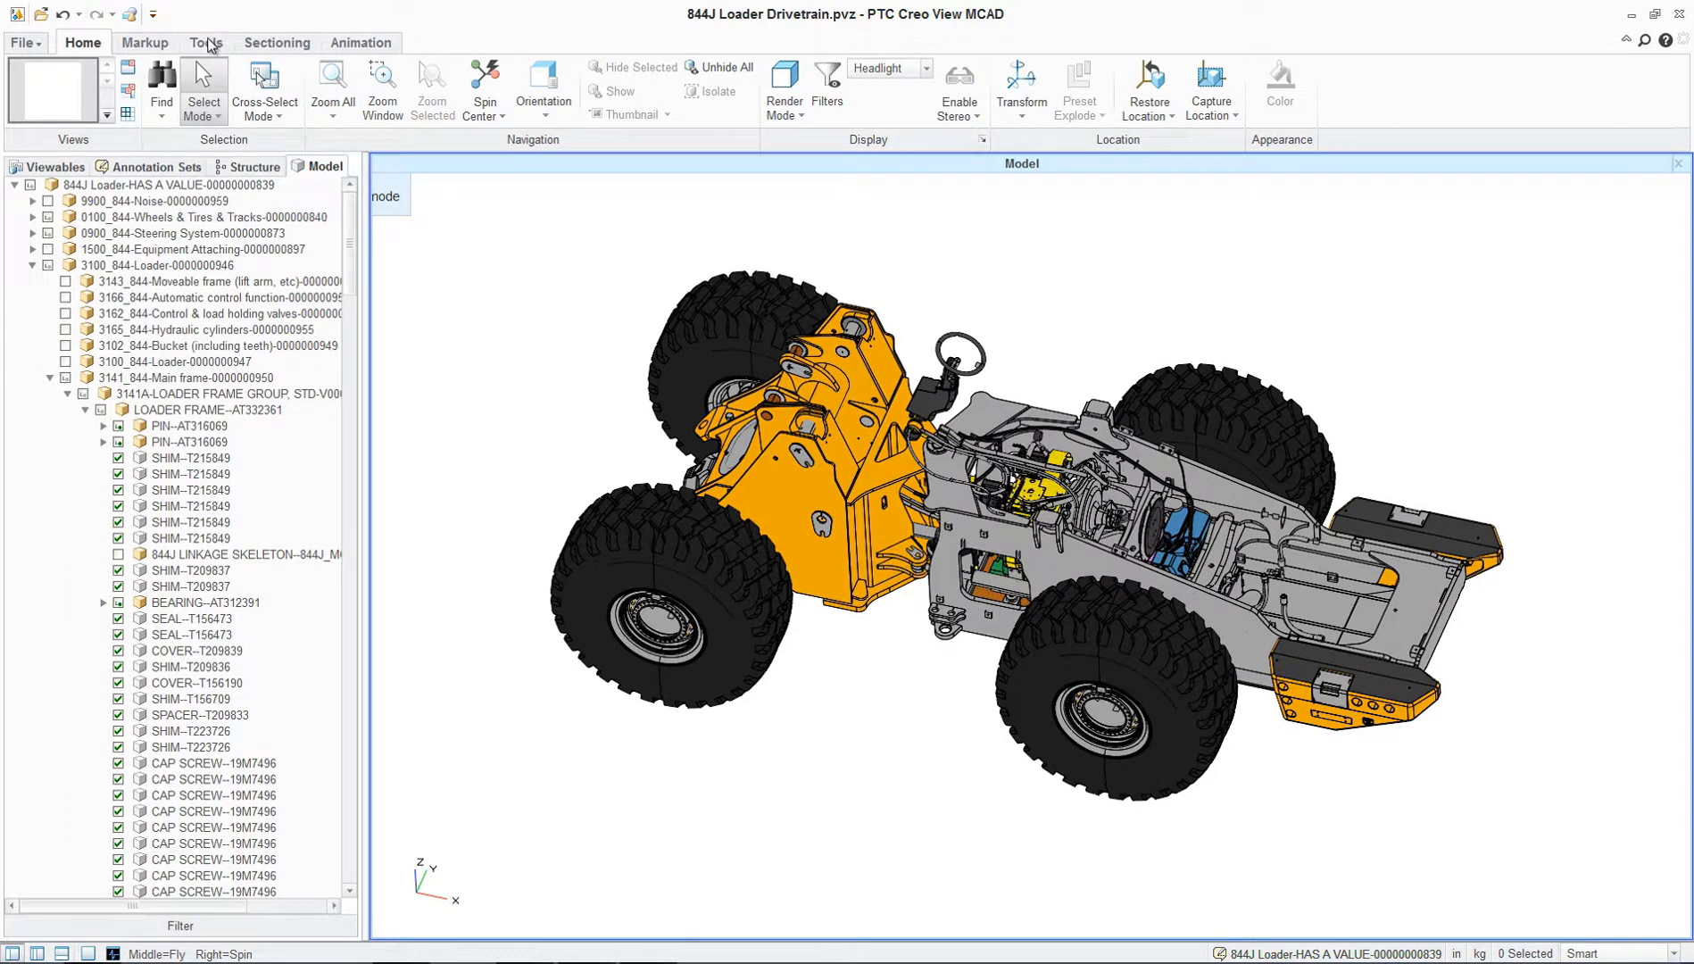
Step: Start a Color-coded Search from Tools and load the saved Parts by Creator query
click(205, 42)
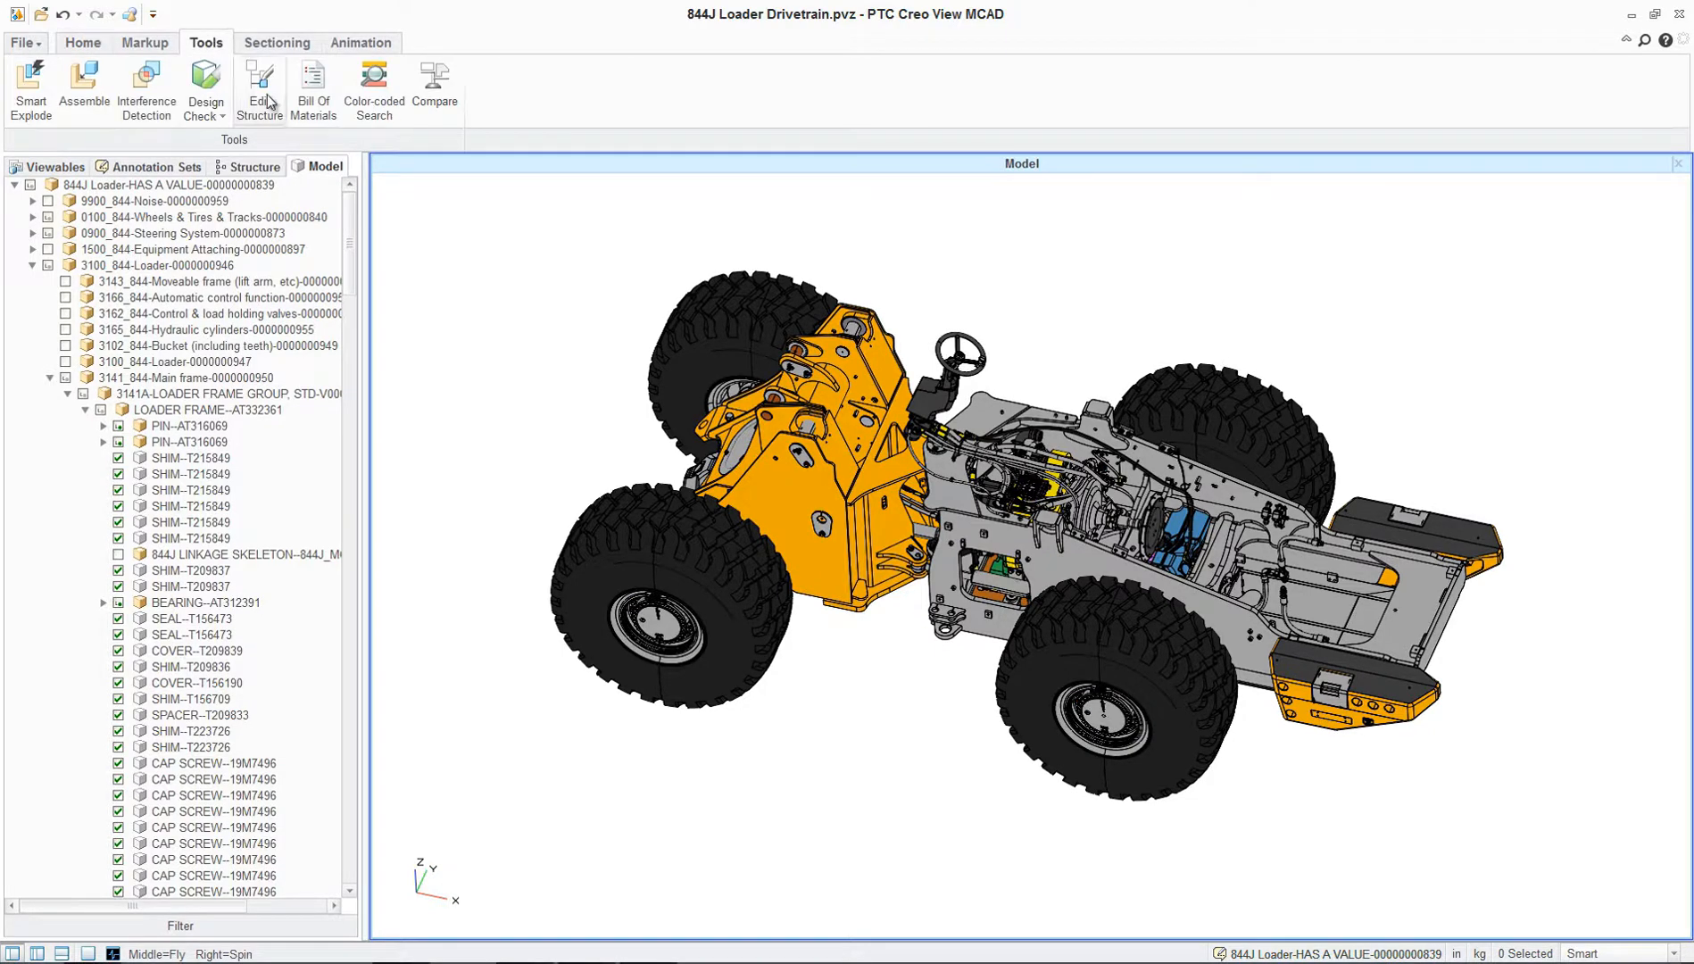
click(374, 86)
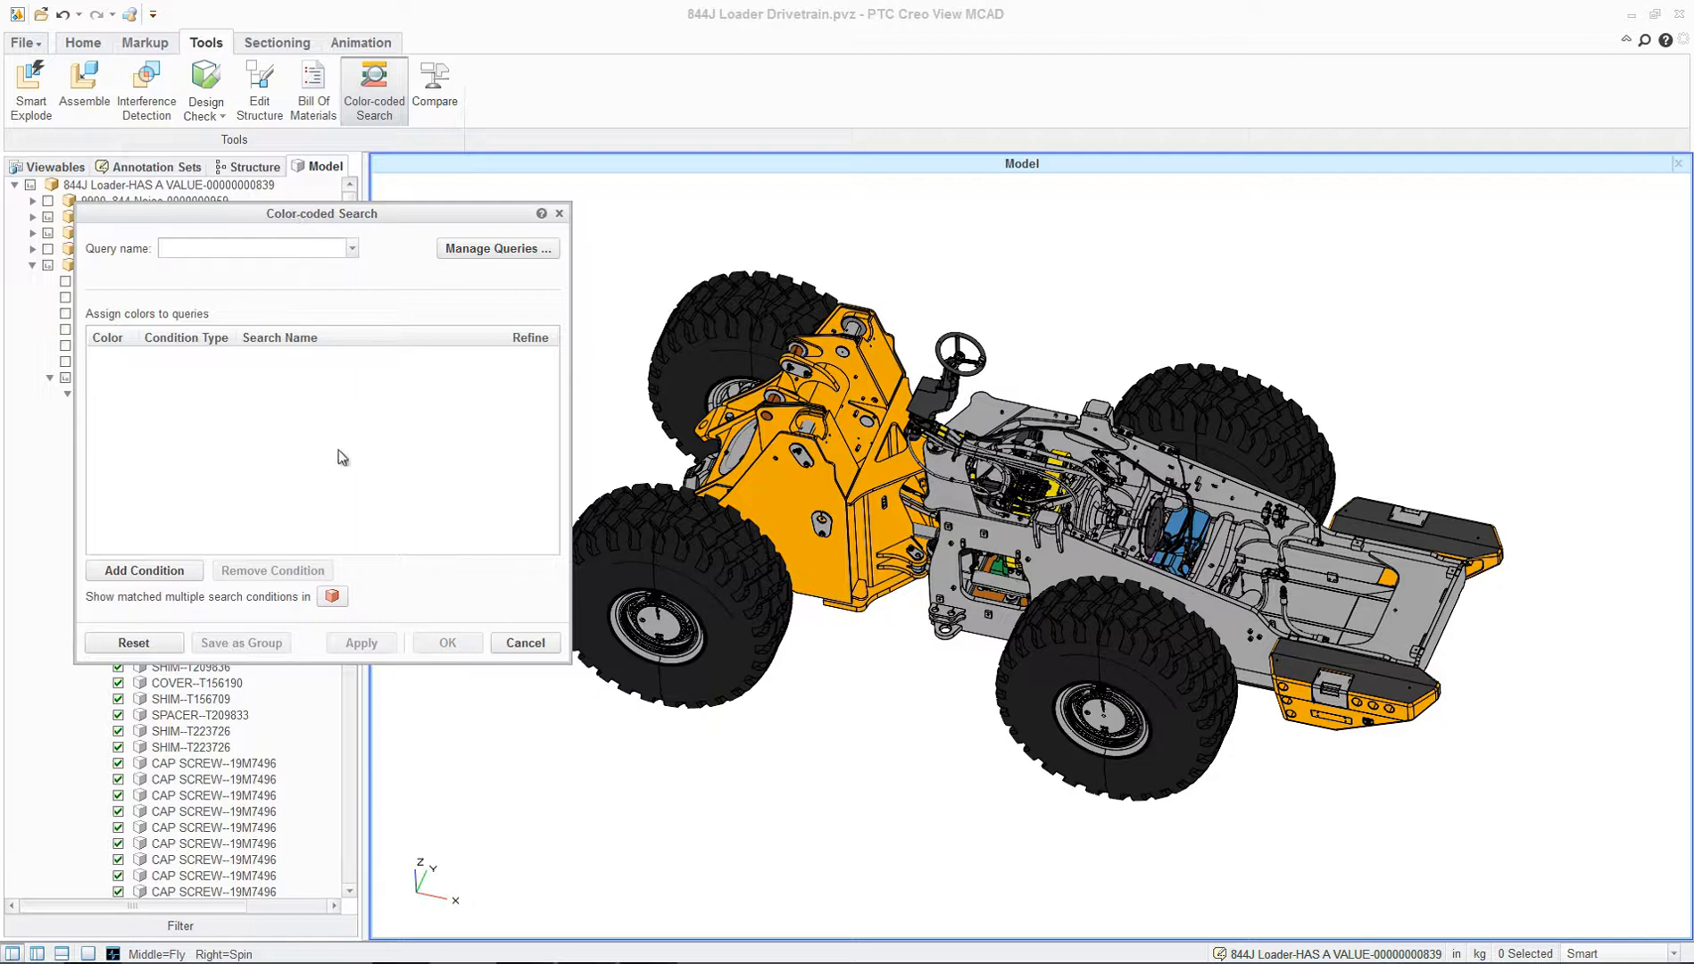
click(353, 247)
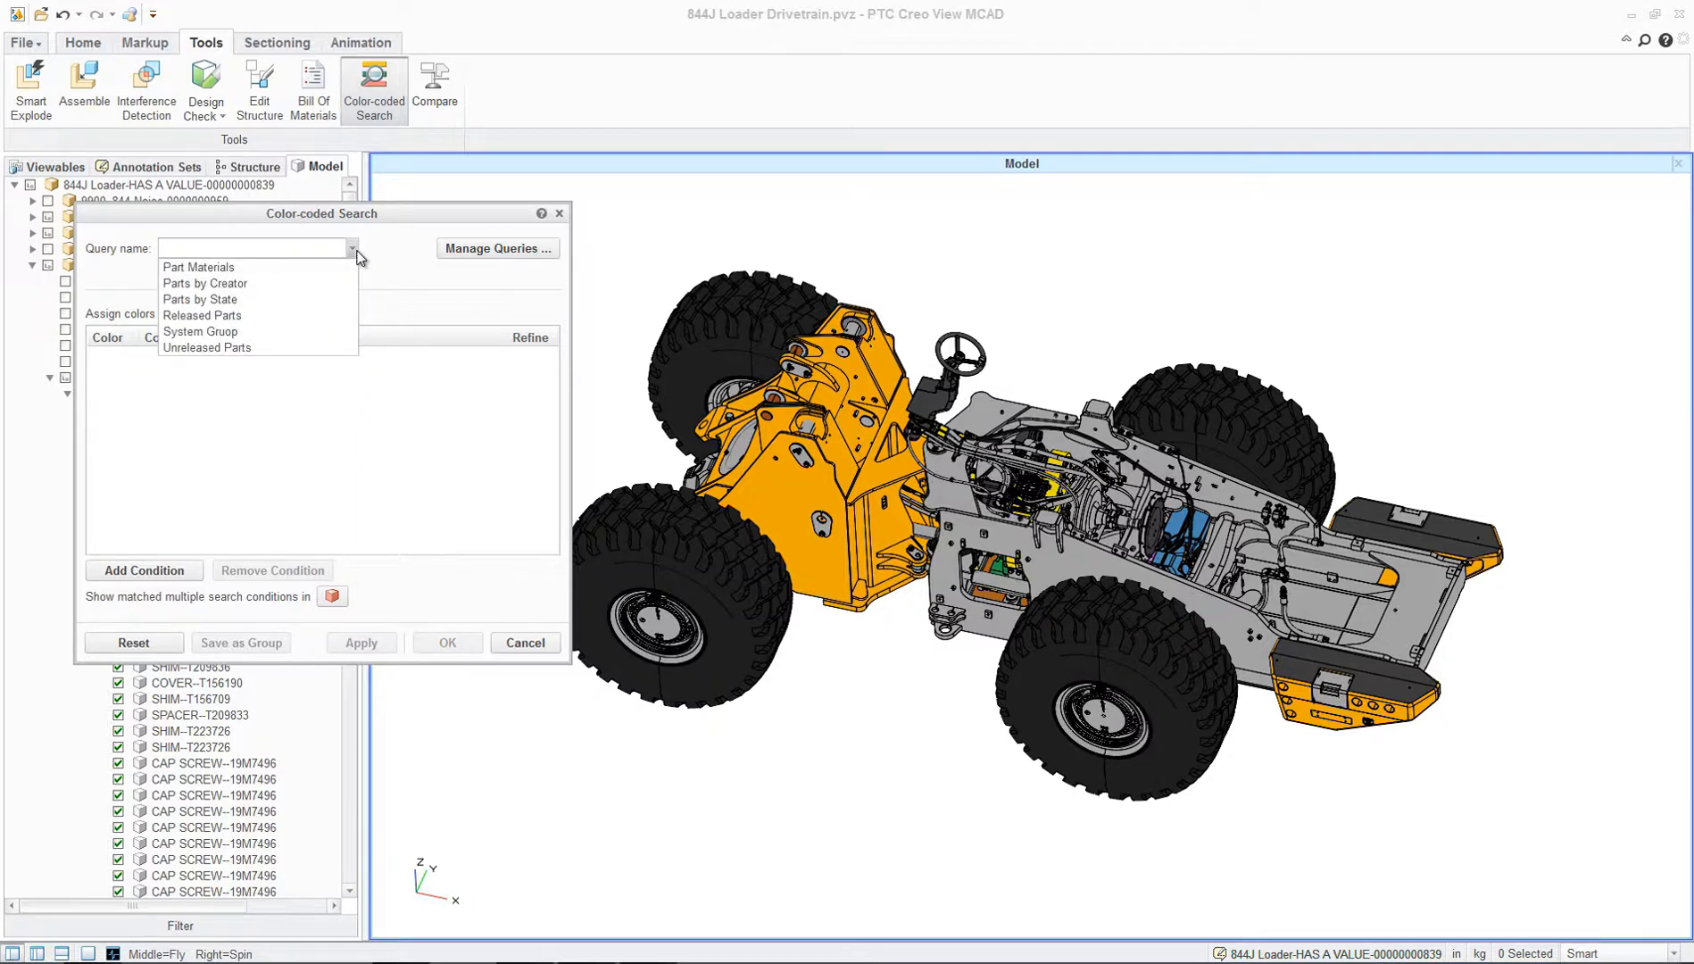
mouse_move(287, 302)
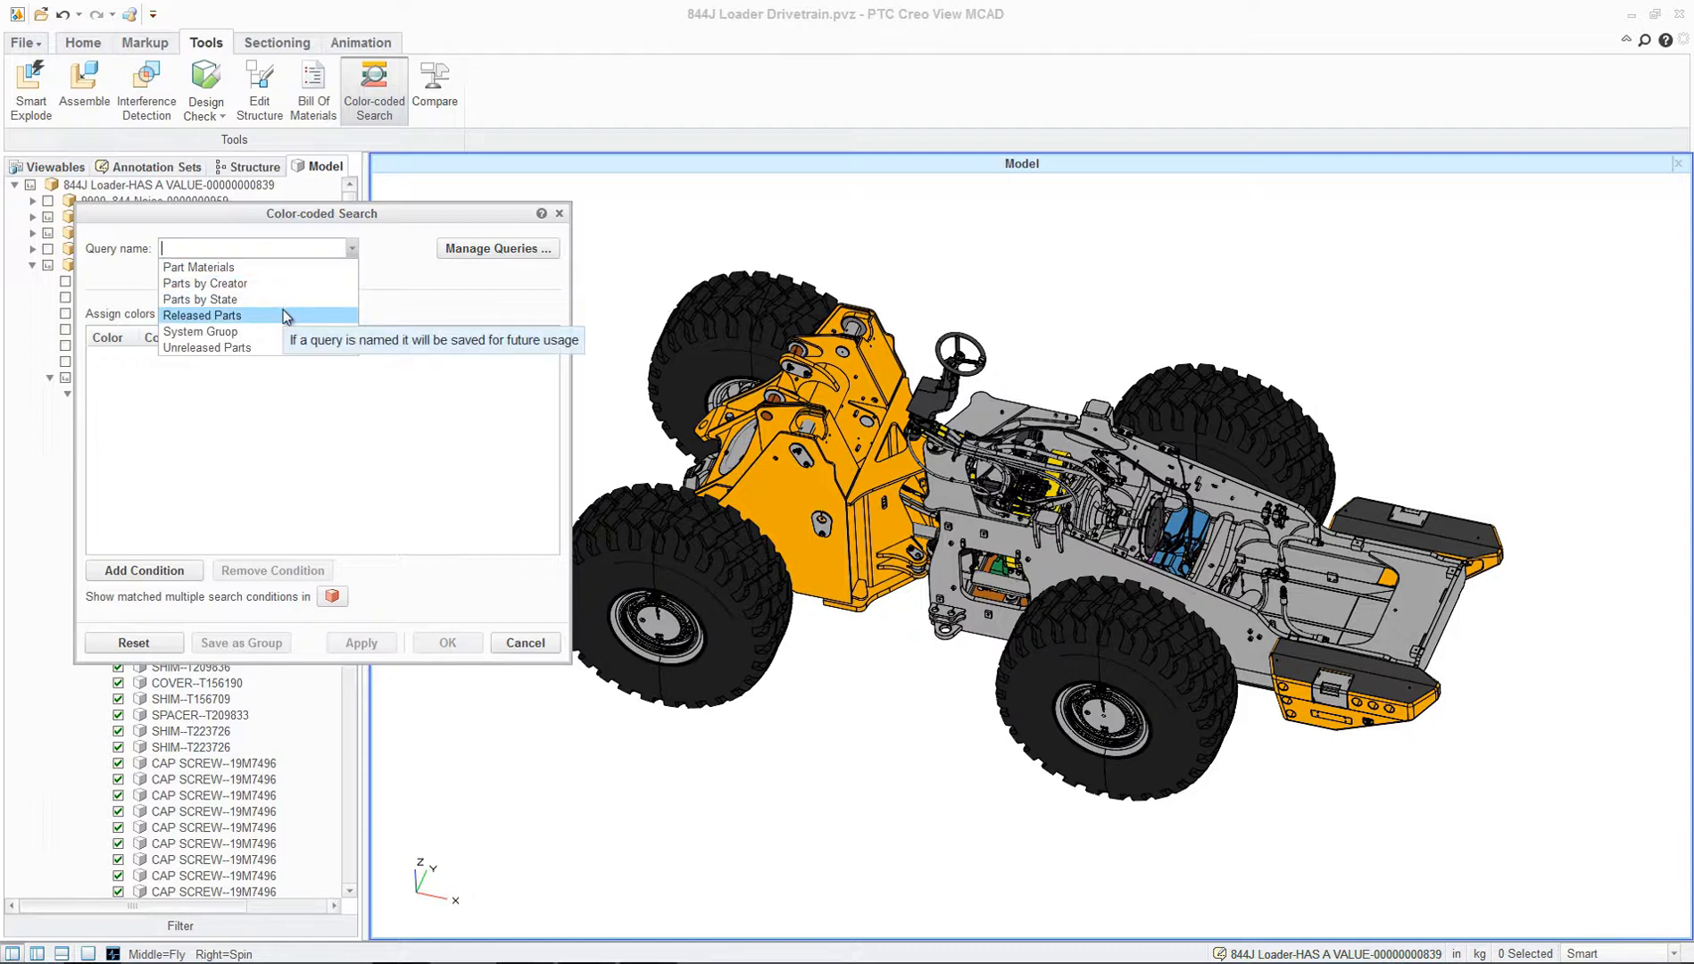
mouse_move(286, 299)
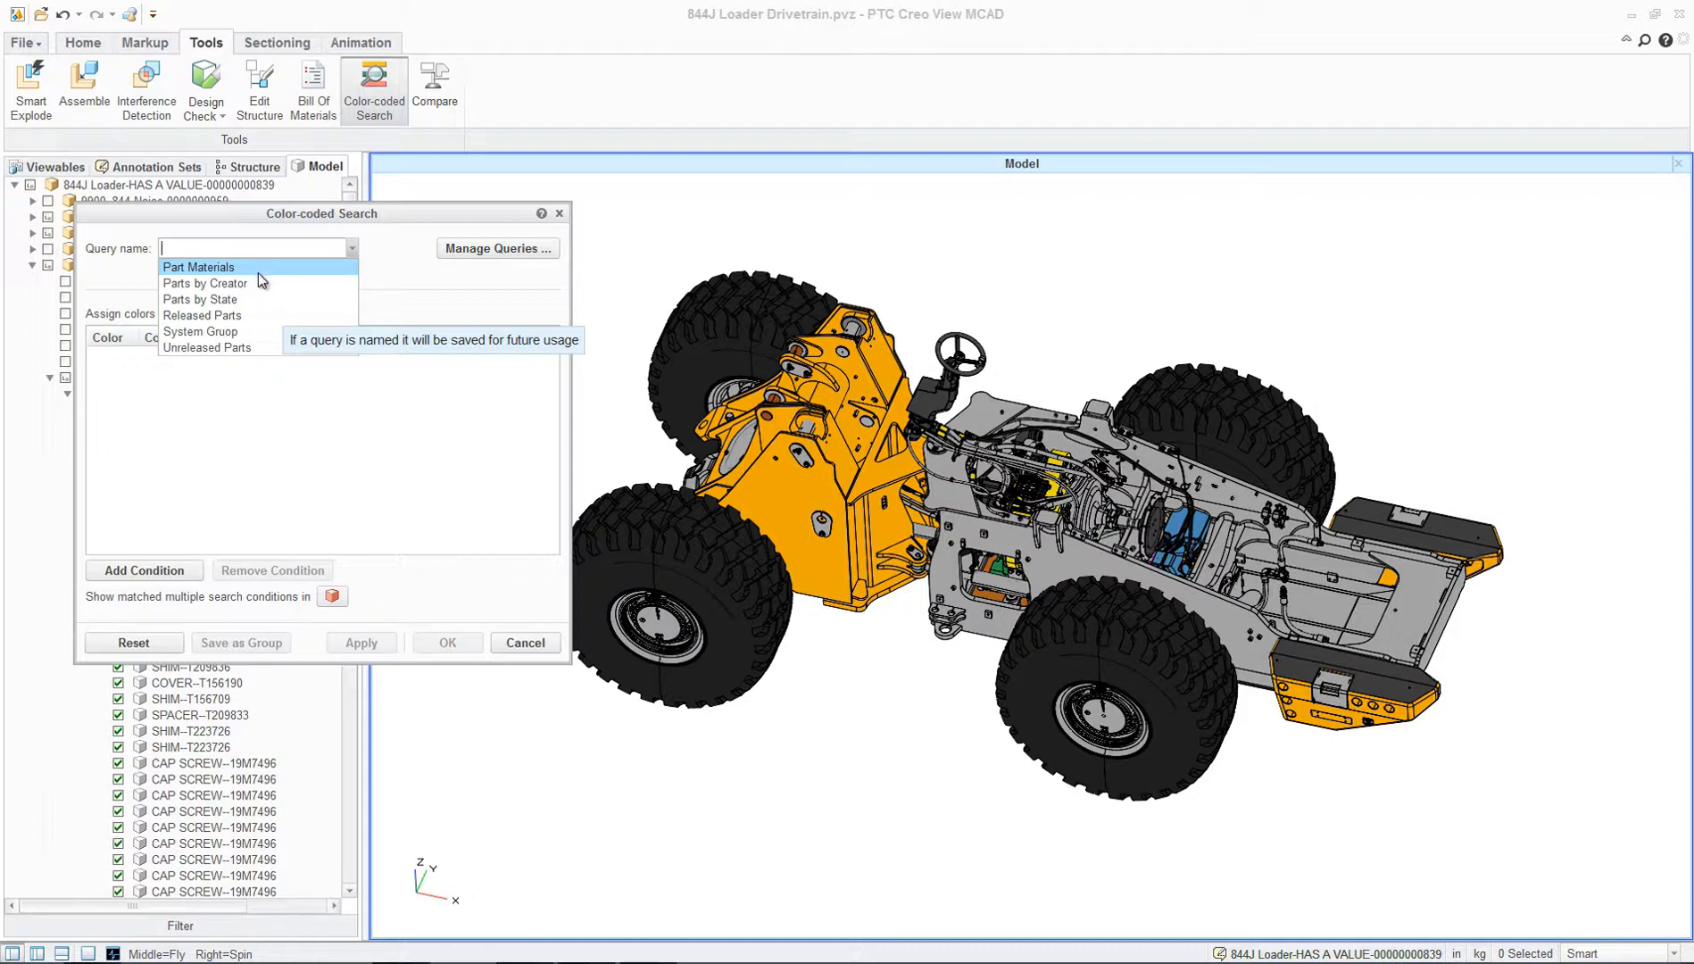
click(205, 283)
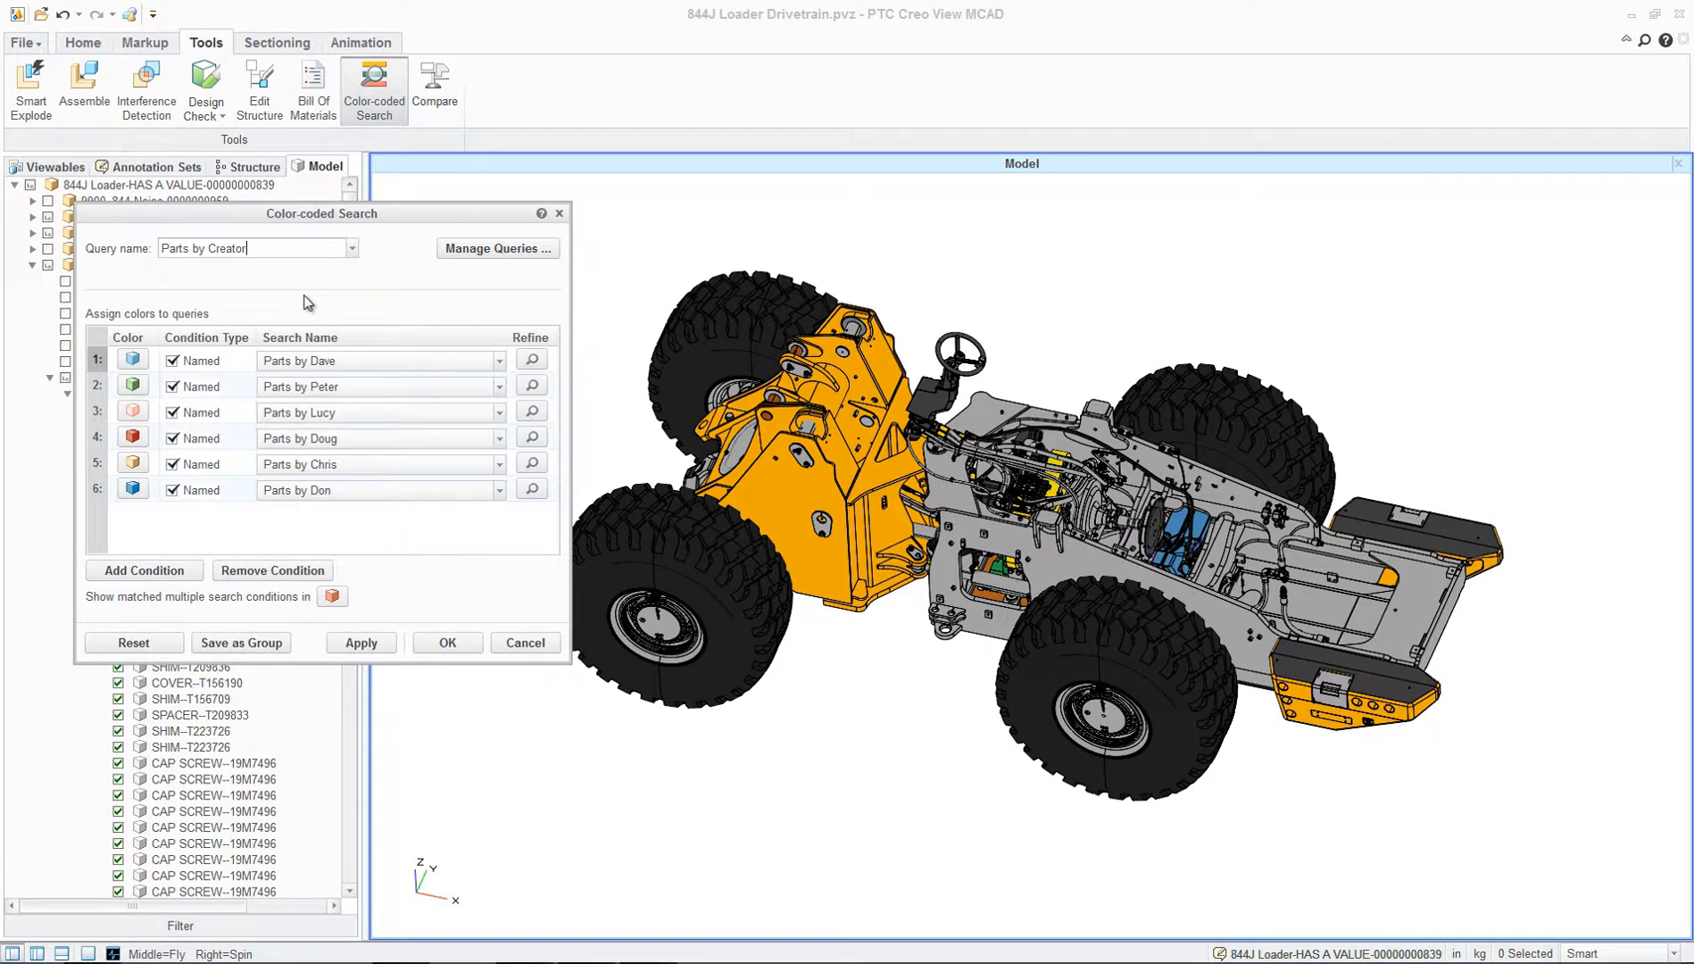
mouse_move(369, 504)
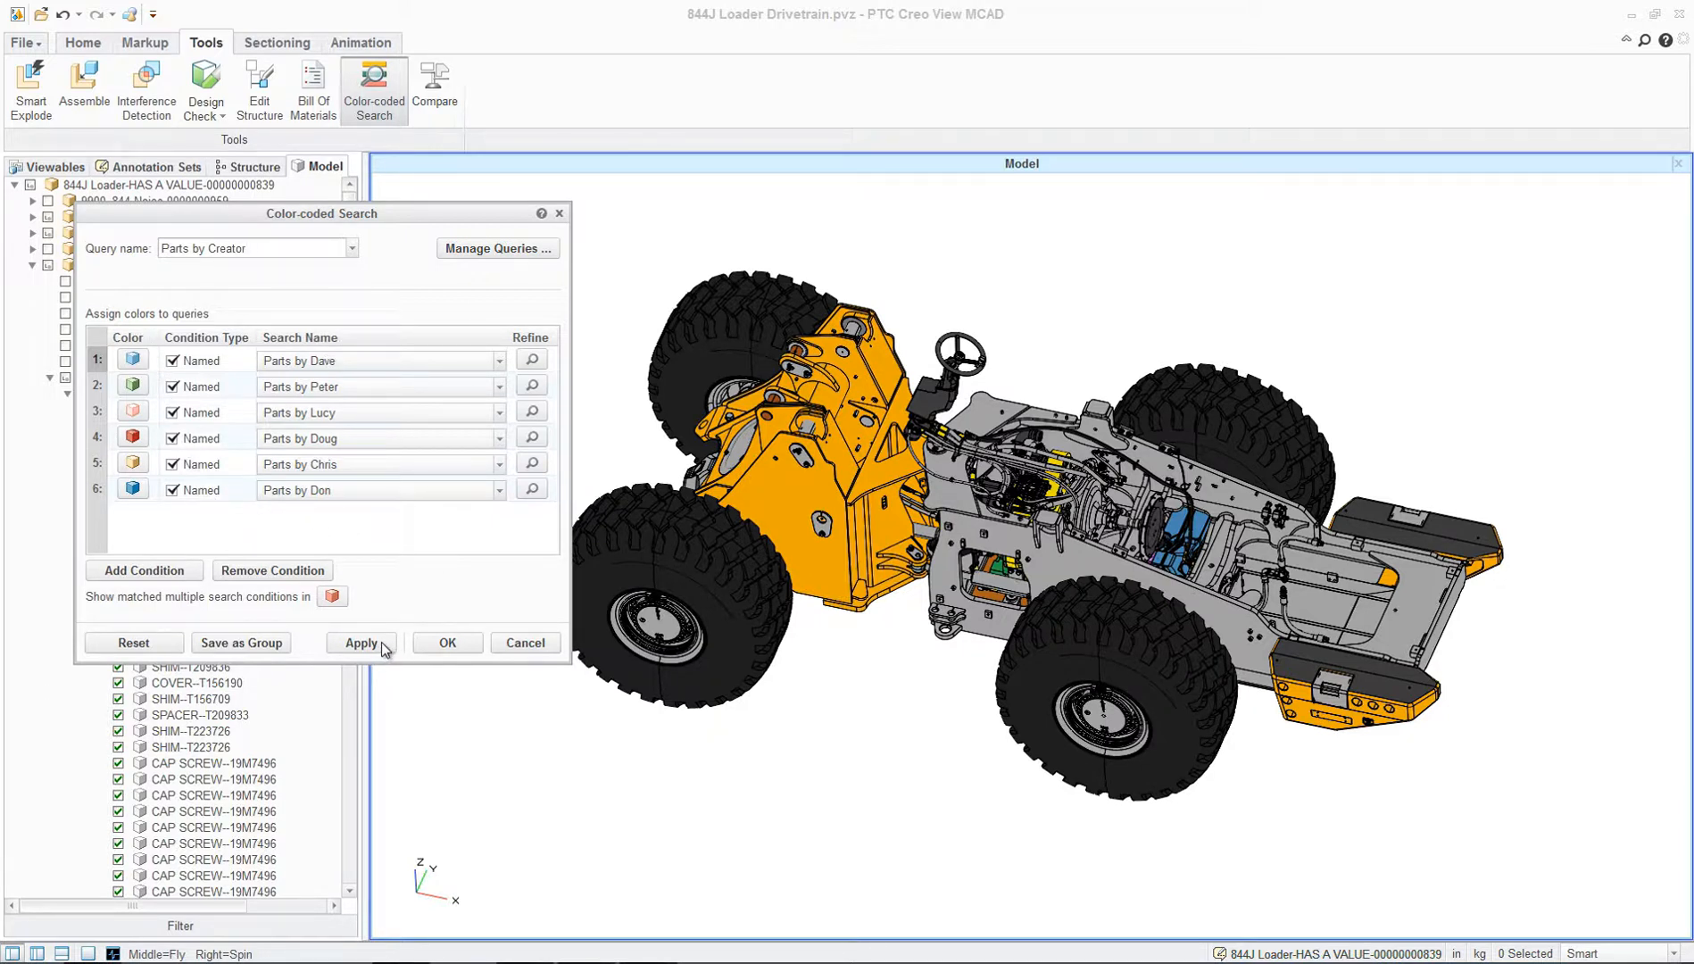
Step: Apply the Parts by Creator query, close the dialog, and Color Code All results
click(361, 641)
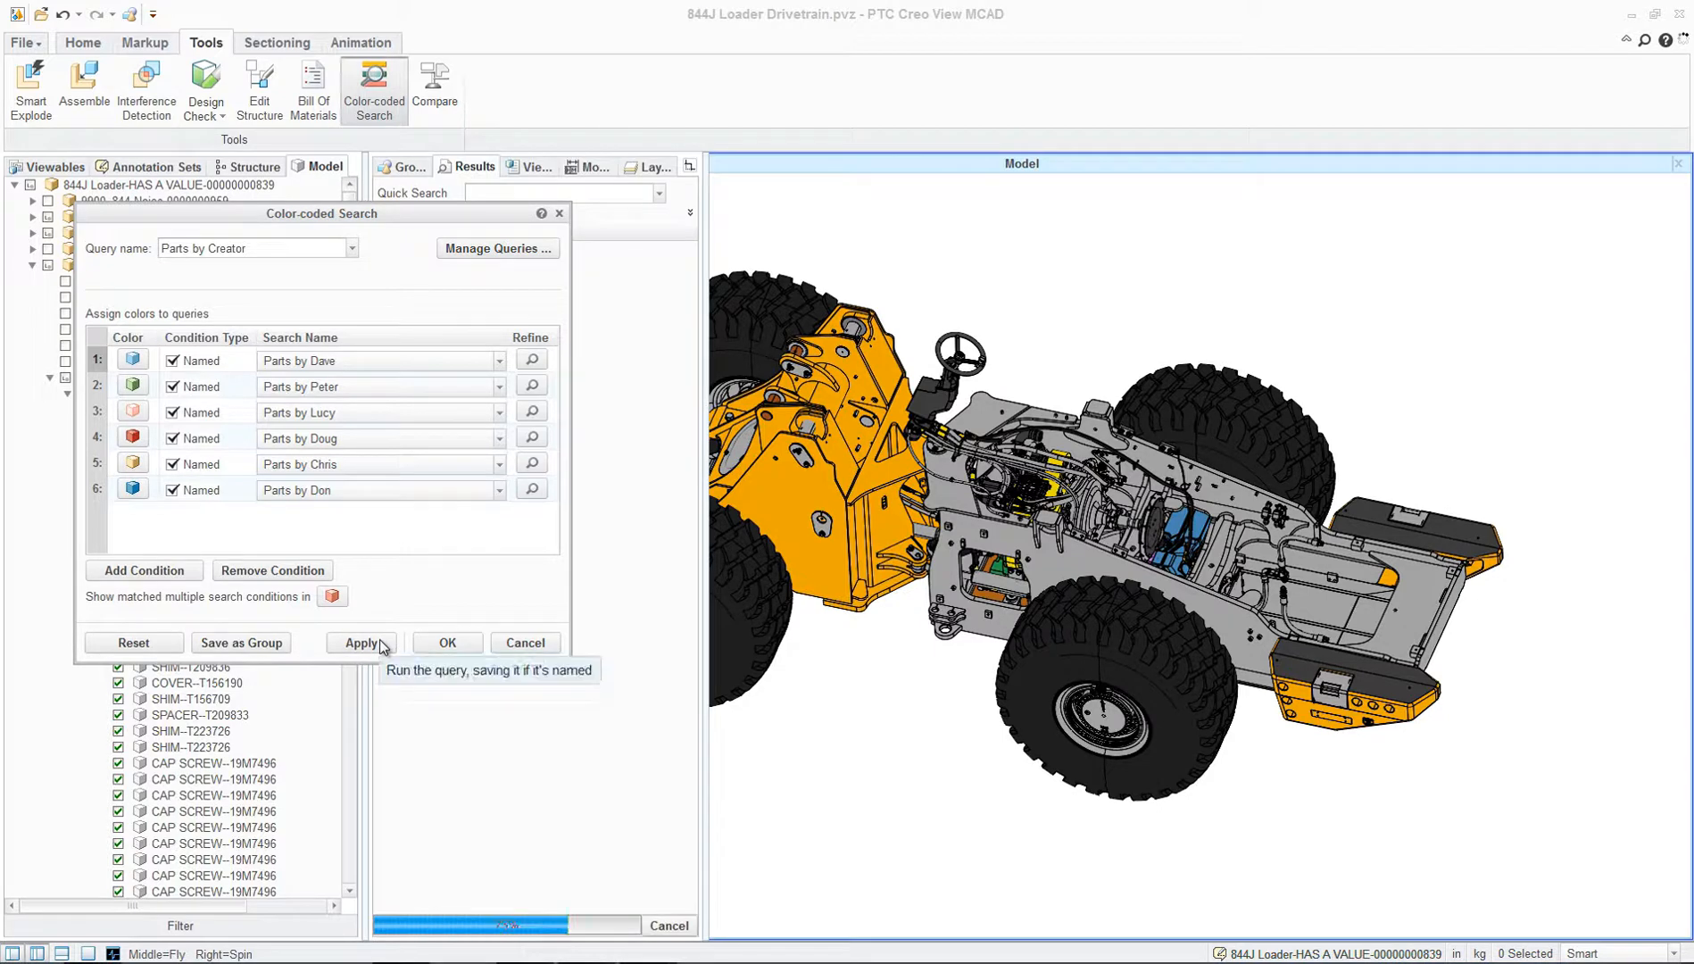
click(361, 641)
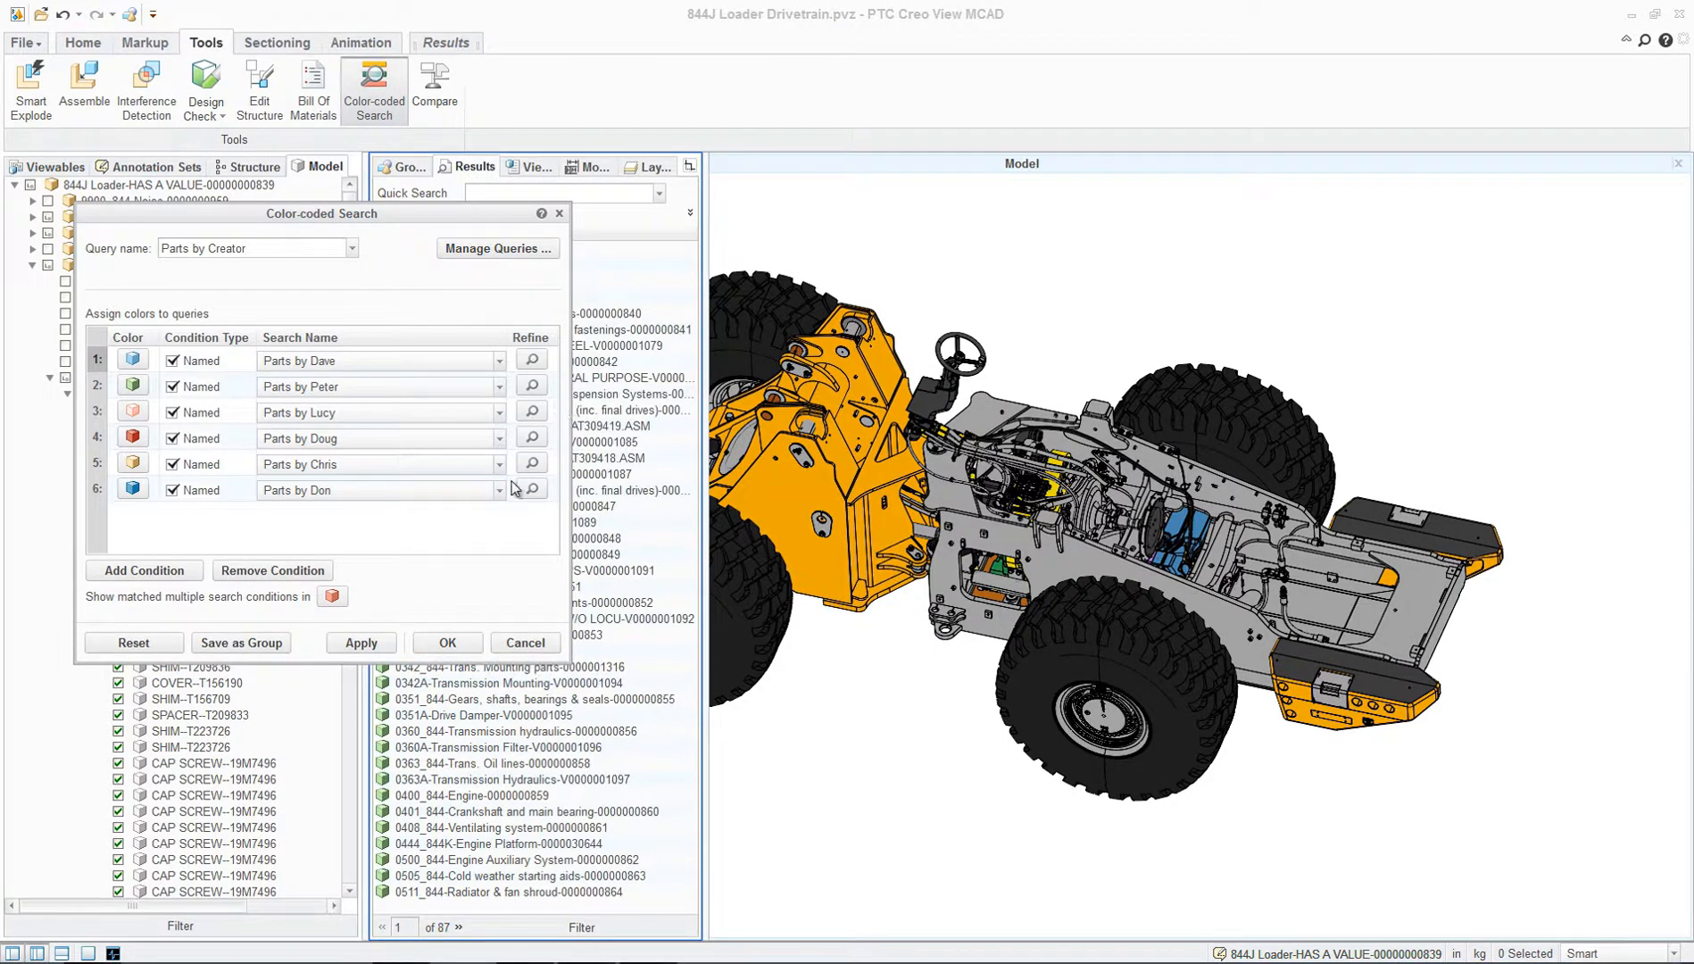
click(524, 642)
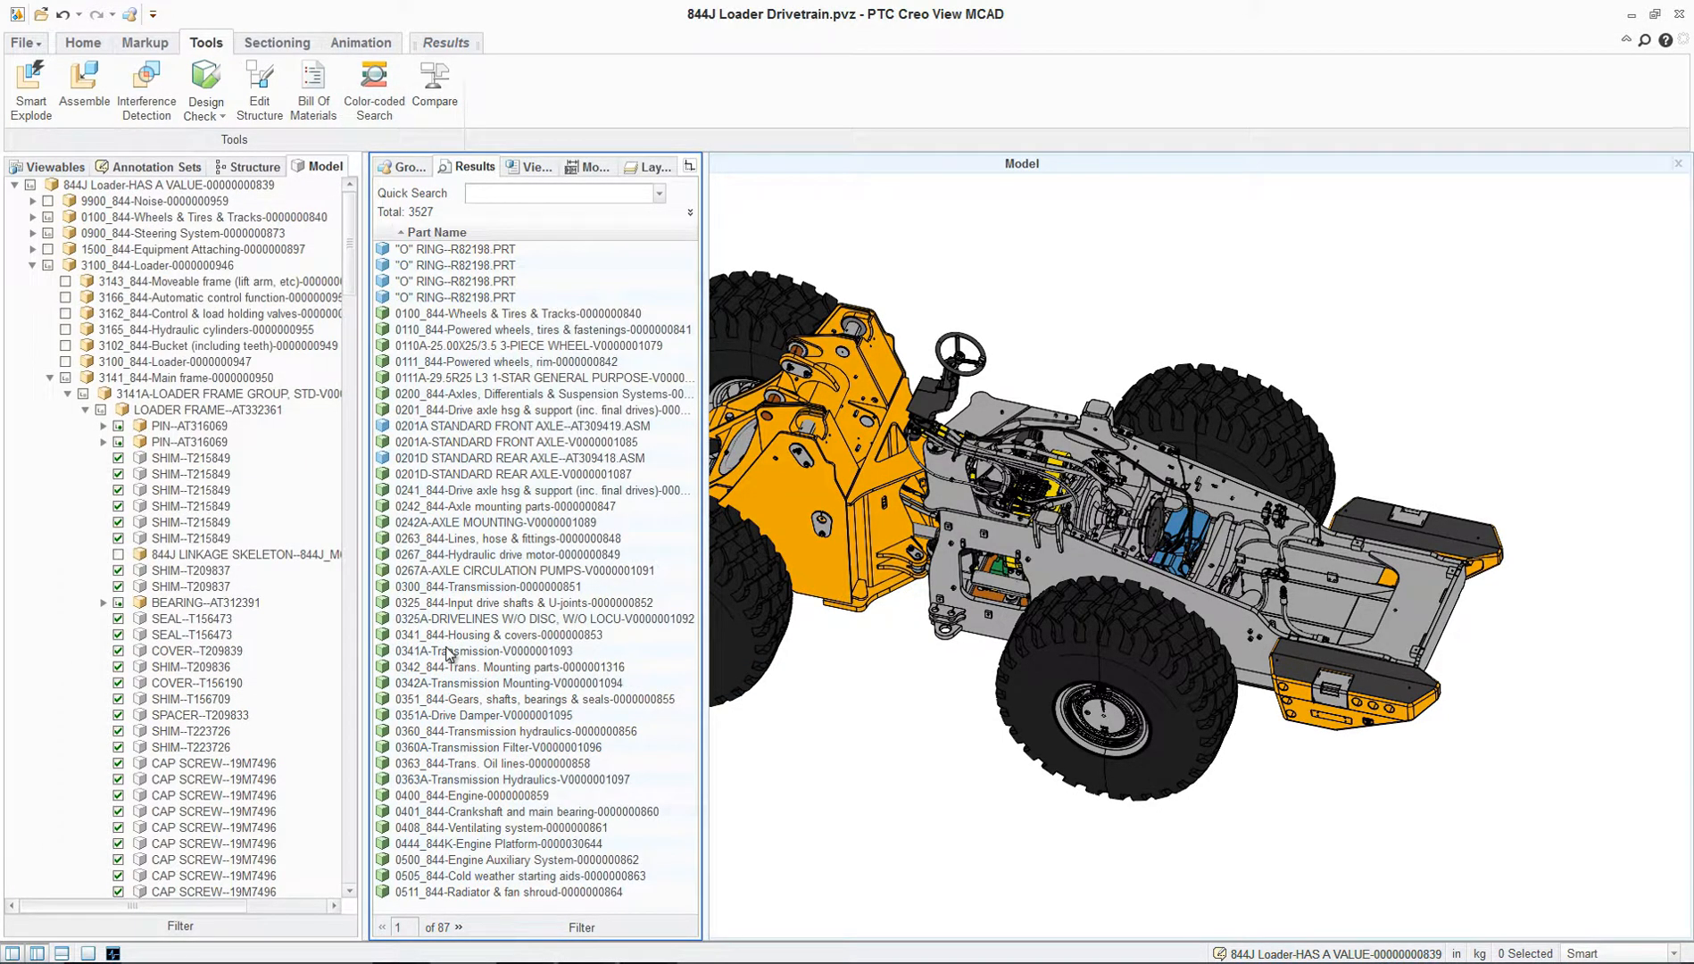
mouse_move(492, 317)
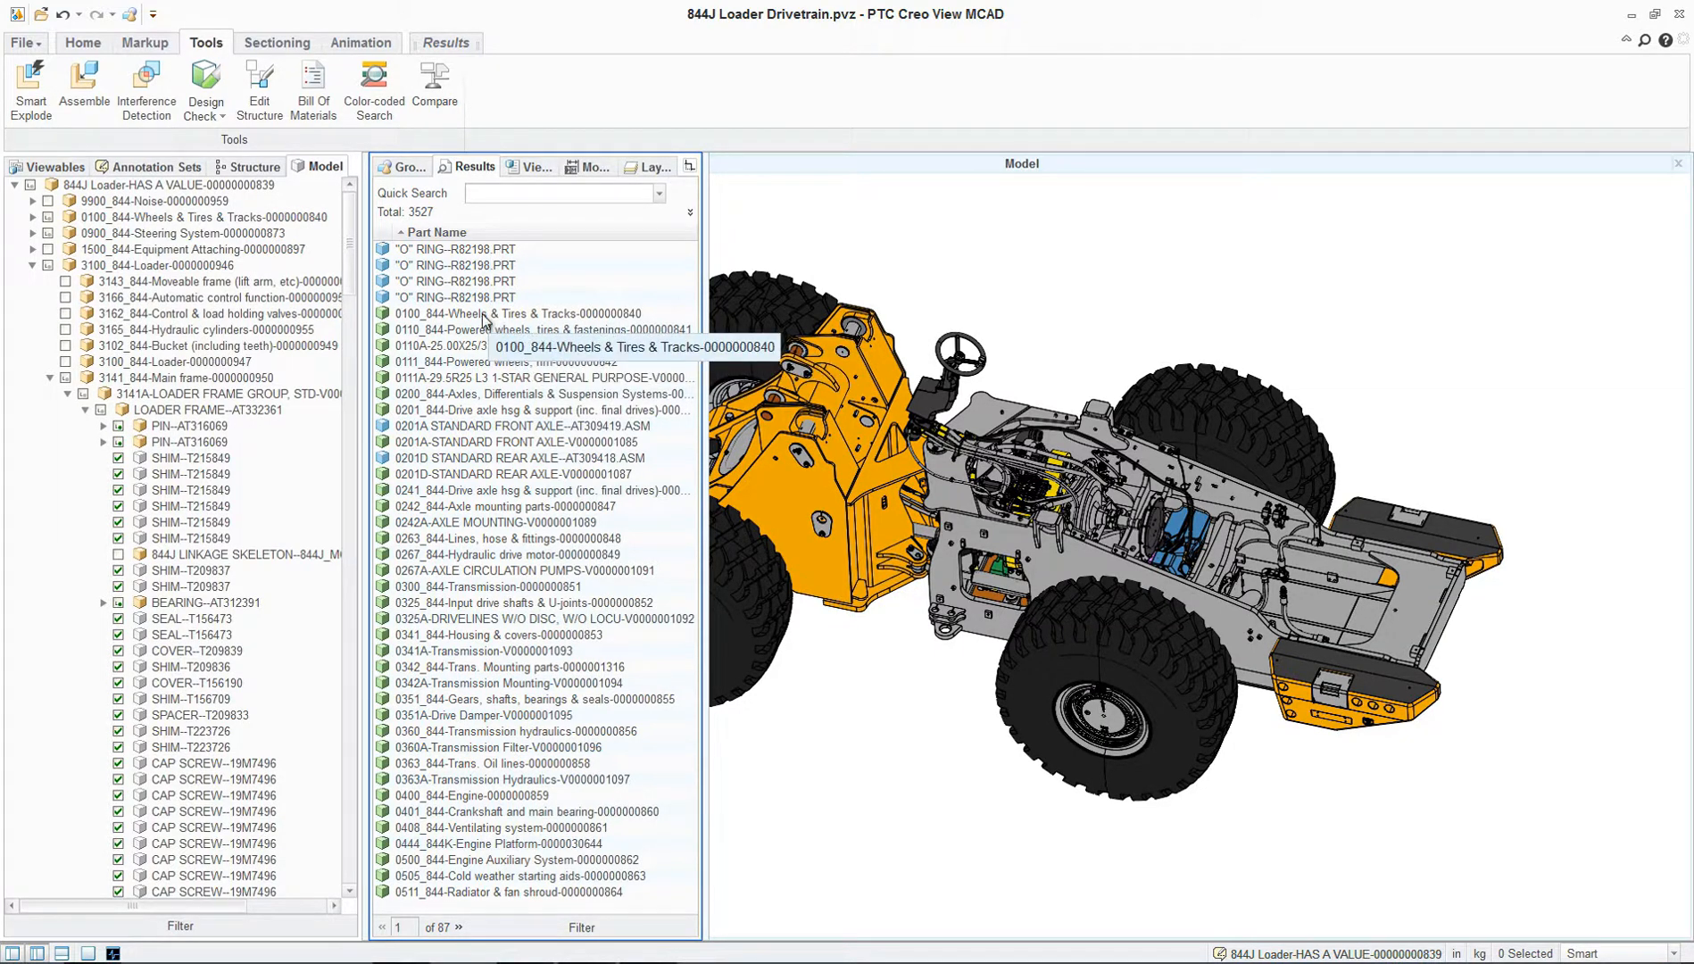
mouse_move(522, 322)
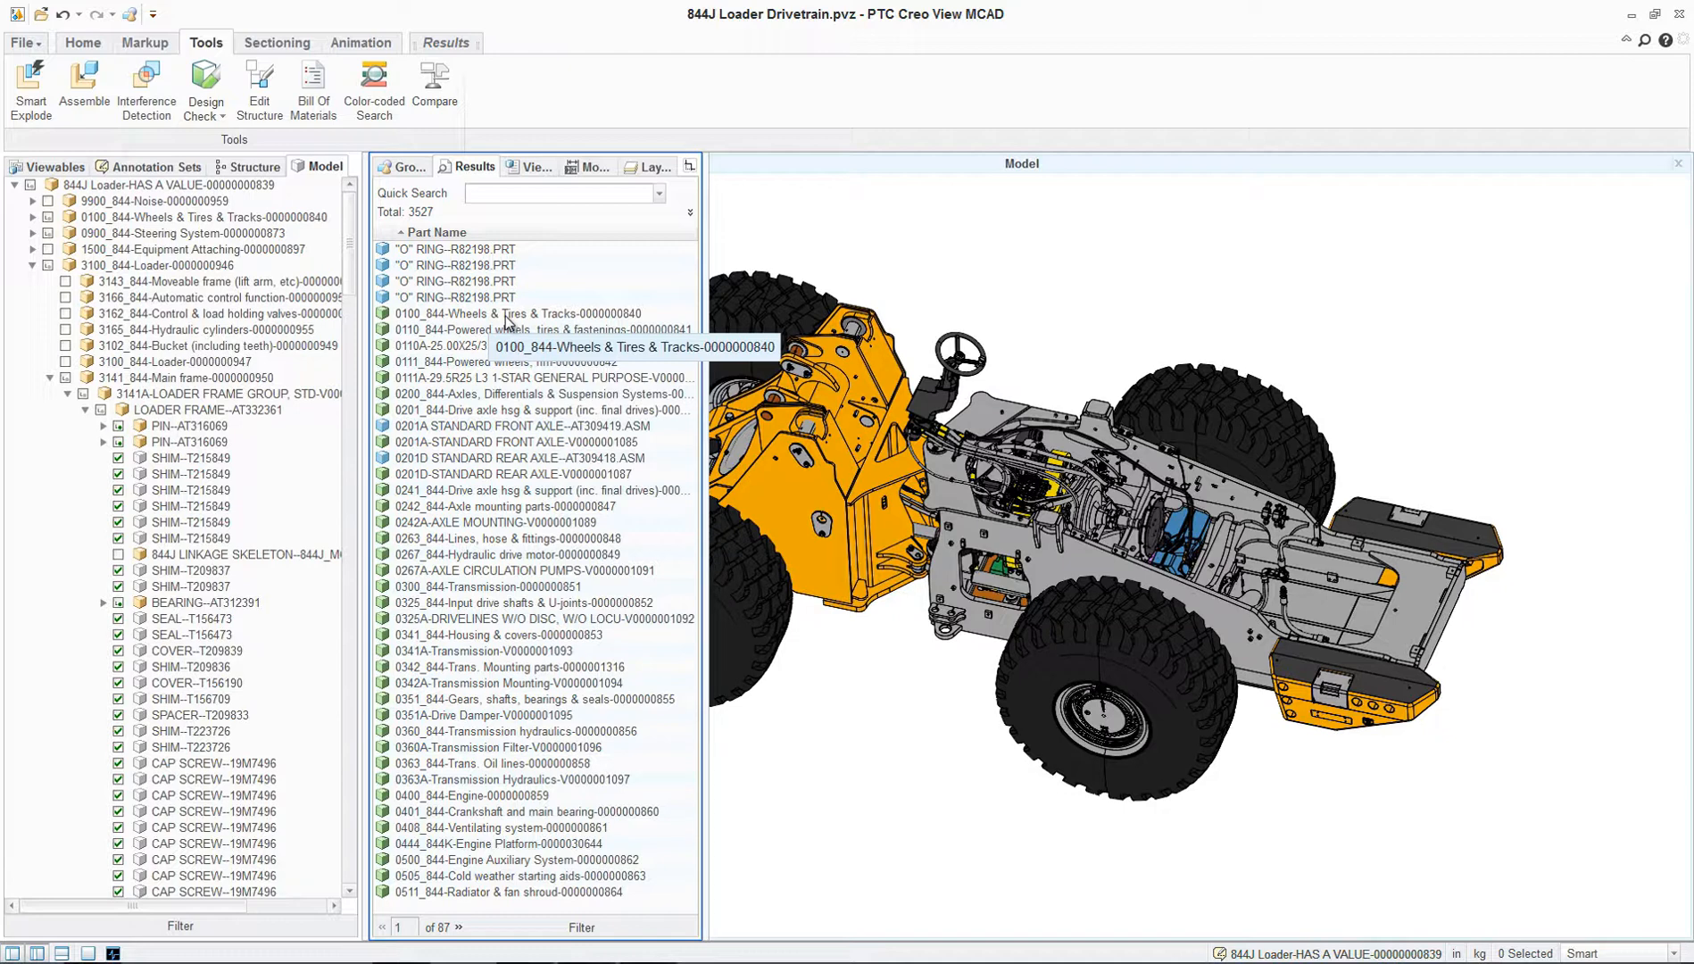
right_click(529, 313)
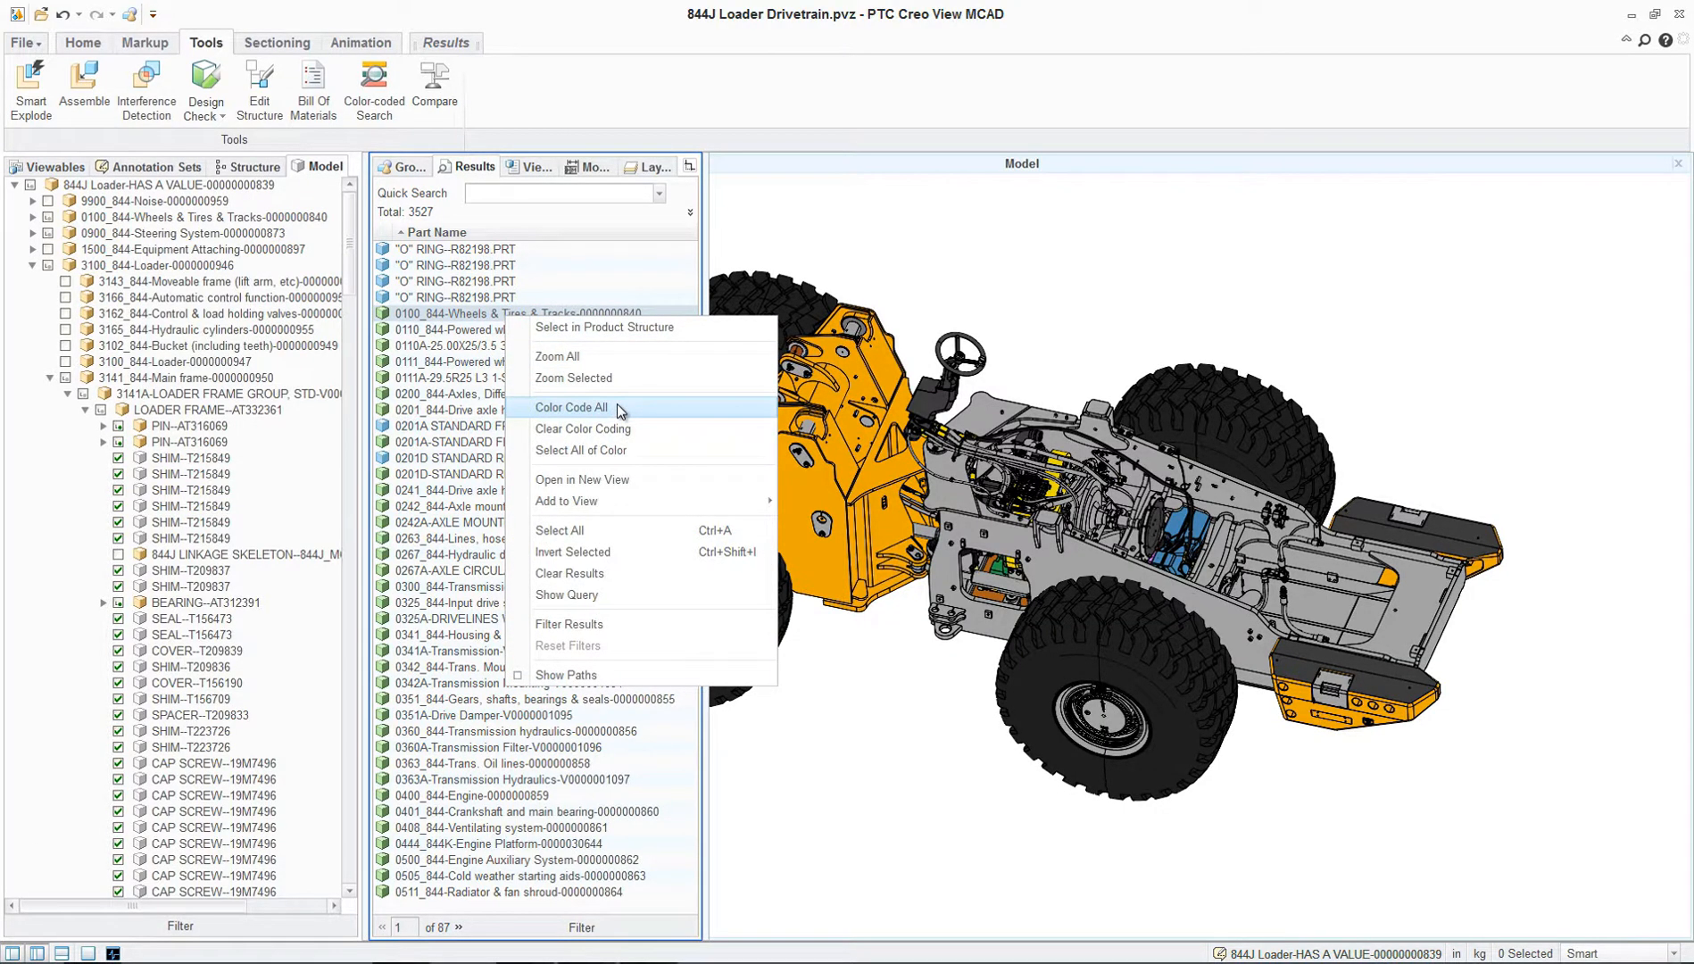
click(571, 407)
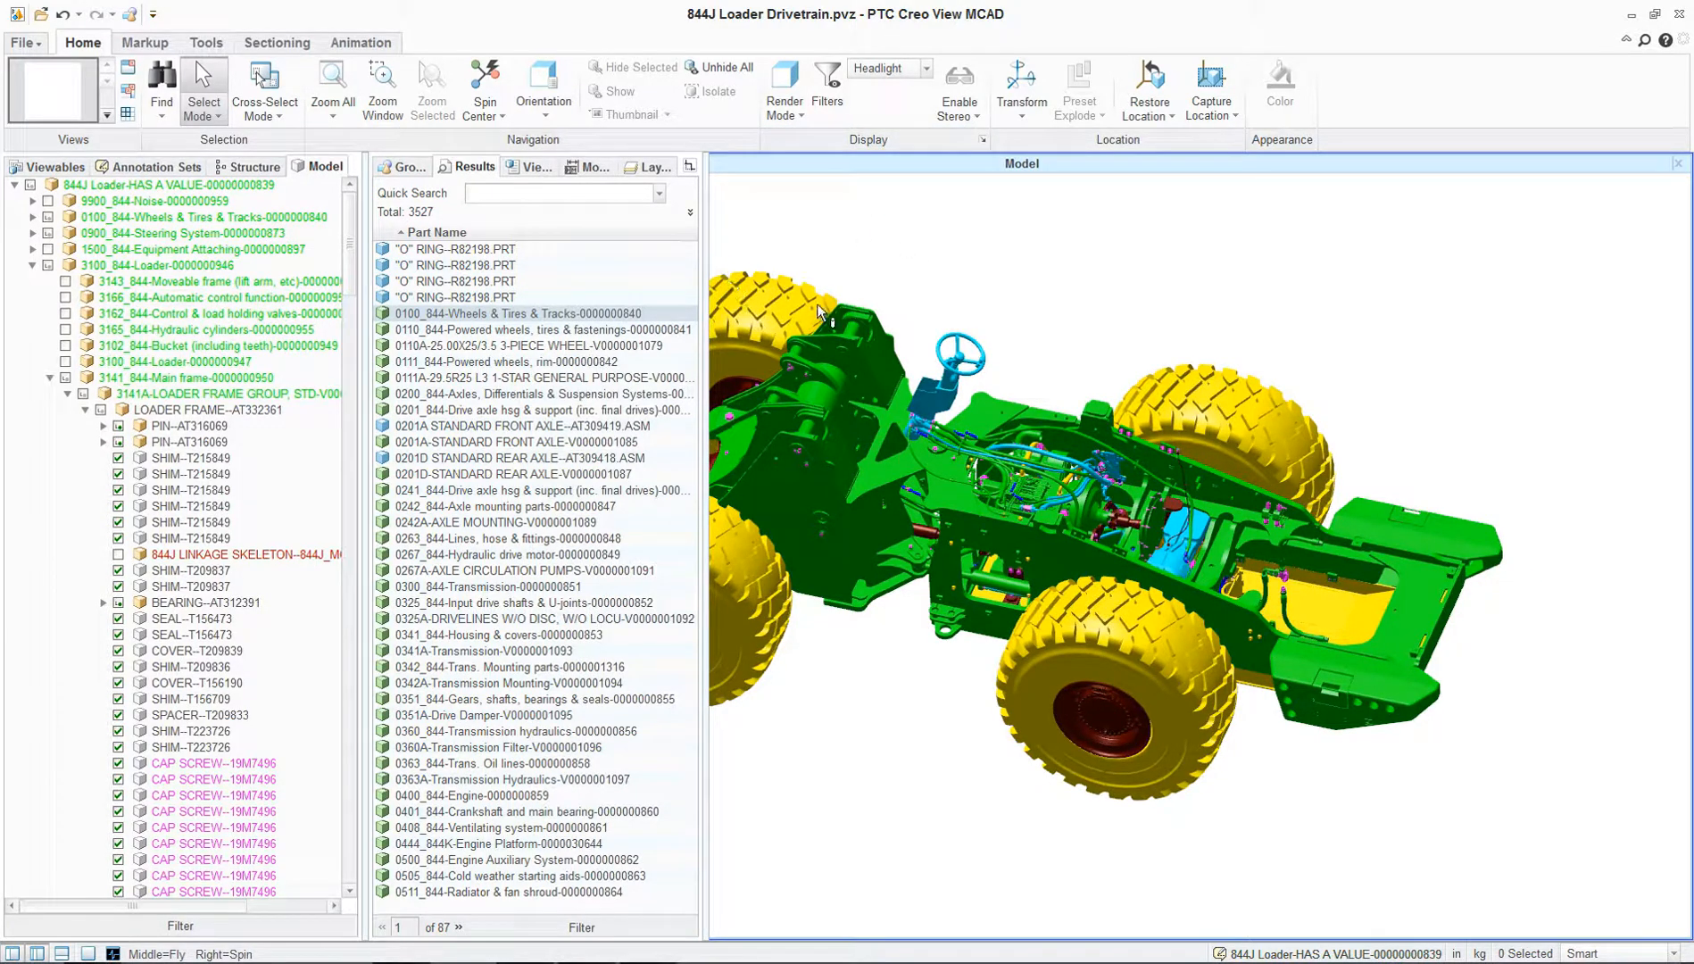
Step: Filter the search results to red-coded parts and zoom the loader to fit
drag(822, 313, 1211, 267)
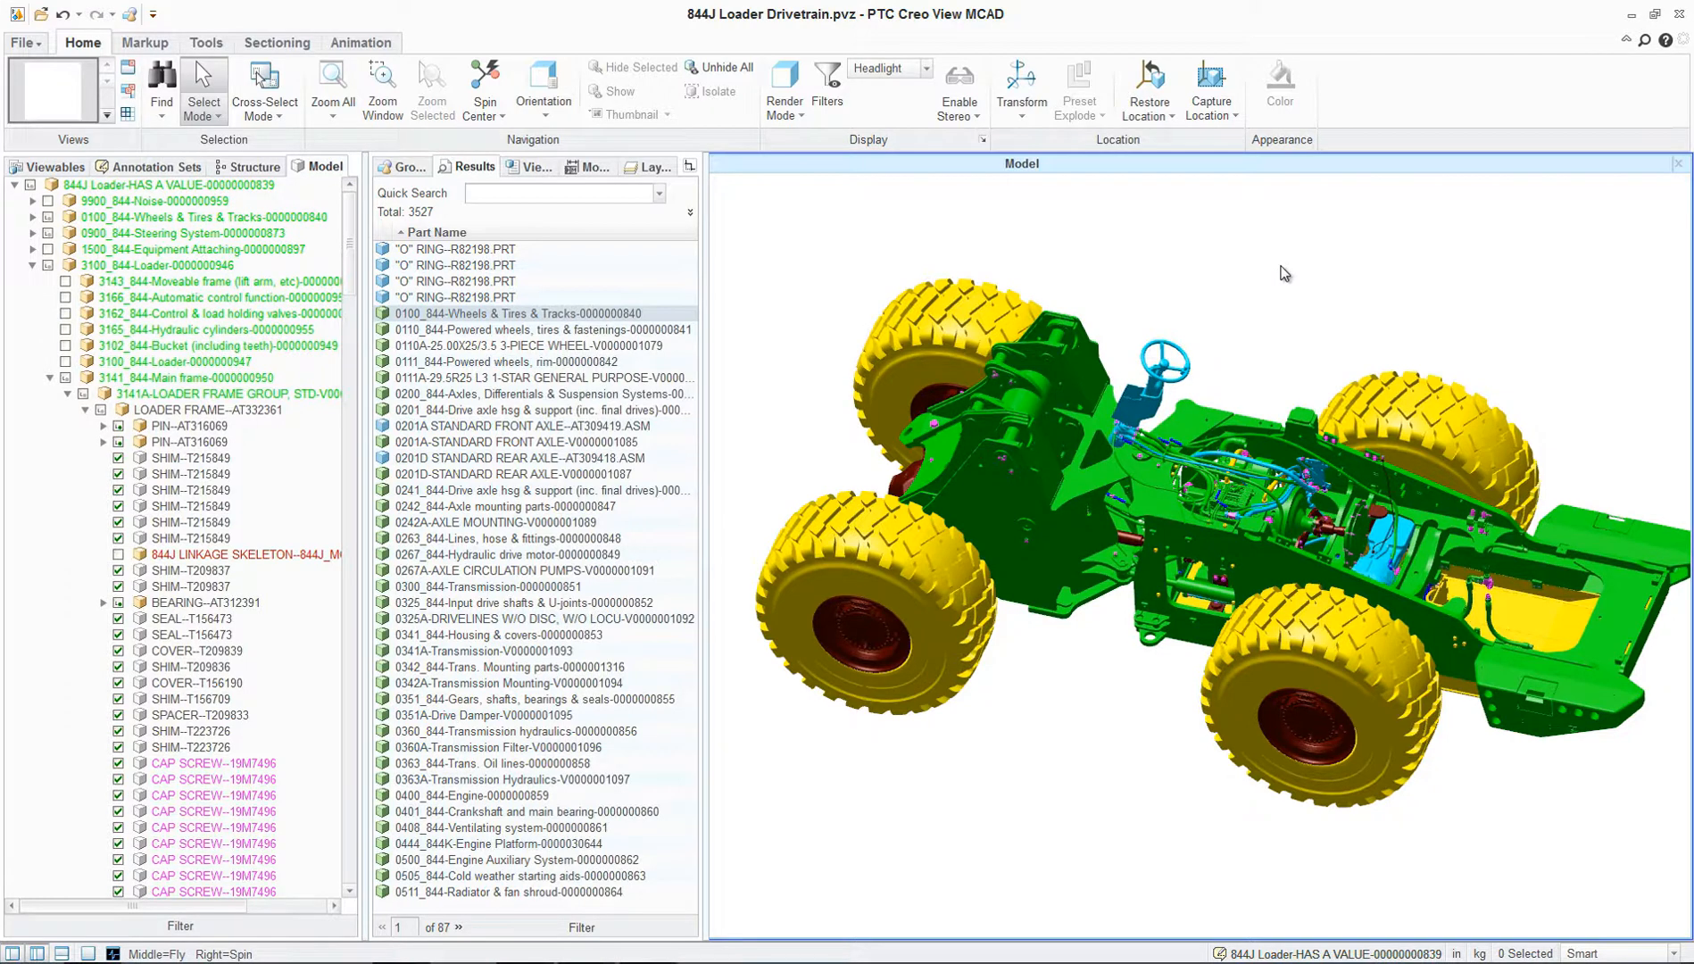
mouse_move(1288, 699)
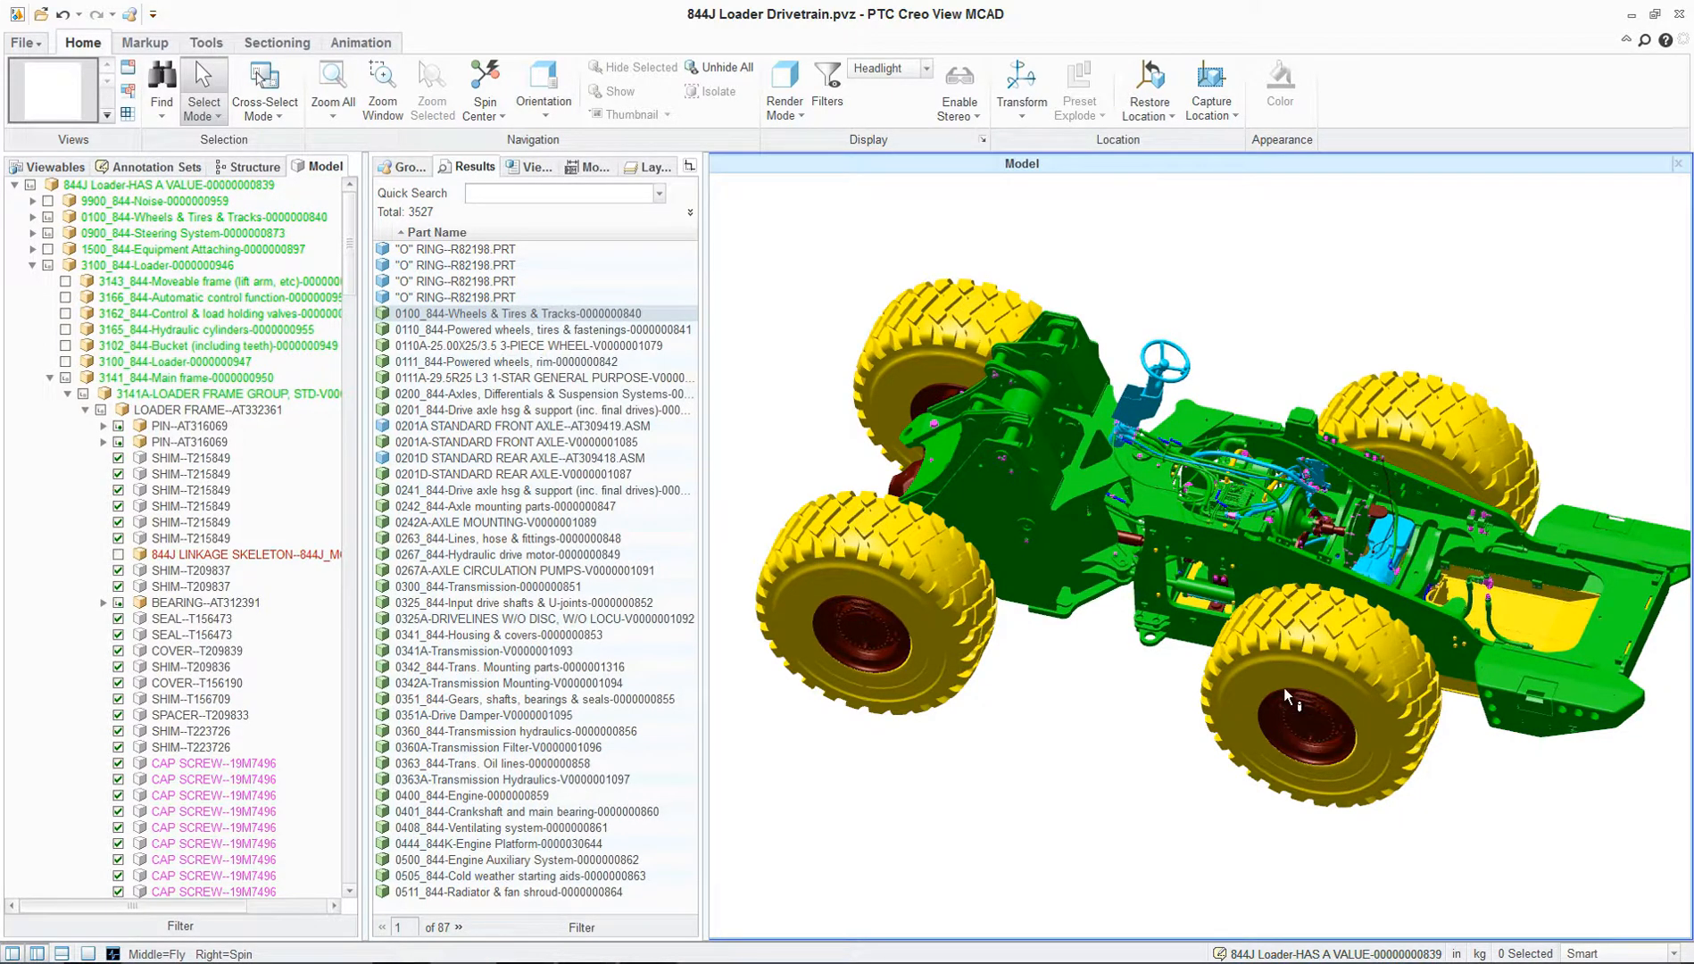
mouse_move(1251, 265)
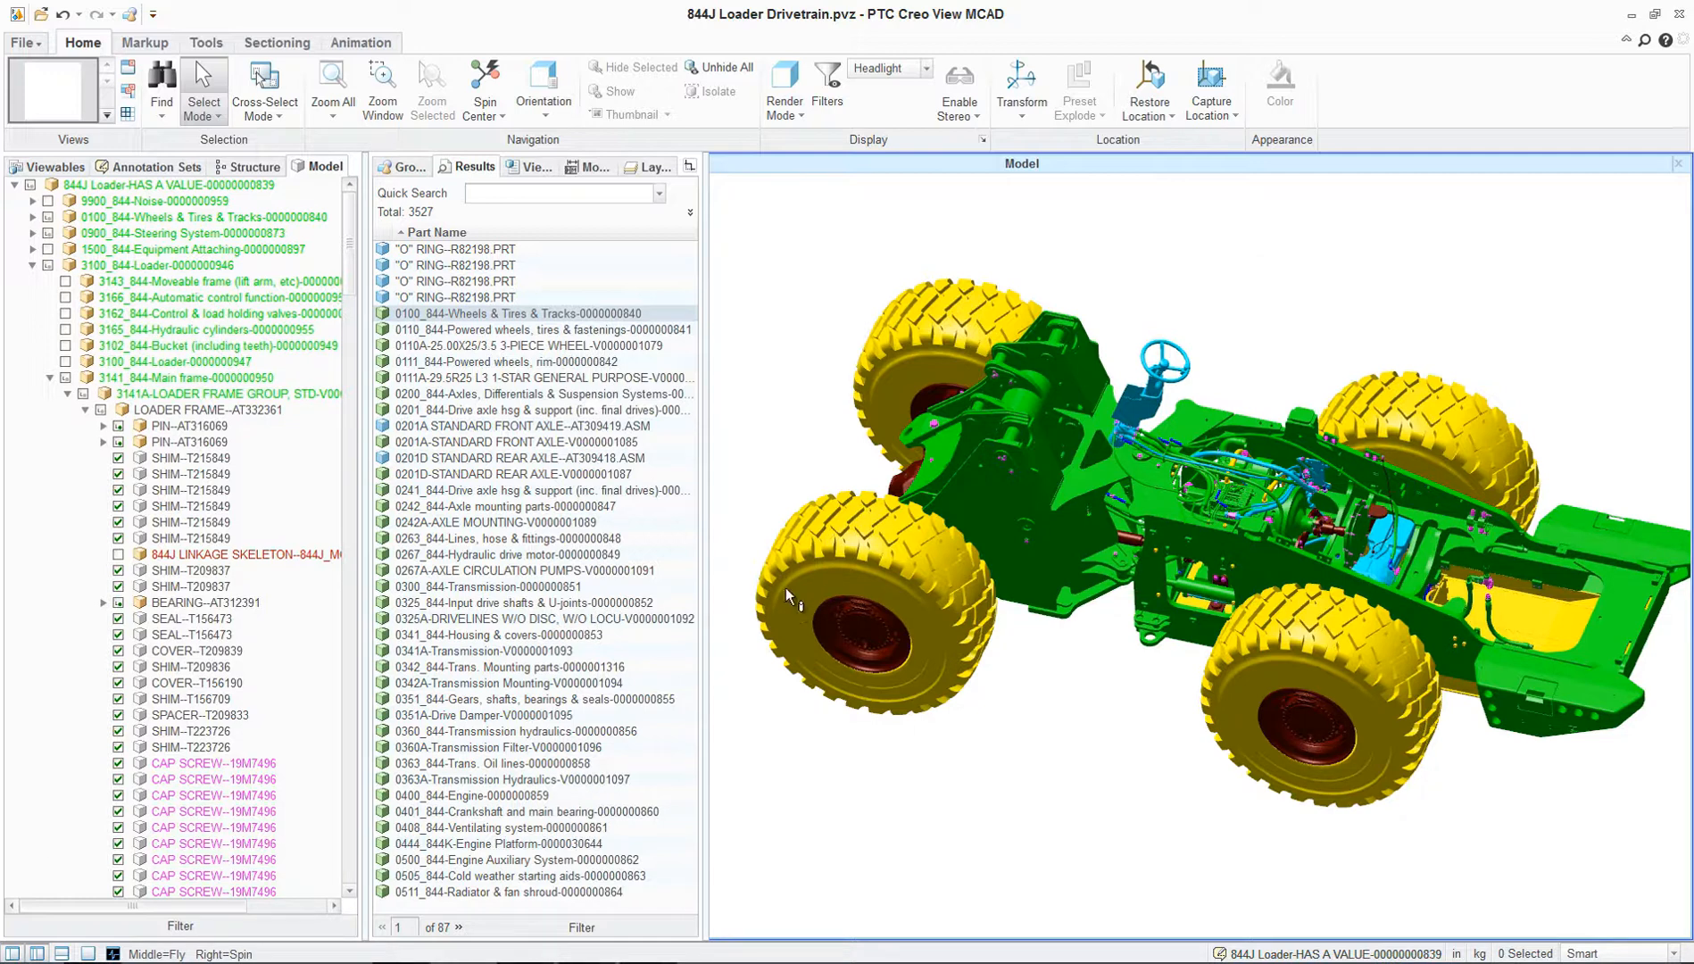
right_click(517, 473)
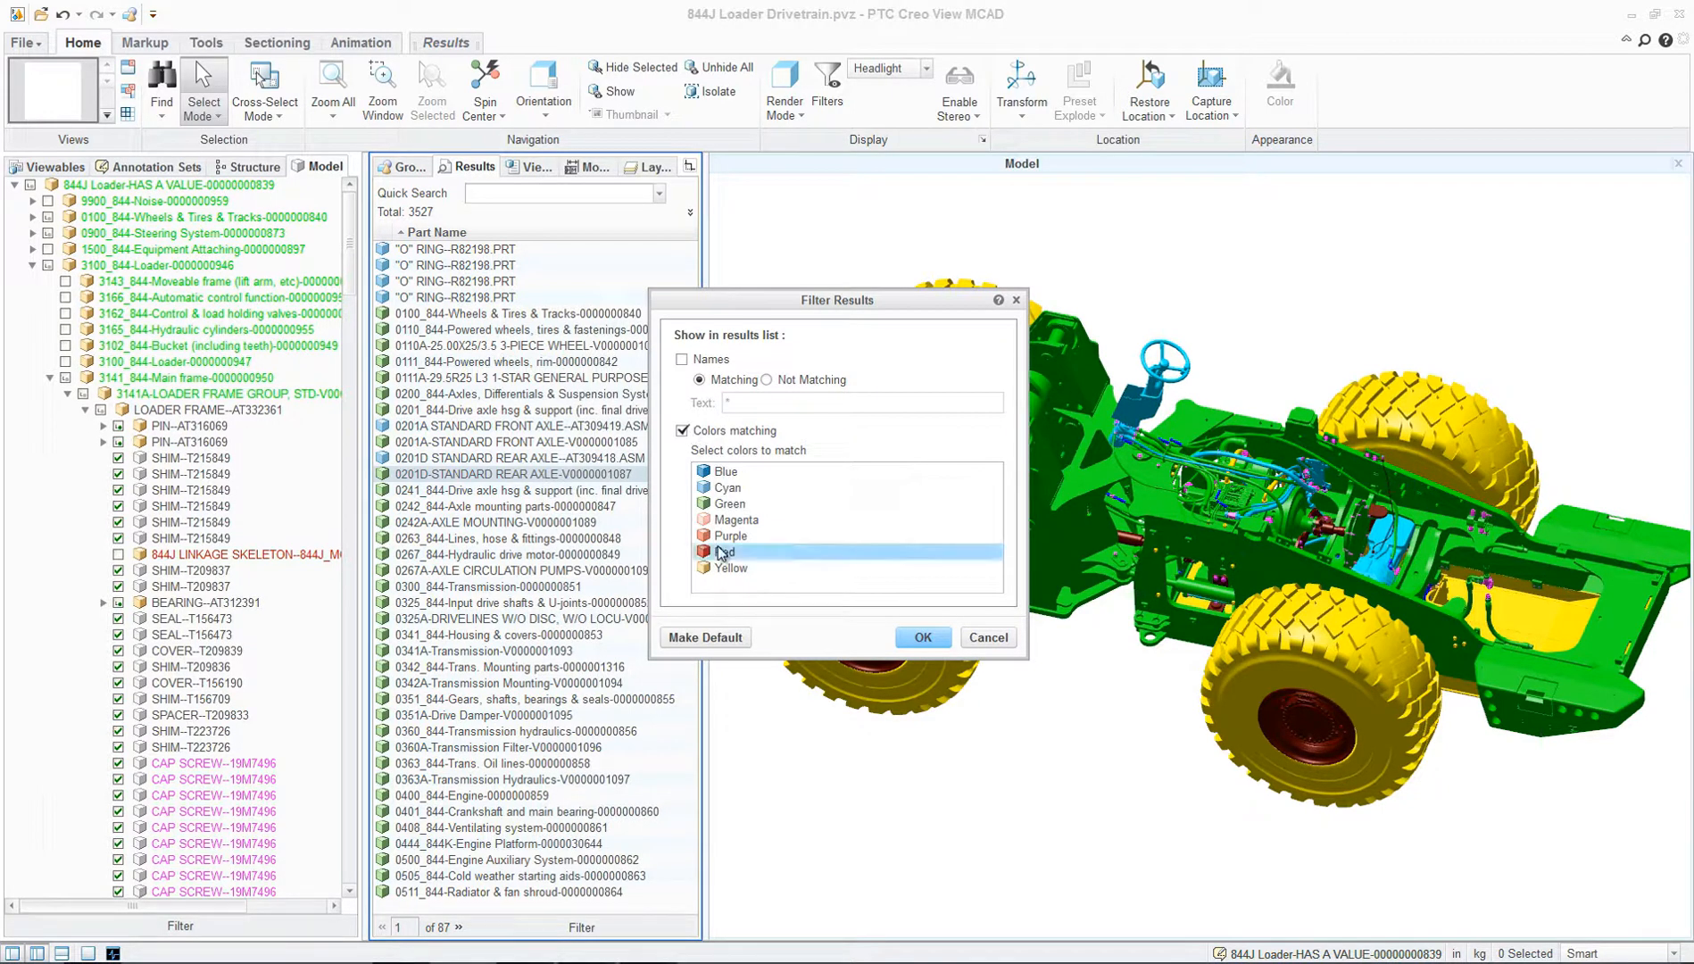
click(922, 637)
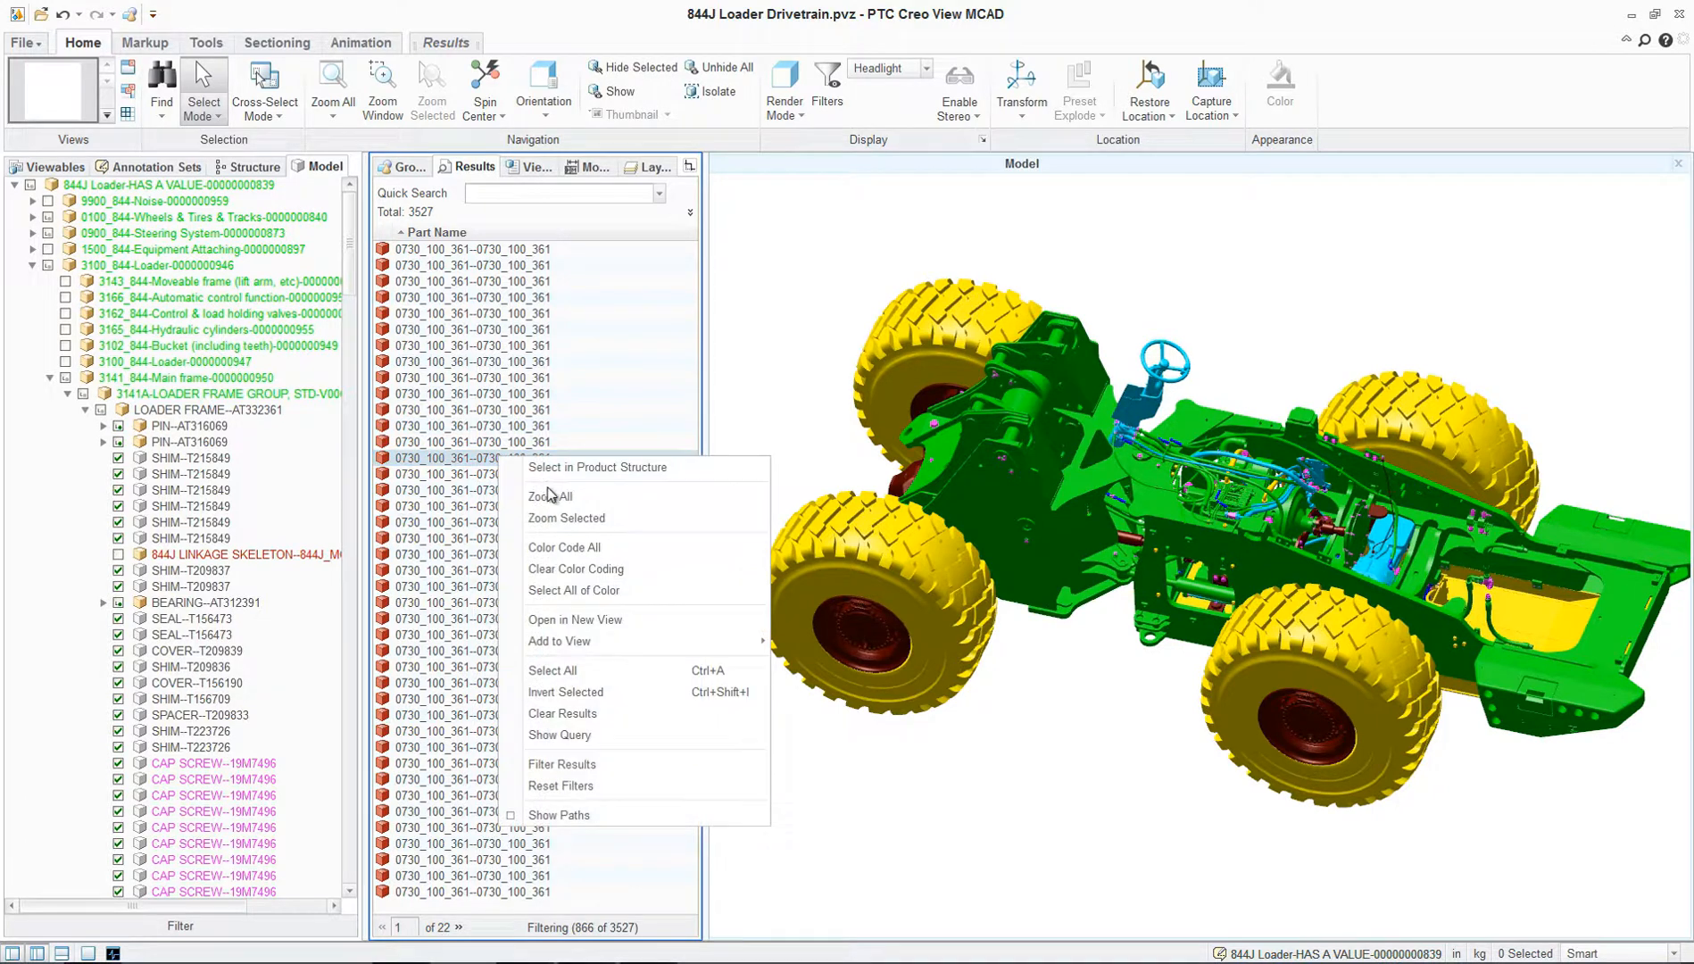
click(549, 497)
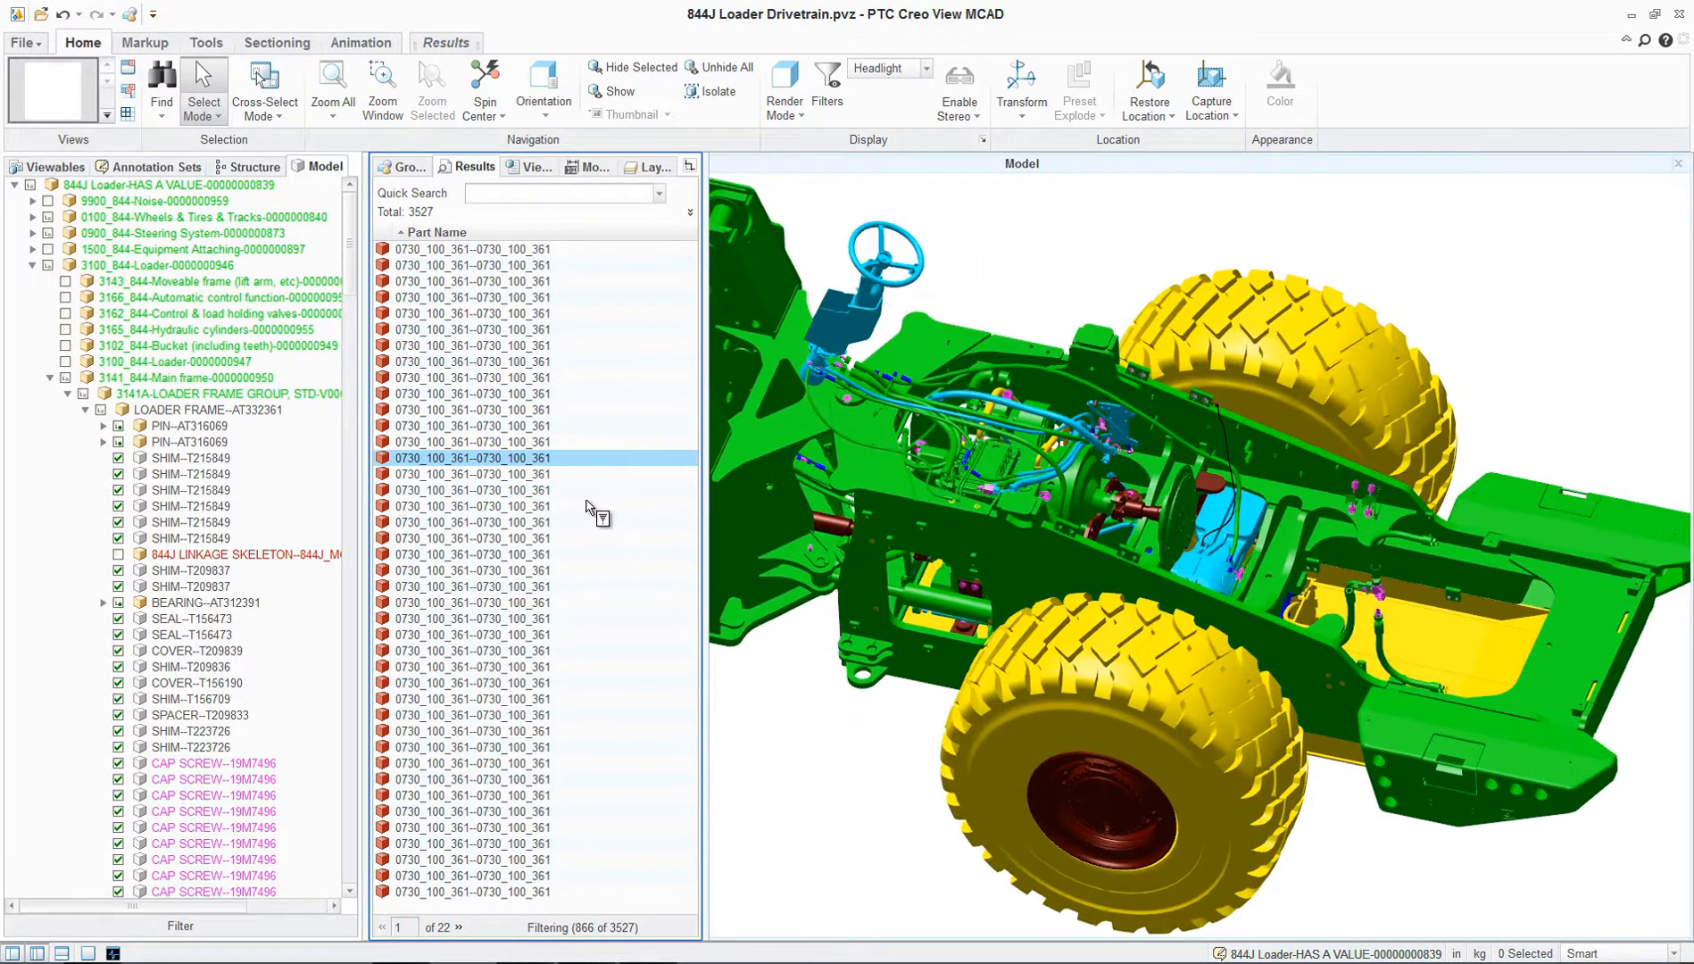
Step: Open all red-coded parts in a new view, spin them, then return to Model view
right_click(472, 457)
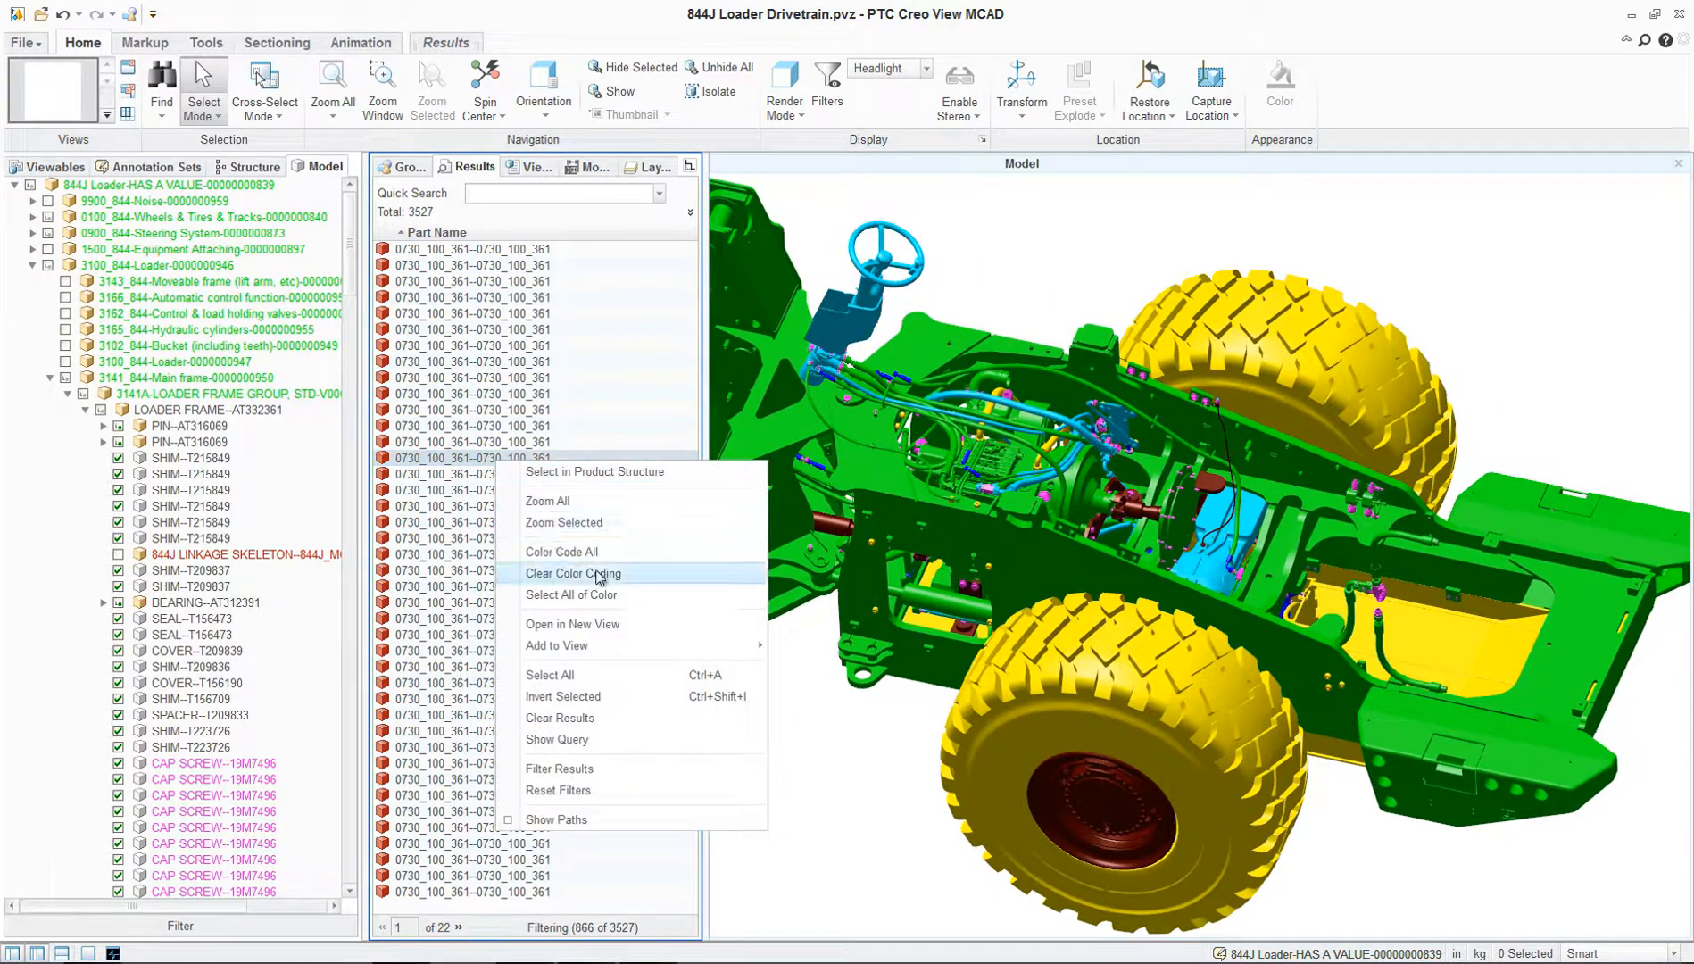
click(574, 574)
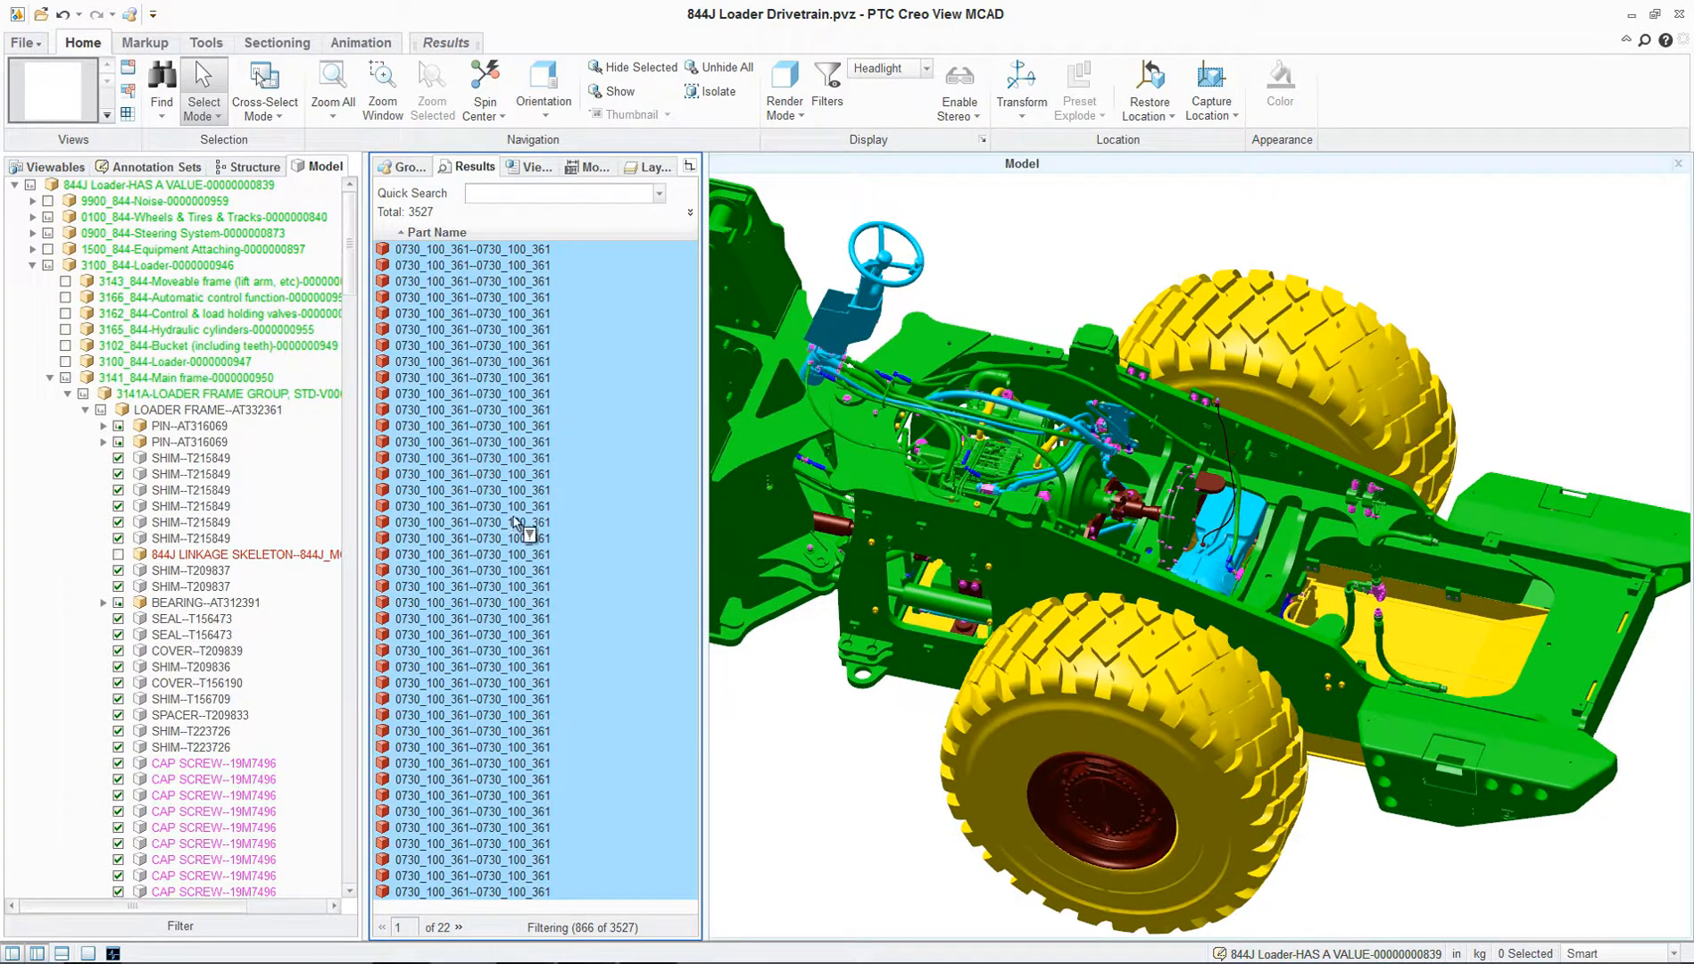
right_click(472, 522)
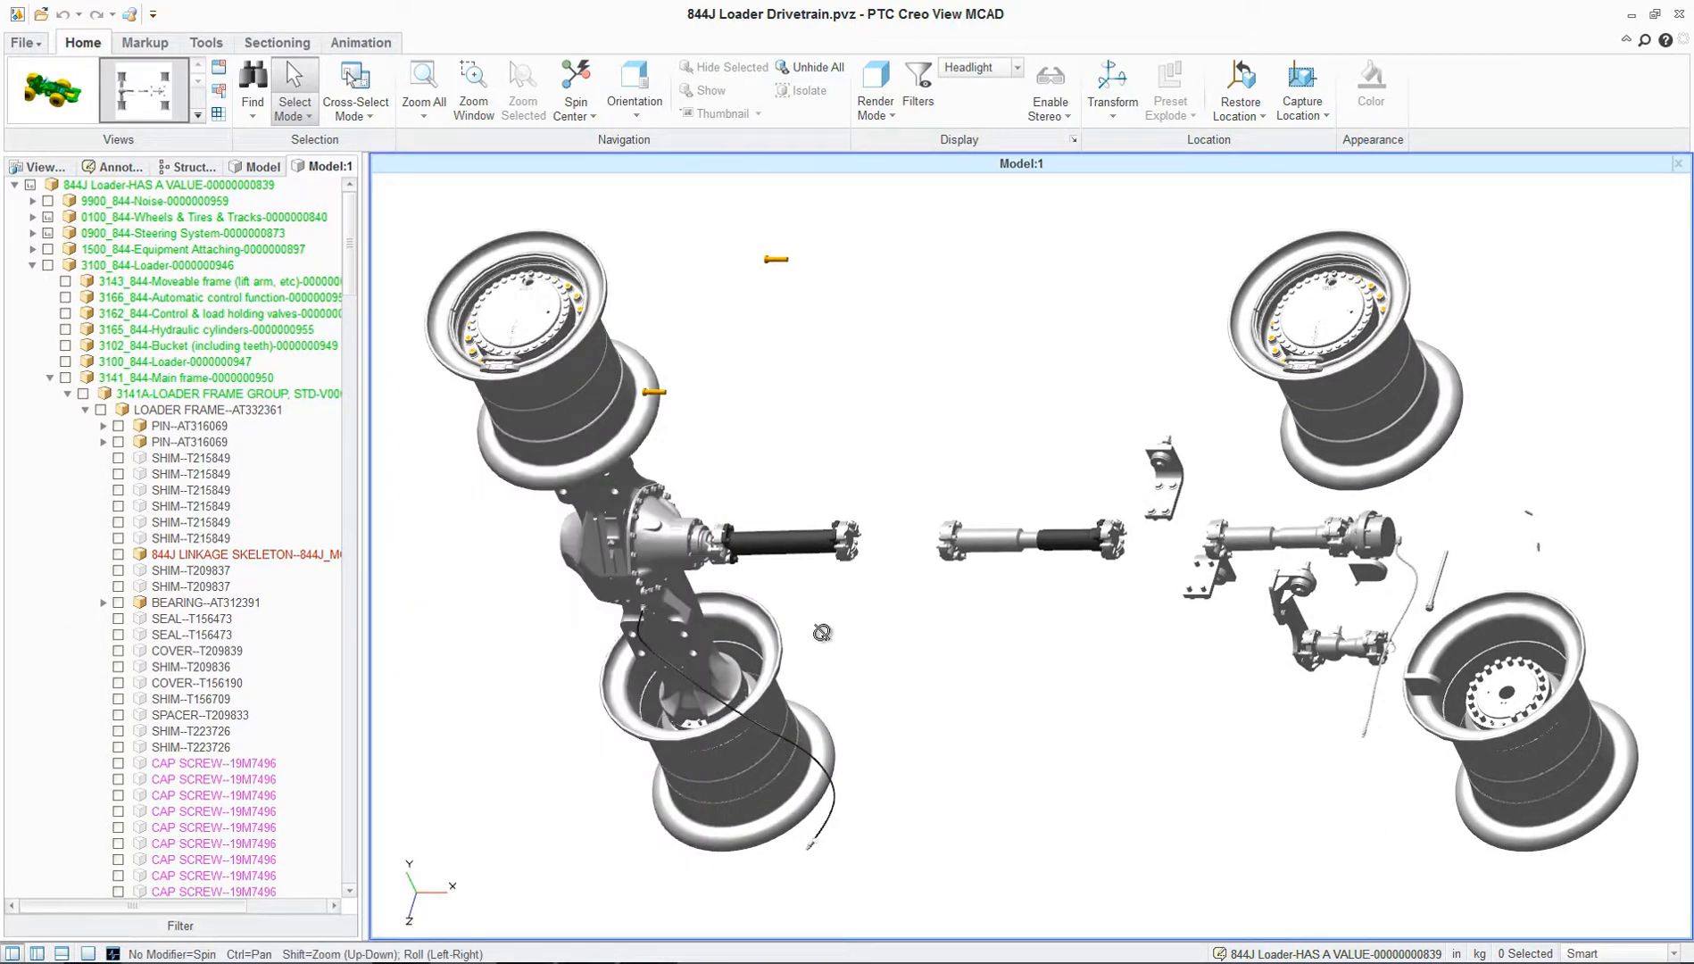
drag(821, 632, 1042, 578)
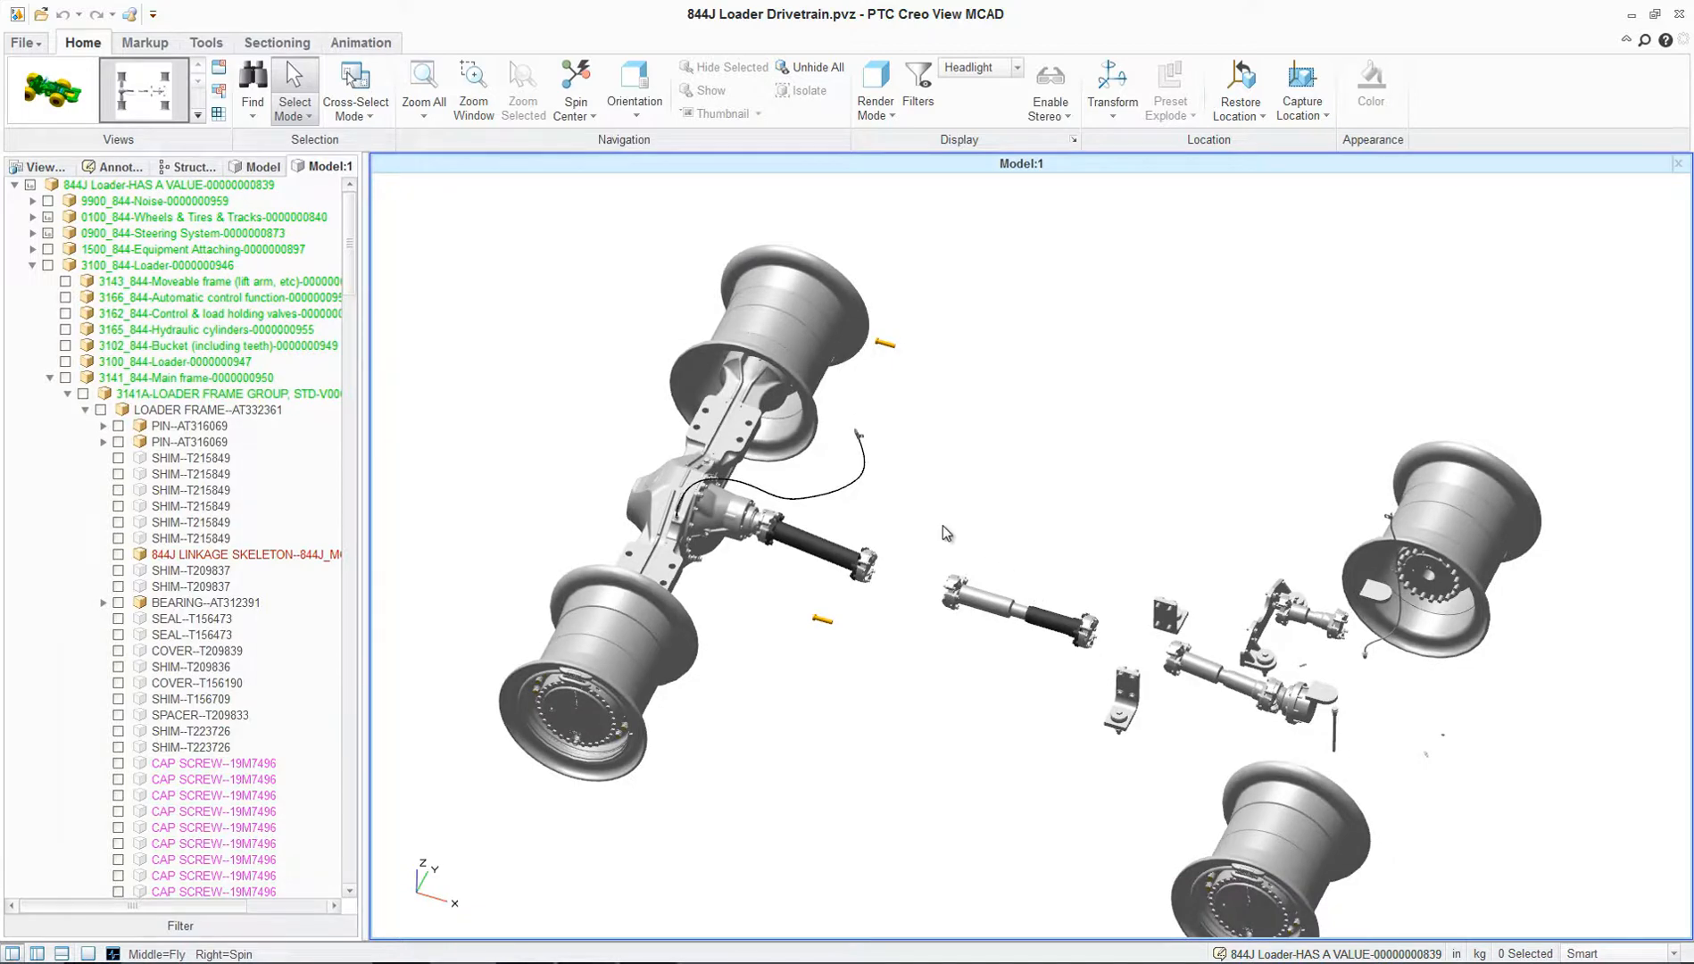
mouse_move(221, 122)
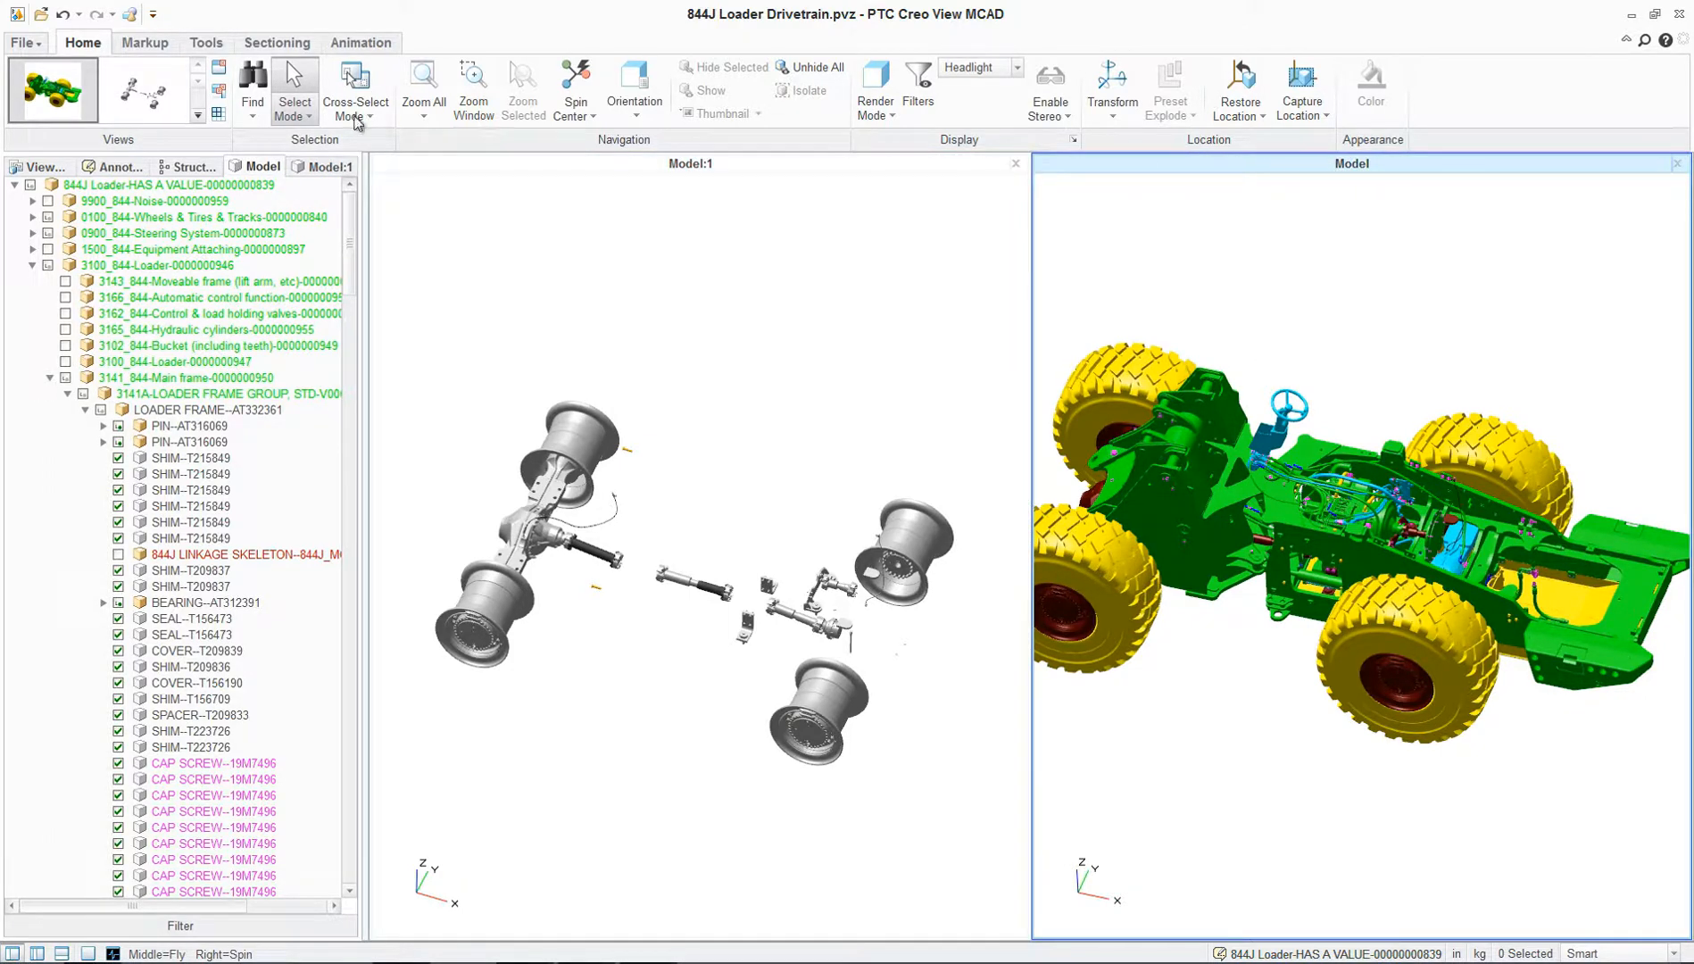
click(198, 97)
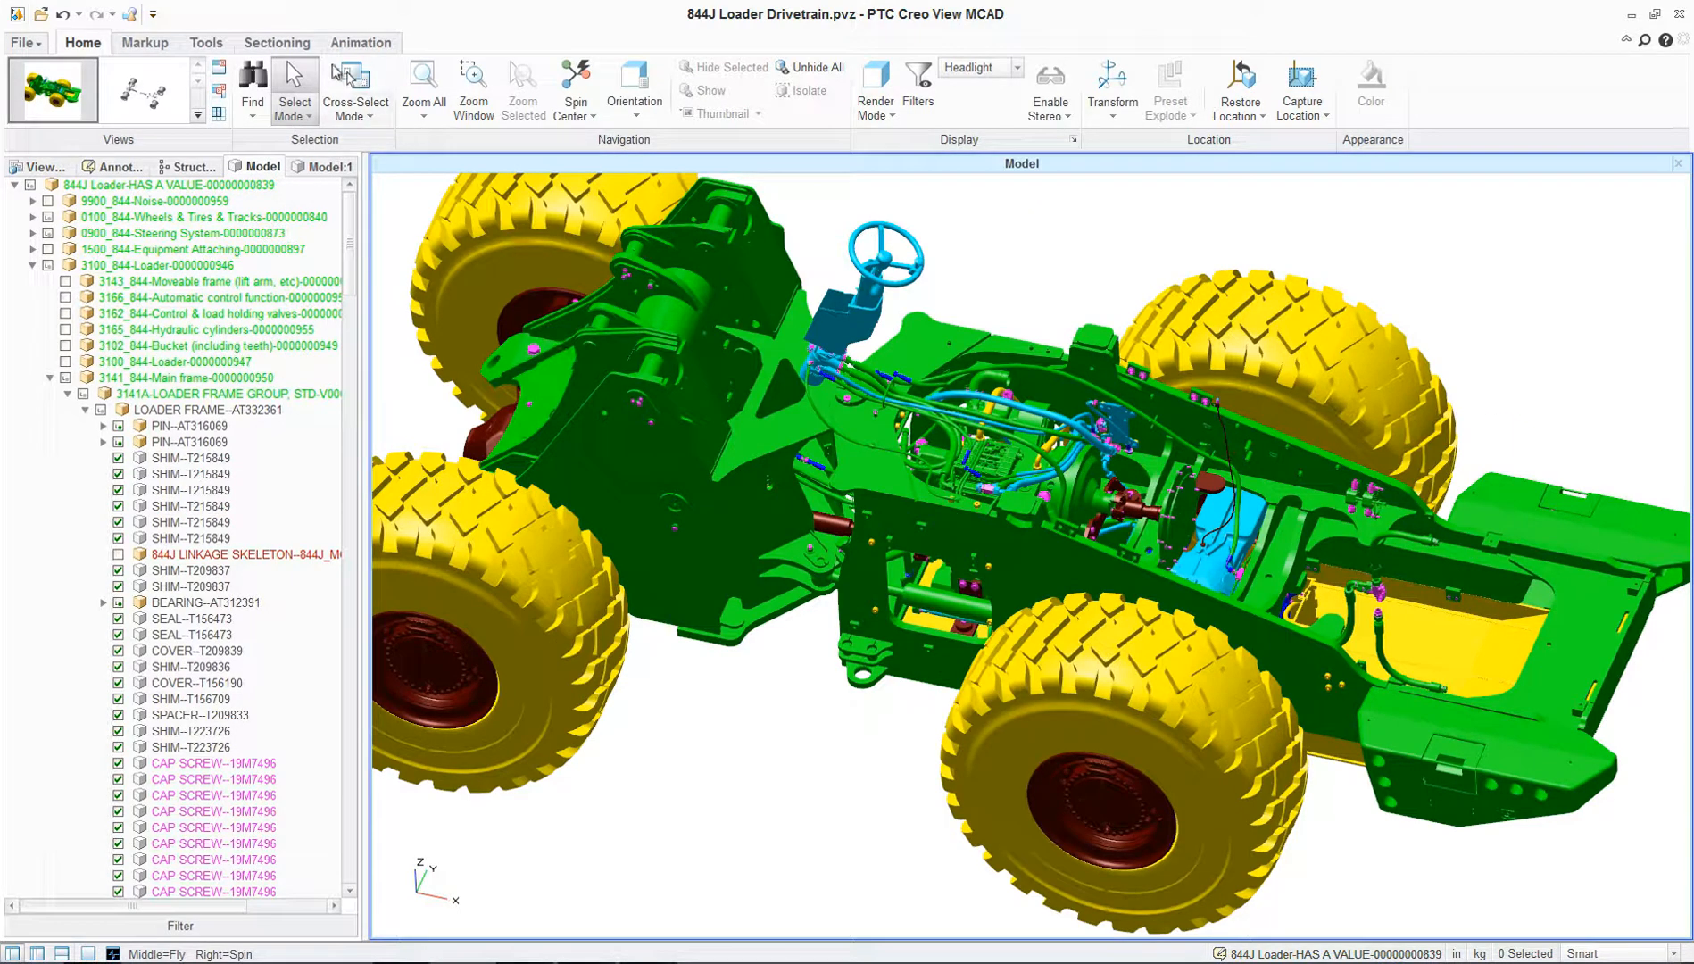
Step: Add a View Section plane intersecting all parts and show its 2D cross-section
click(277, 42)
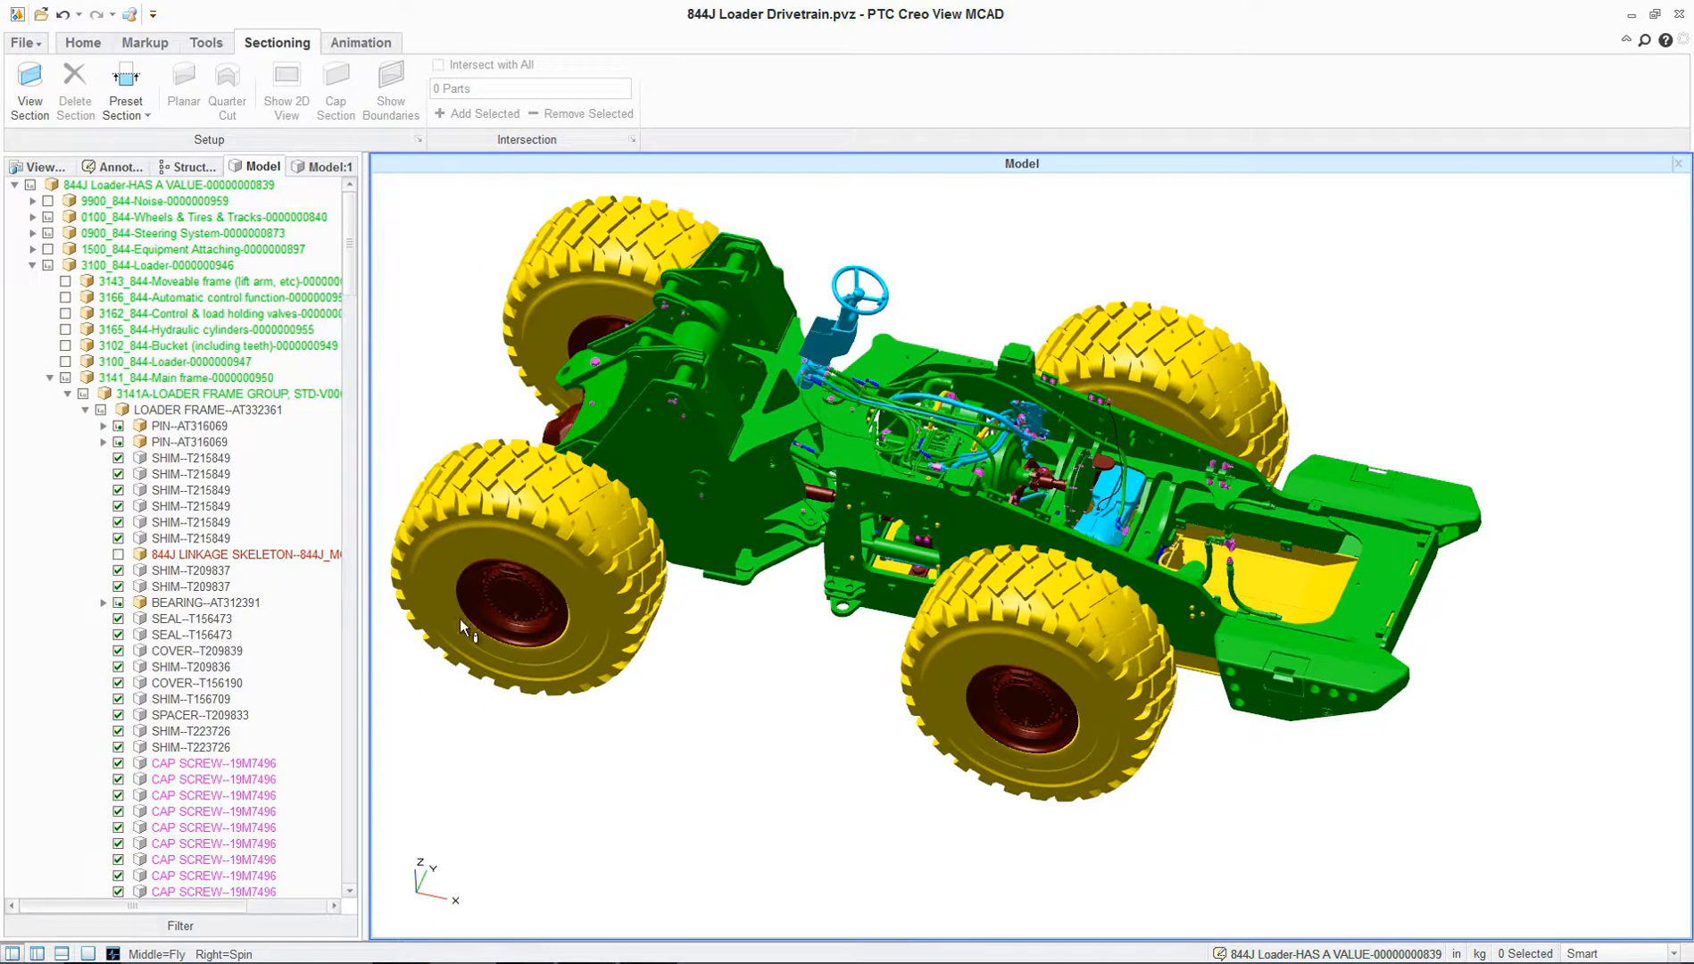
click(125, 89)
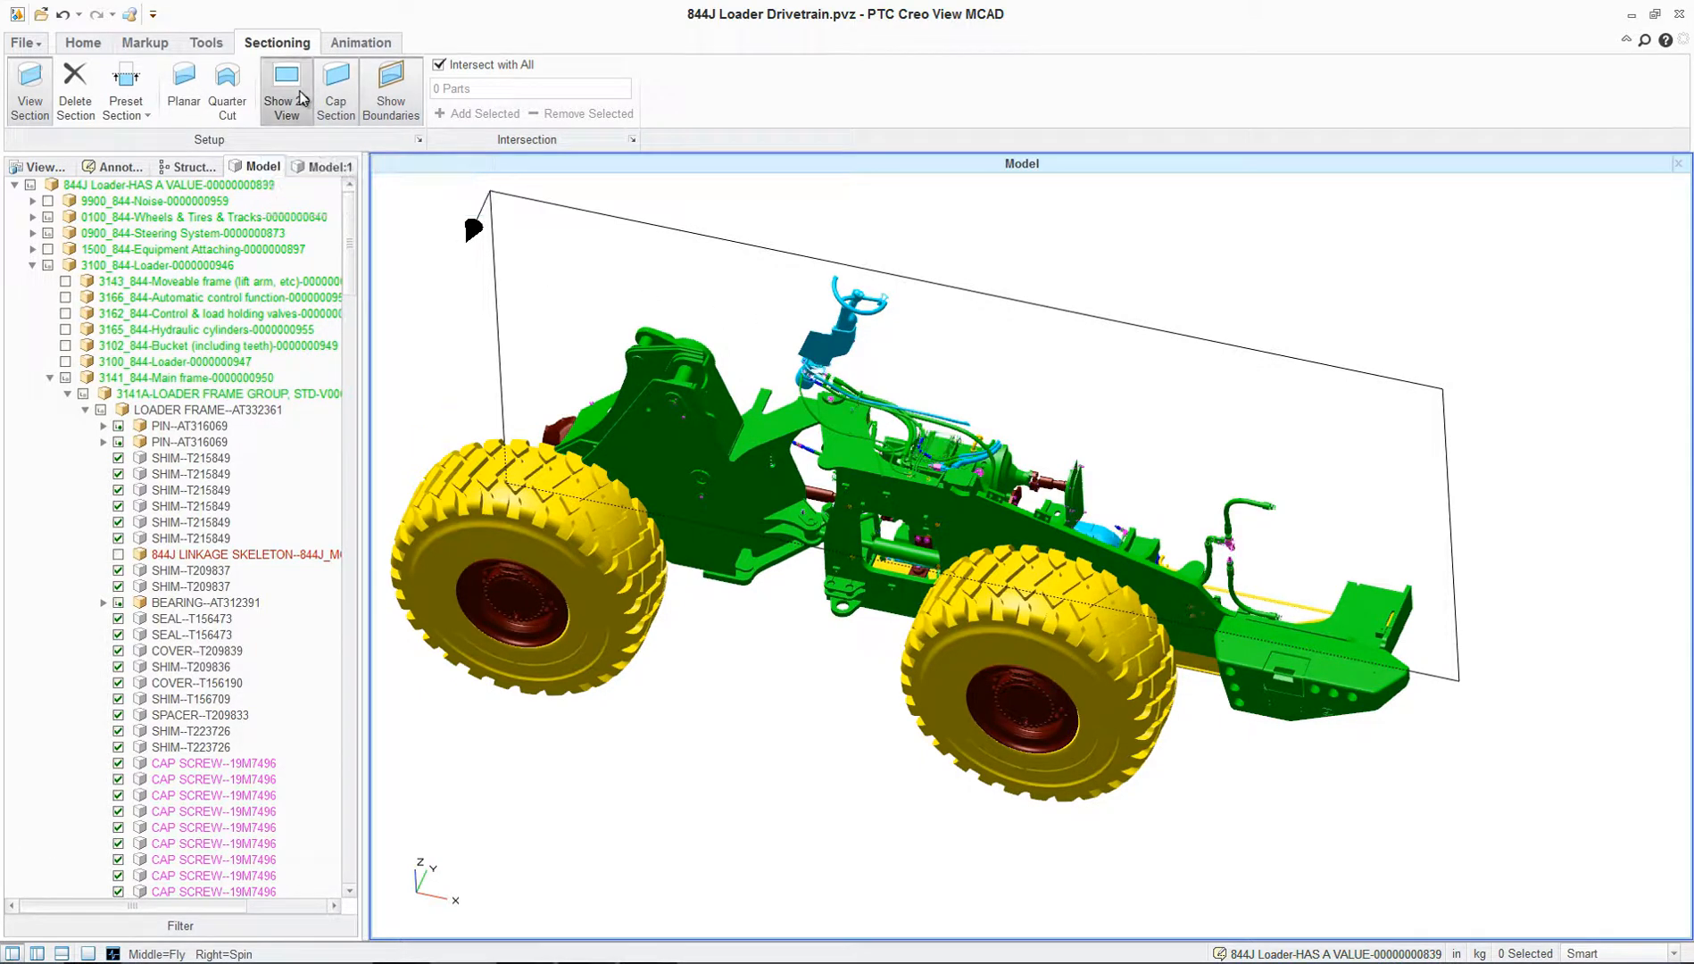
click(286, 90)
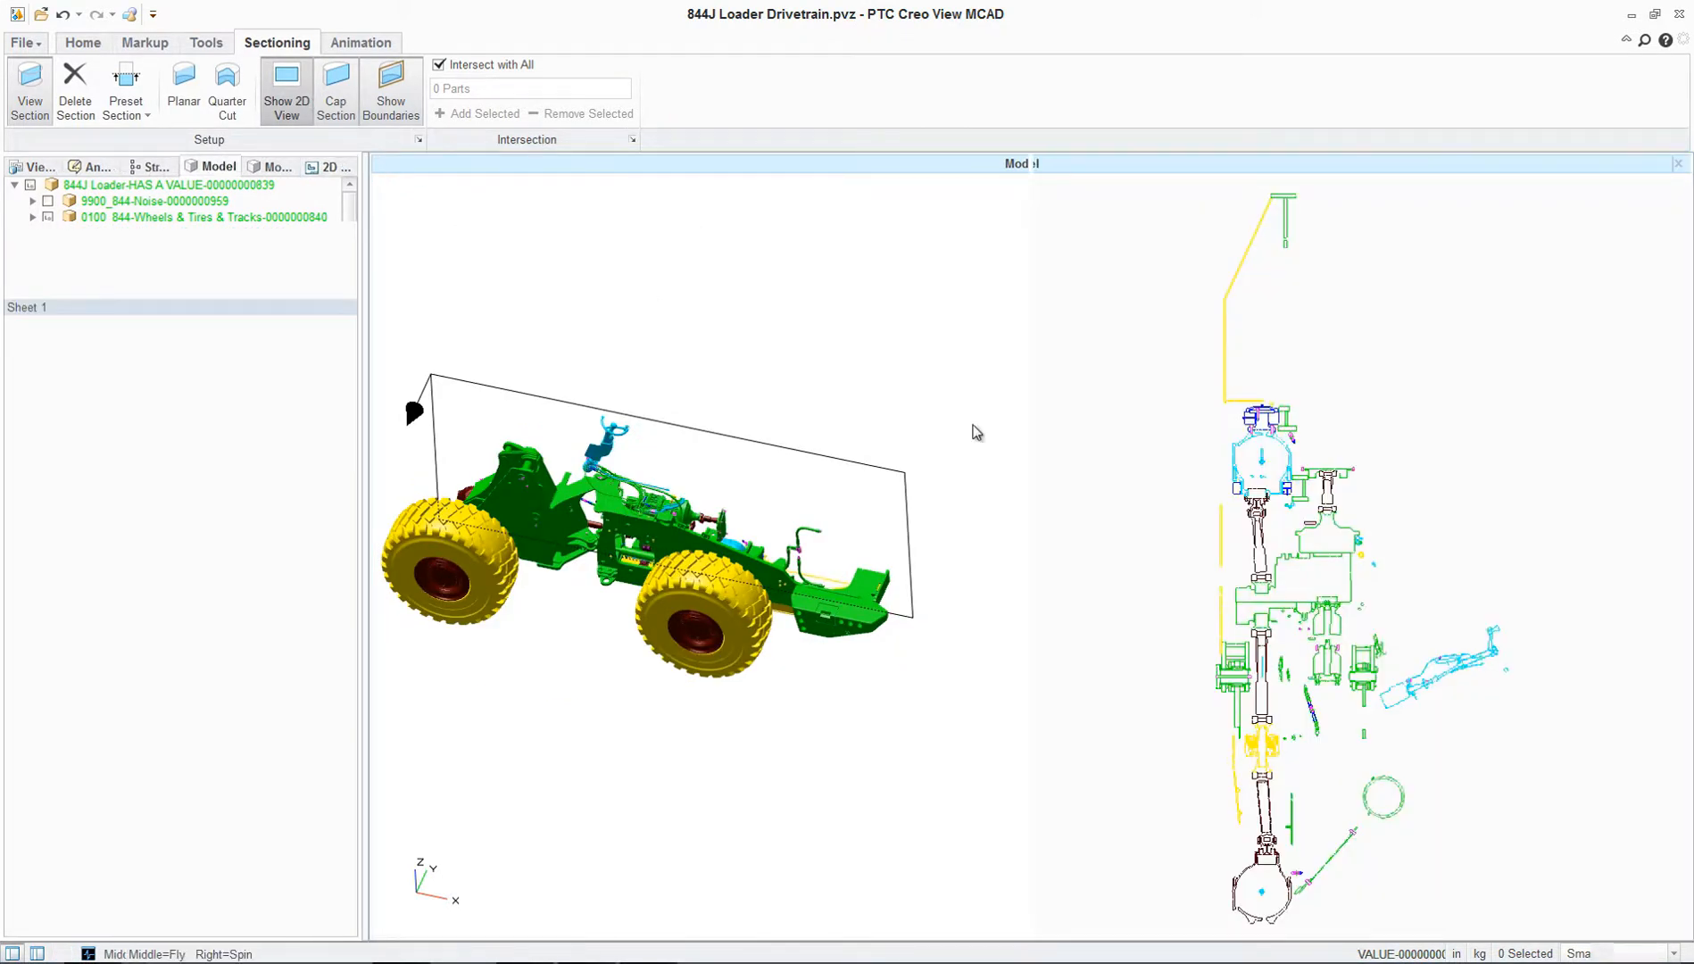
Step: Rotate the 2D cross-section horizontal, then reposition the section plane
right_click(1464, 603)
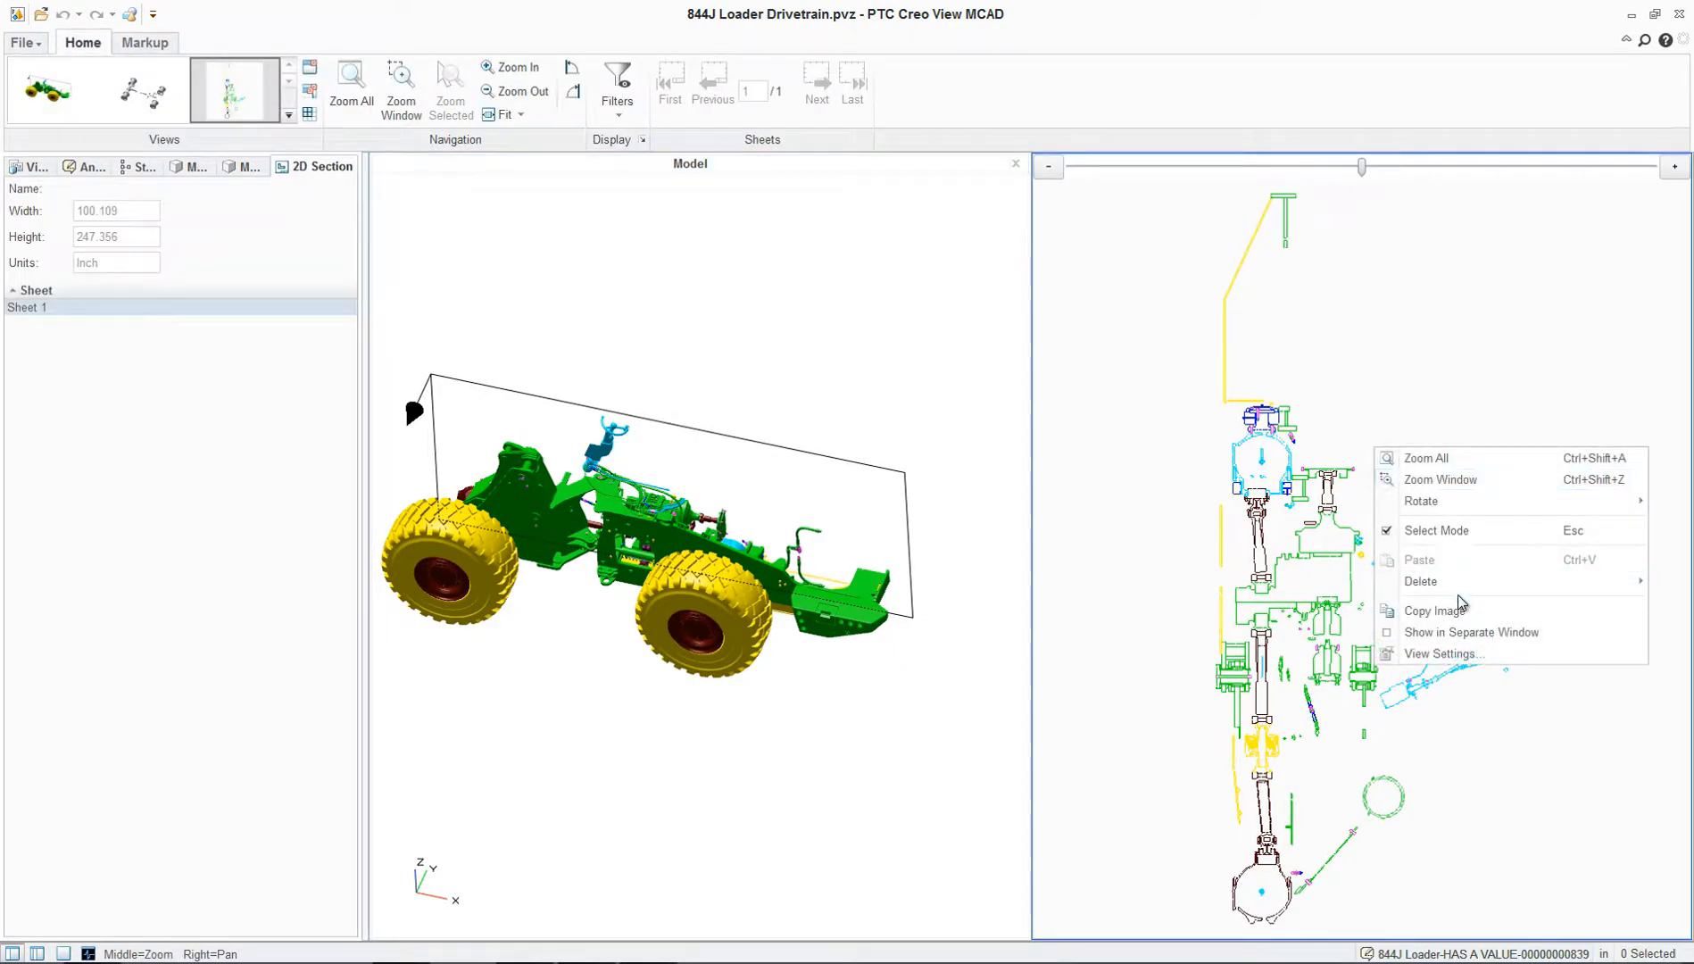
click(1421, 501)
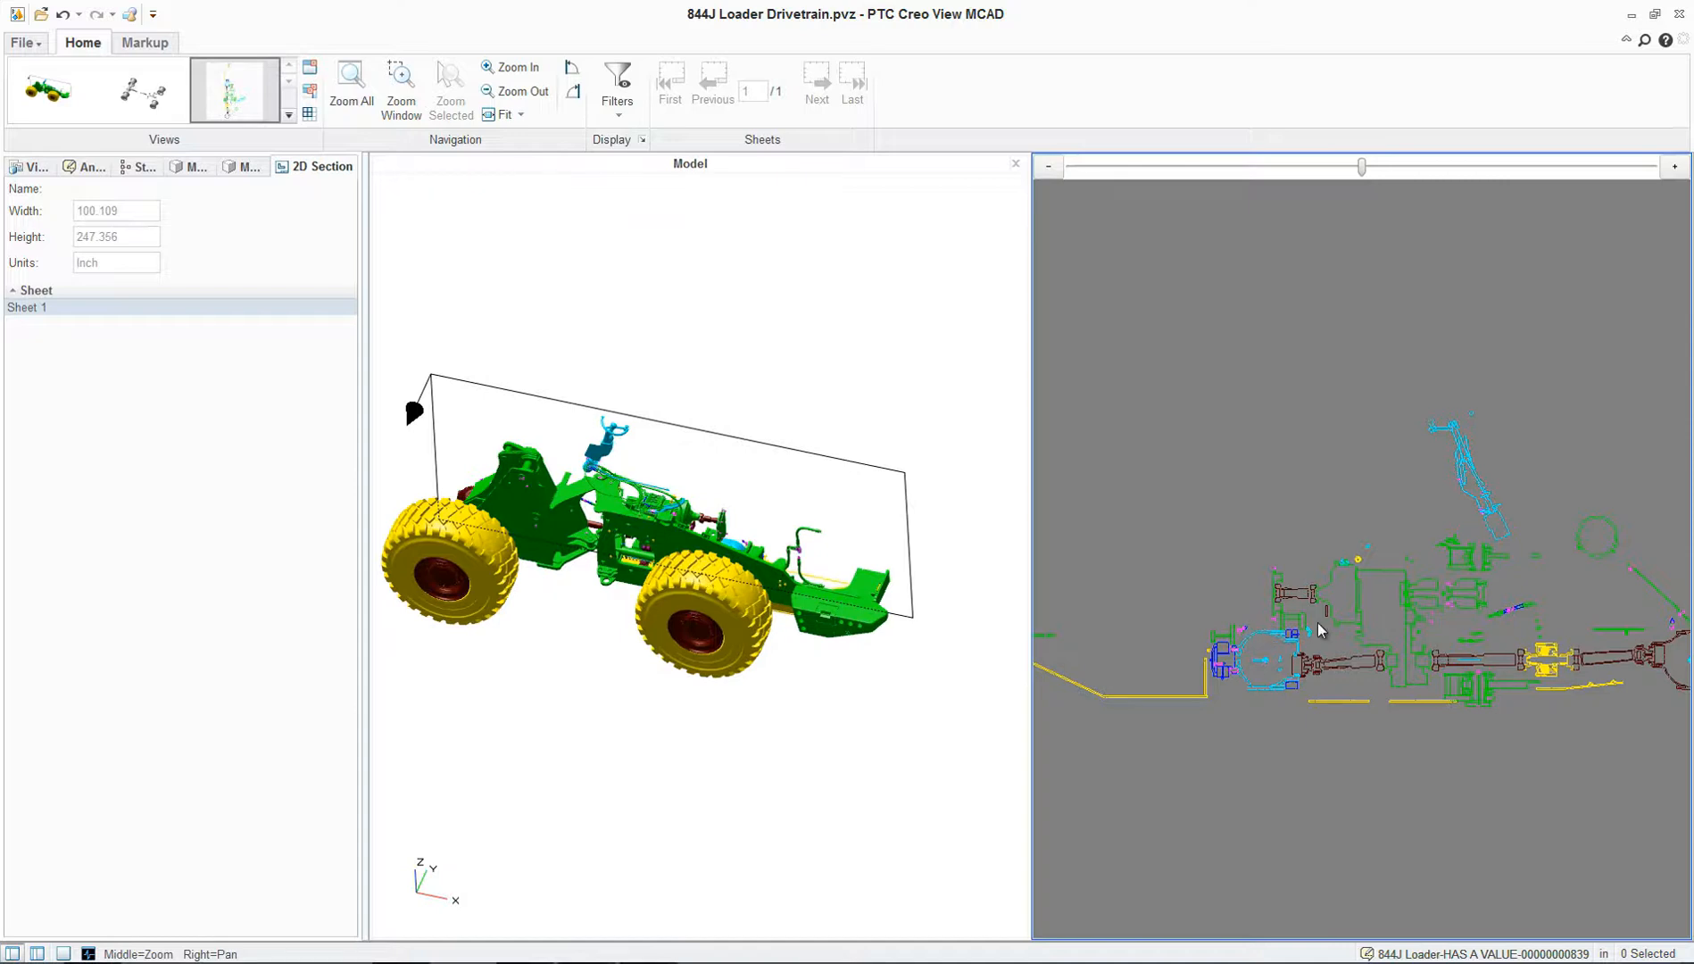
mouse_move(498, 400)
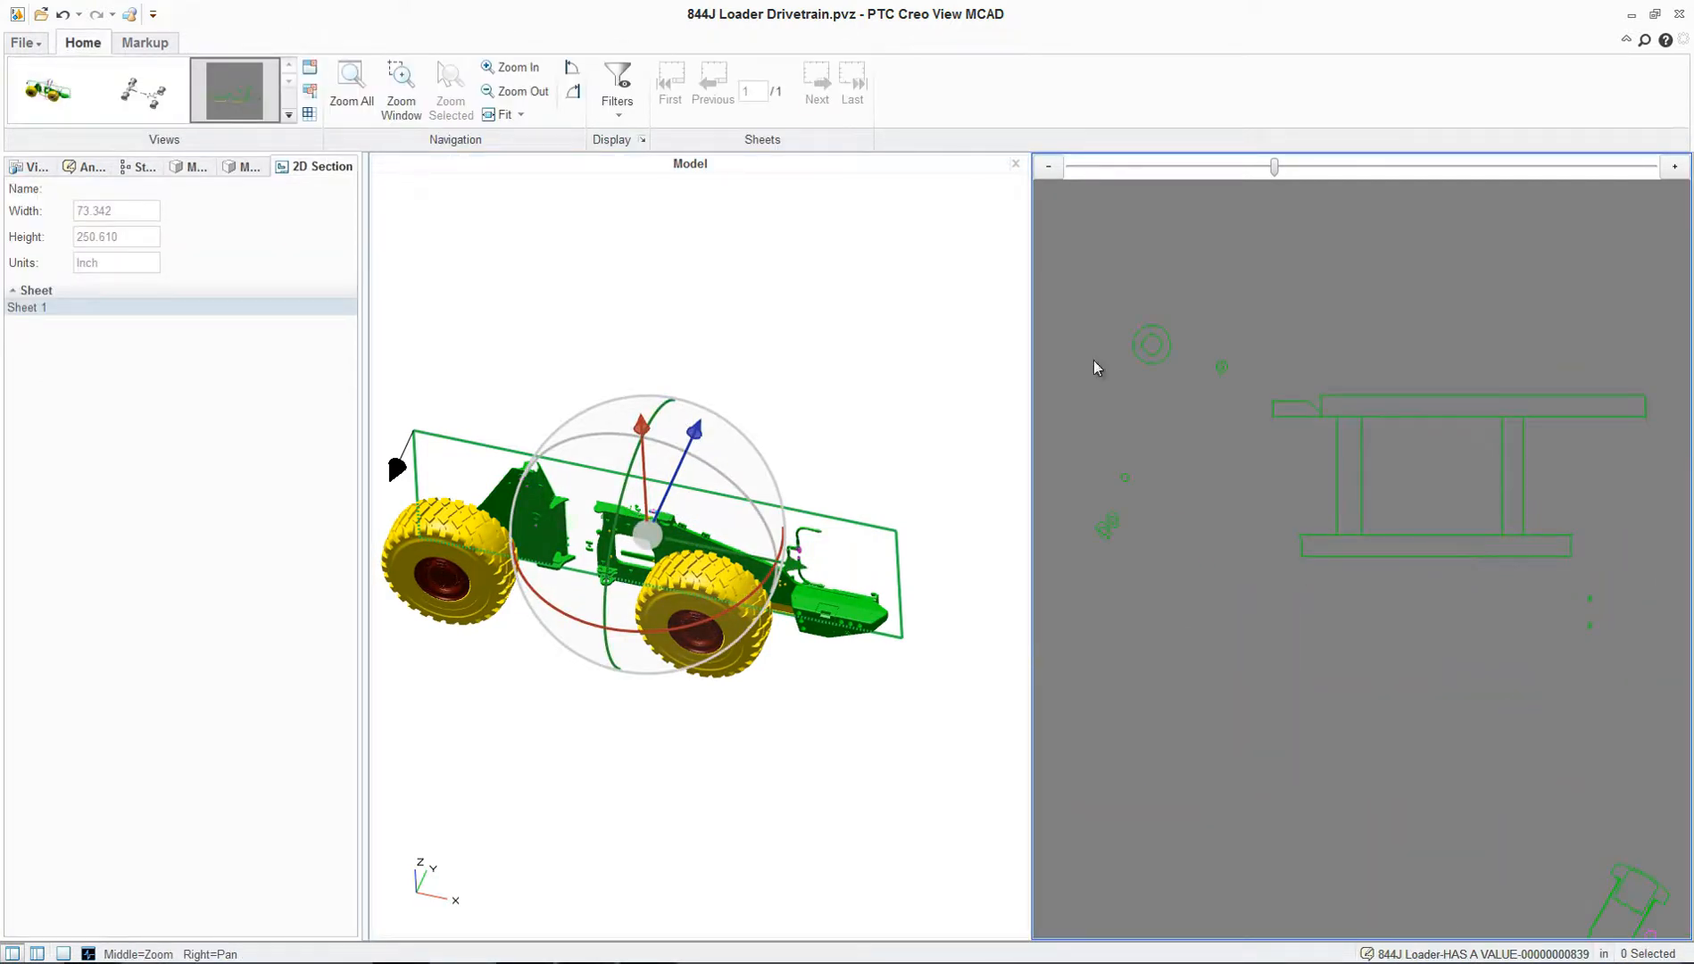
click(144, 42)
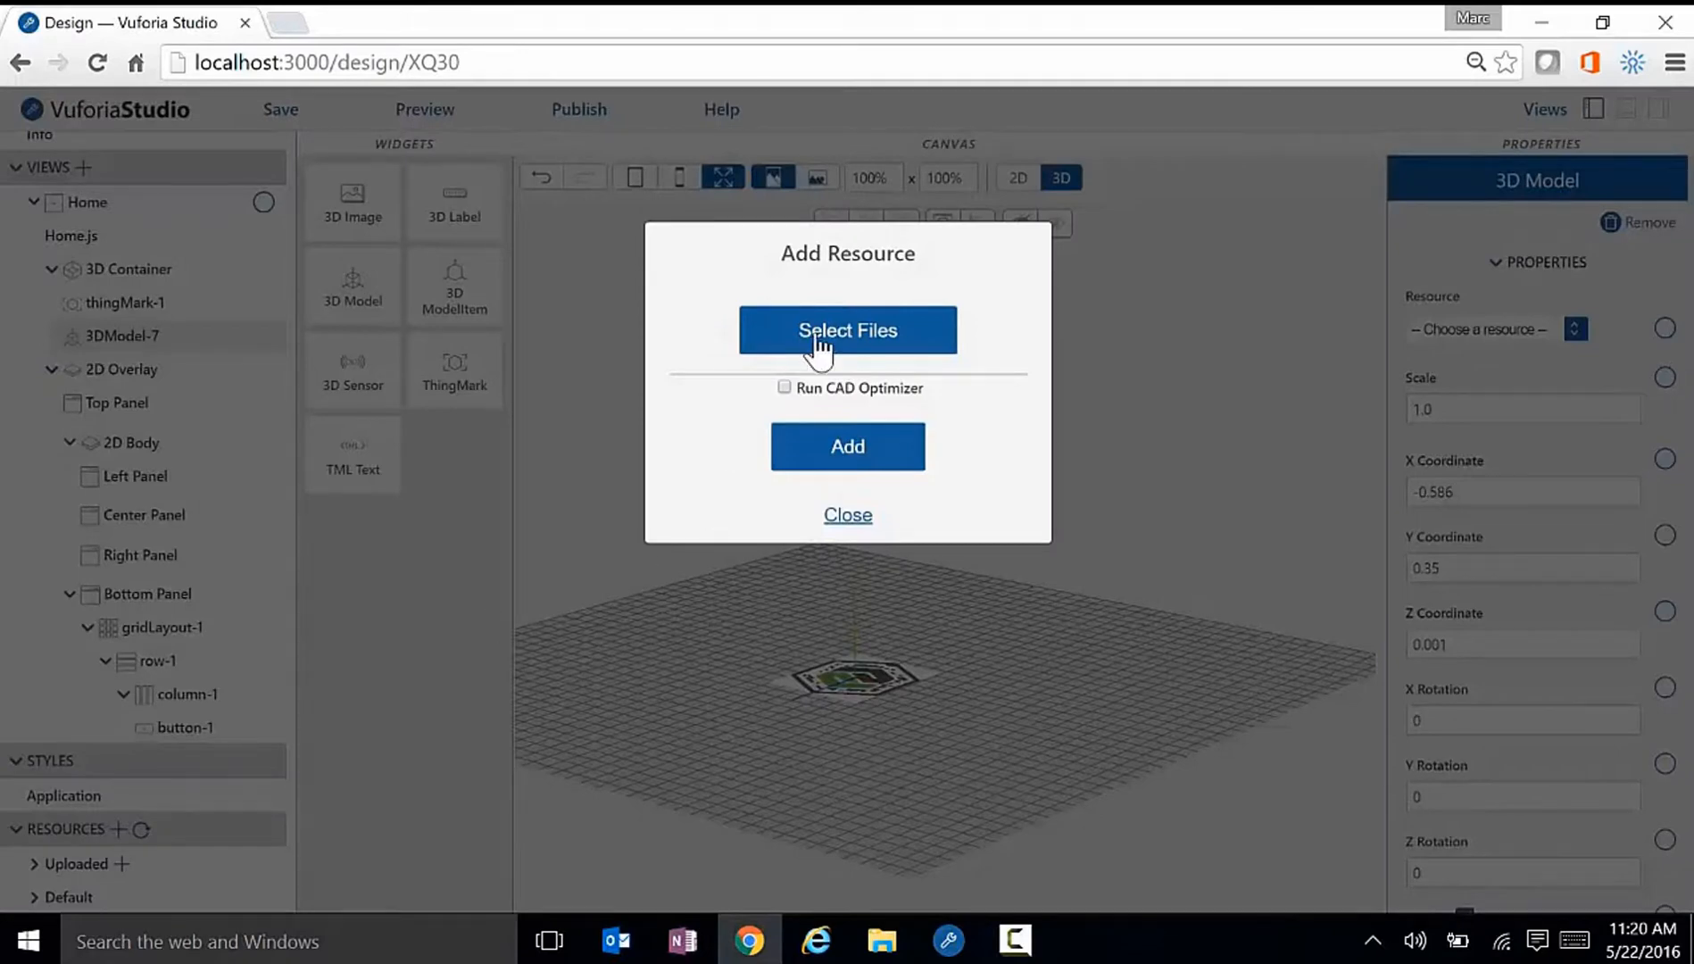
Step: Upload XQ30.pvz as a resource in Vuforia Studio
click(848, 329)
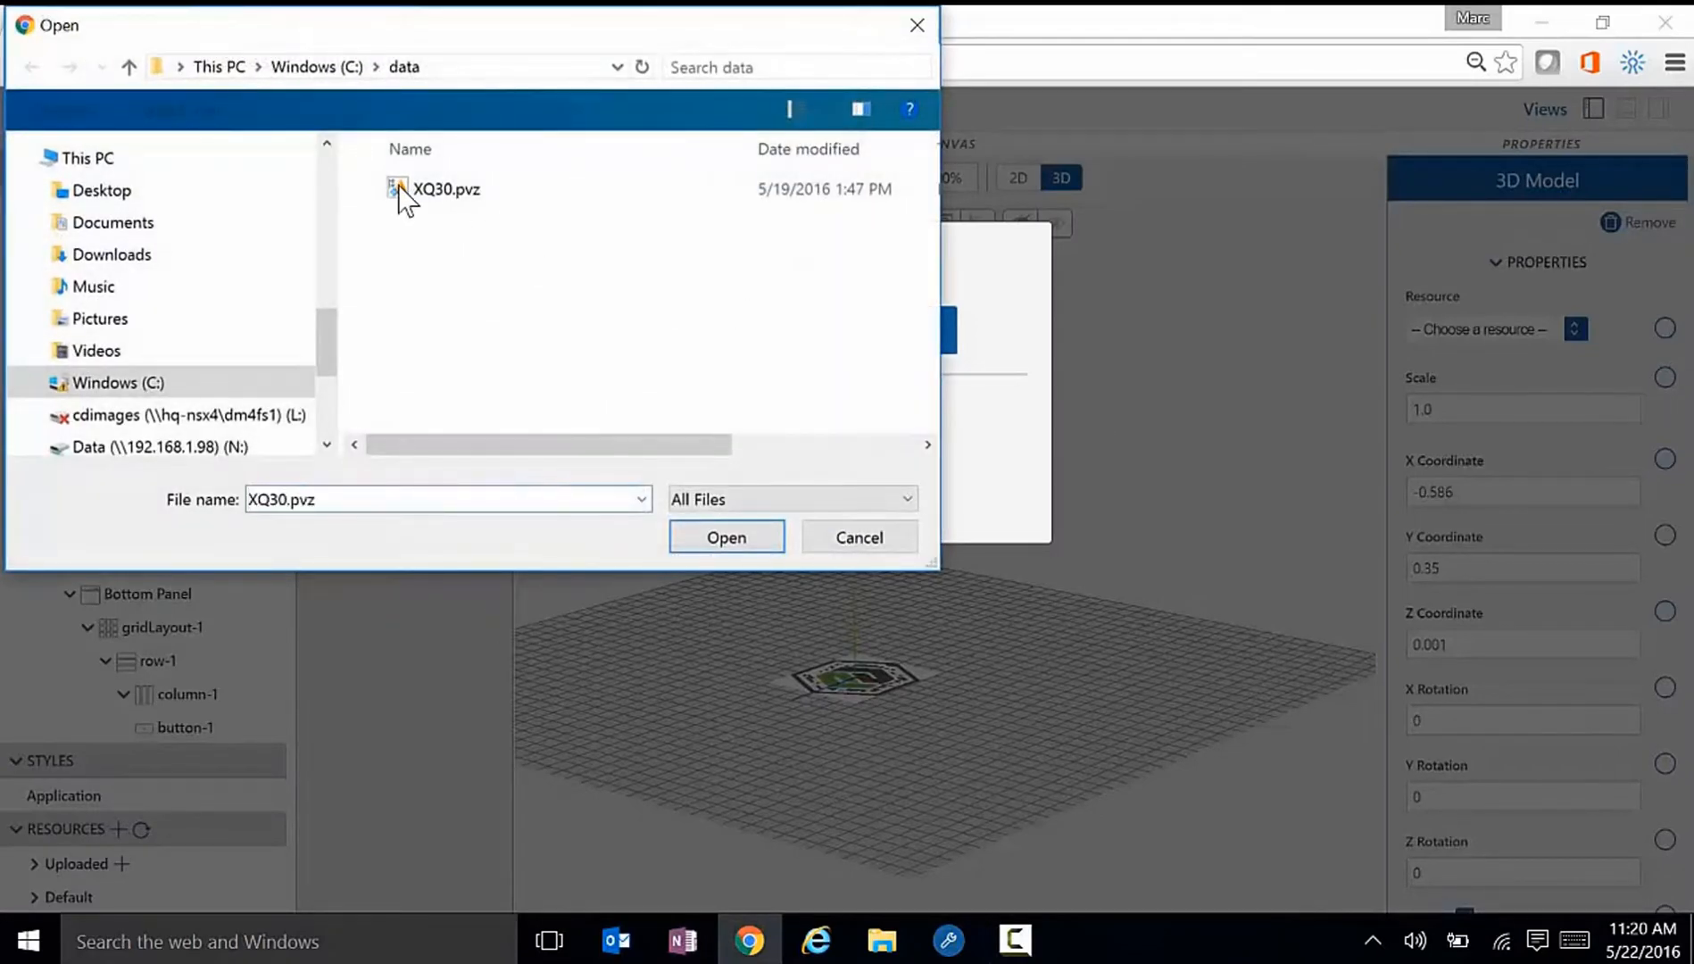
click(725, 537)
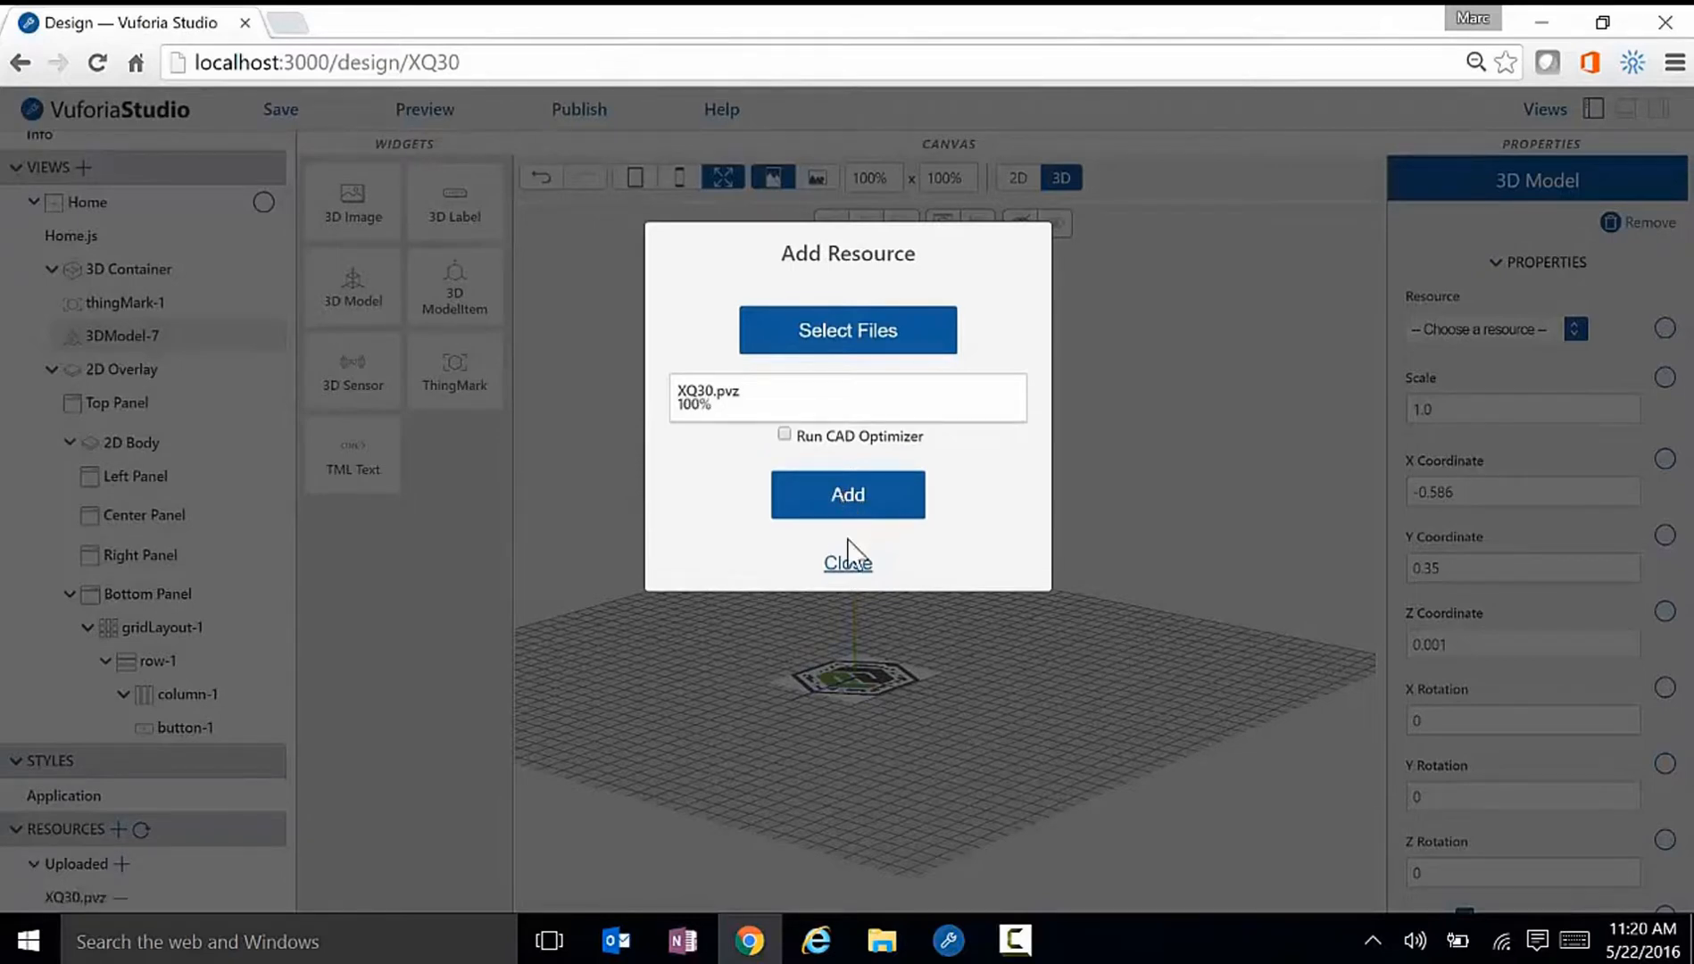
click(847, 562)
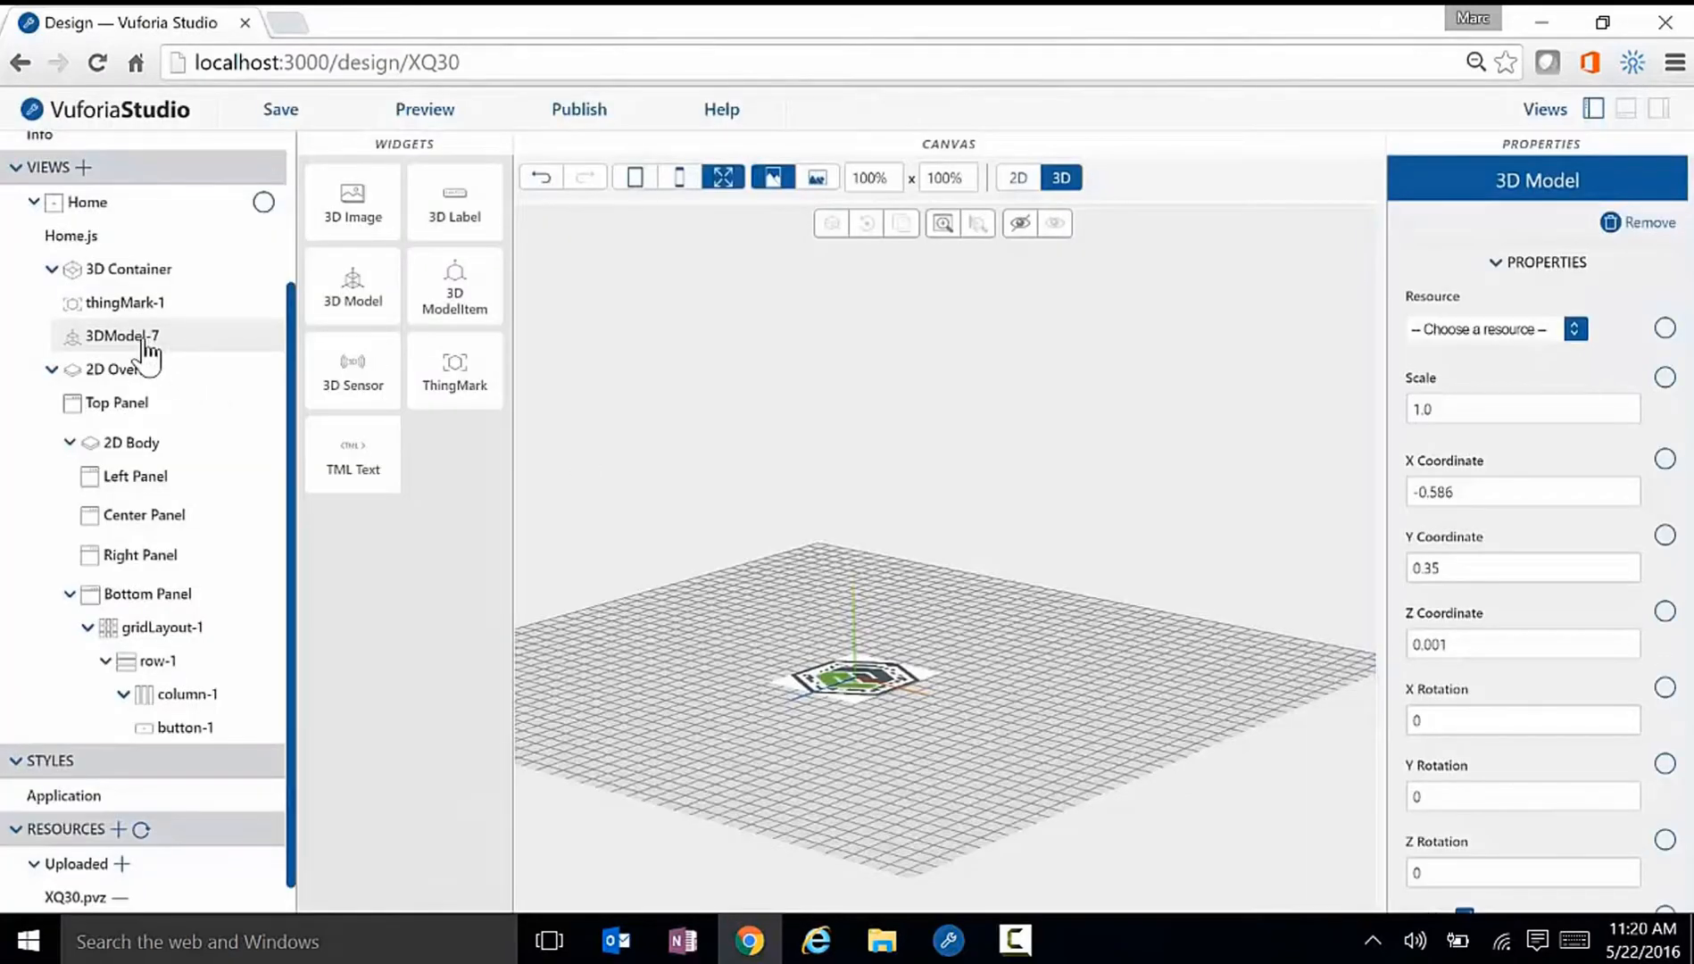
Step: Assign XQ30.pvz to 3DModel-7, orbit the generator, and launch the tablet AR viewer
click(123, 336)
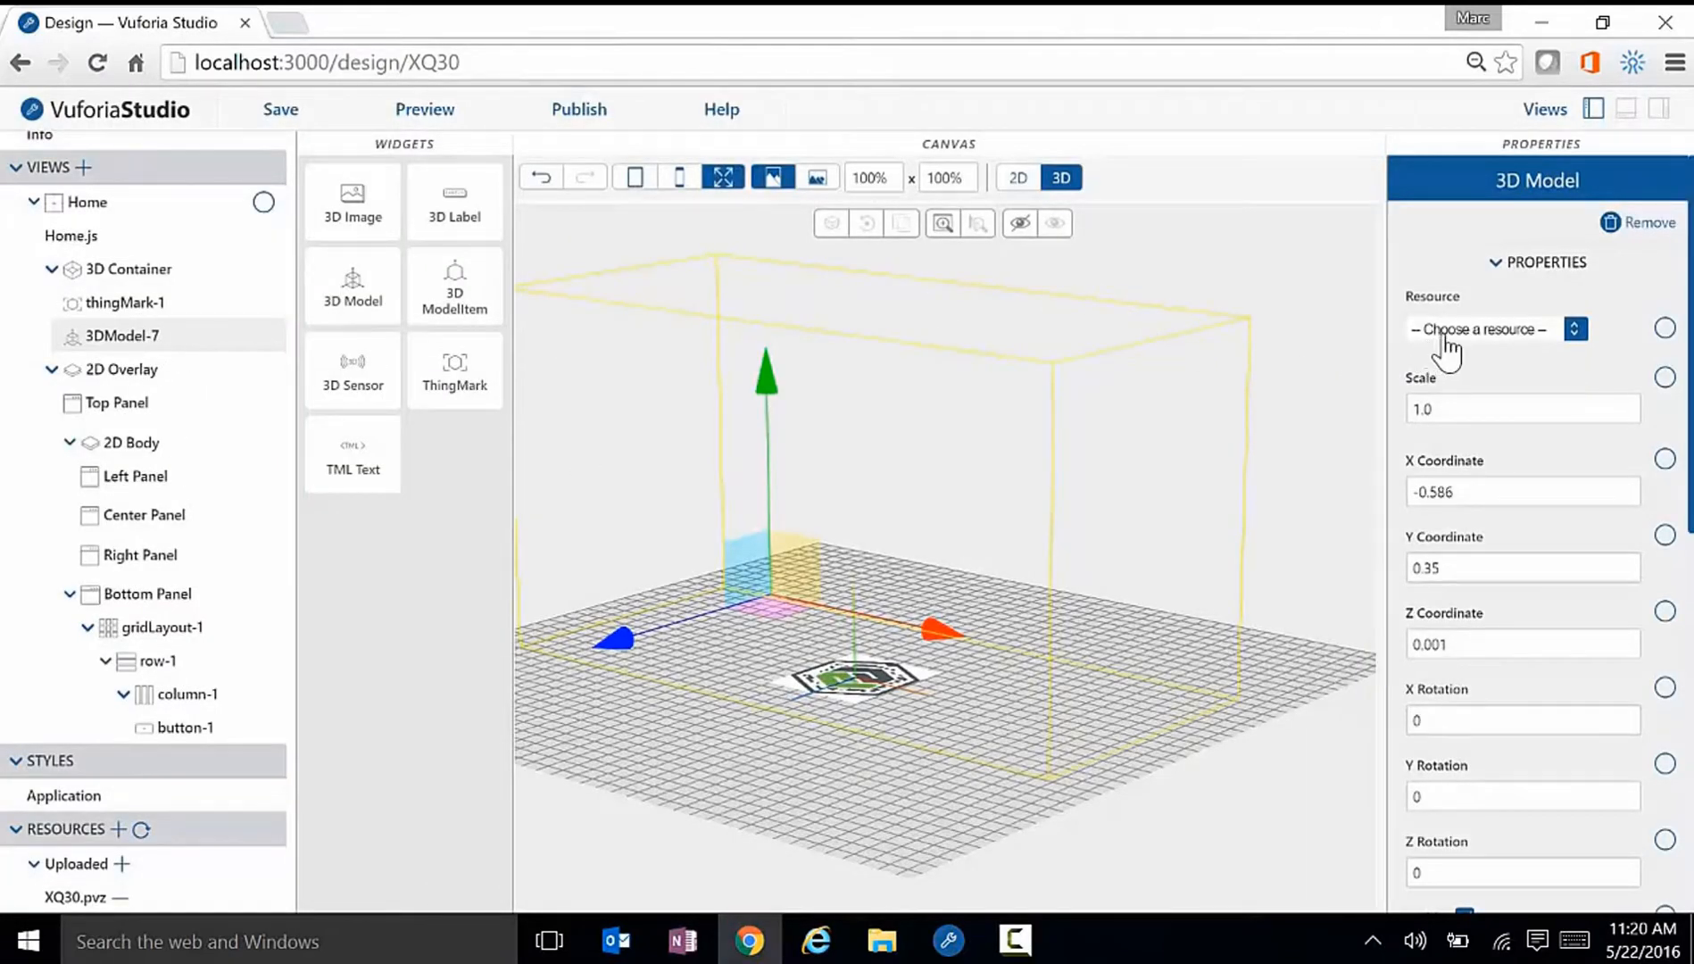
click(1490, 328)
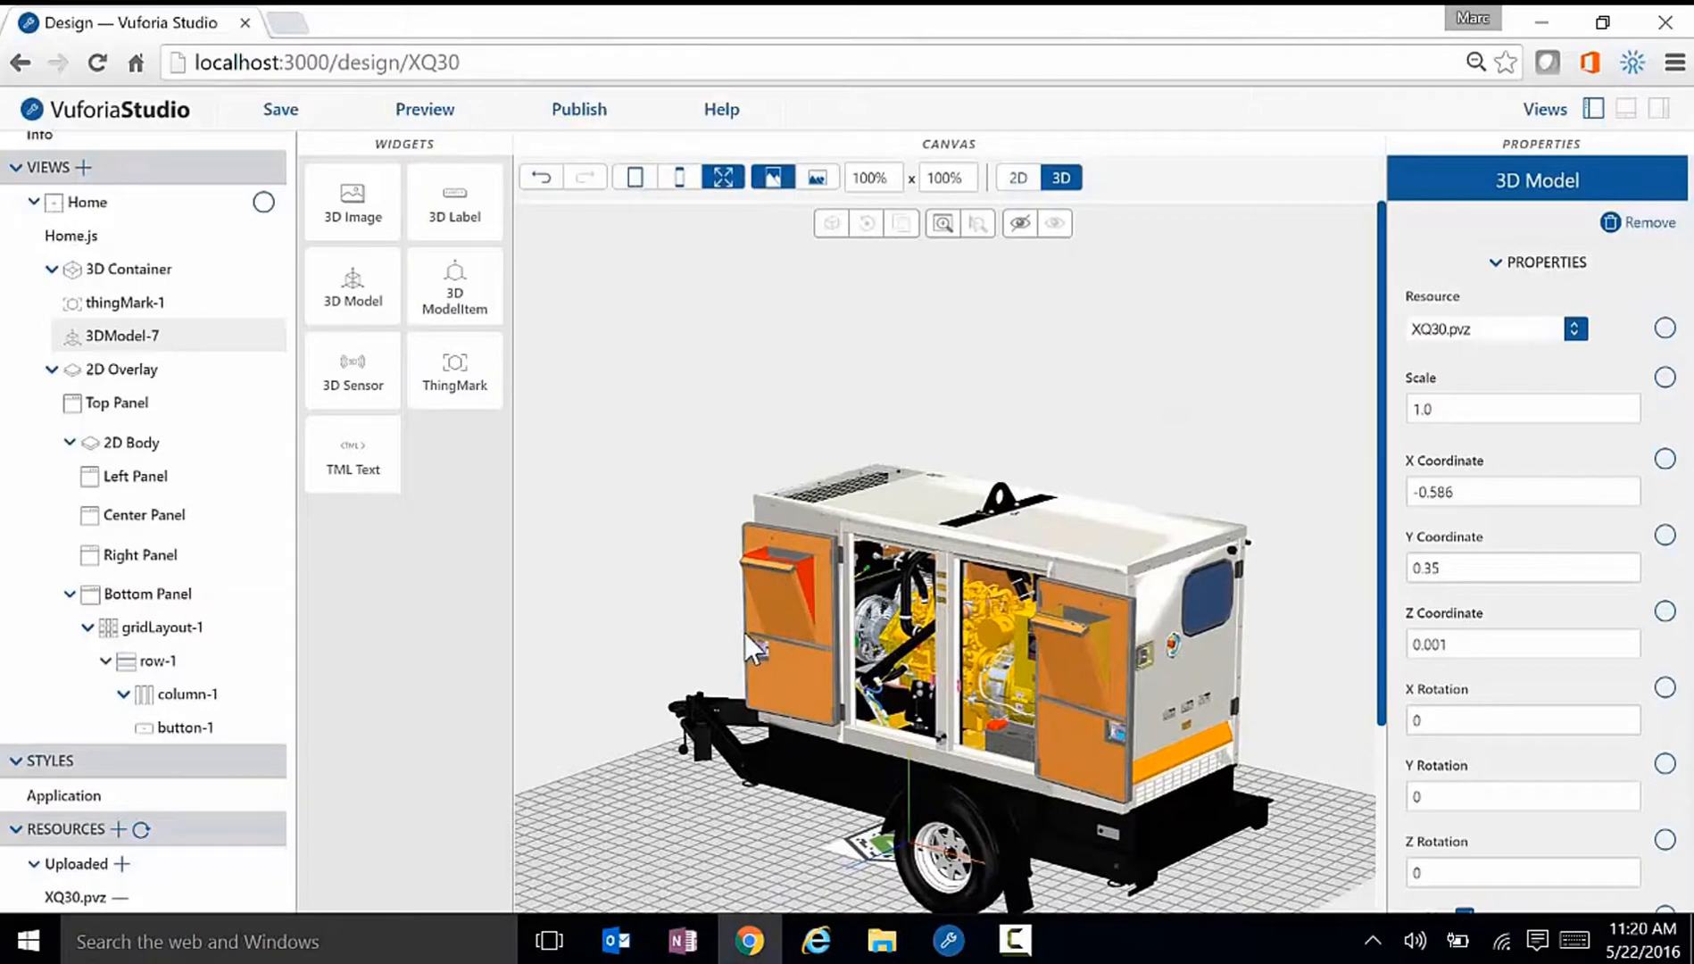
drag(757, 643, 848, 675)
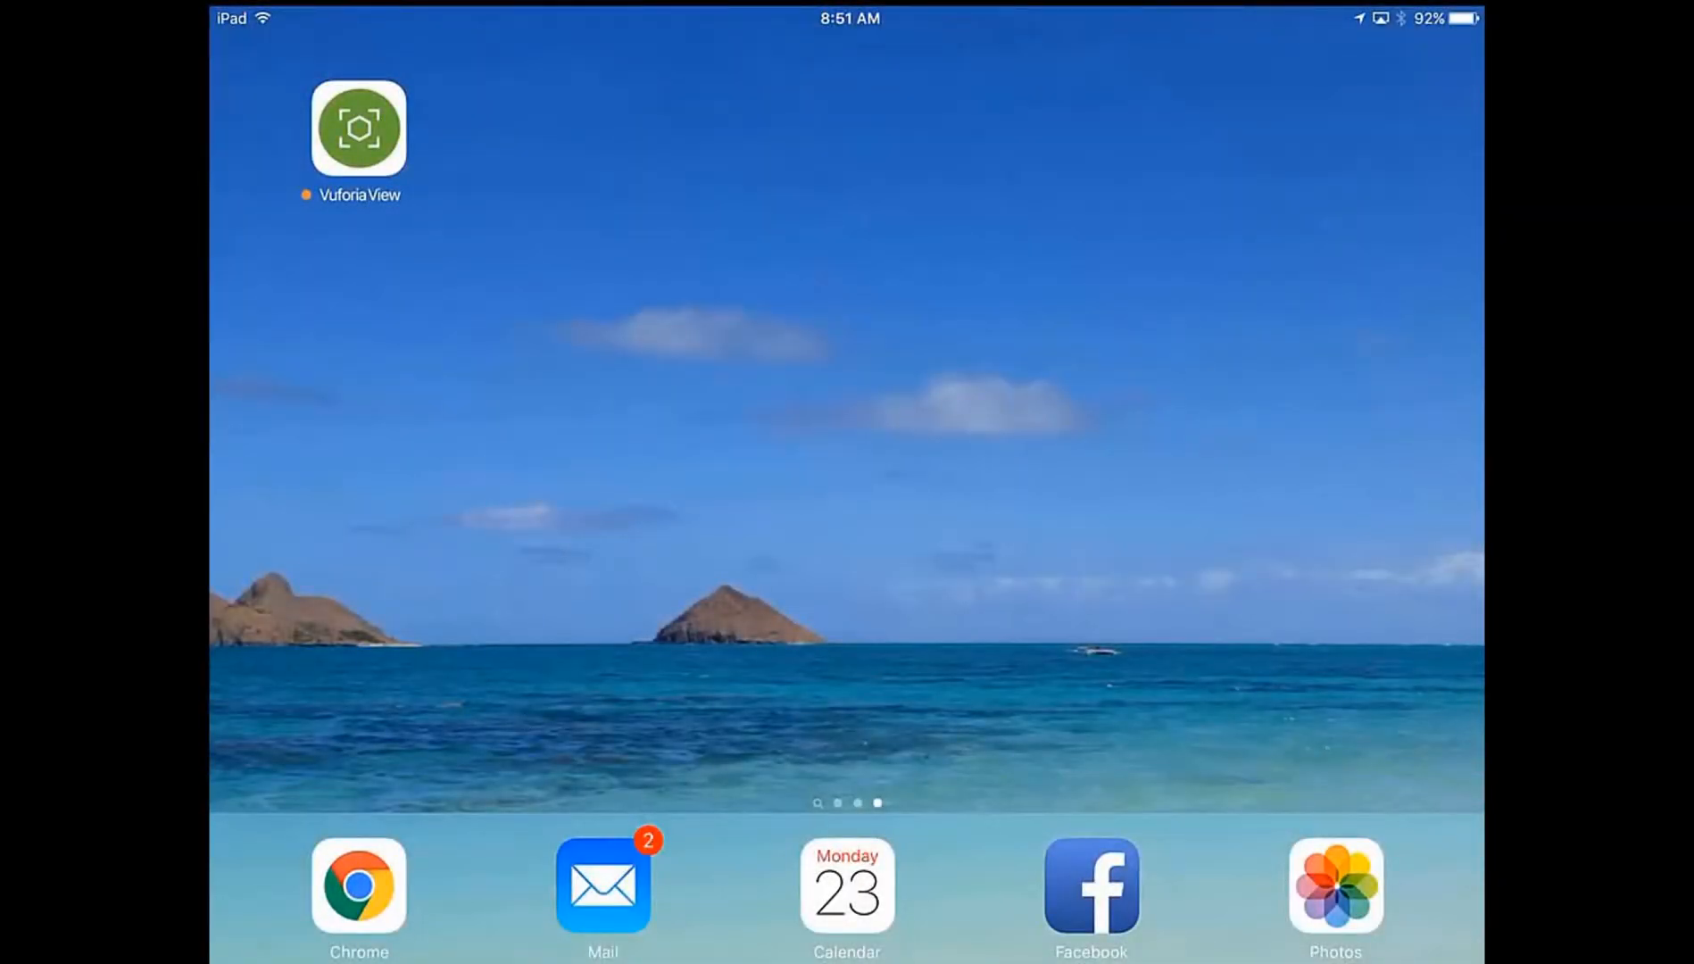
click(358, 127)
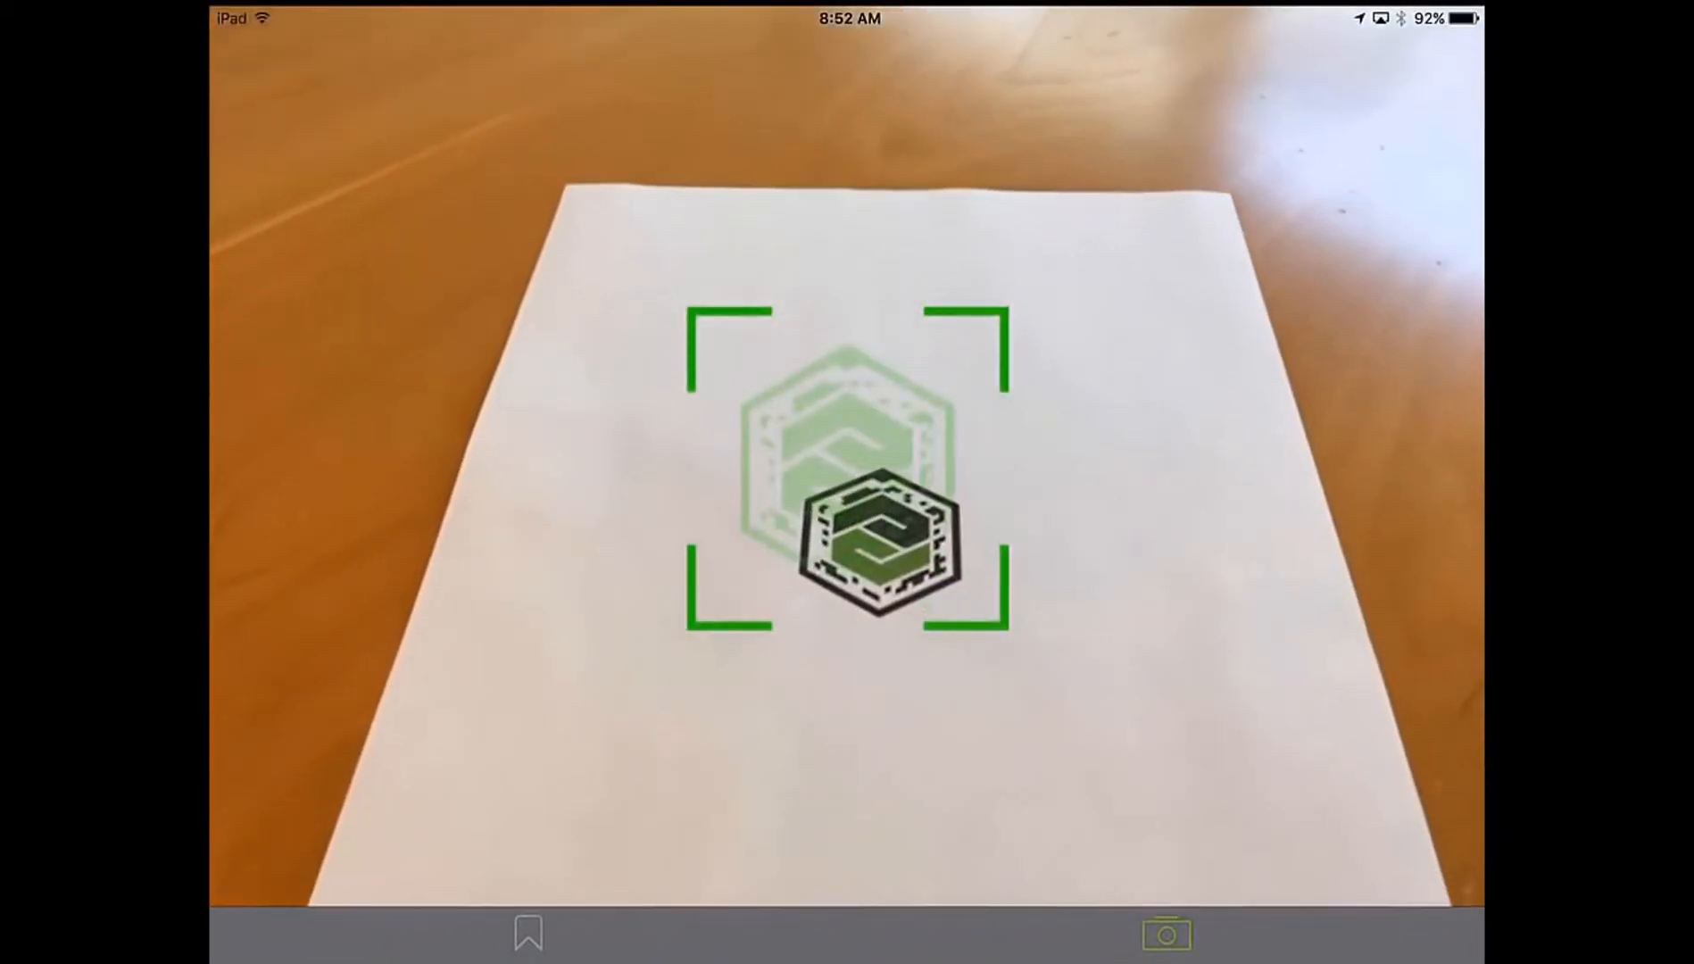